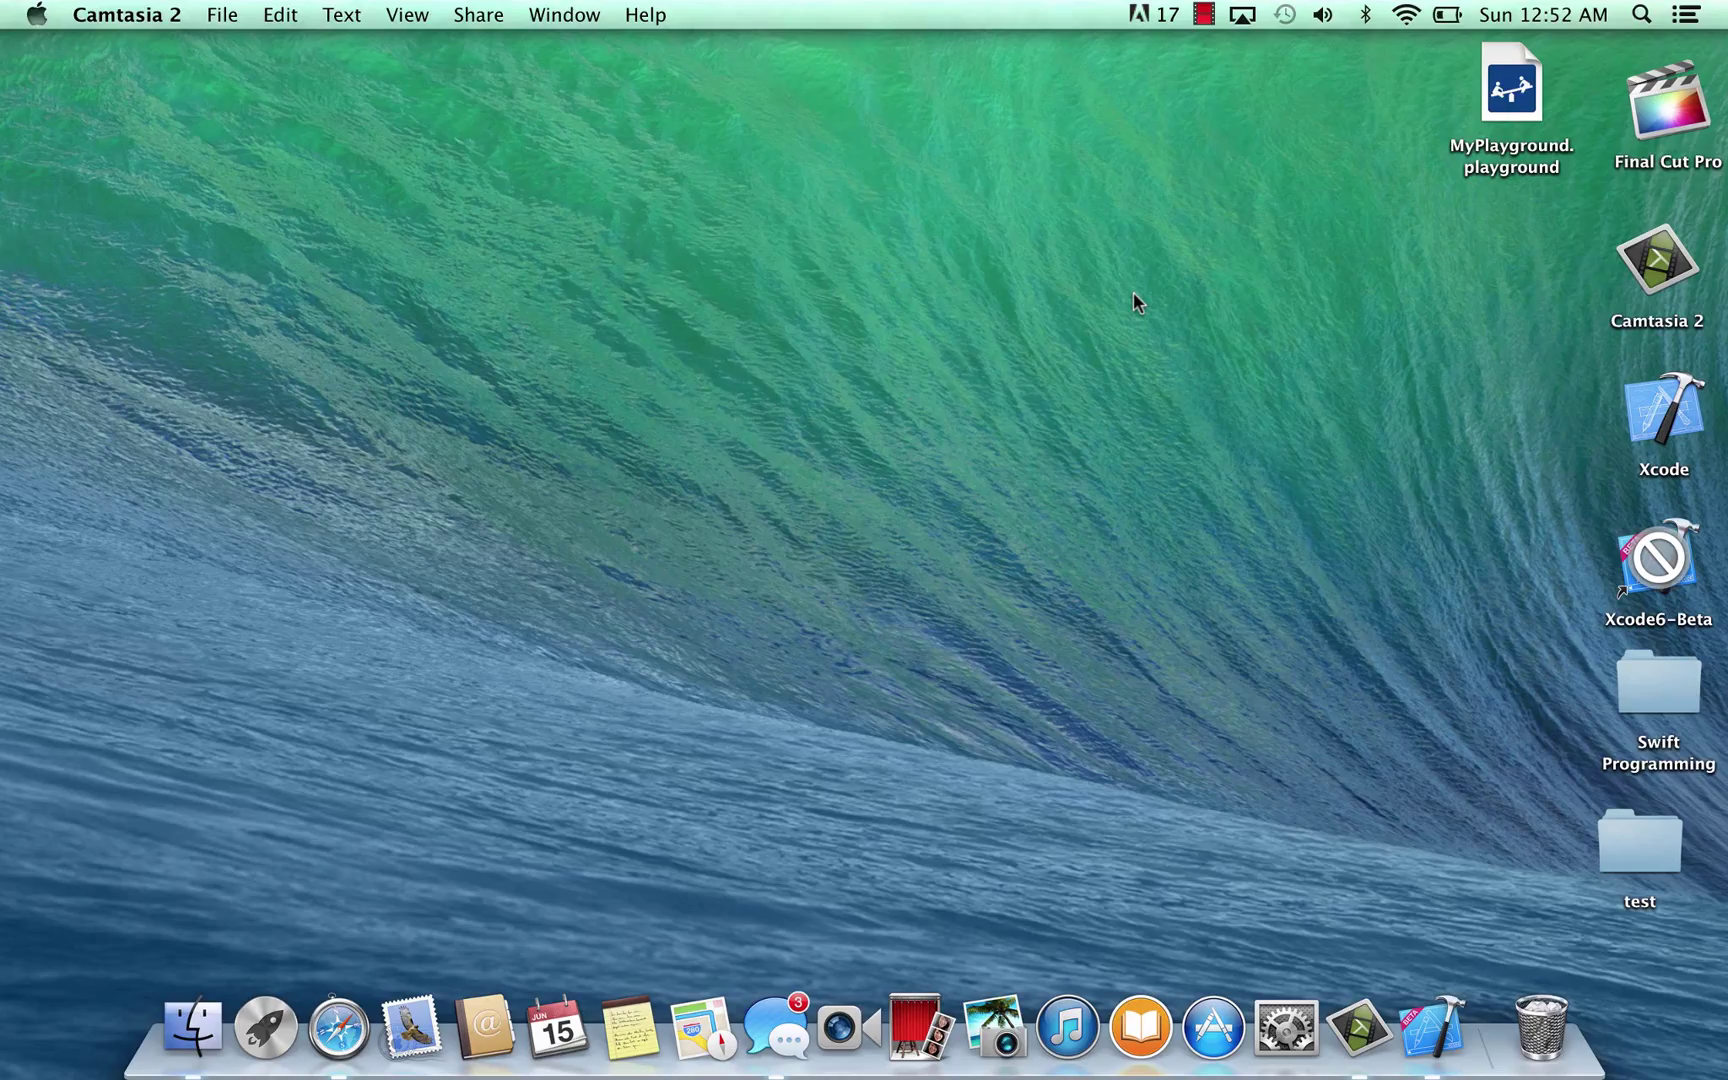
mouse_move(1400, 742)
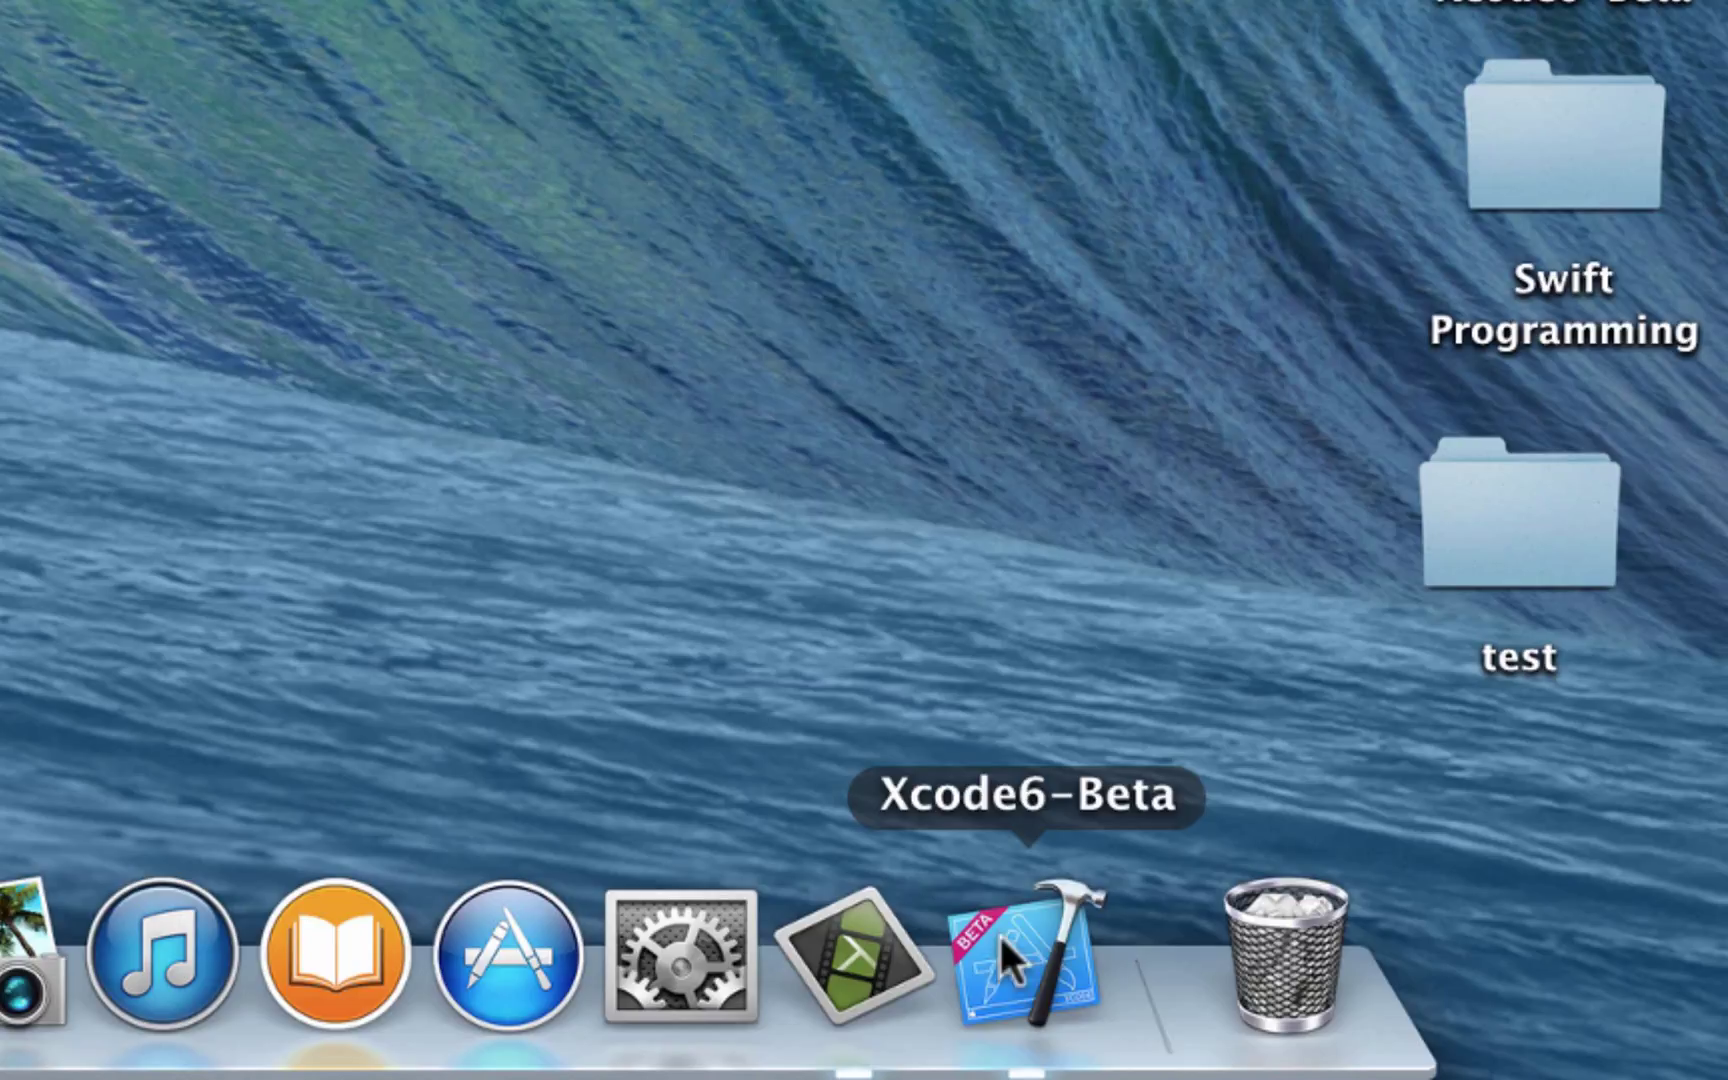
mouse_move(1008, 976)
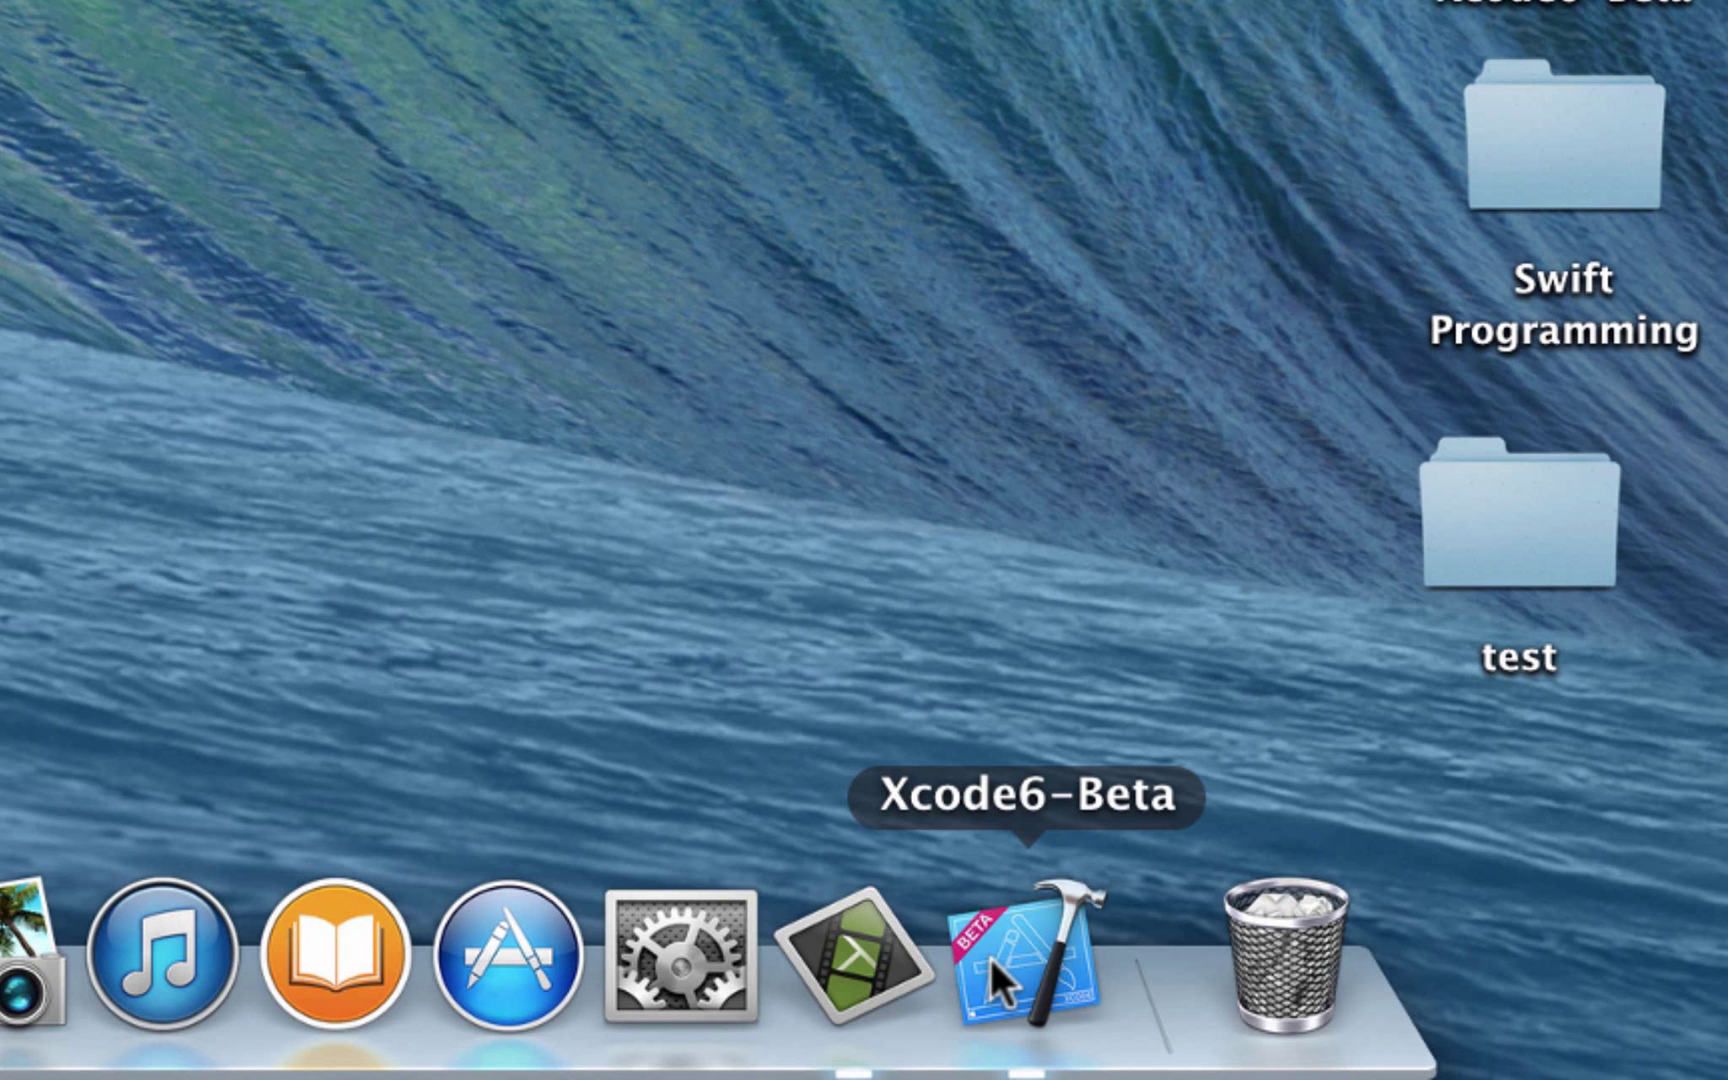
- Launch Xcode 6 Beta from the Dock to reach its welcome window
click(1036, 958)
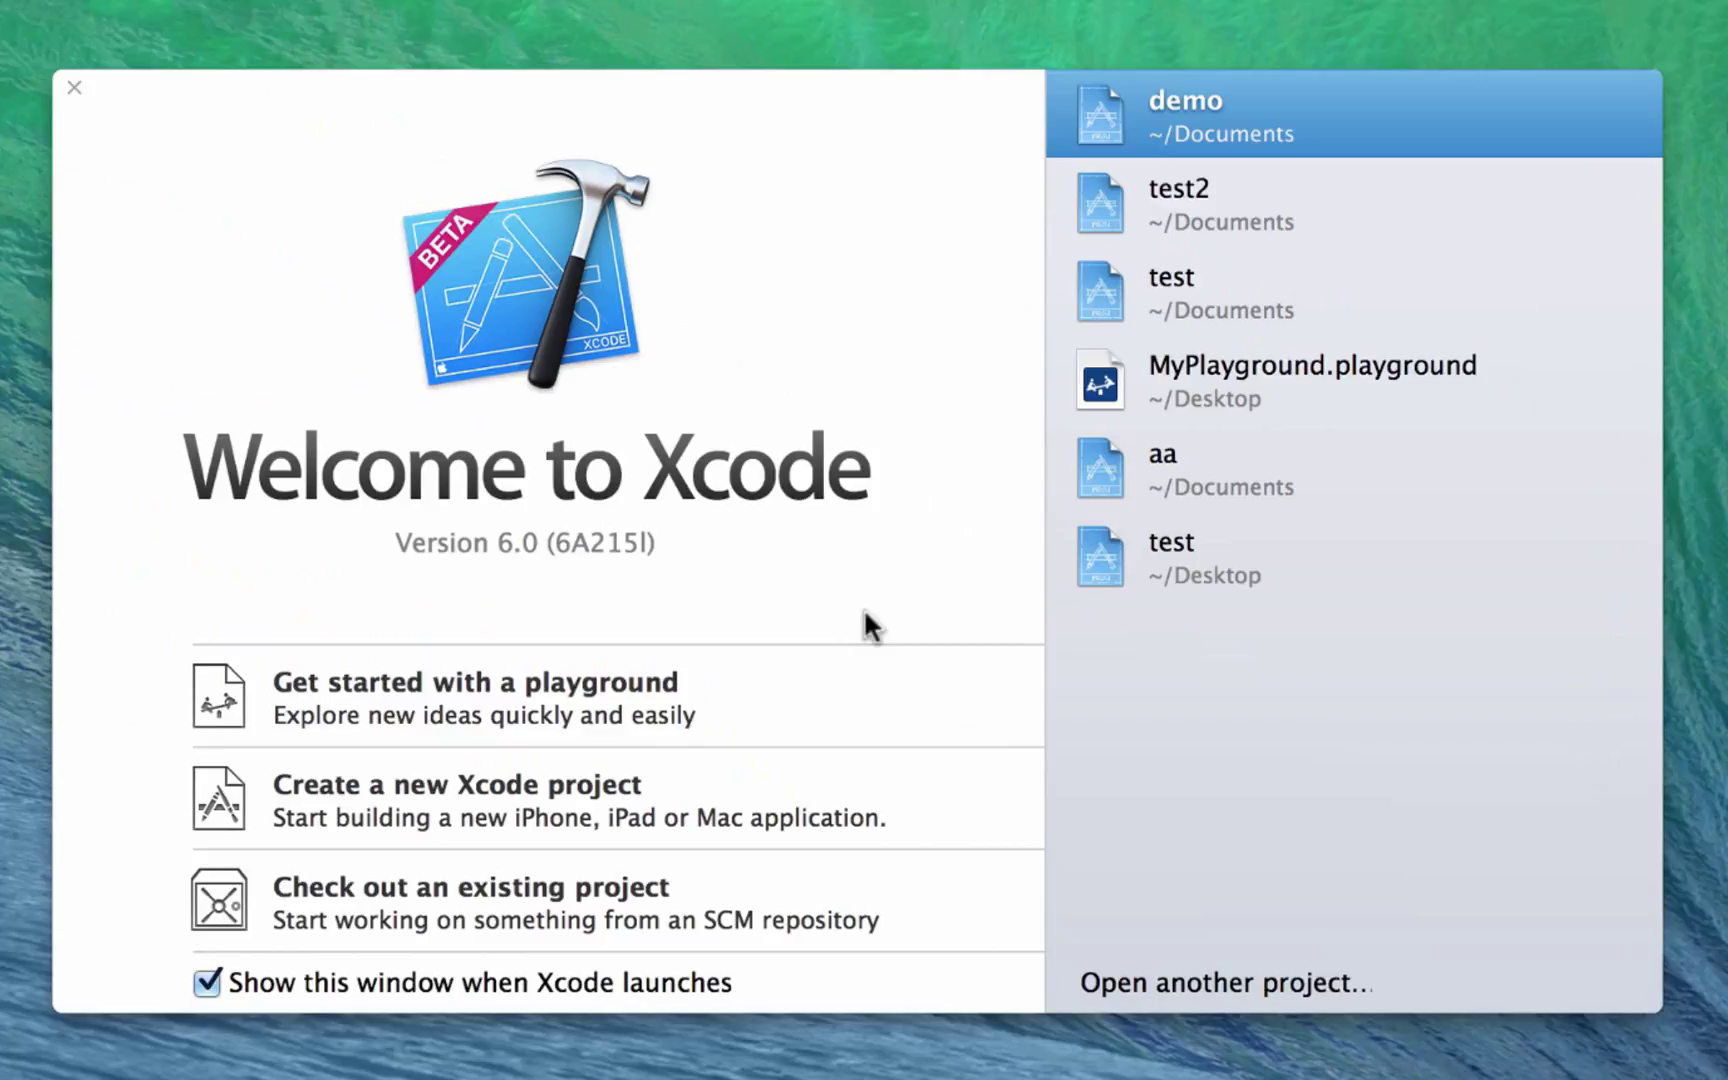
mouse_move(868, 630)
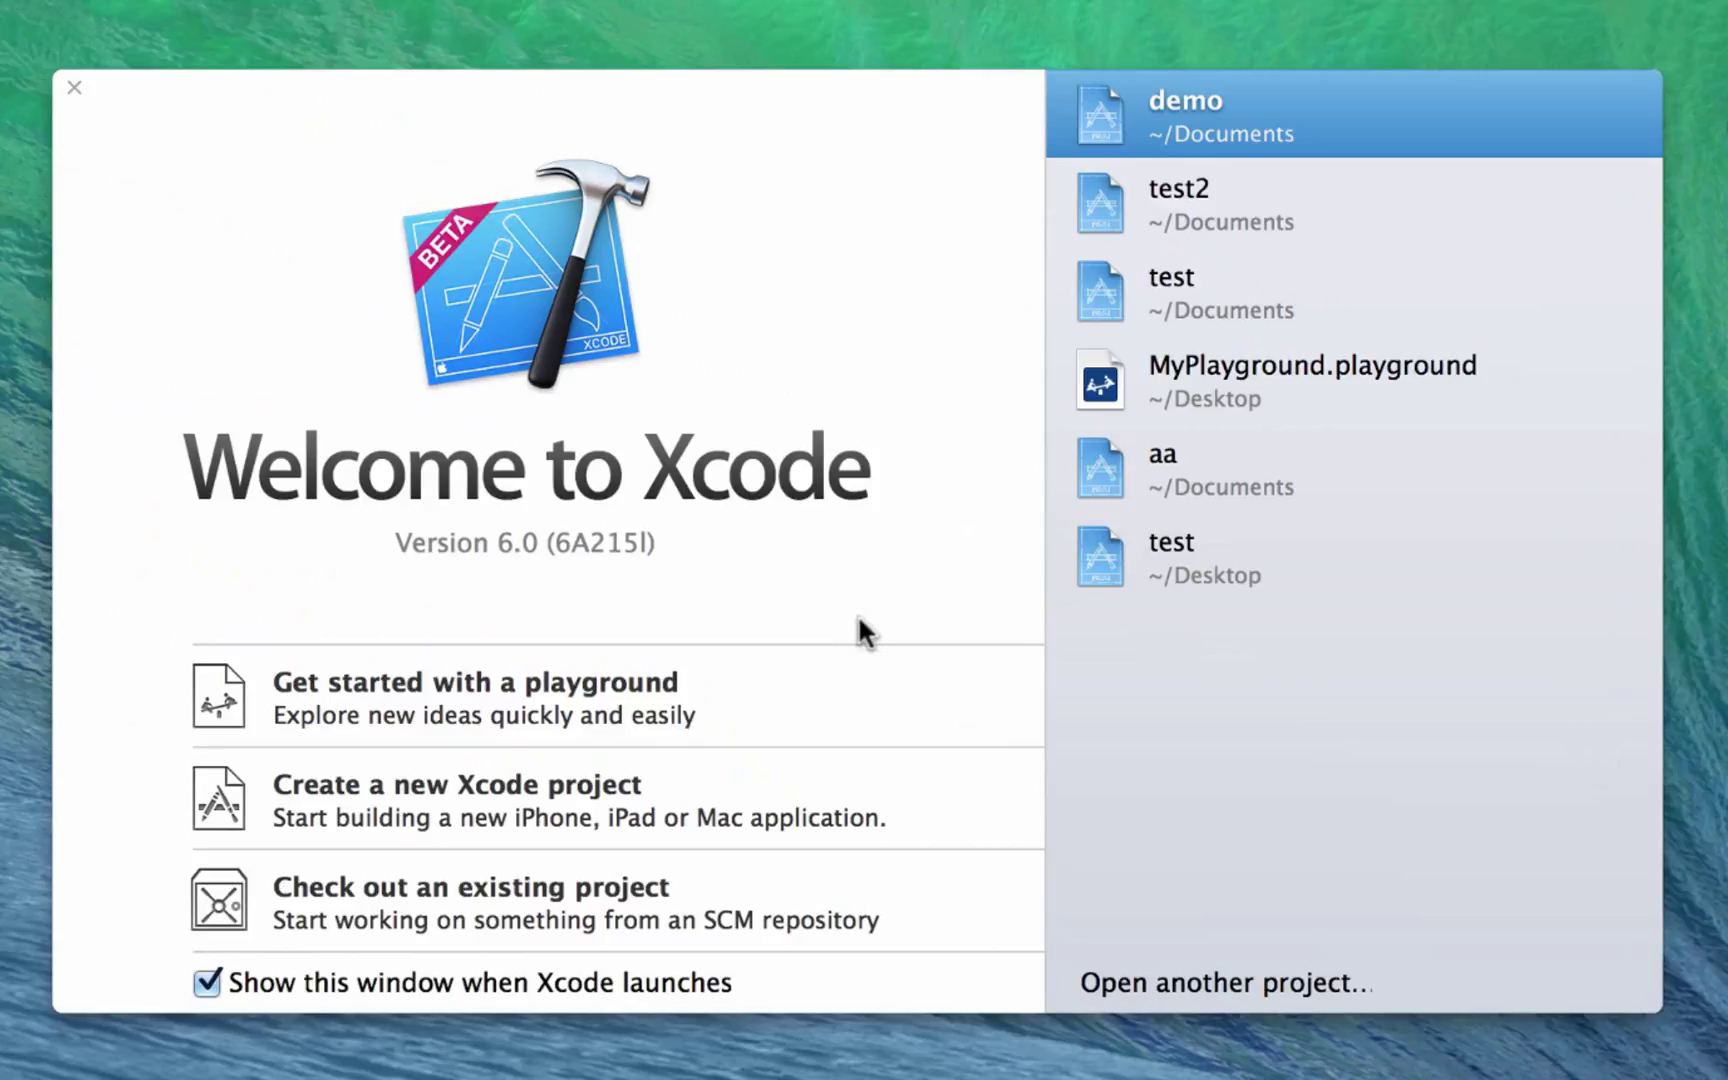
mouse_move(402, 844)
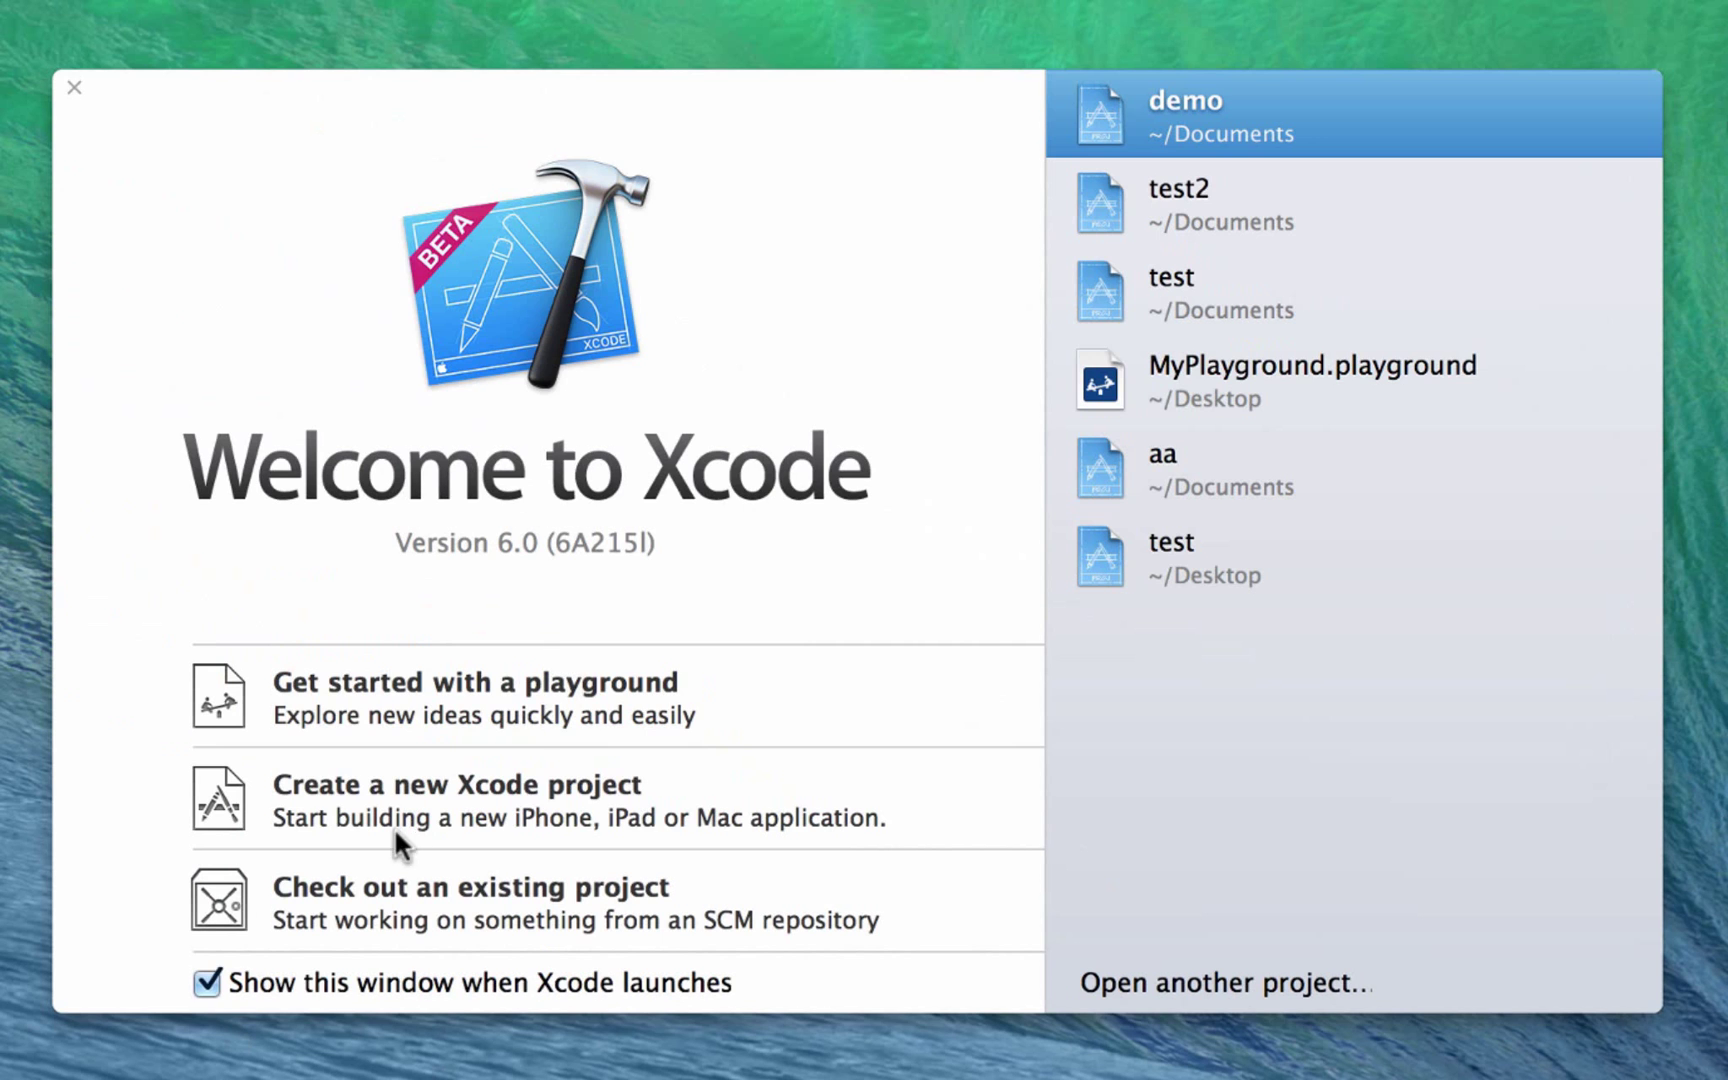
mouse_move(532, 826)
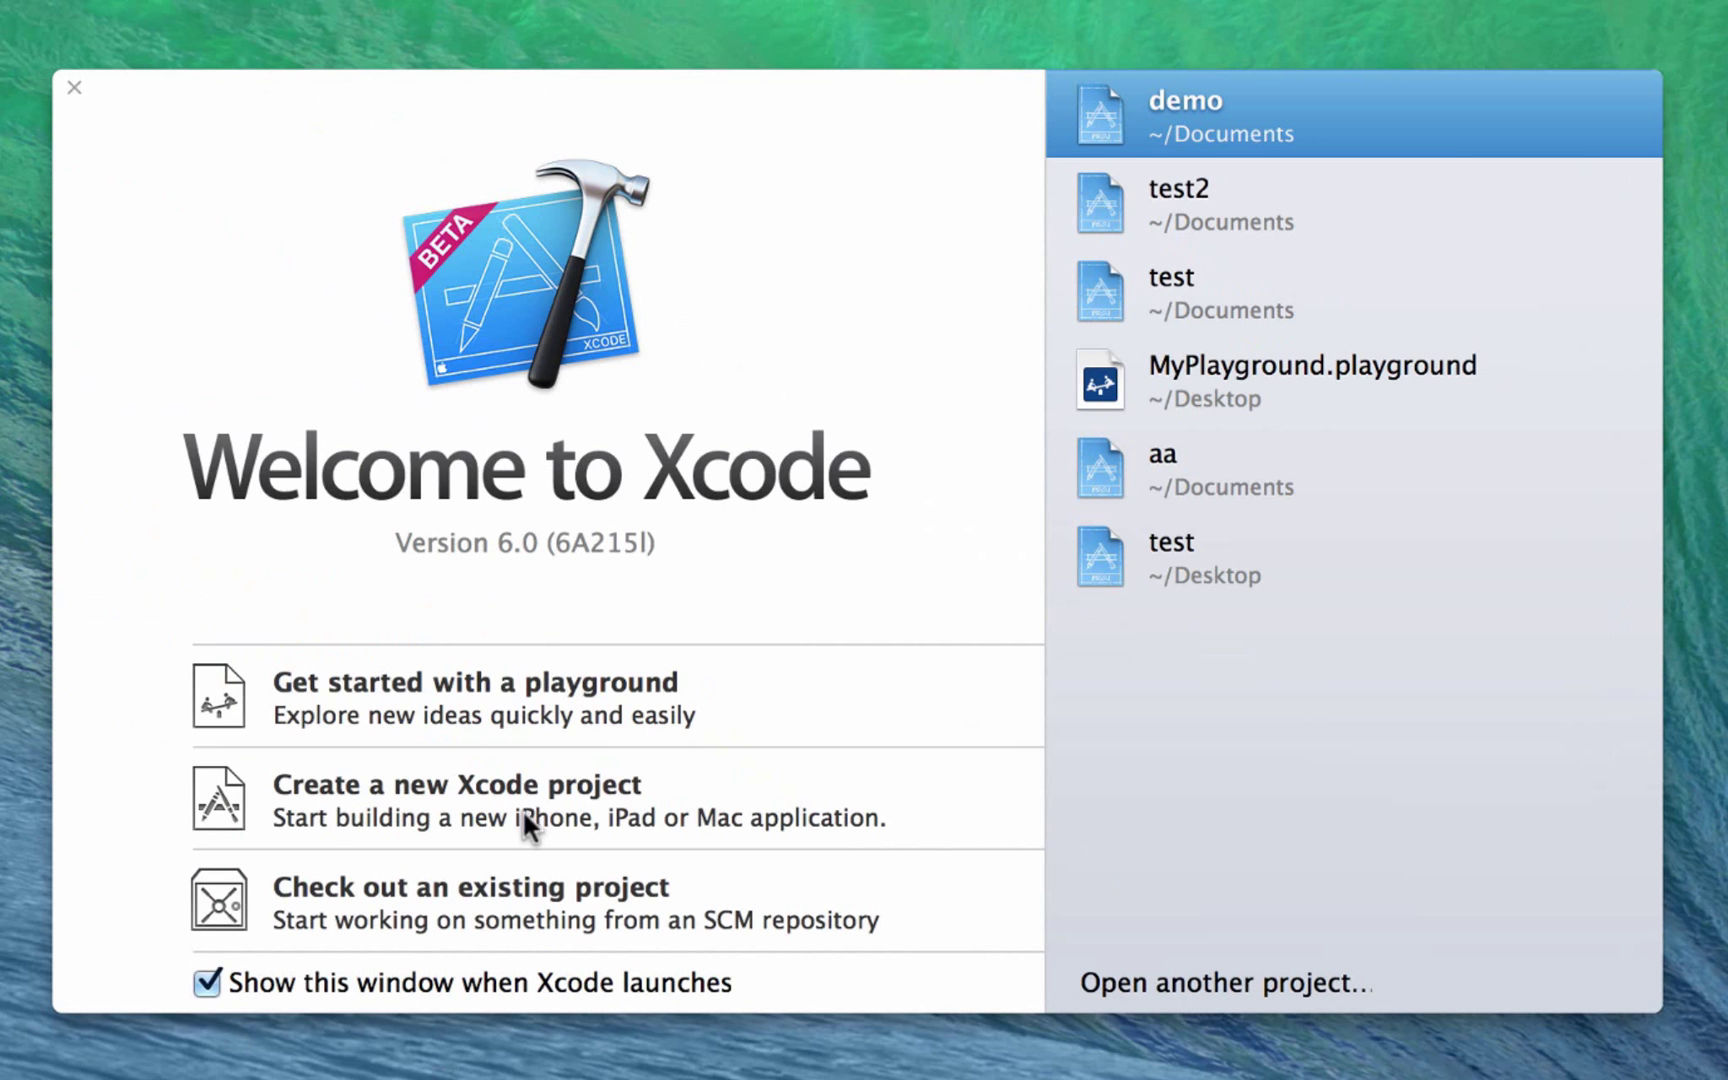
- Start a new project and choose the OS X Application Command Line Tool template
click(456, 784)
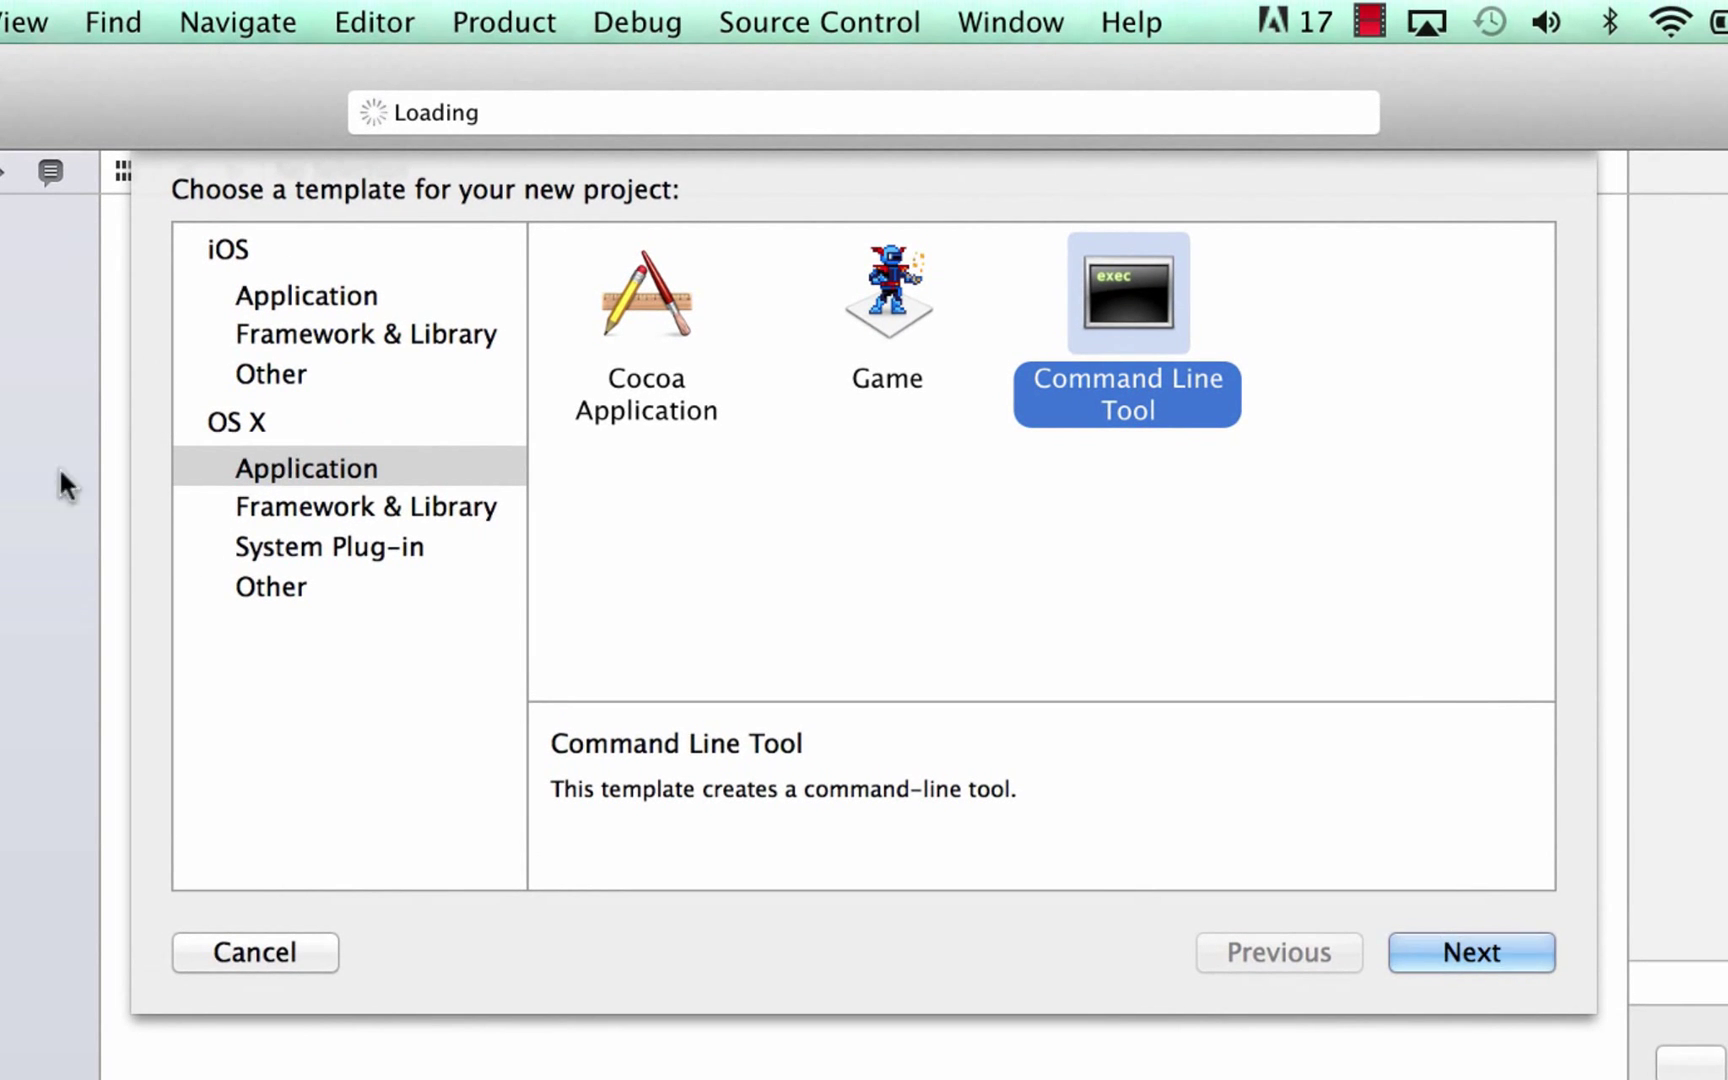
mouse_move(304, 438)
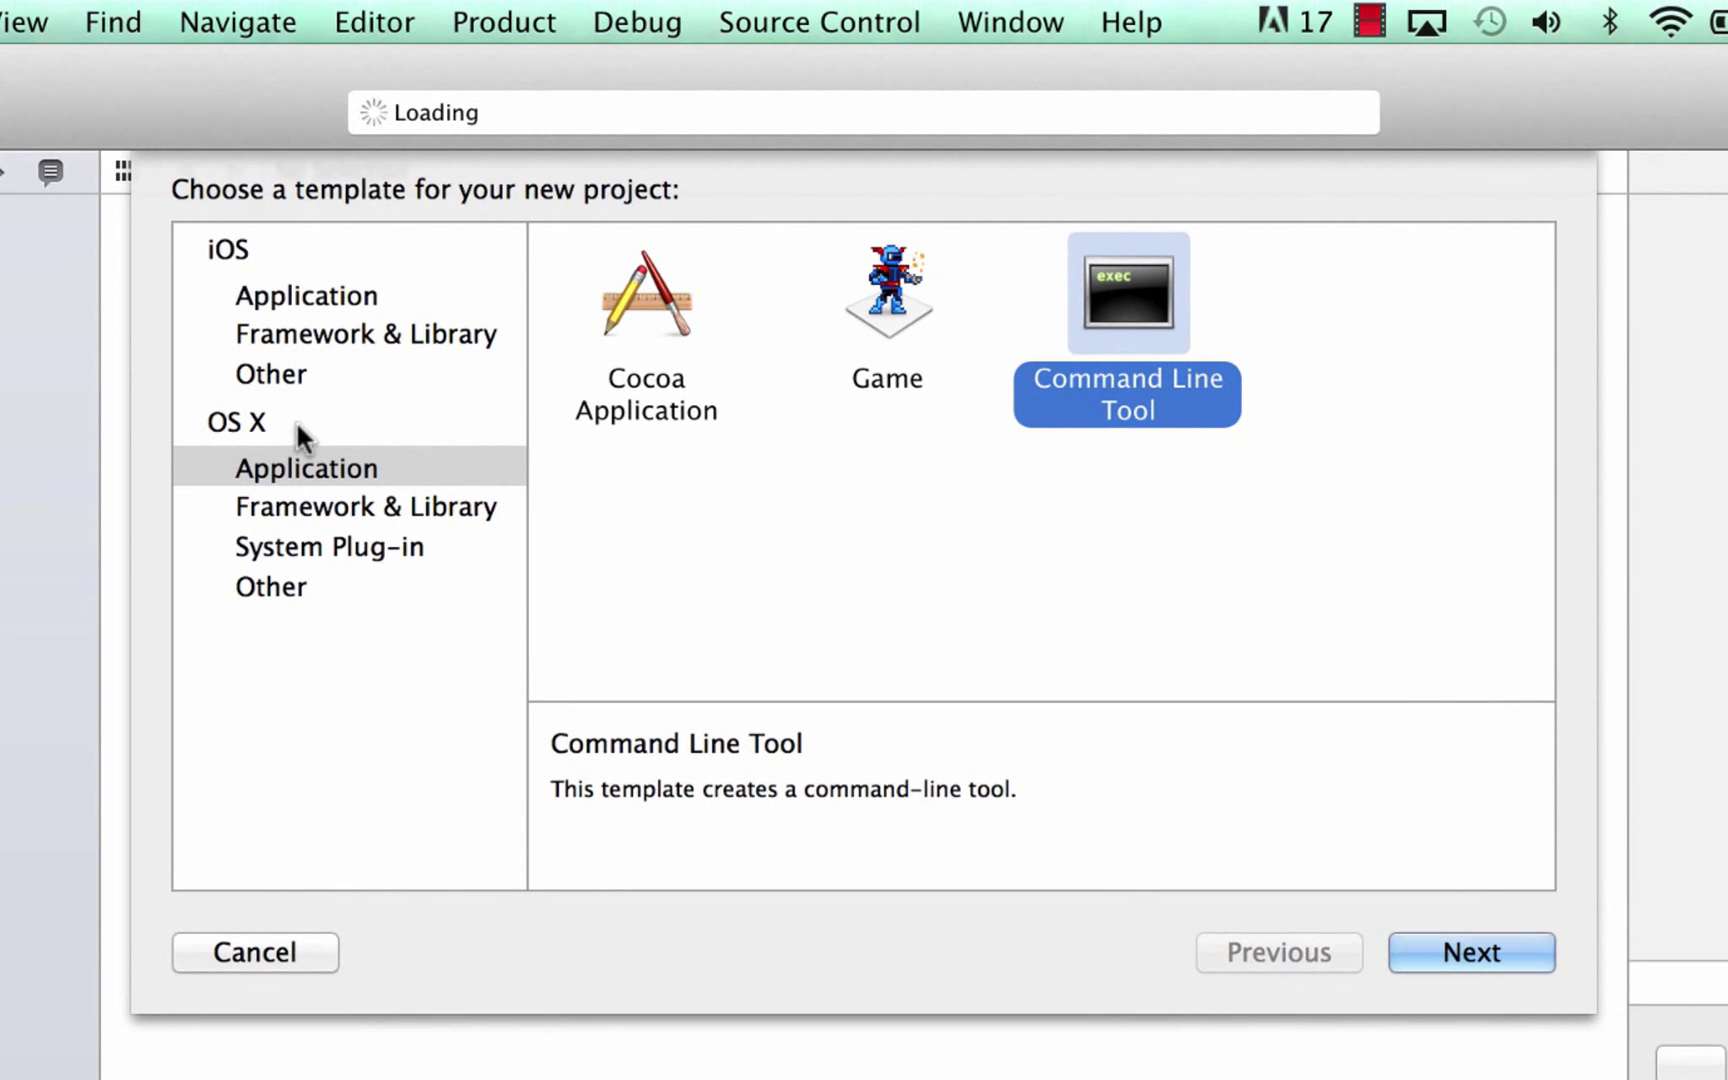
mouse_move(276, 490)
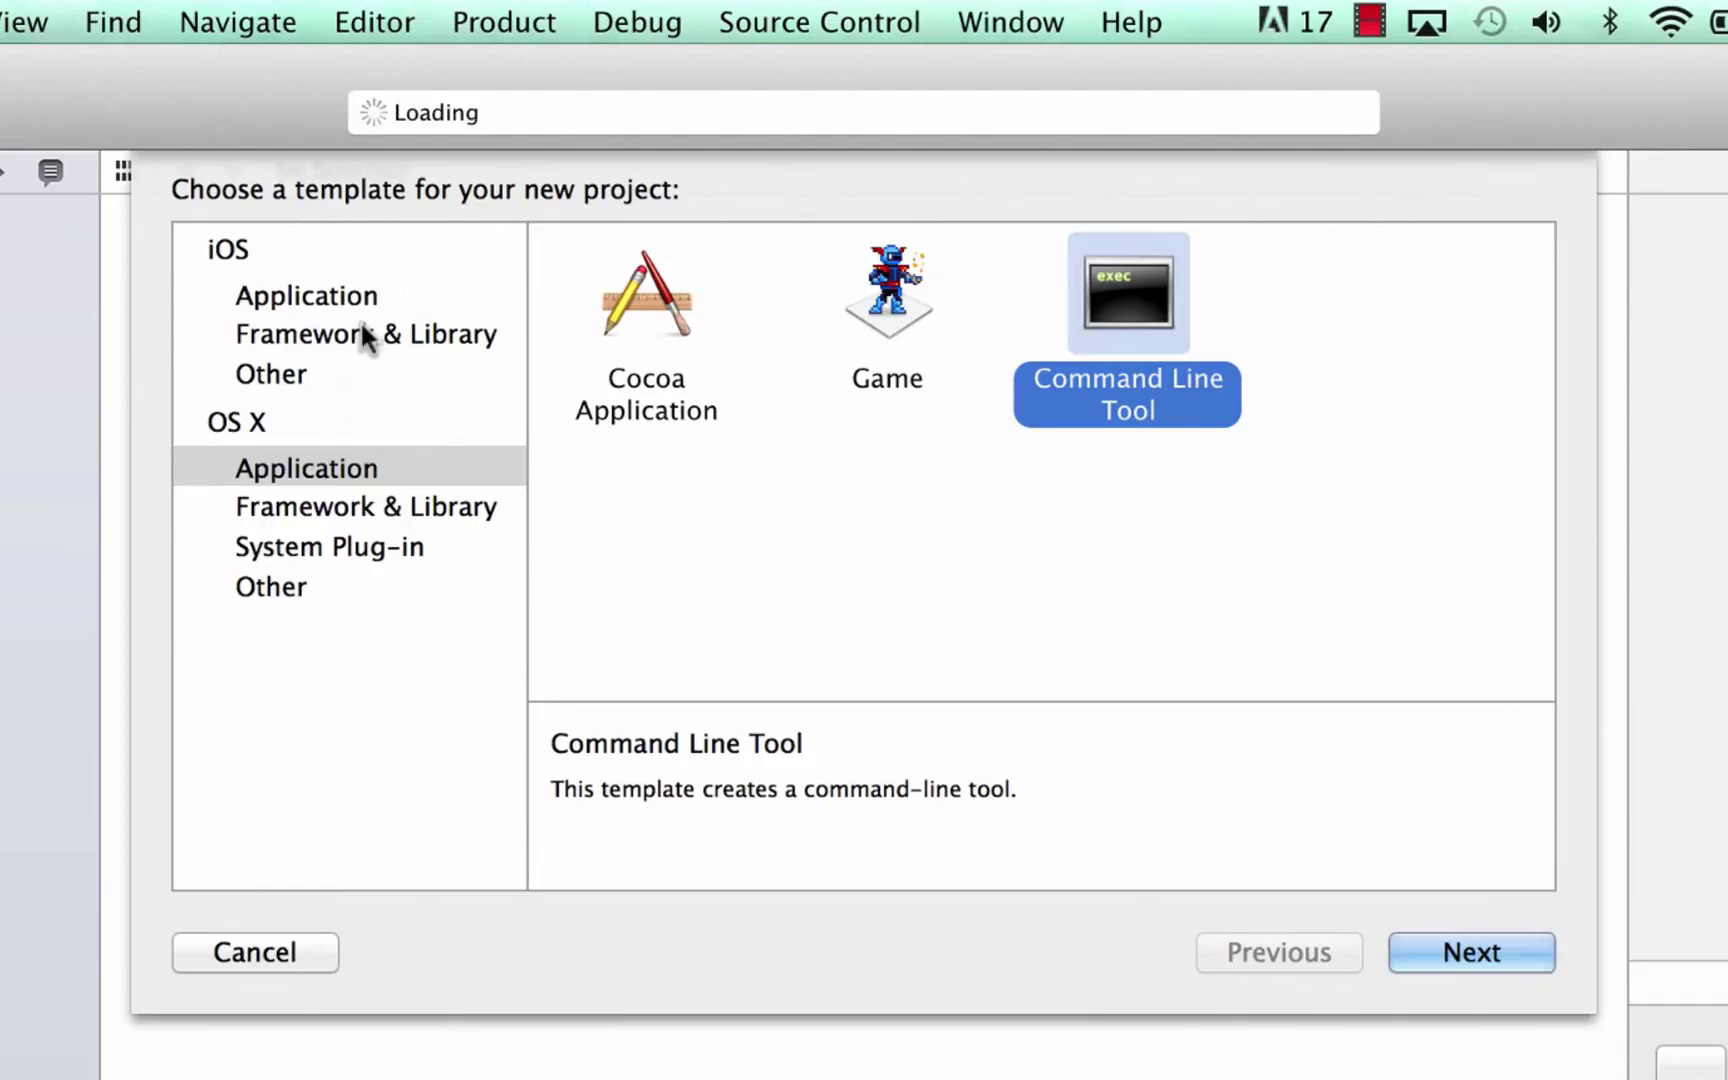
mouse_move(228, 438)
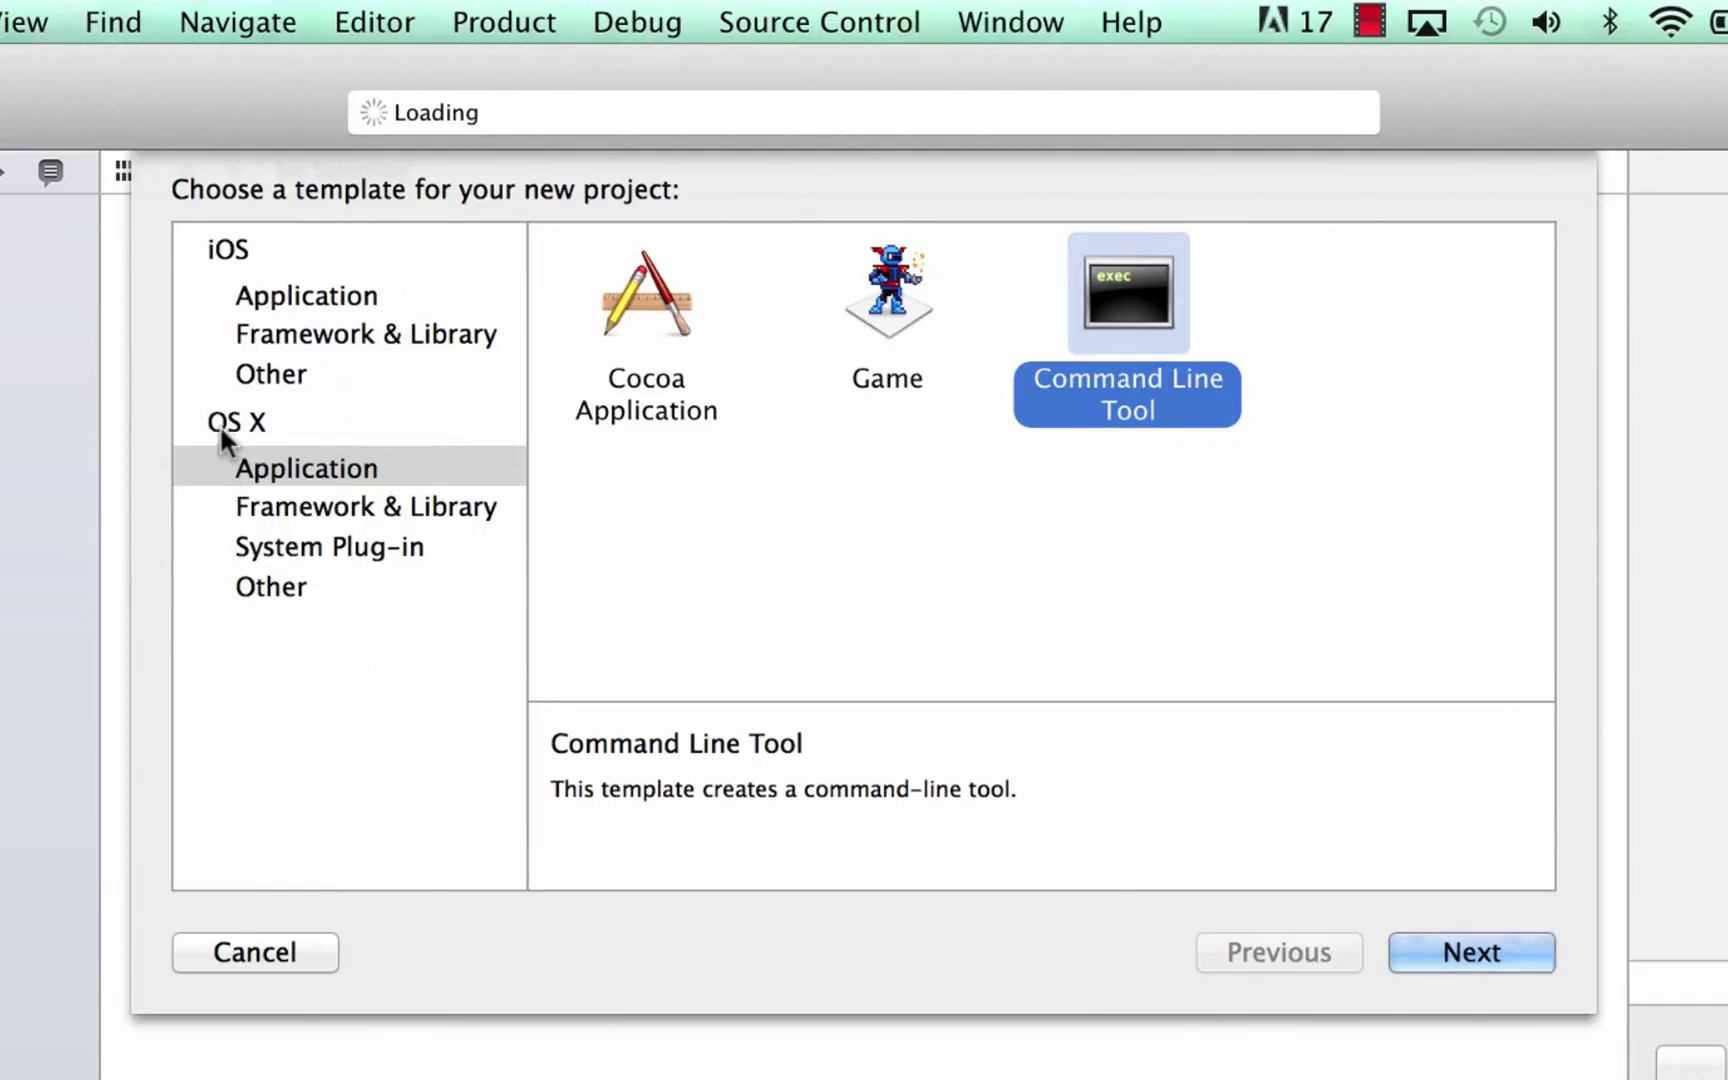
click(306, 468)
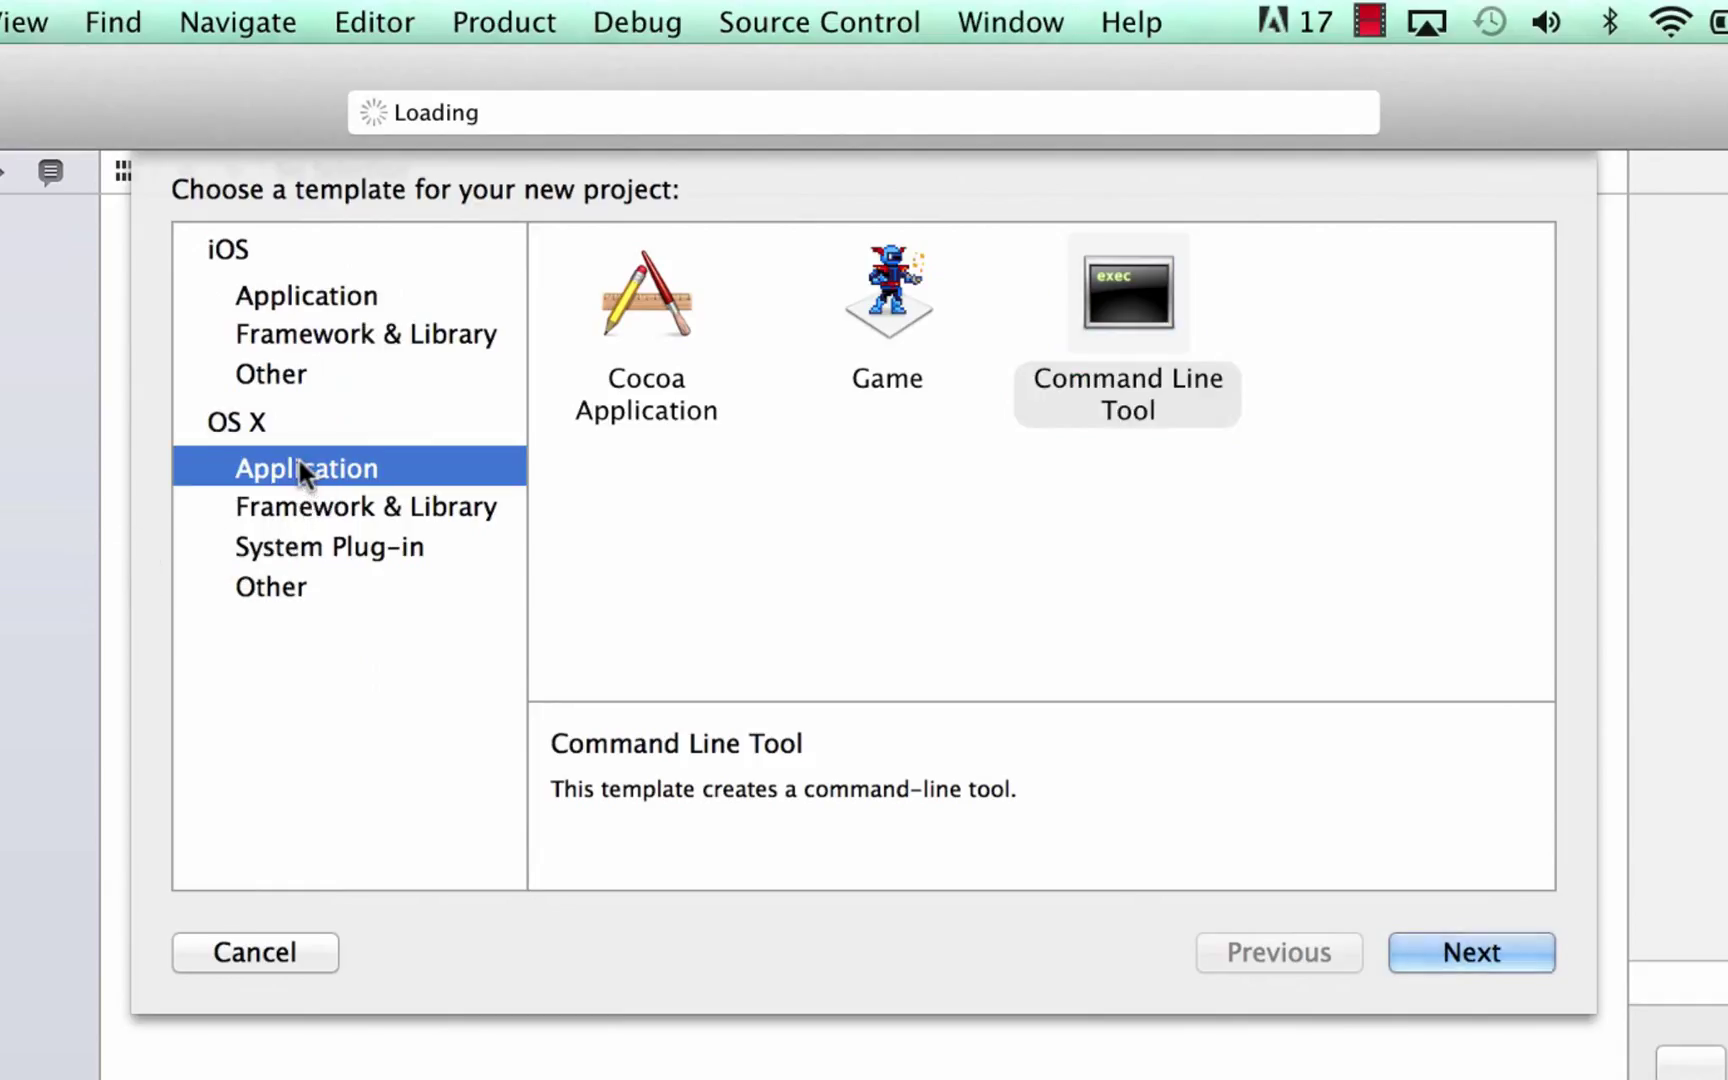
mouse_move(1146, 306)
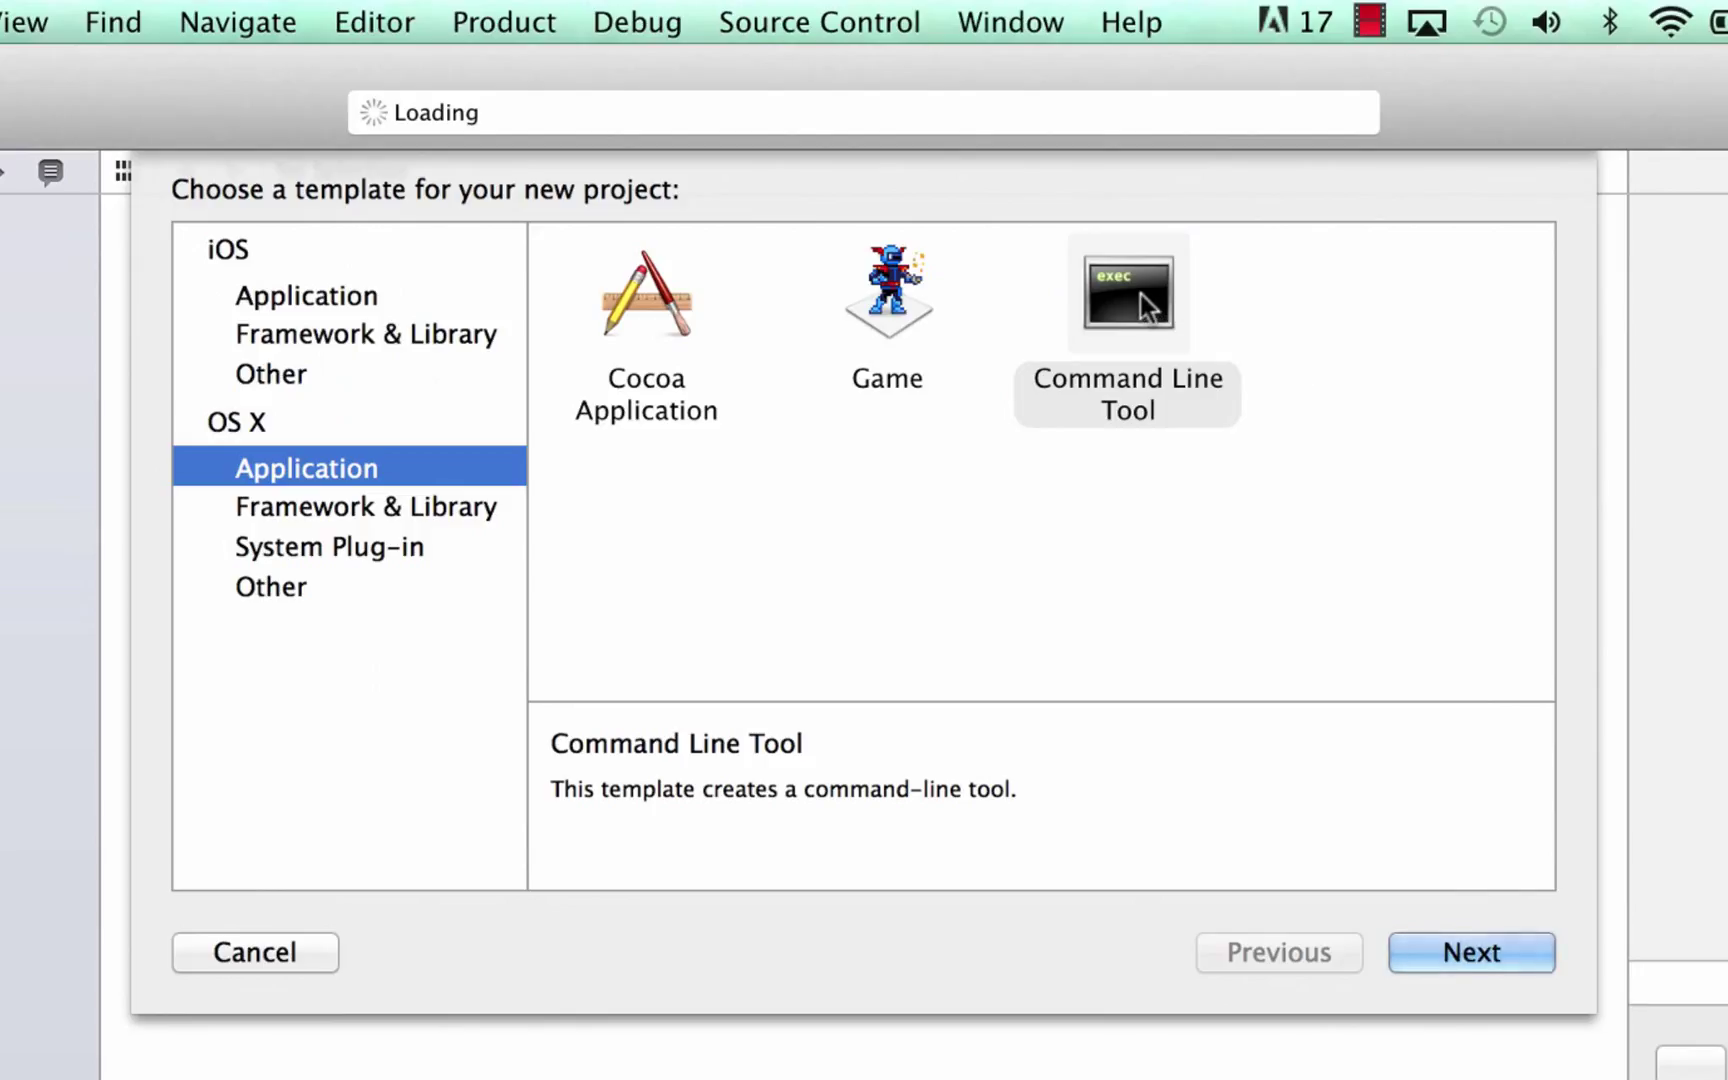
click(1126, 292)
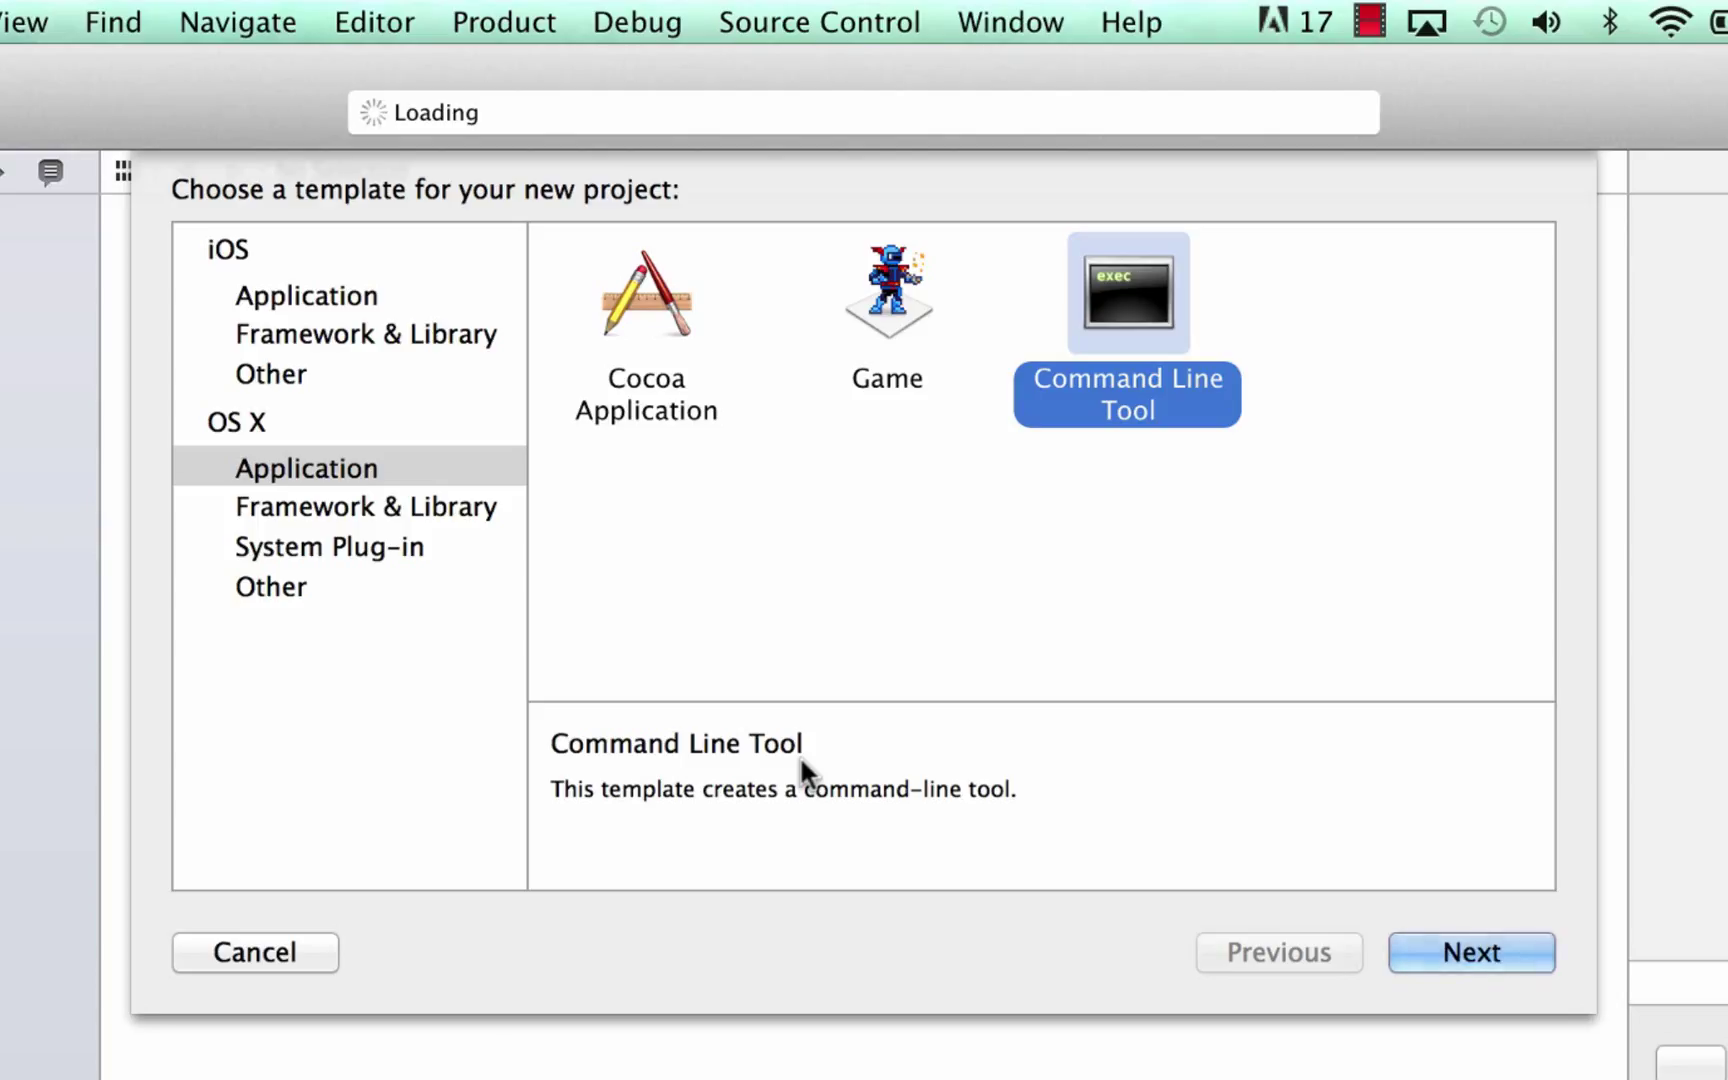
mouse_move(1316, 540)
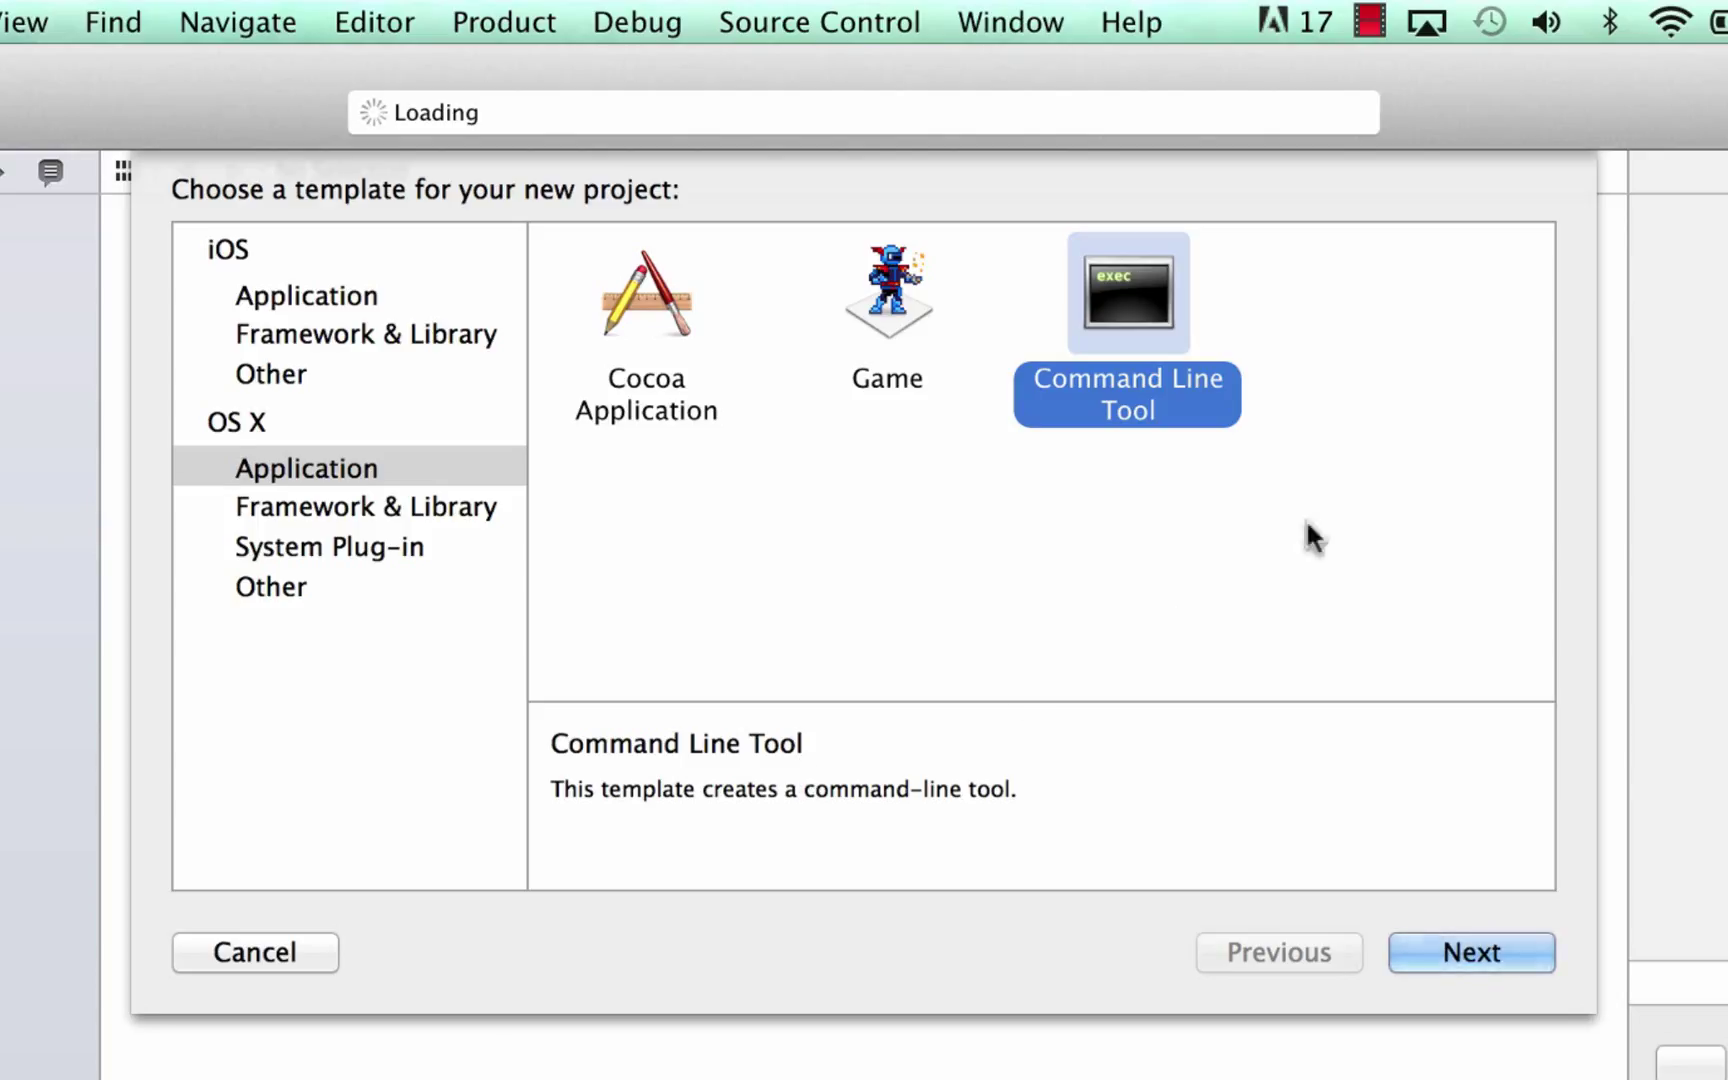
mouse_move(308, 502)
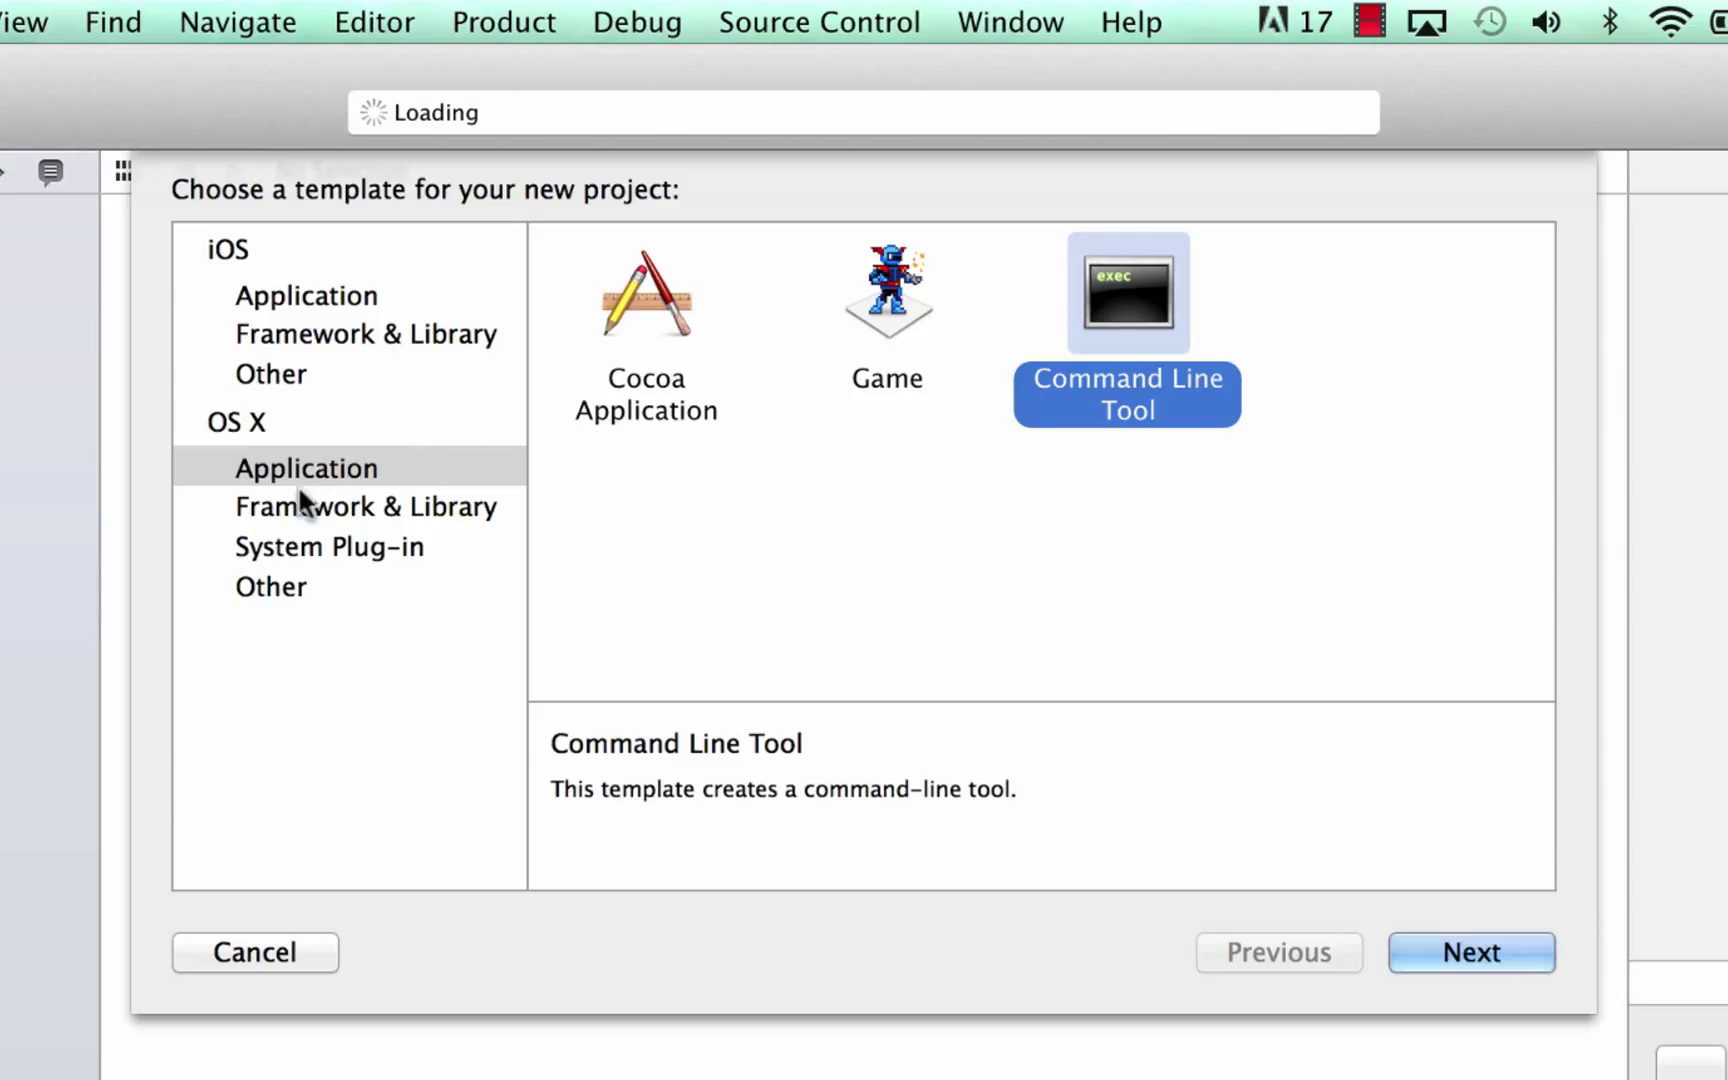
click(306, 468)
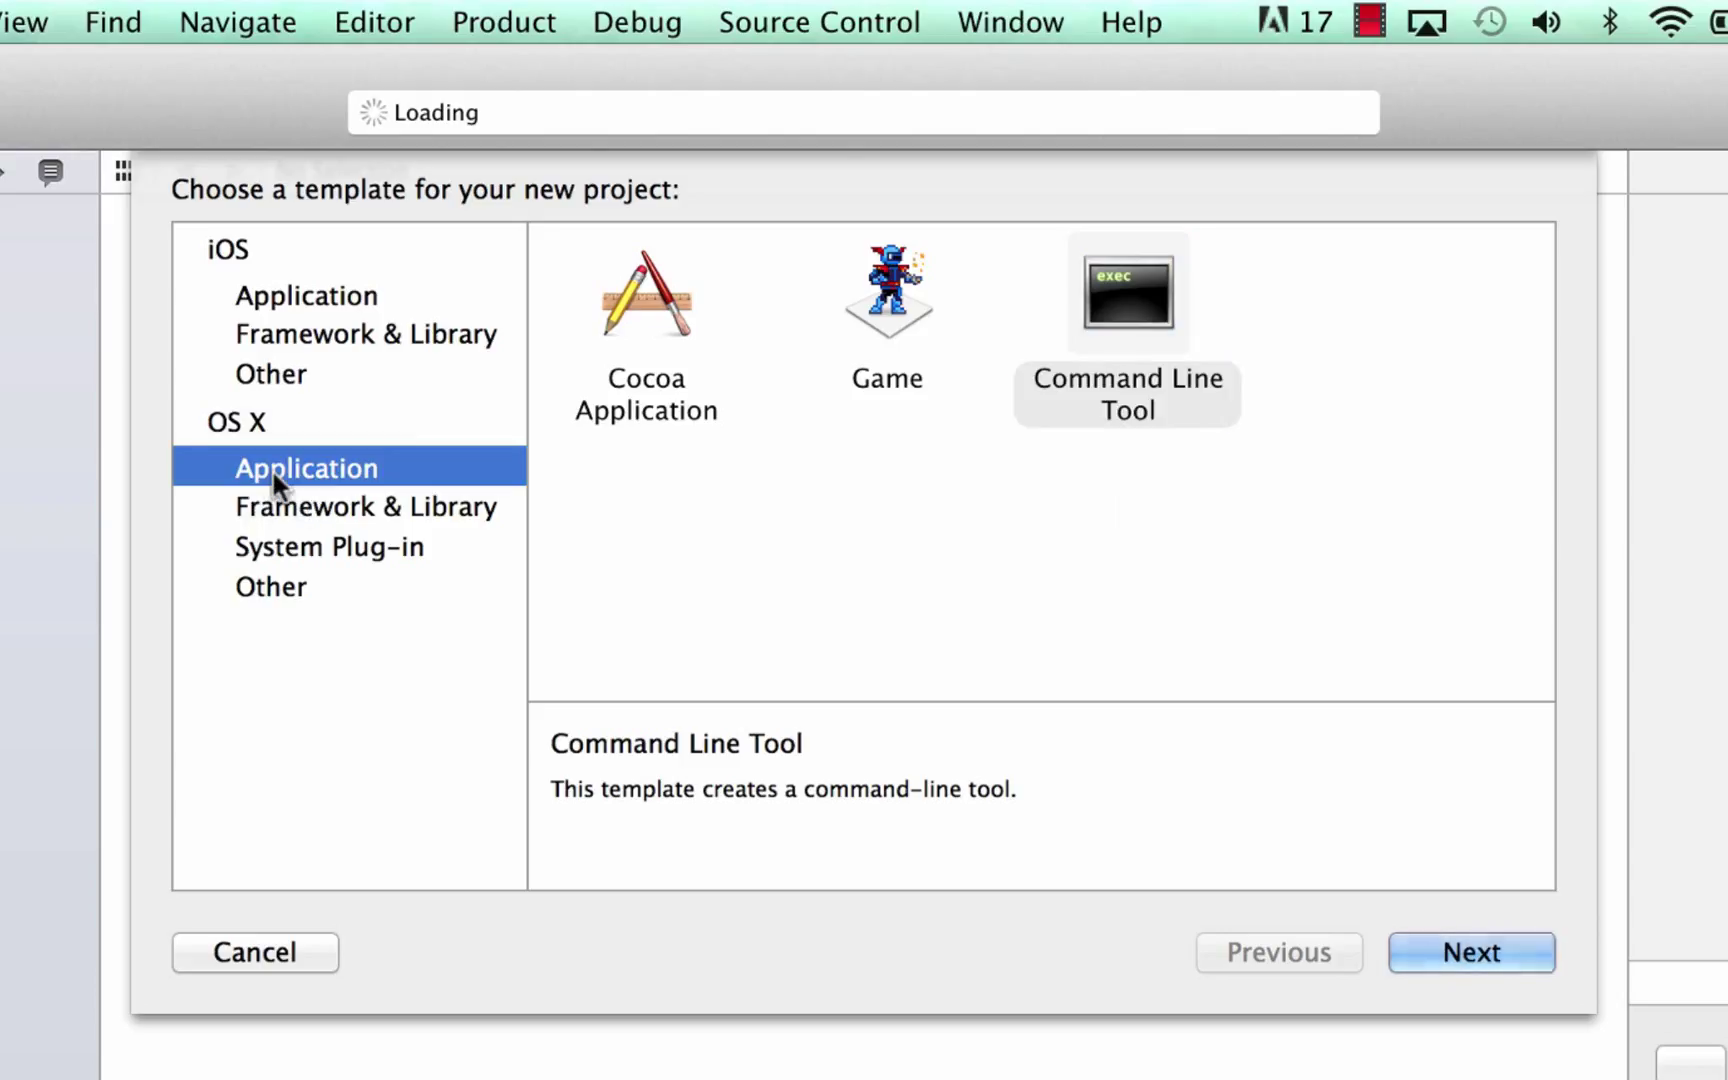
mouse_move(1110, 340)
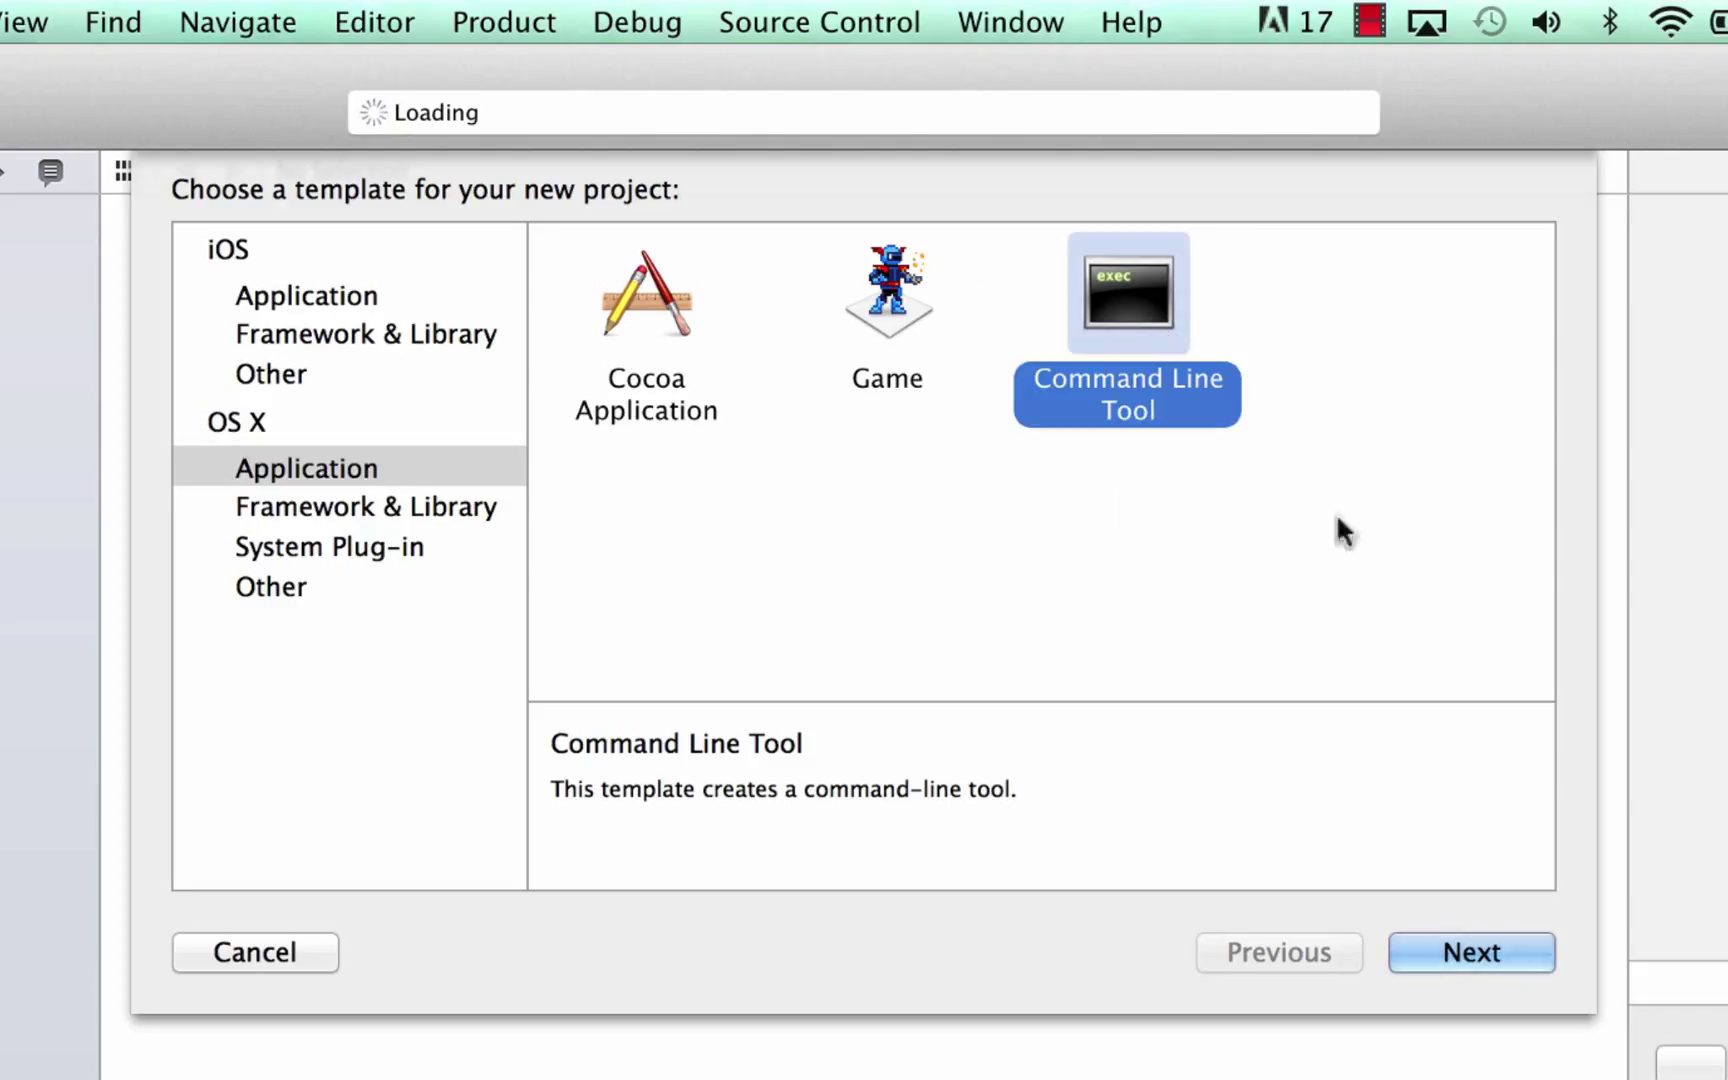
- Set product name test3 and, after trying Objective-C, keep Swift as the language
click(1470, 952)
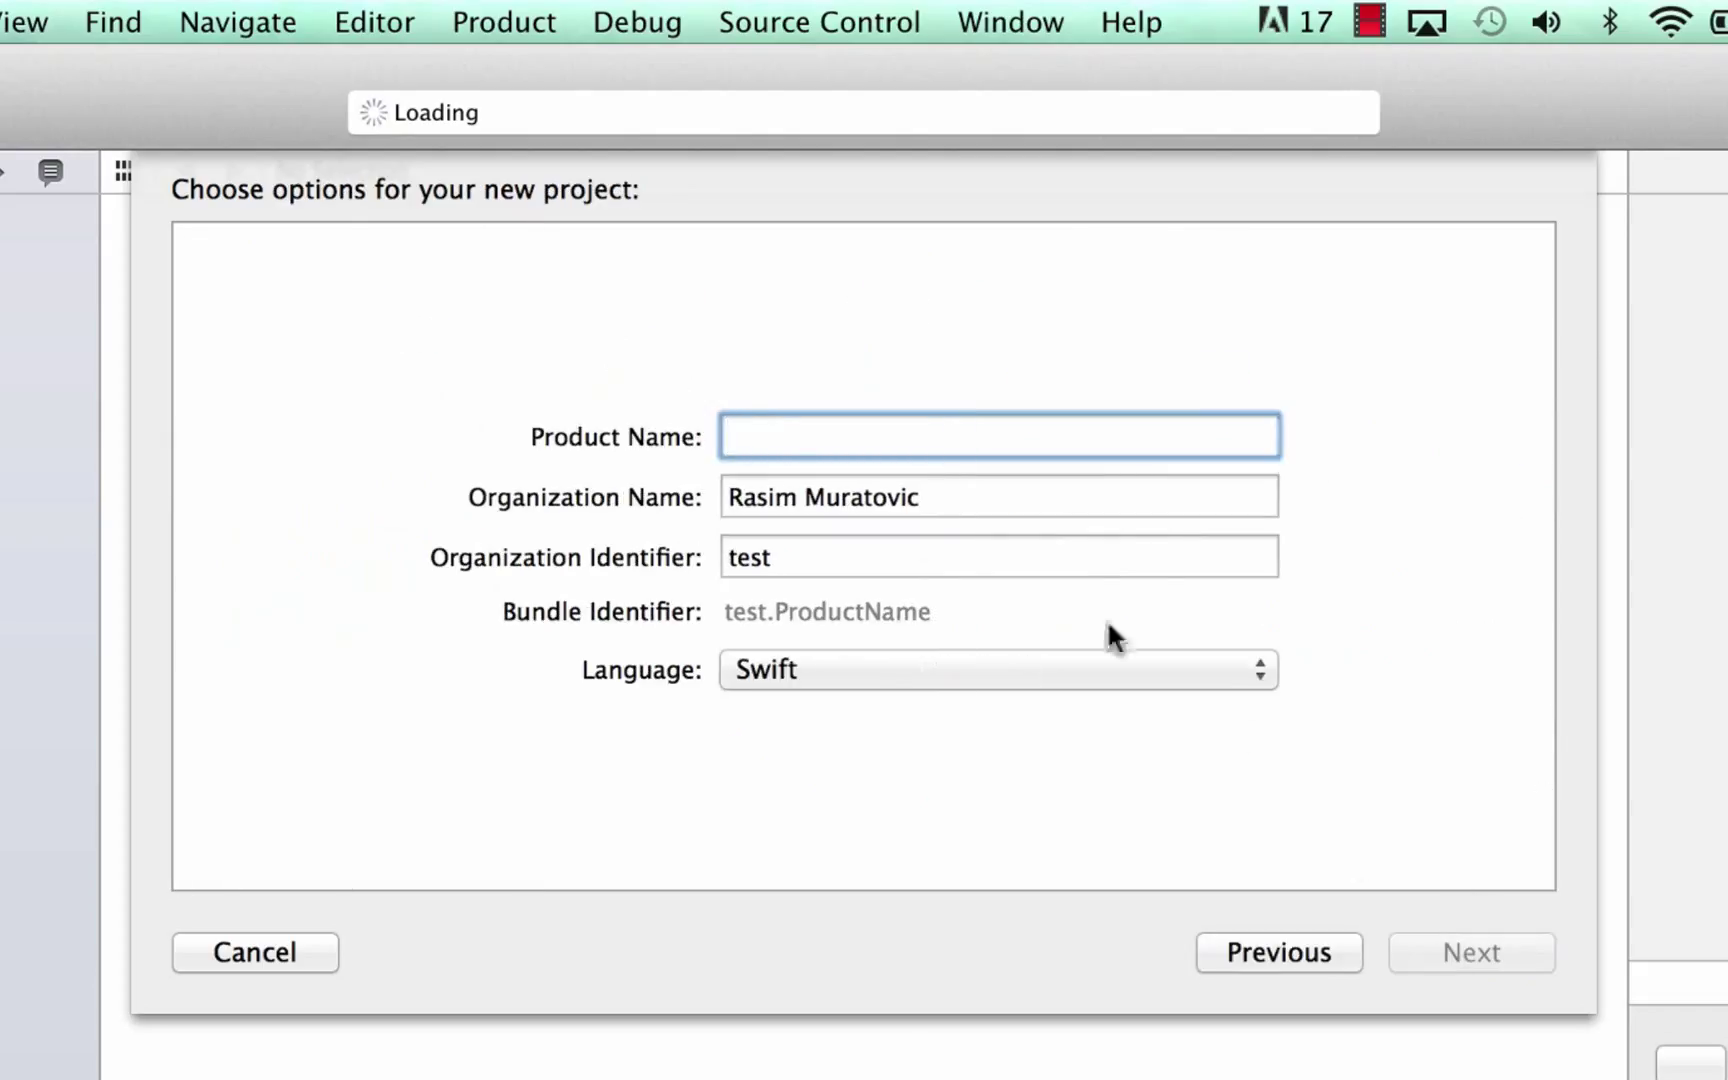
mouse_move(776, 434)
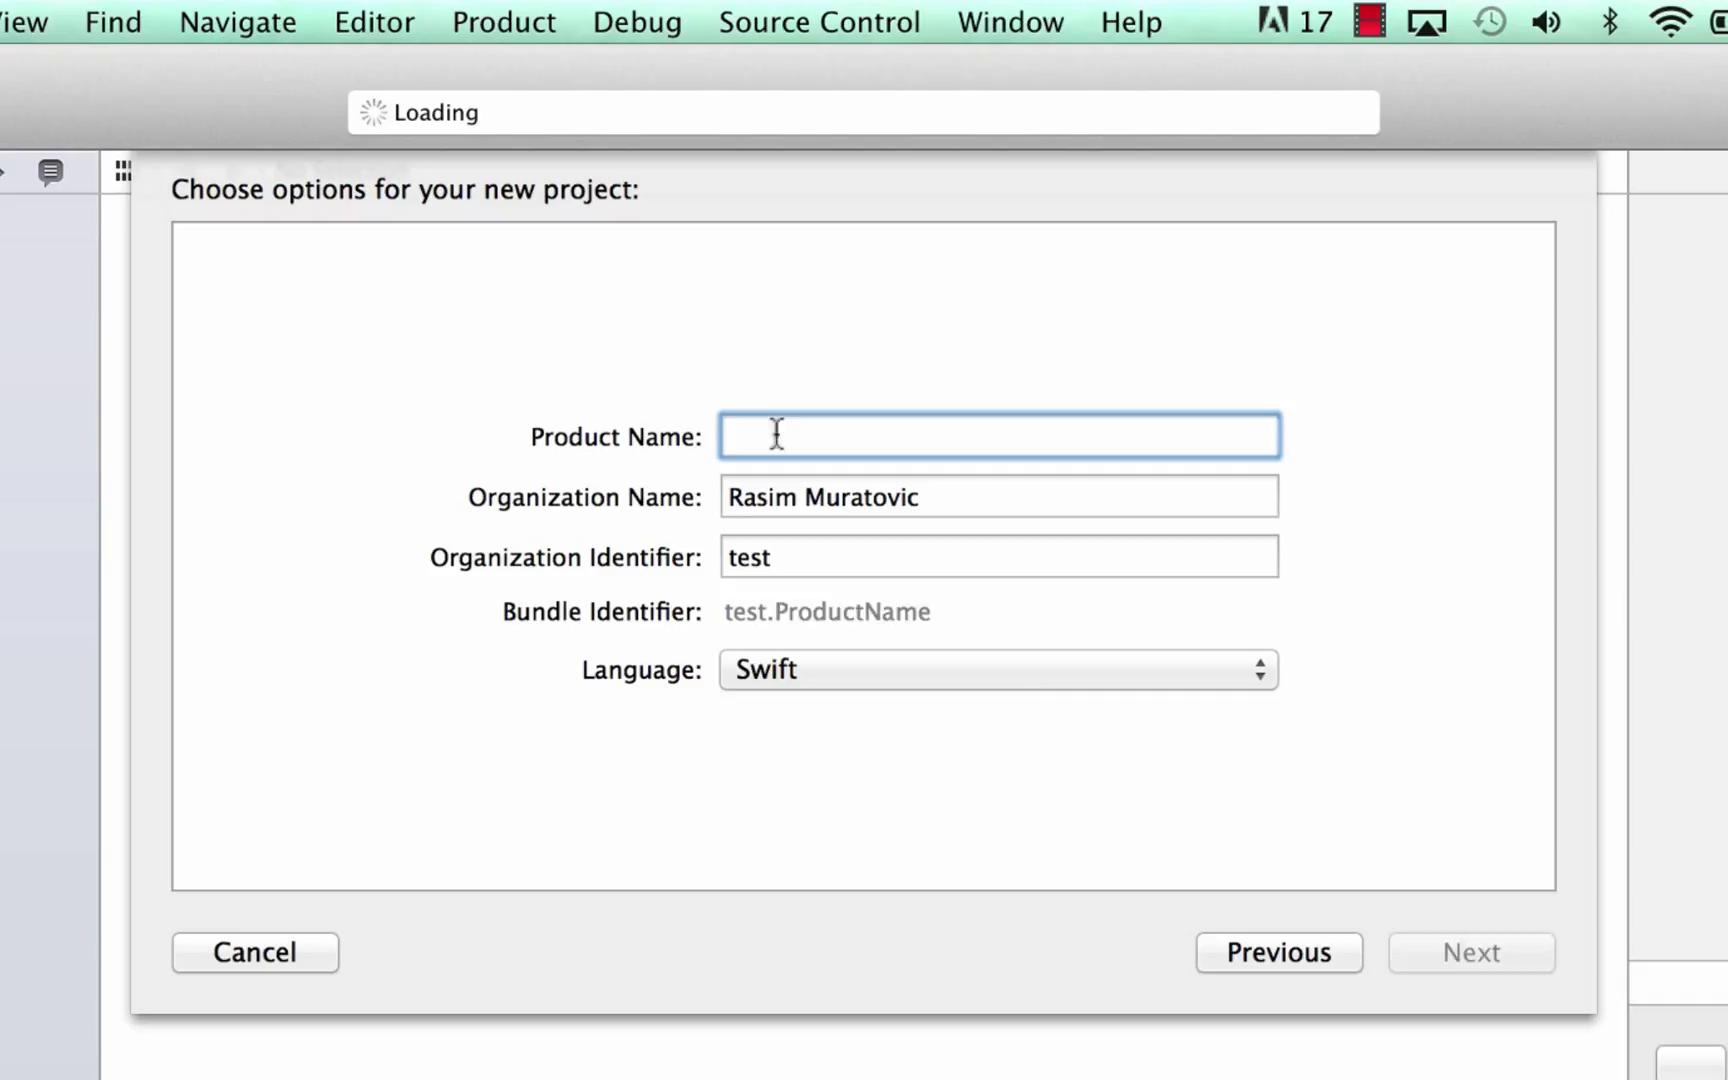
text(test3)
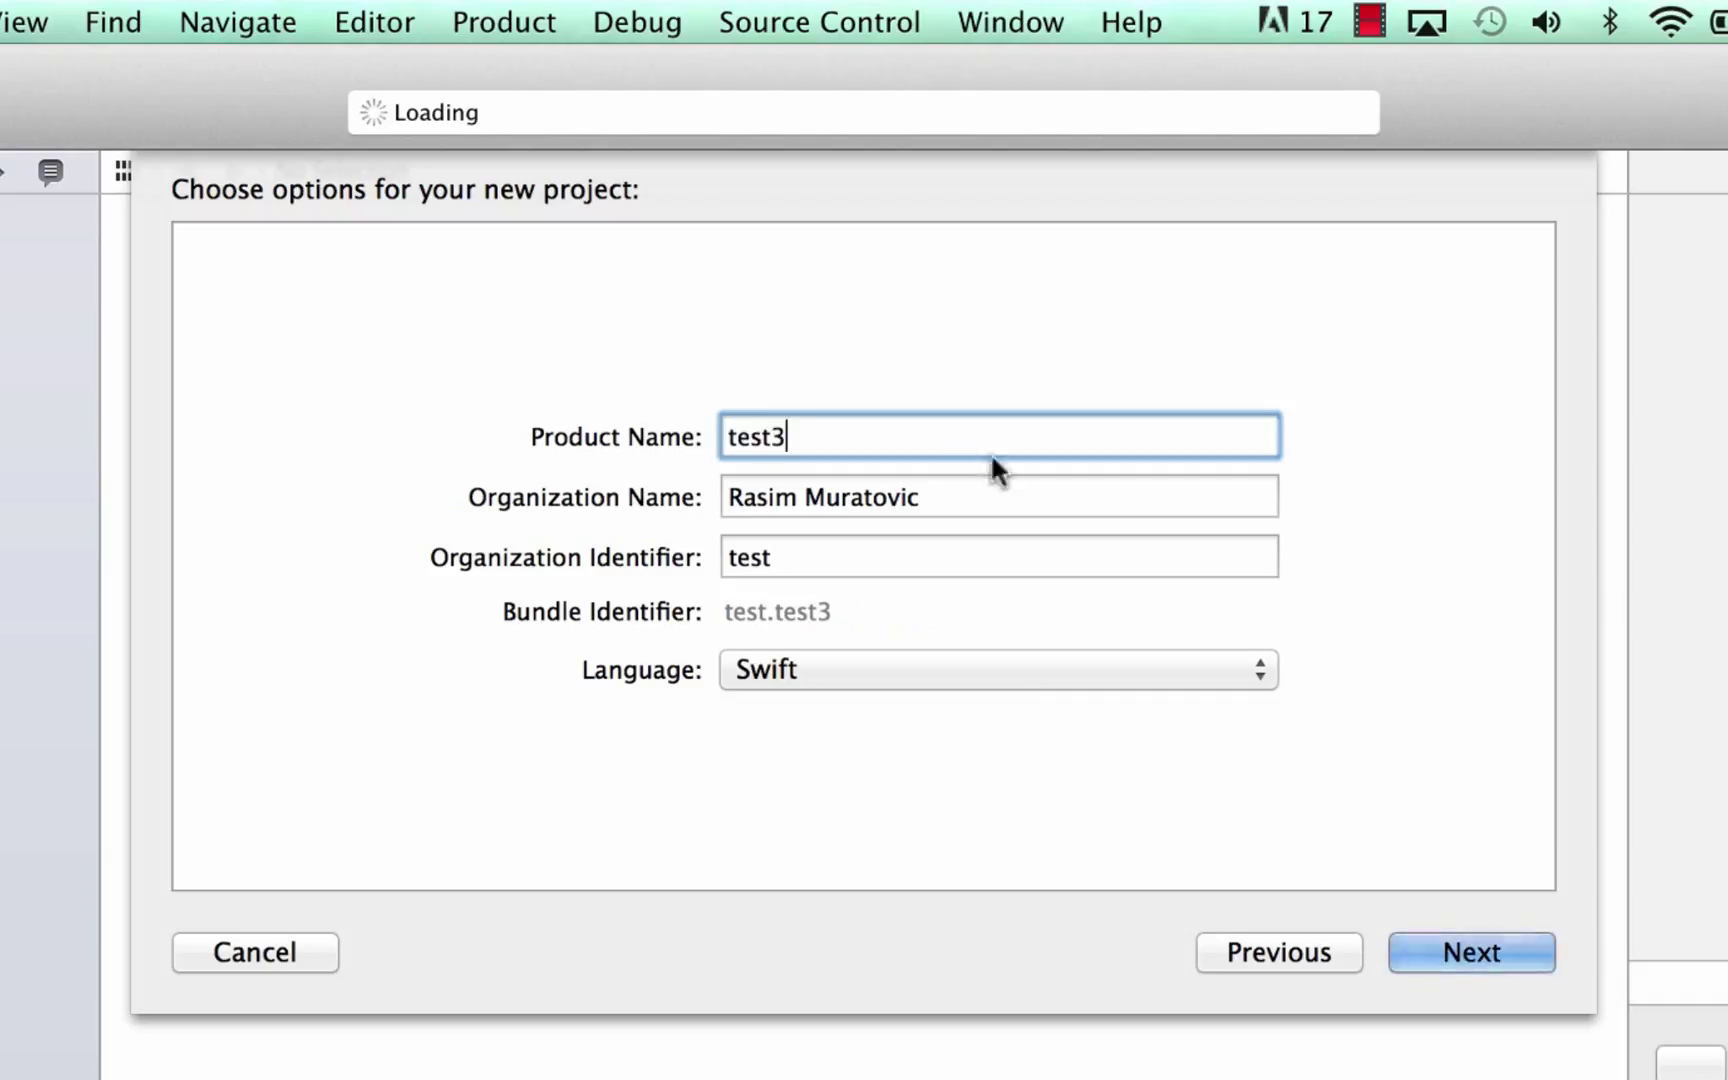
mouse_move(790, 596)
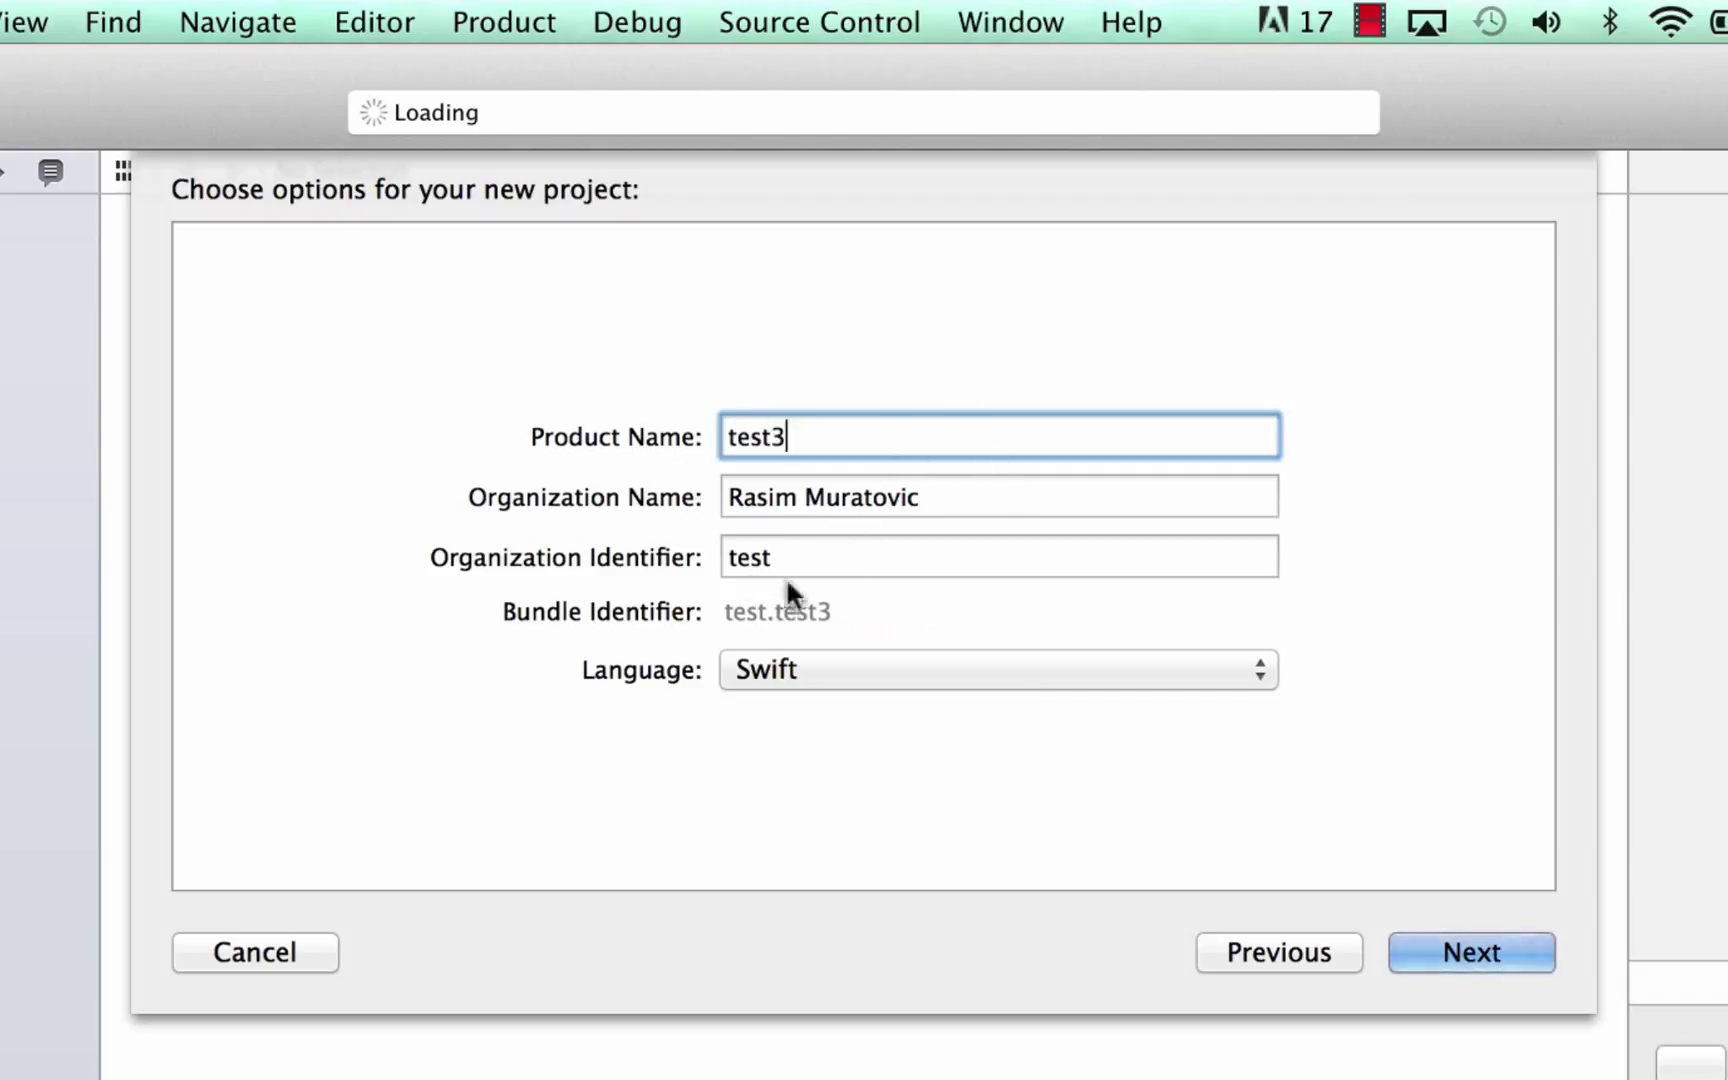
click(996, 668)
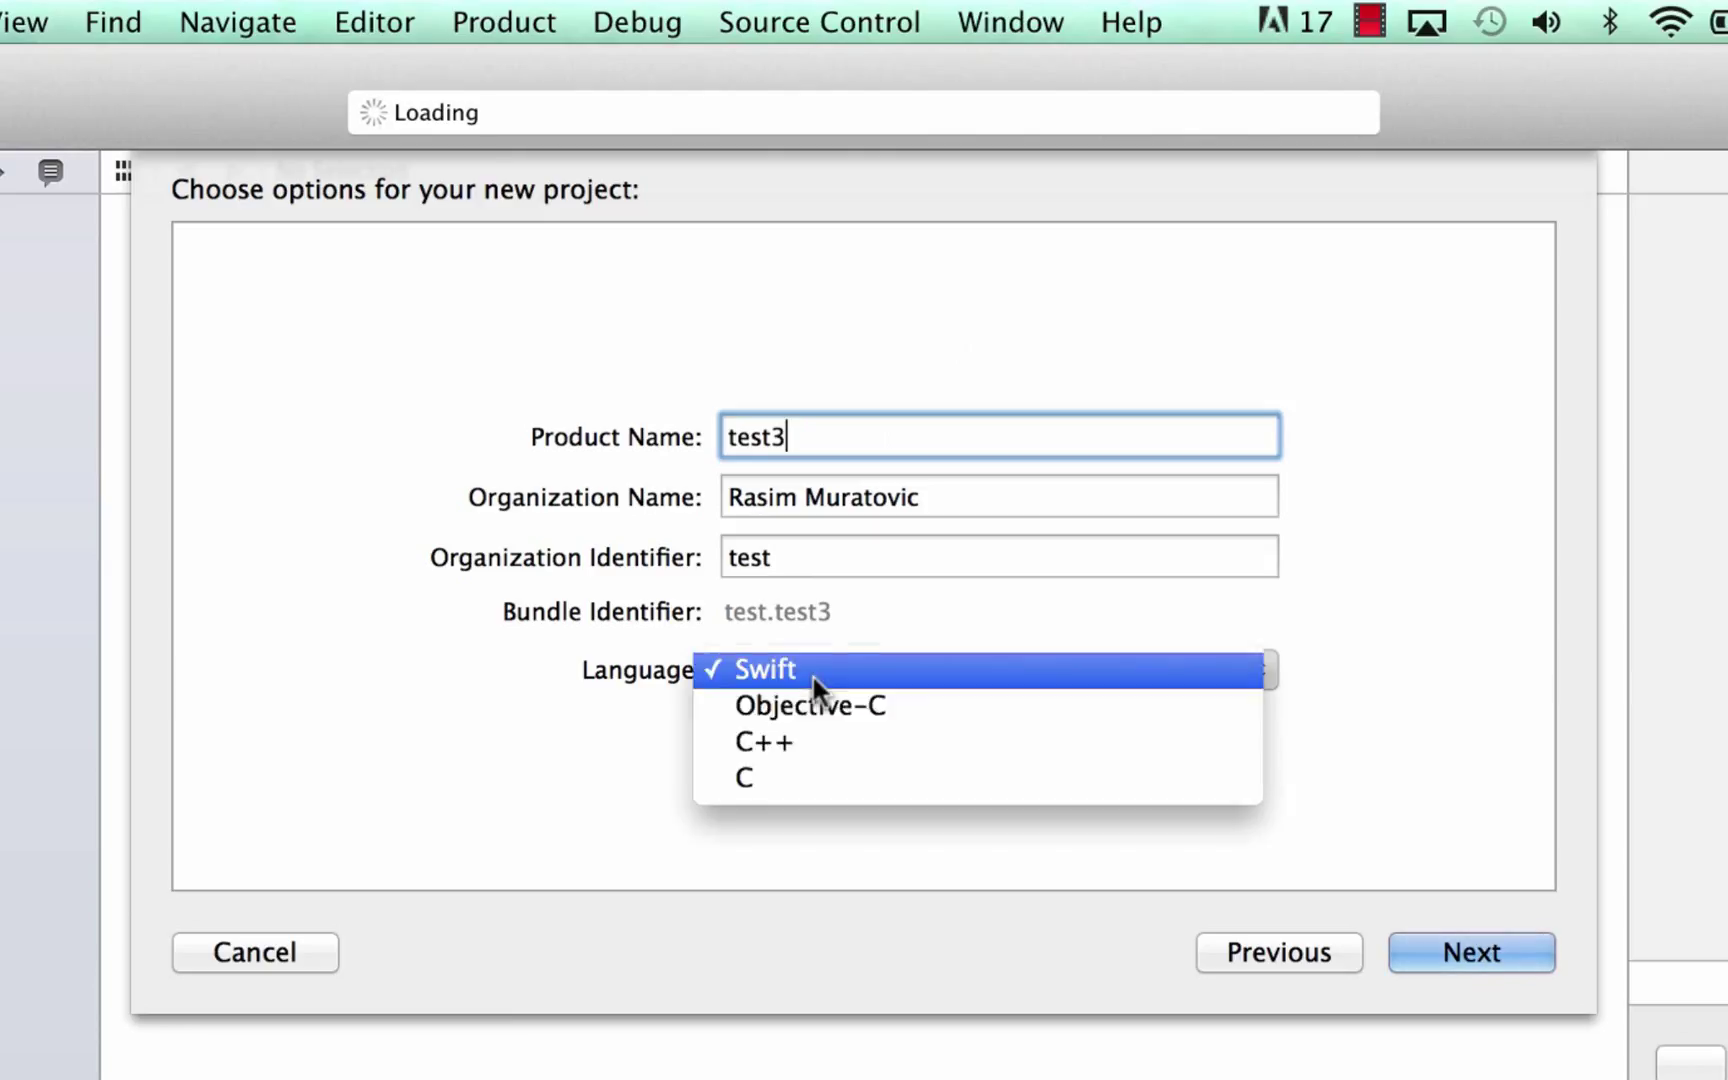
mouse_move(816, 706)
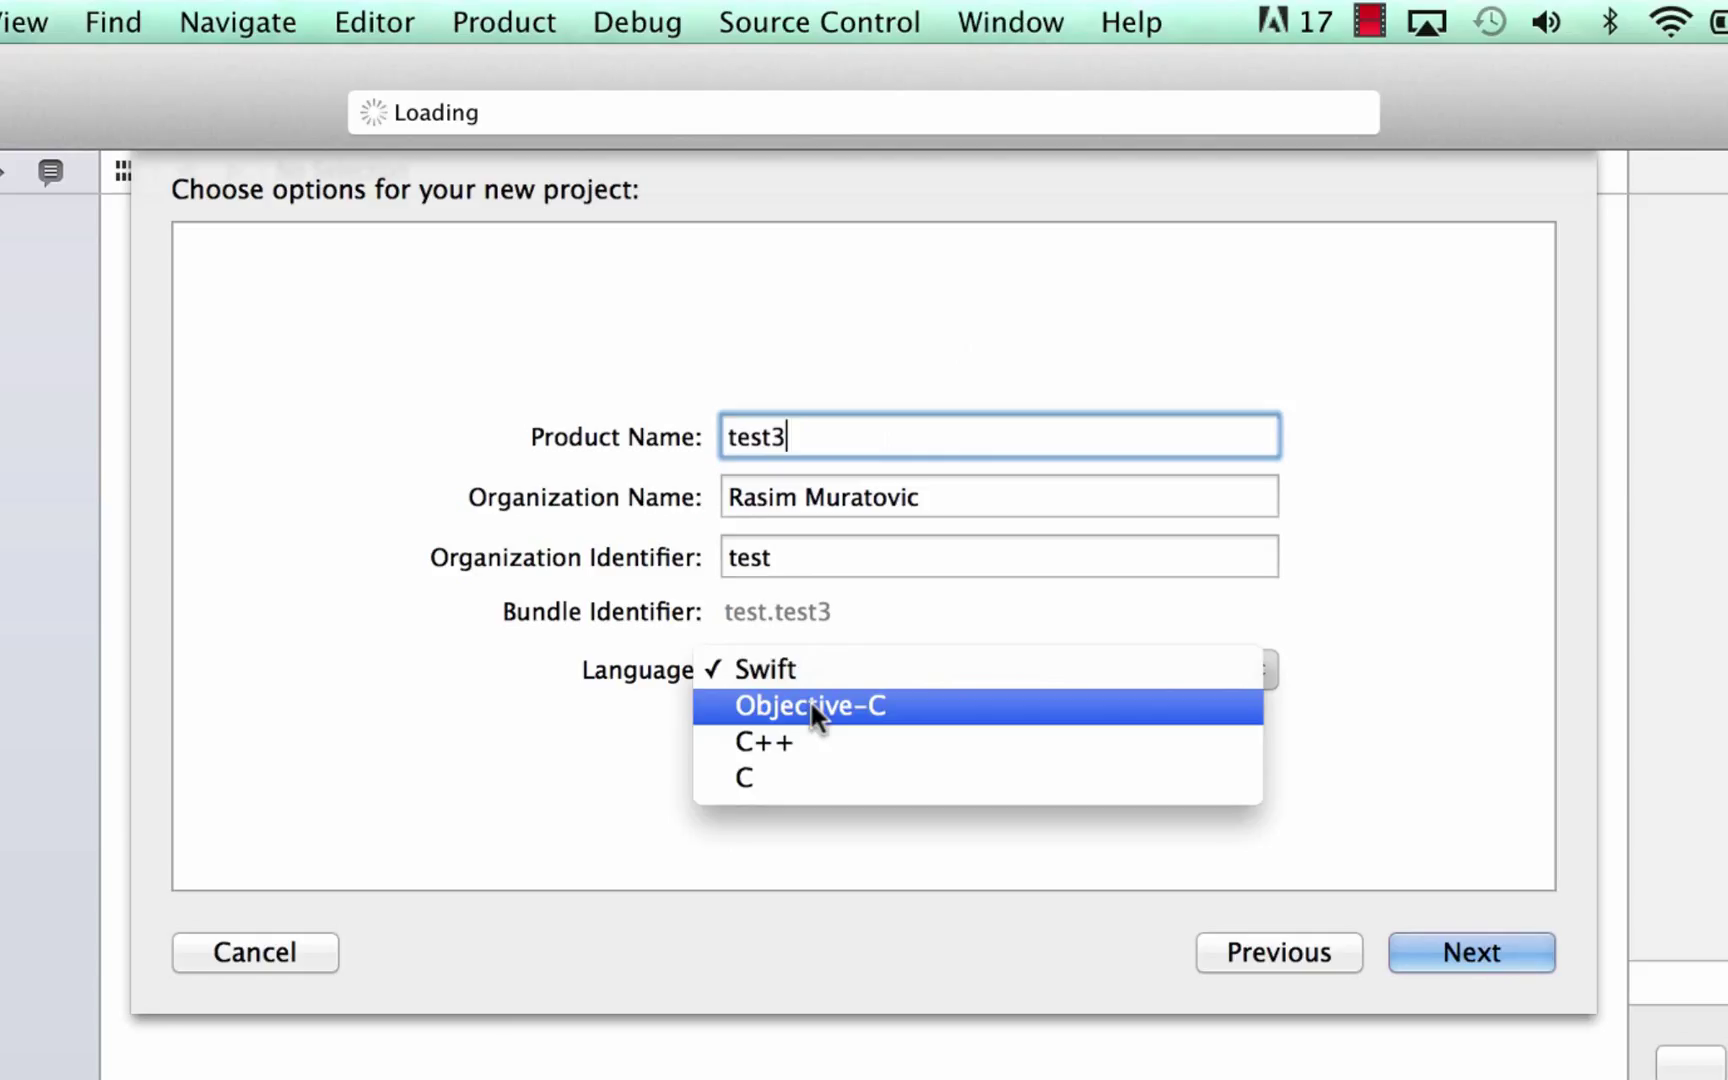
click(808, 706)
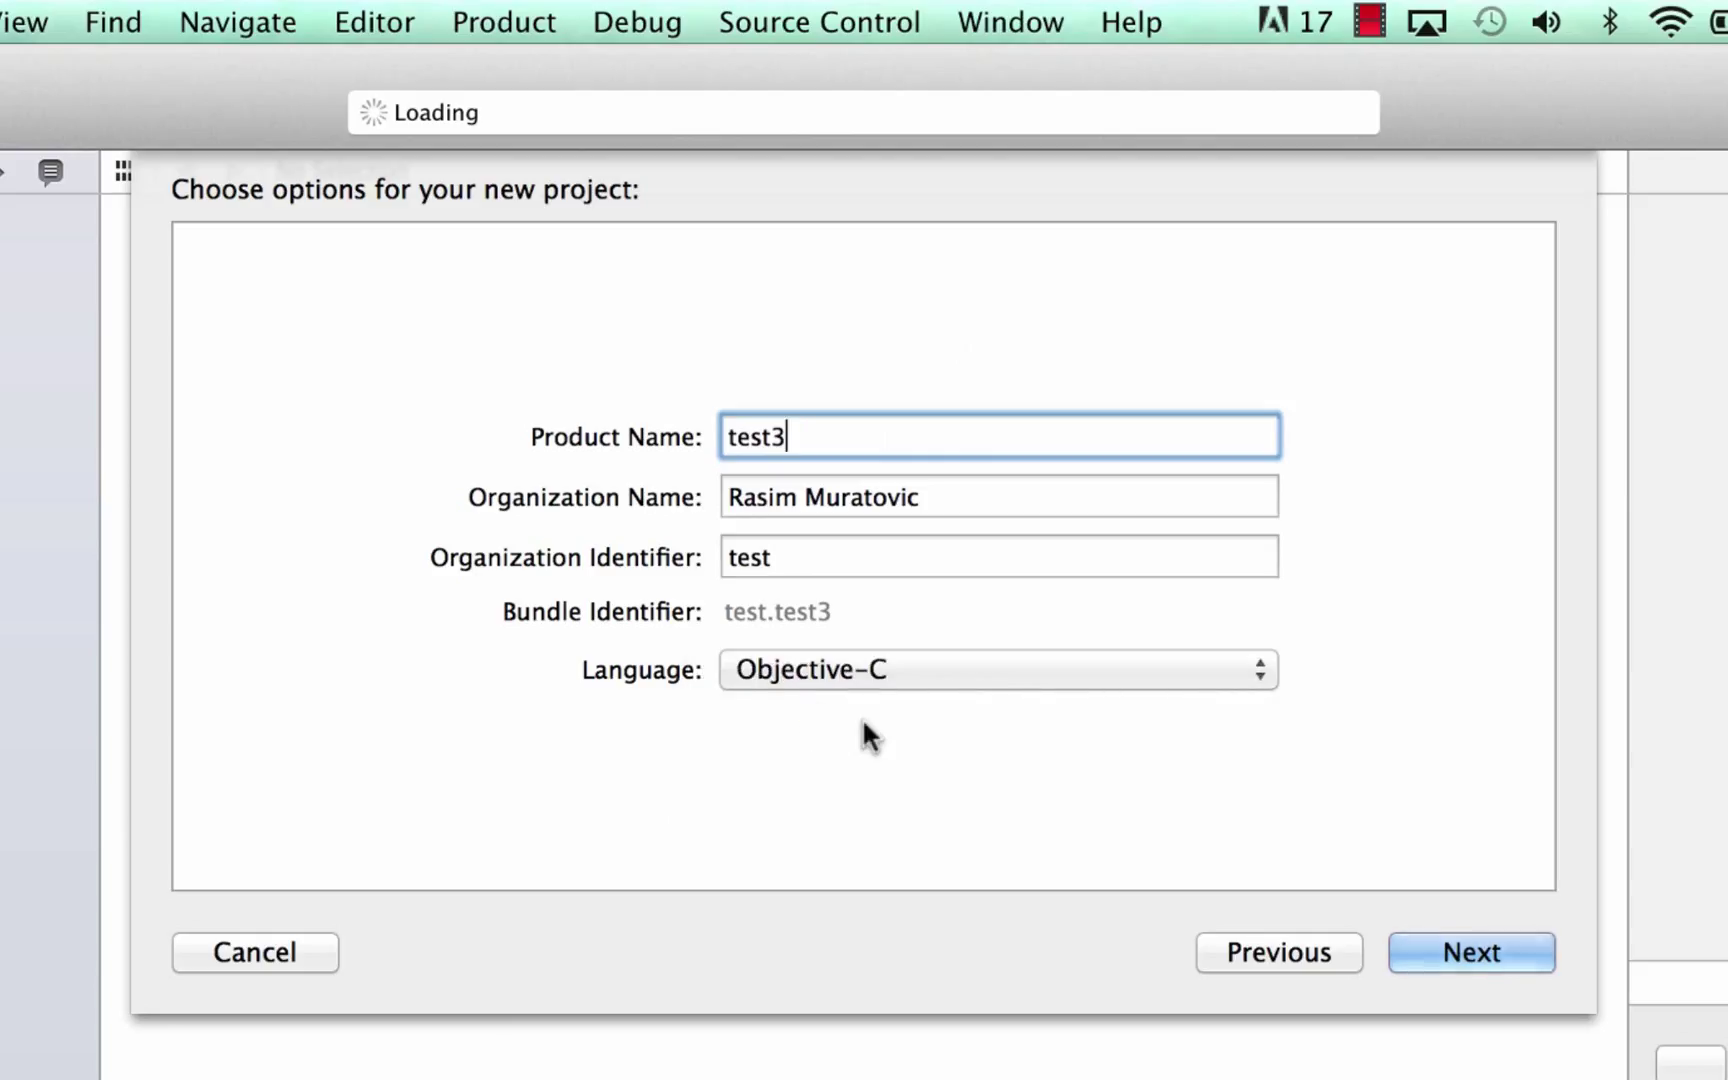
click(992, 668)
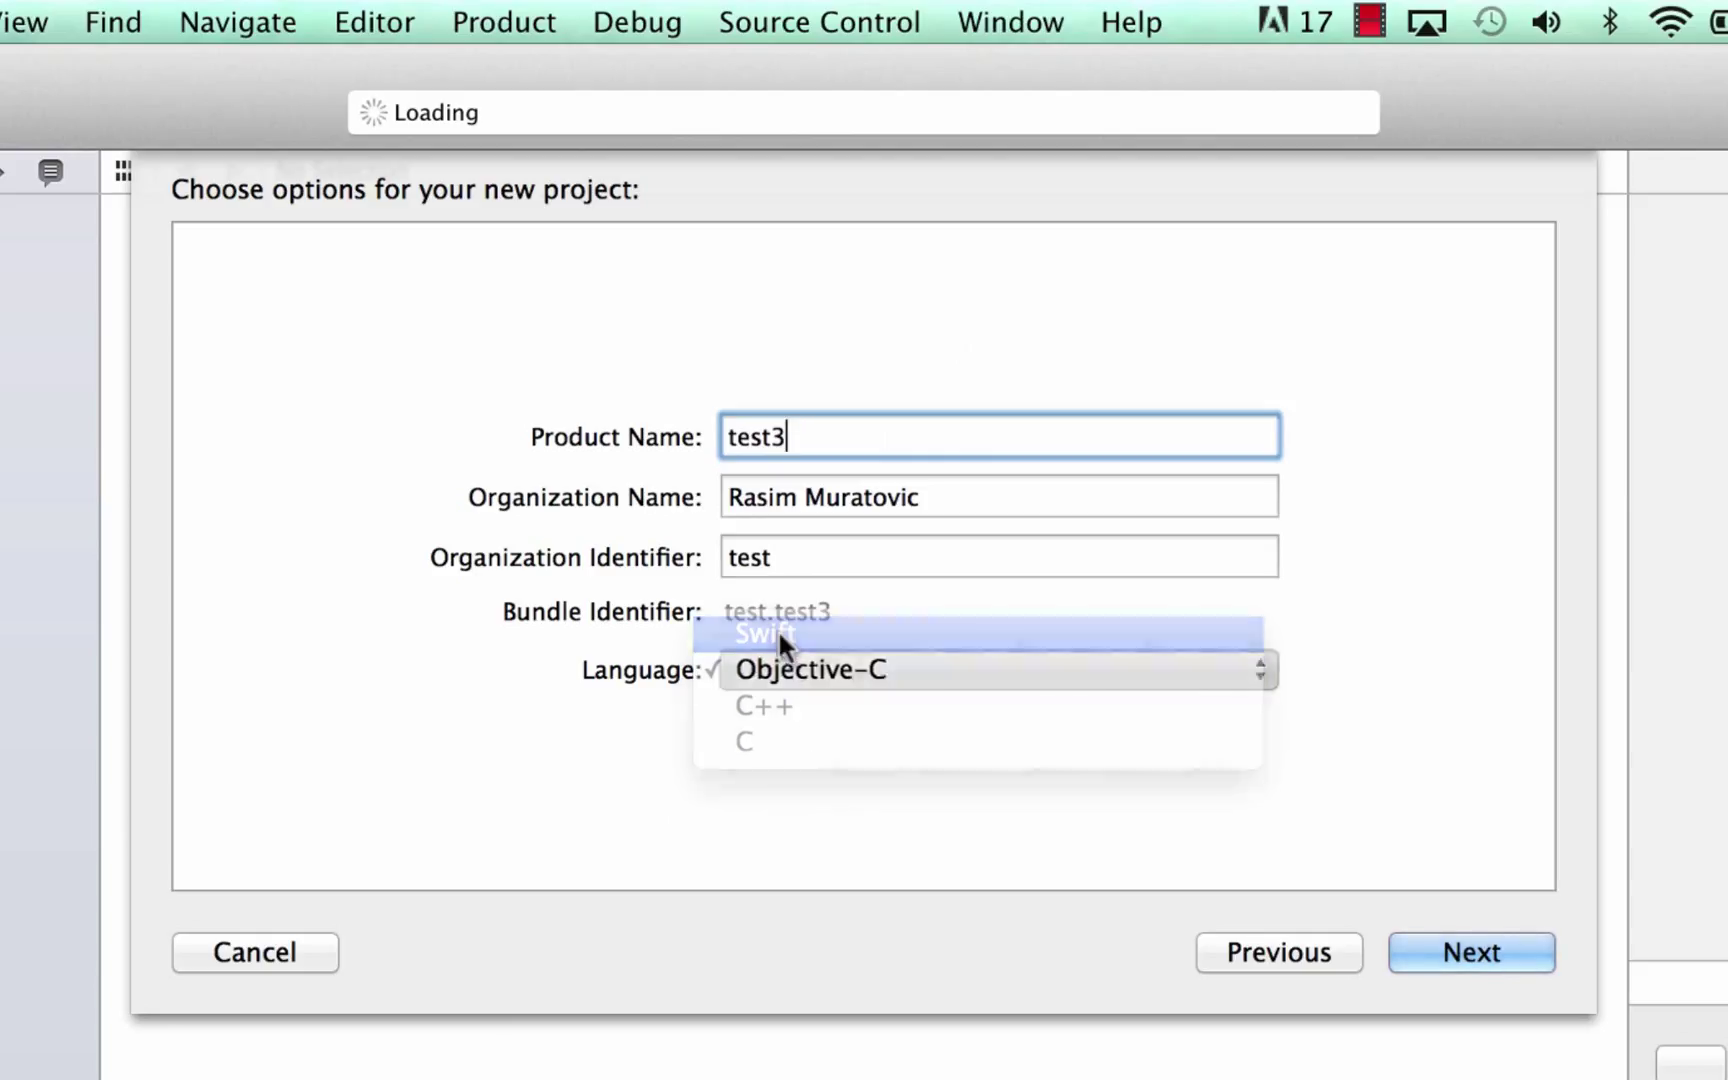
click(764, 634)
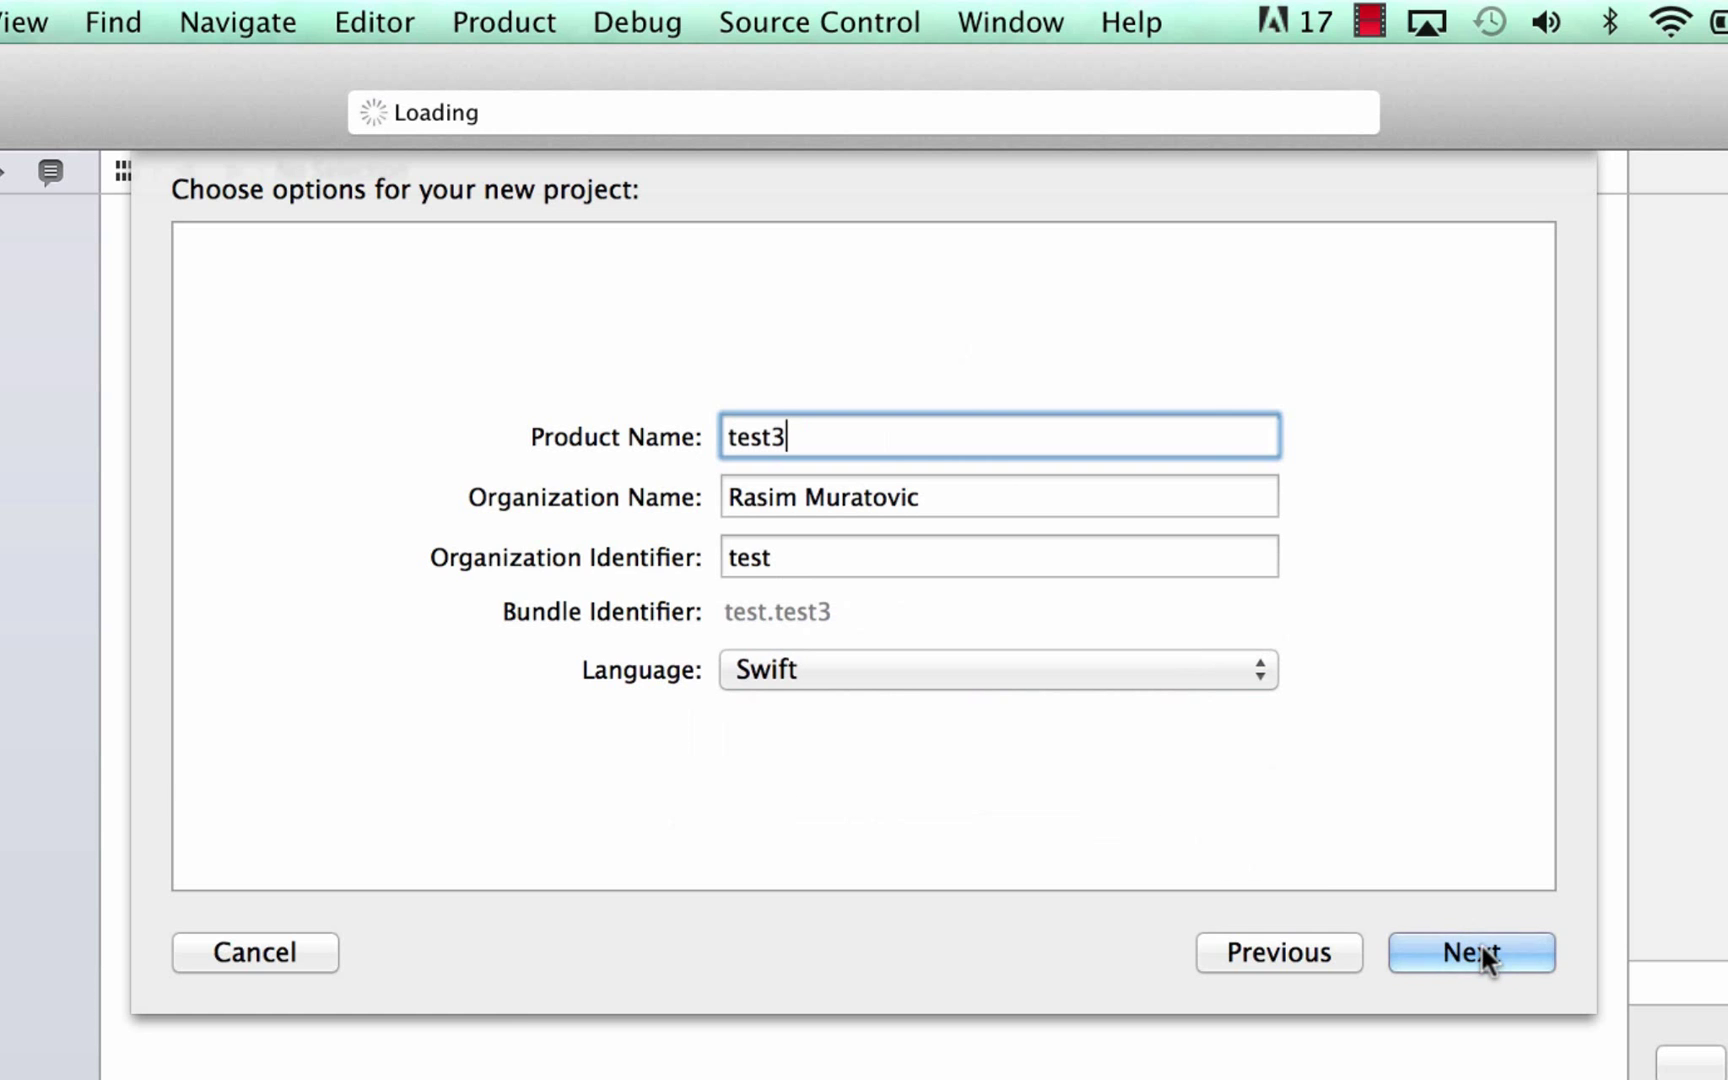
- Create the test3 project in Documents so its navigator shows main.swift
click(1470, 952)
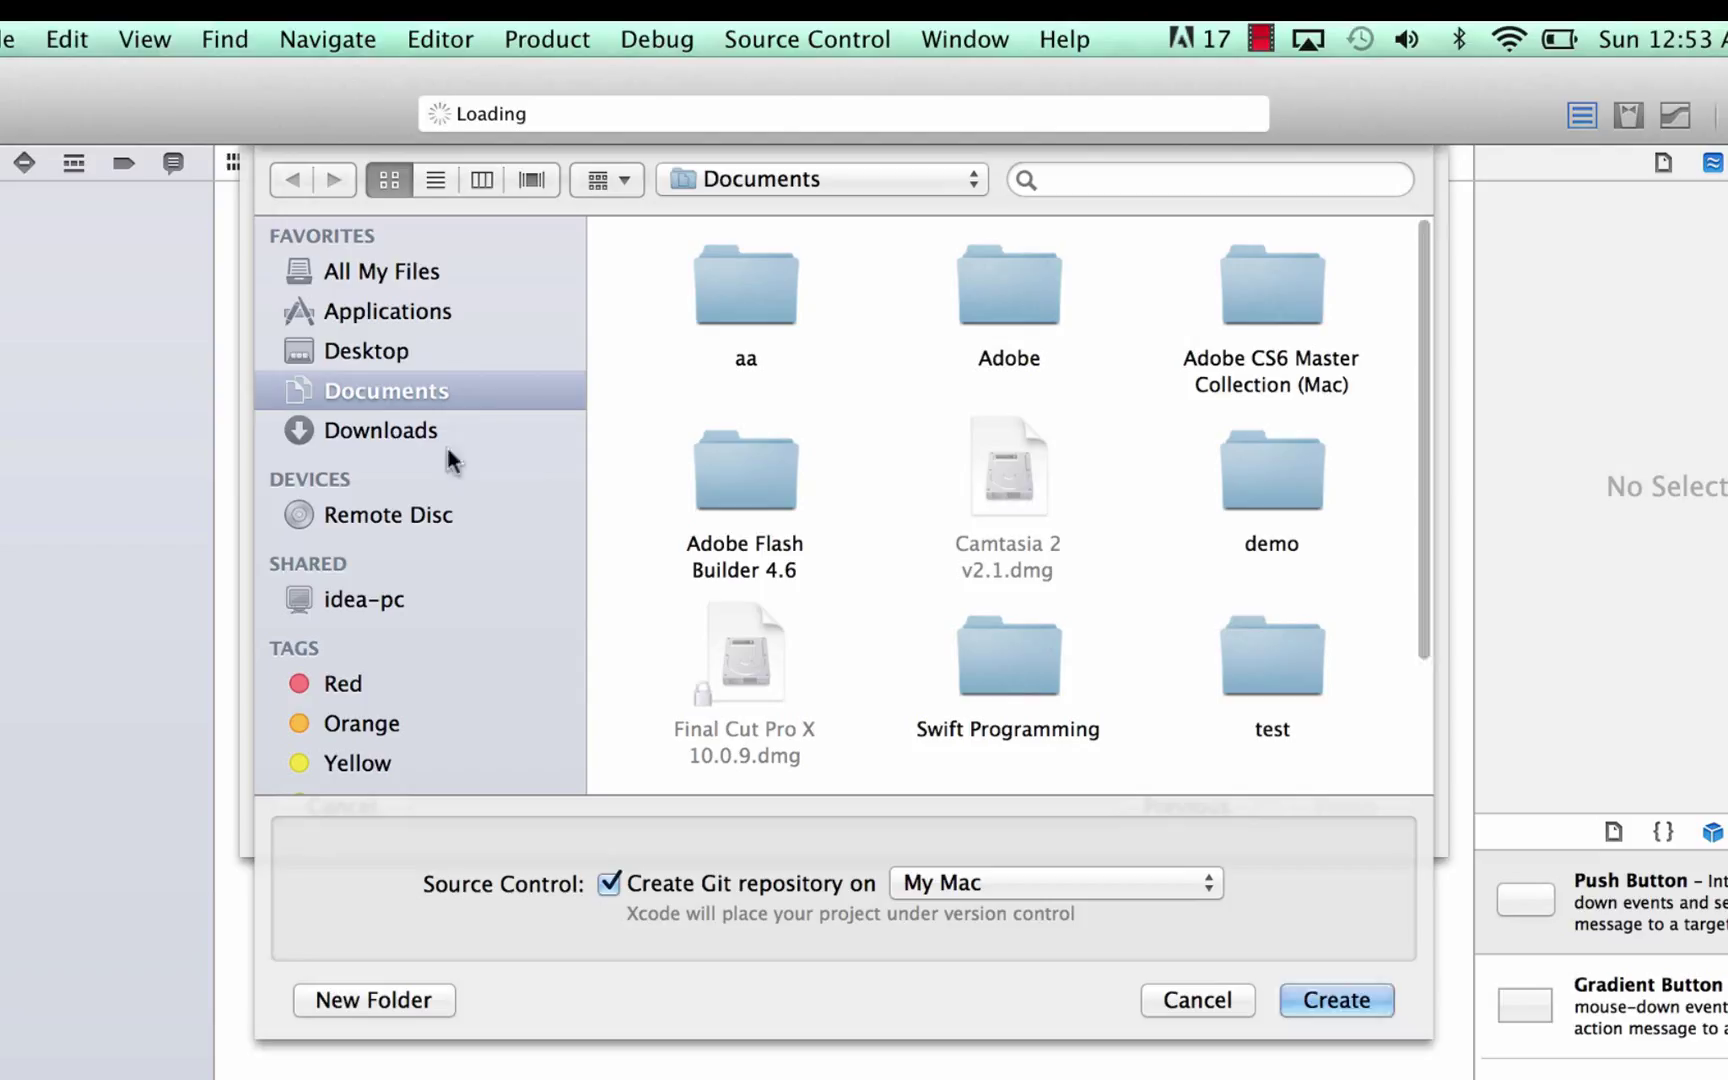
mouse_move(446, 350)
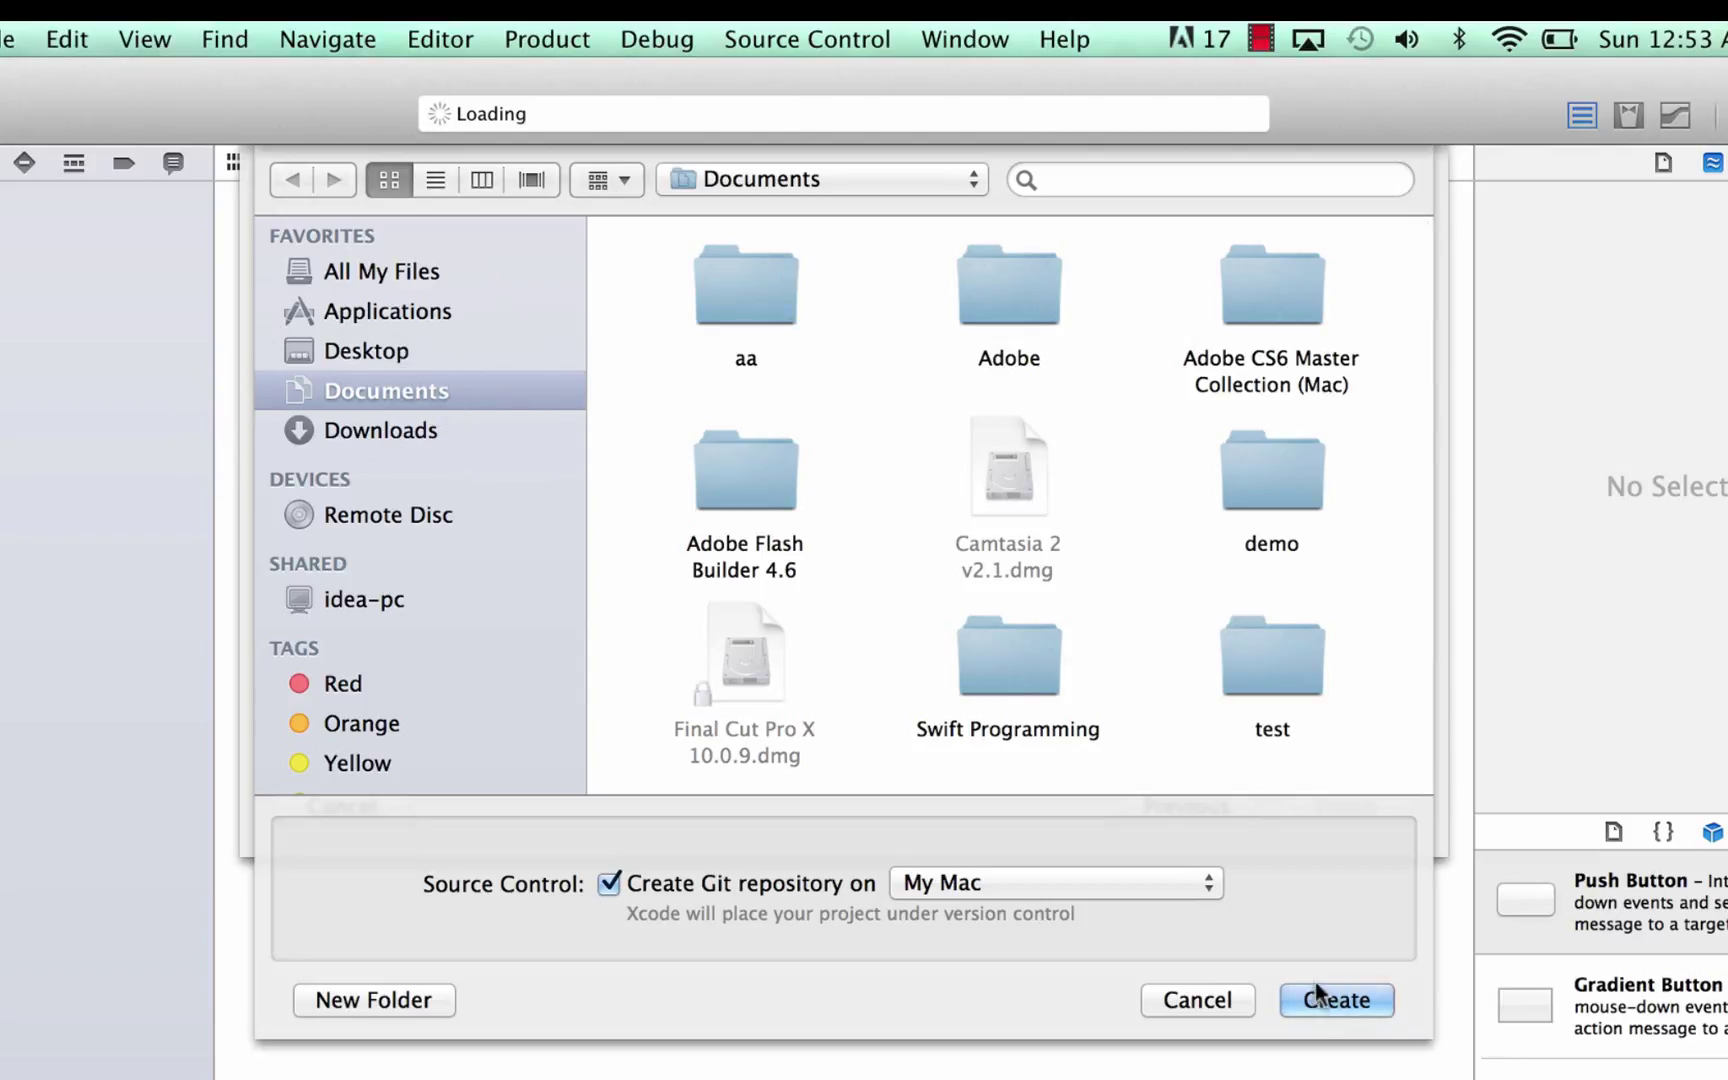
click(1334, 1000)
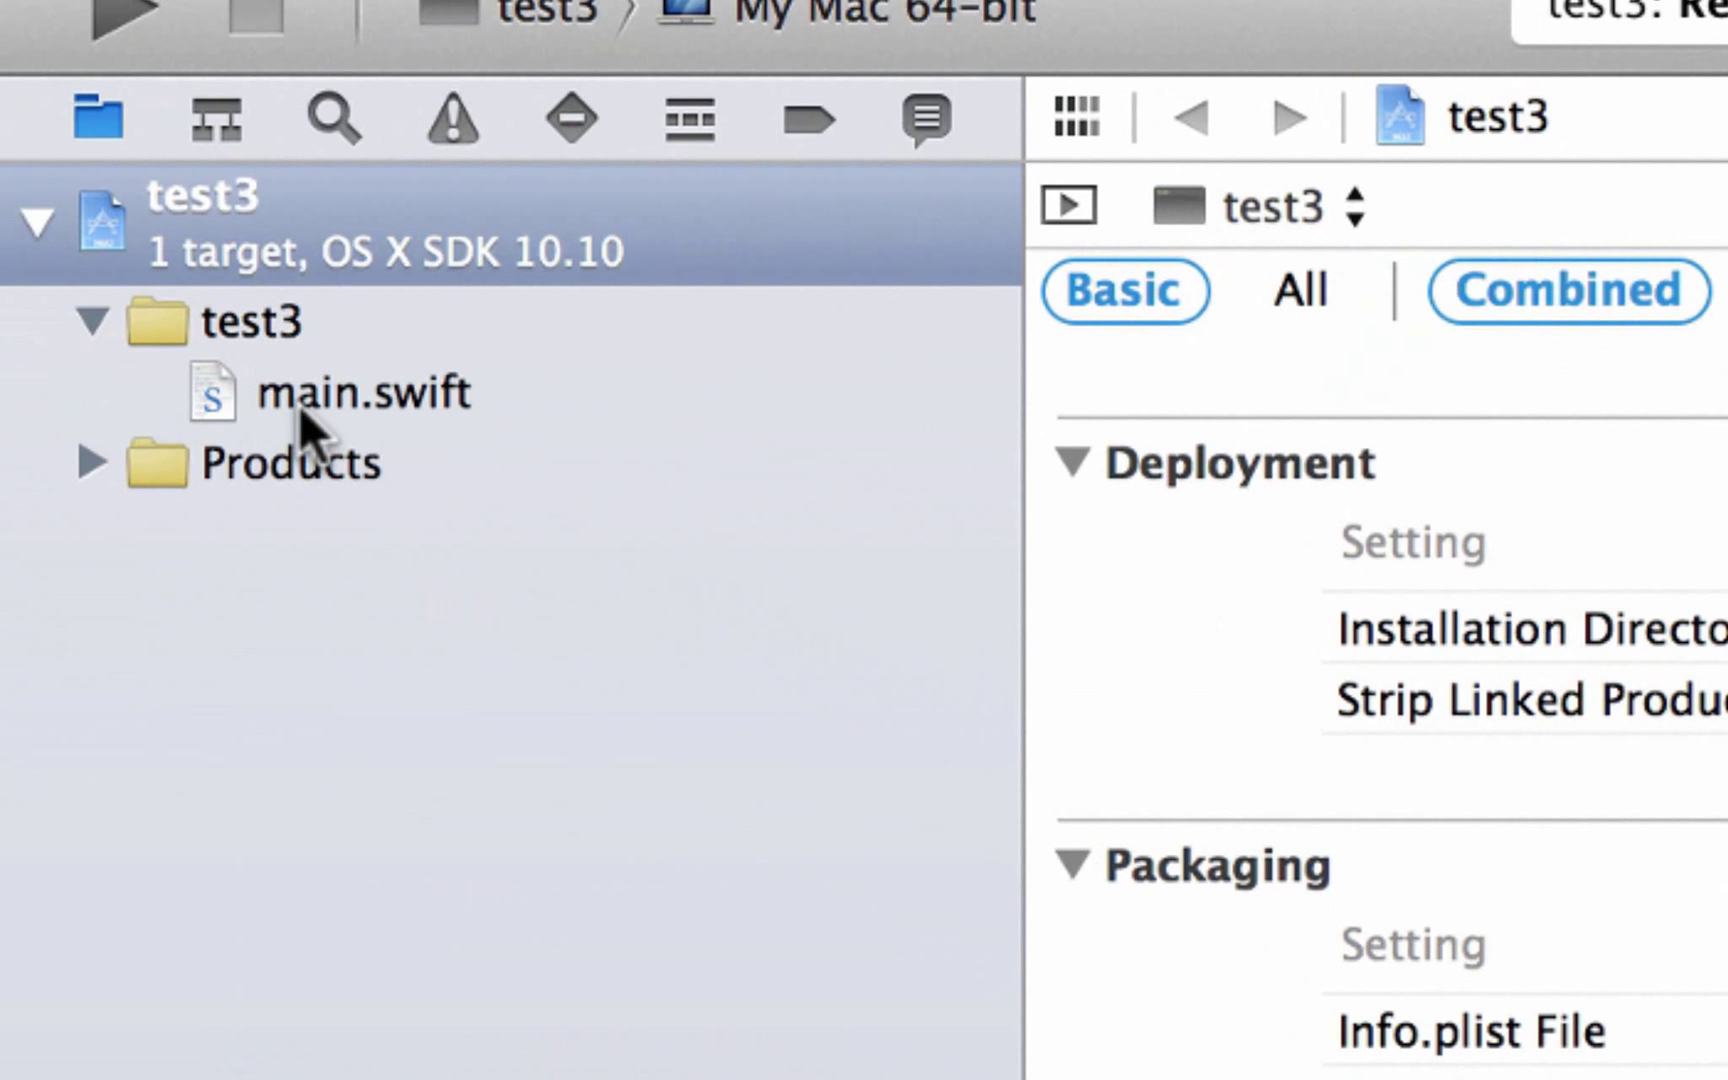
- Clear main.swift of its Hello World line, header comments and import Foundation
click(364, 392)
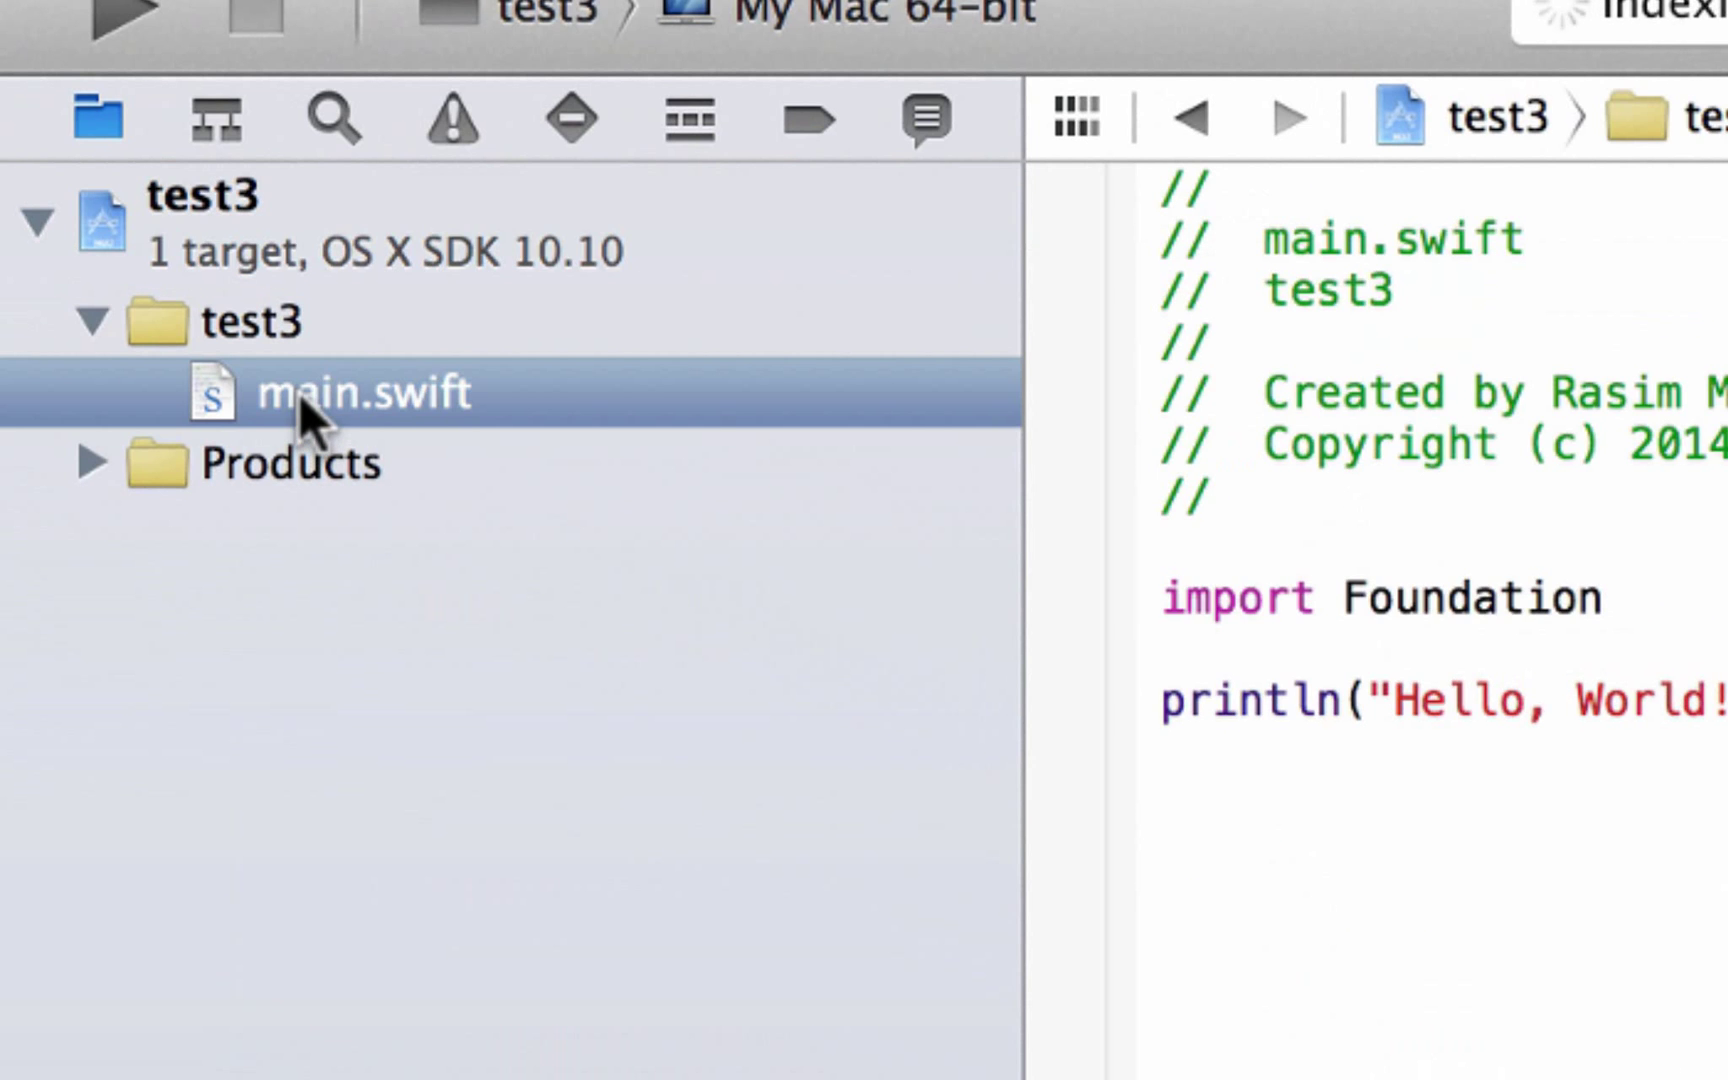
click(1074, 118)
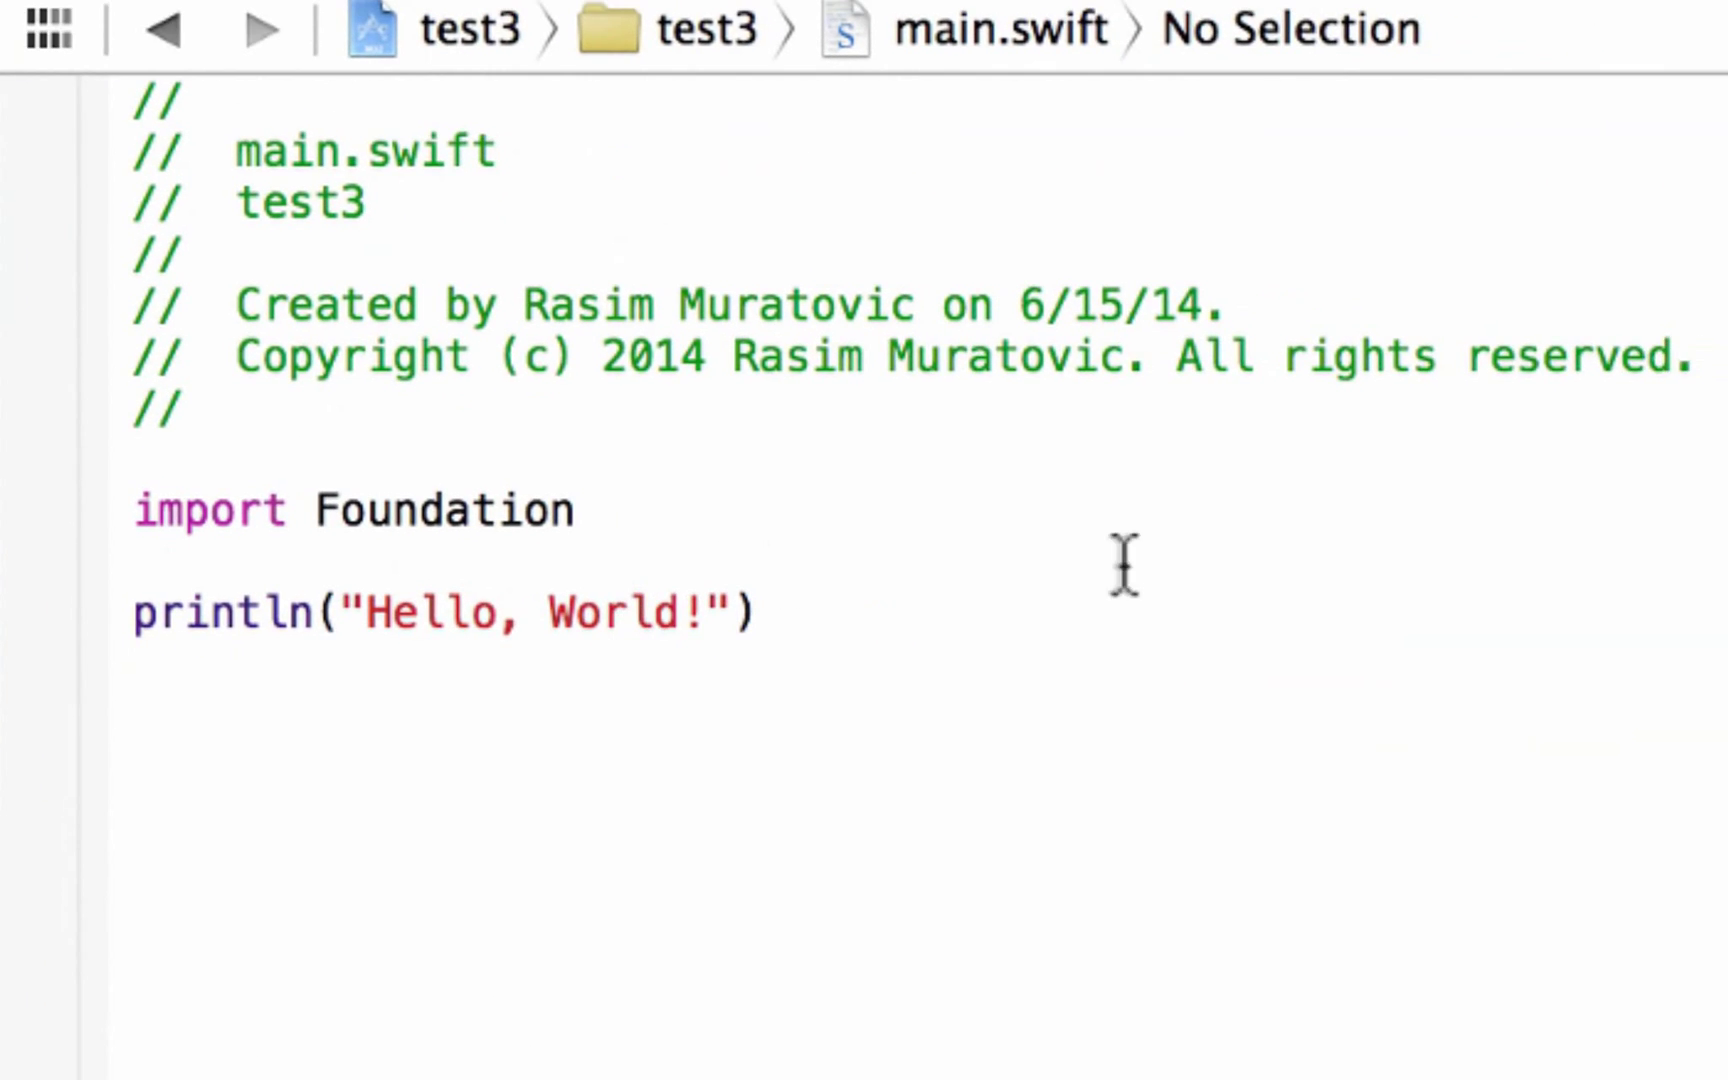
mouse_move(730, 432)
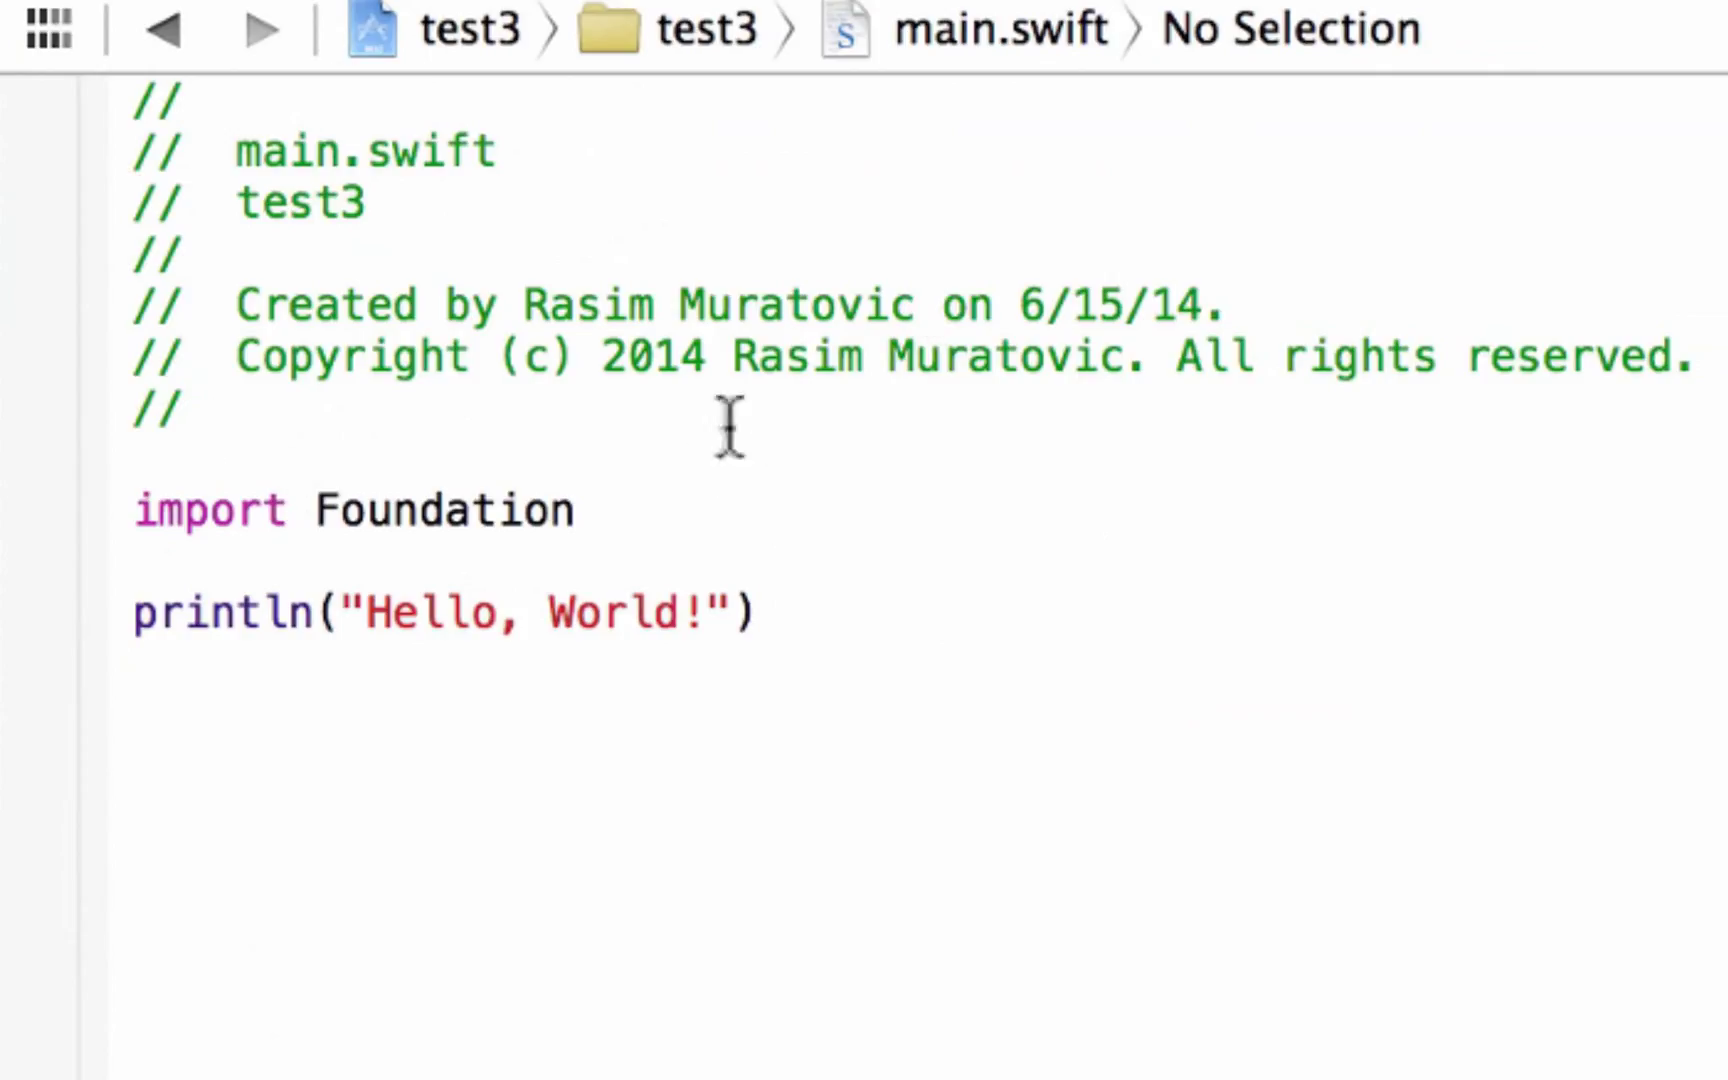
mouse_move(838, 496)
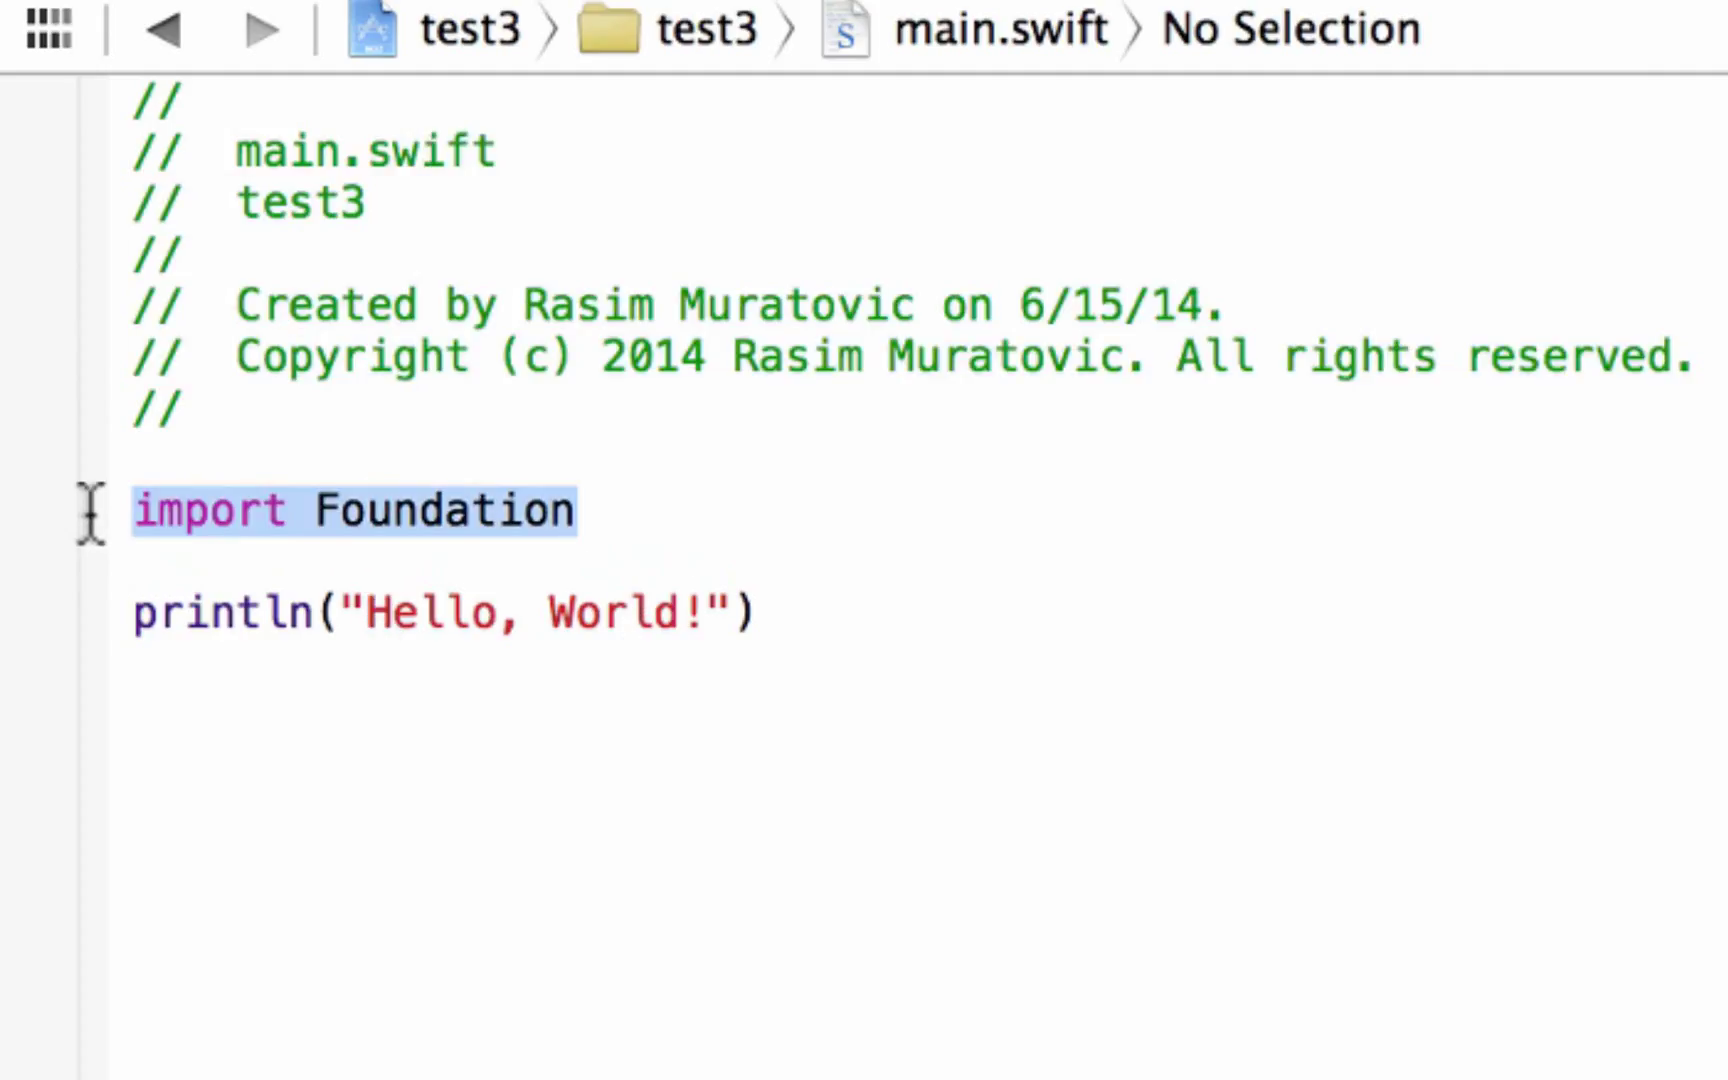
mouse_move(766, 604)
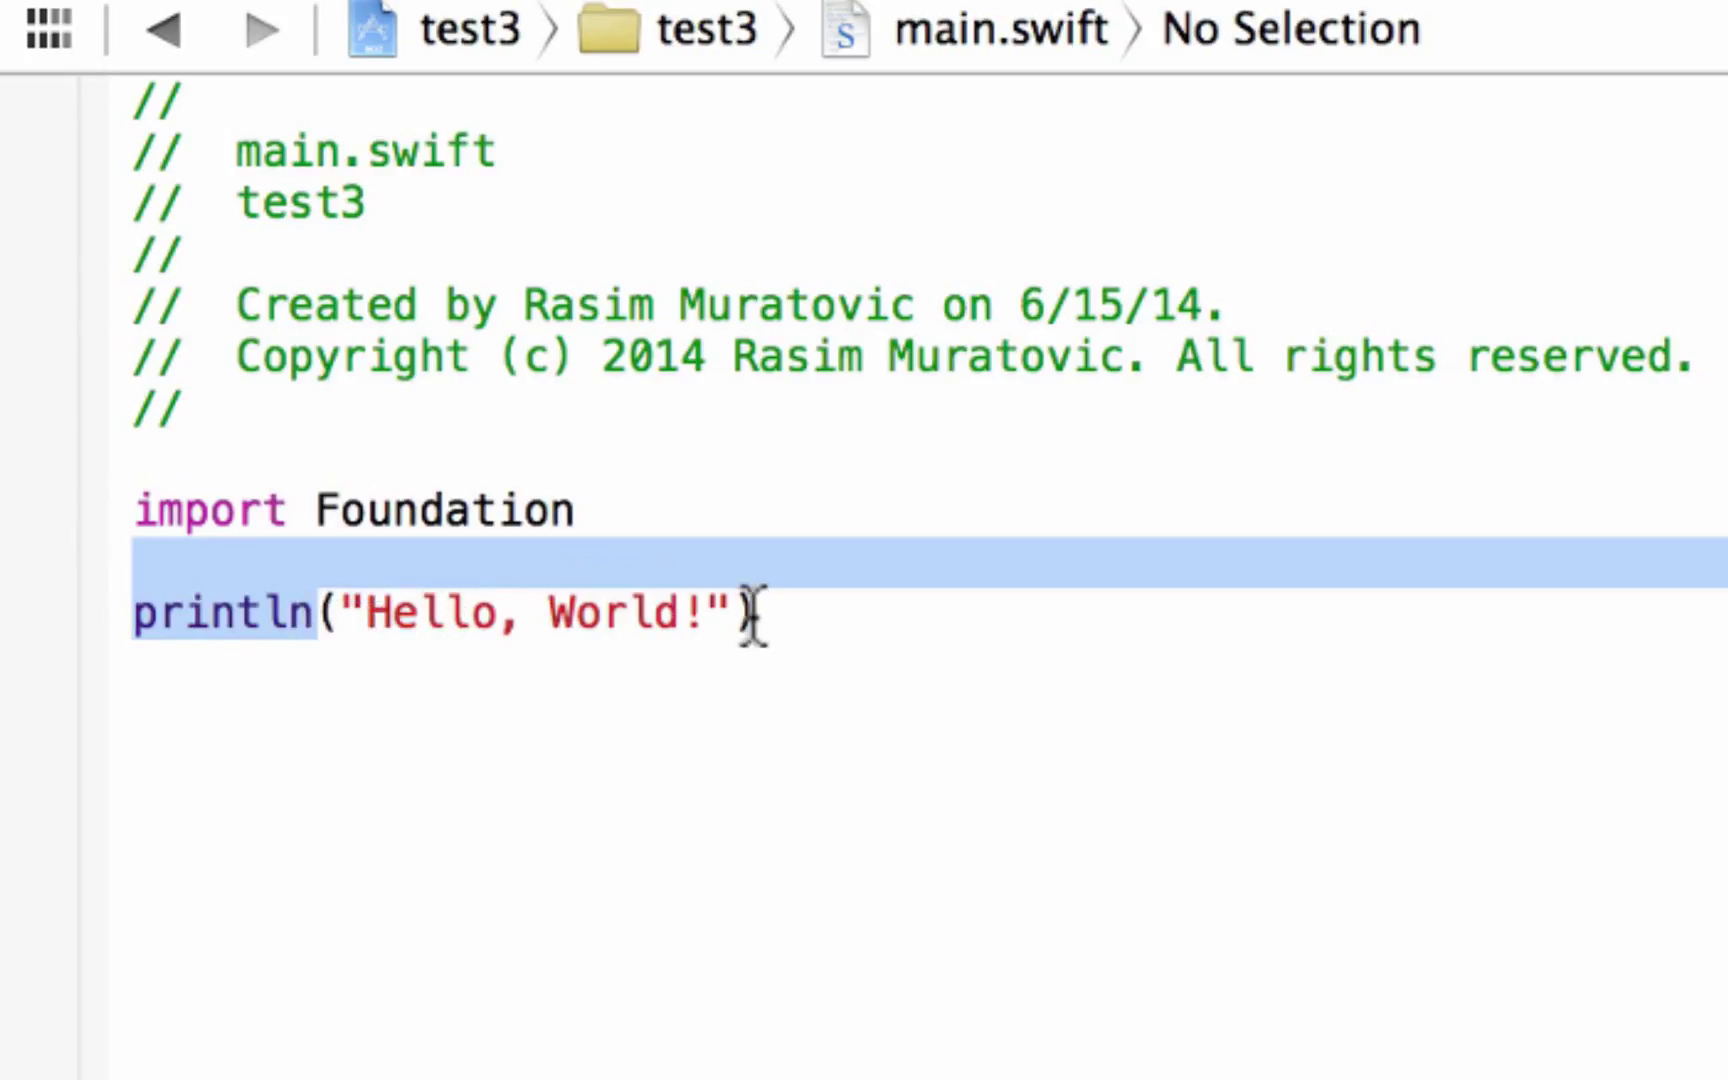
key(Backspace)
text(p)
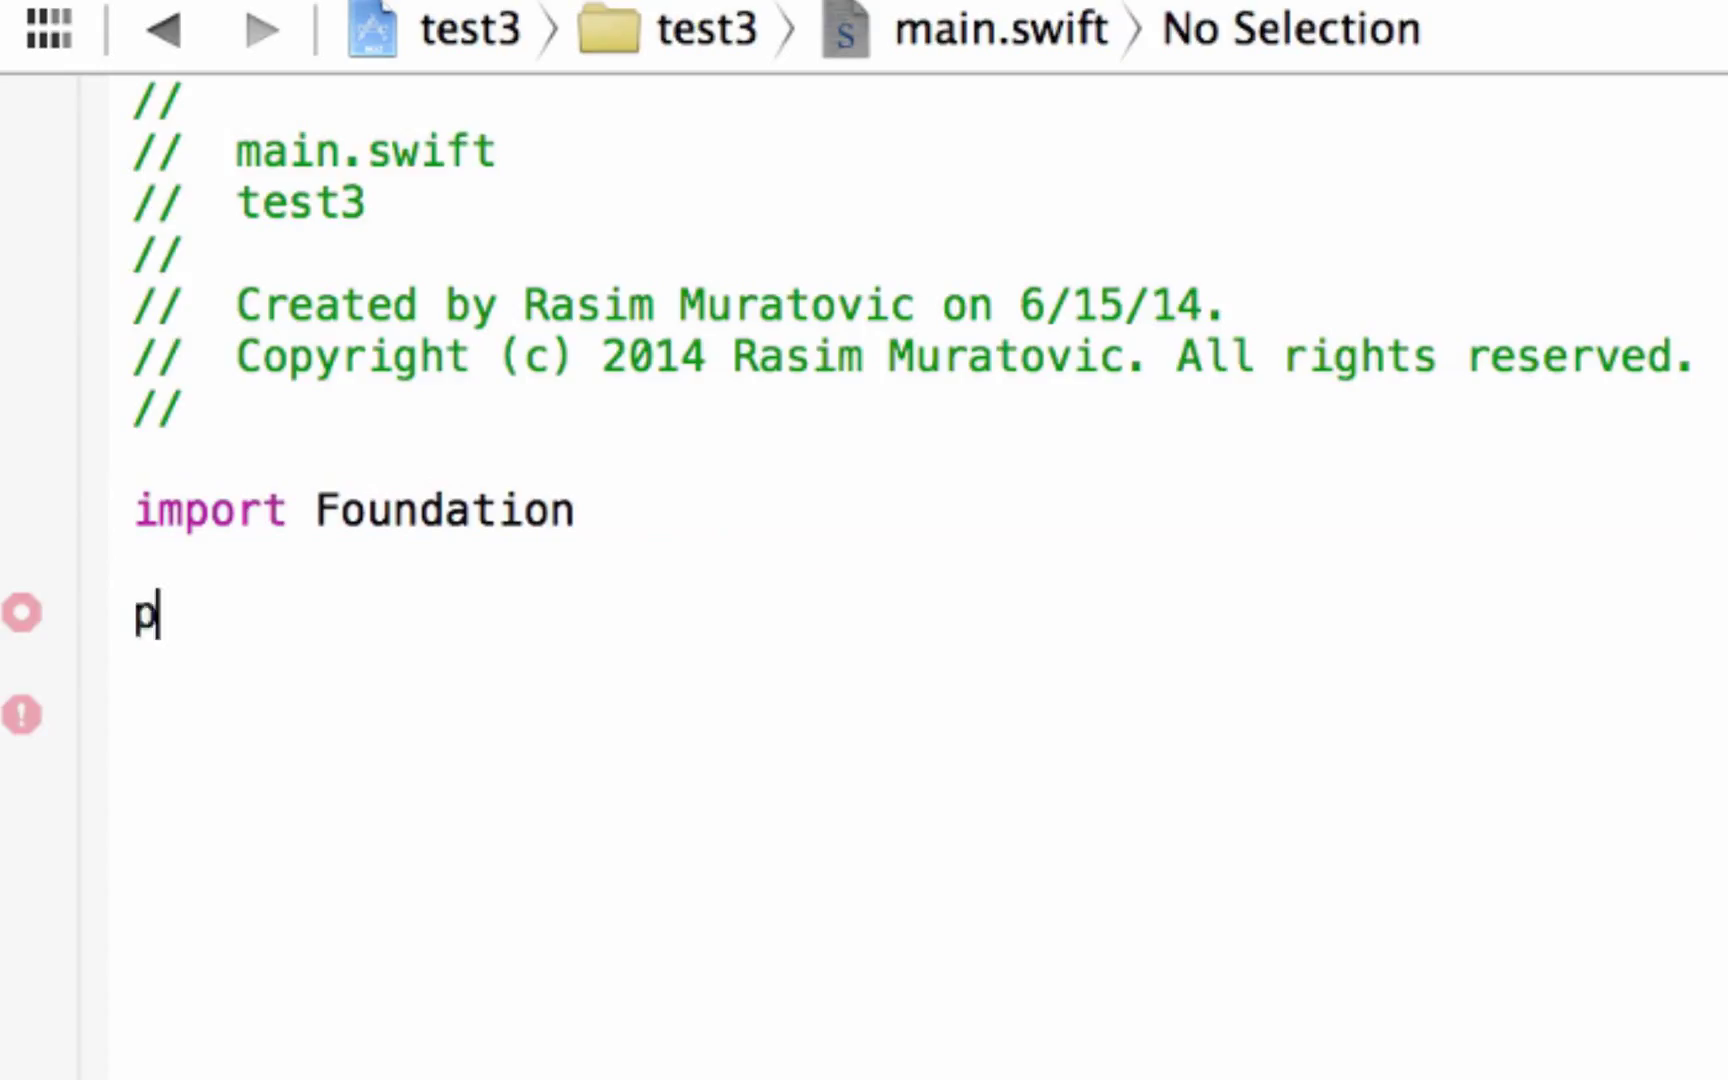
key(Backspace)
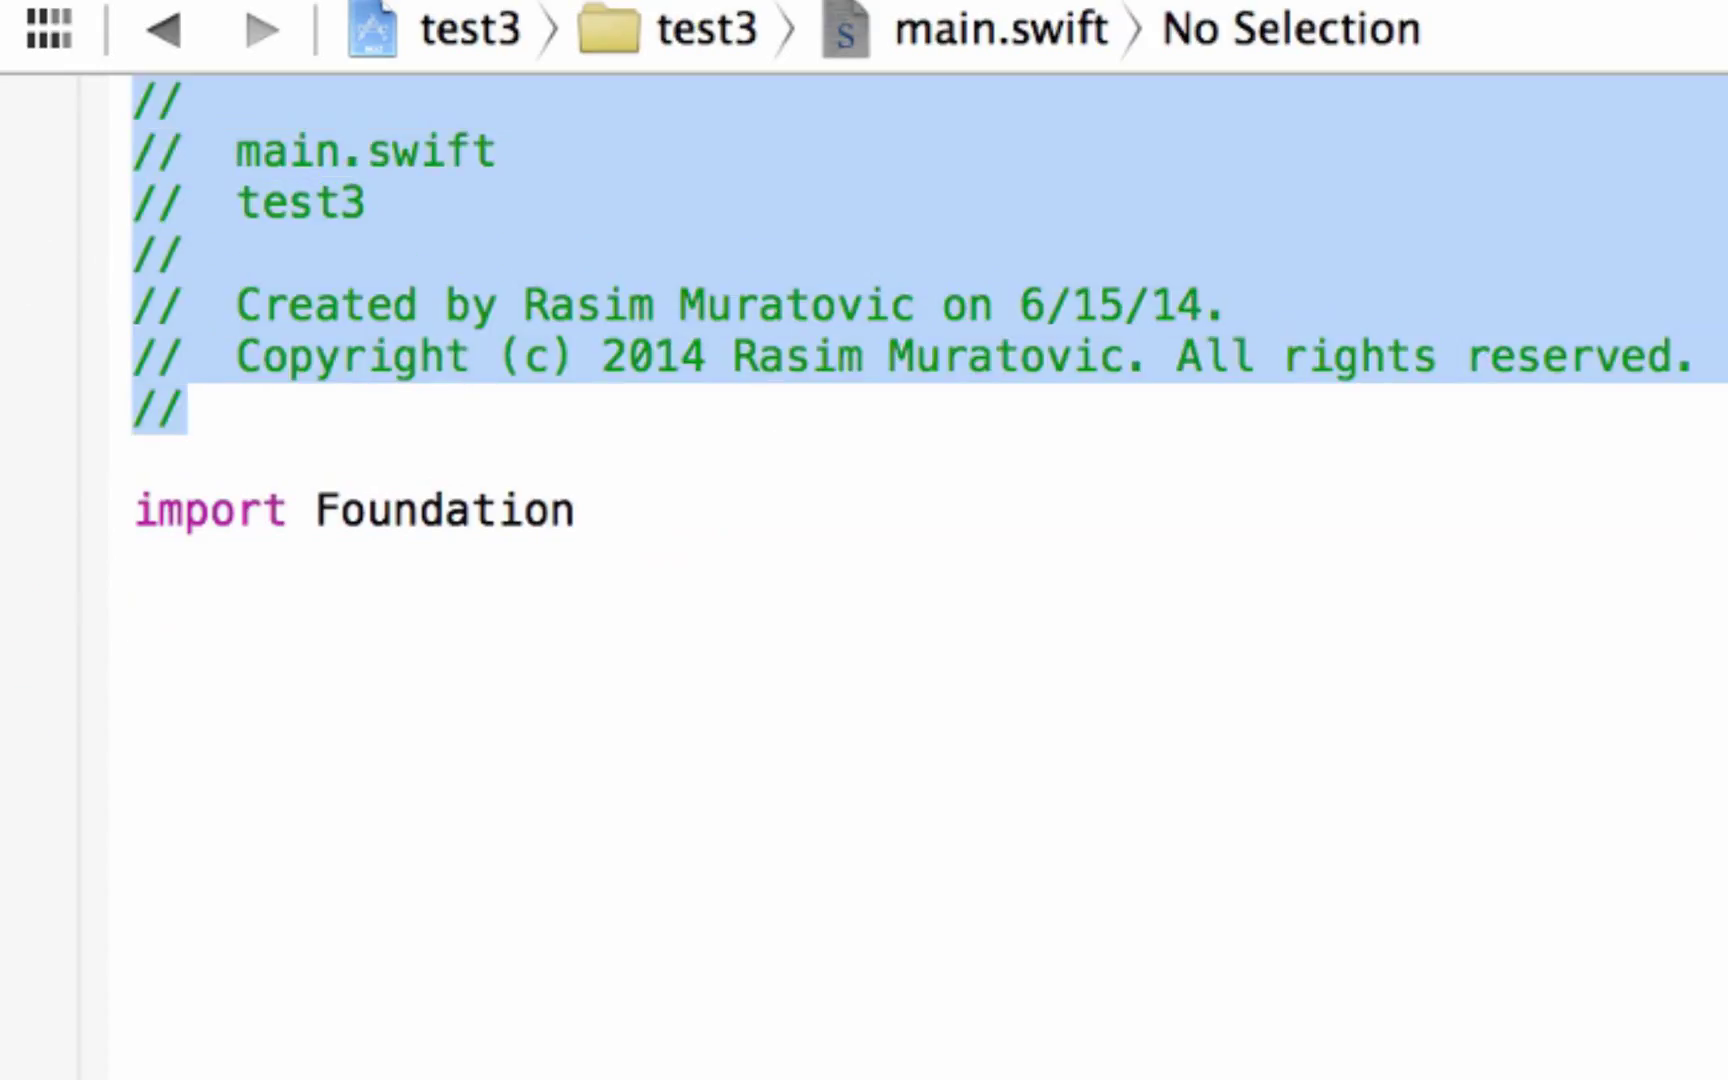
key(Delete)
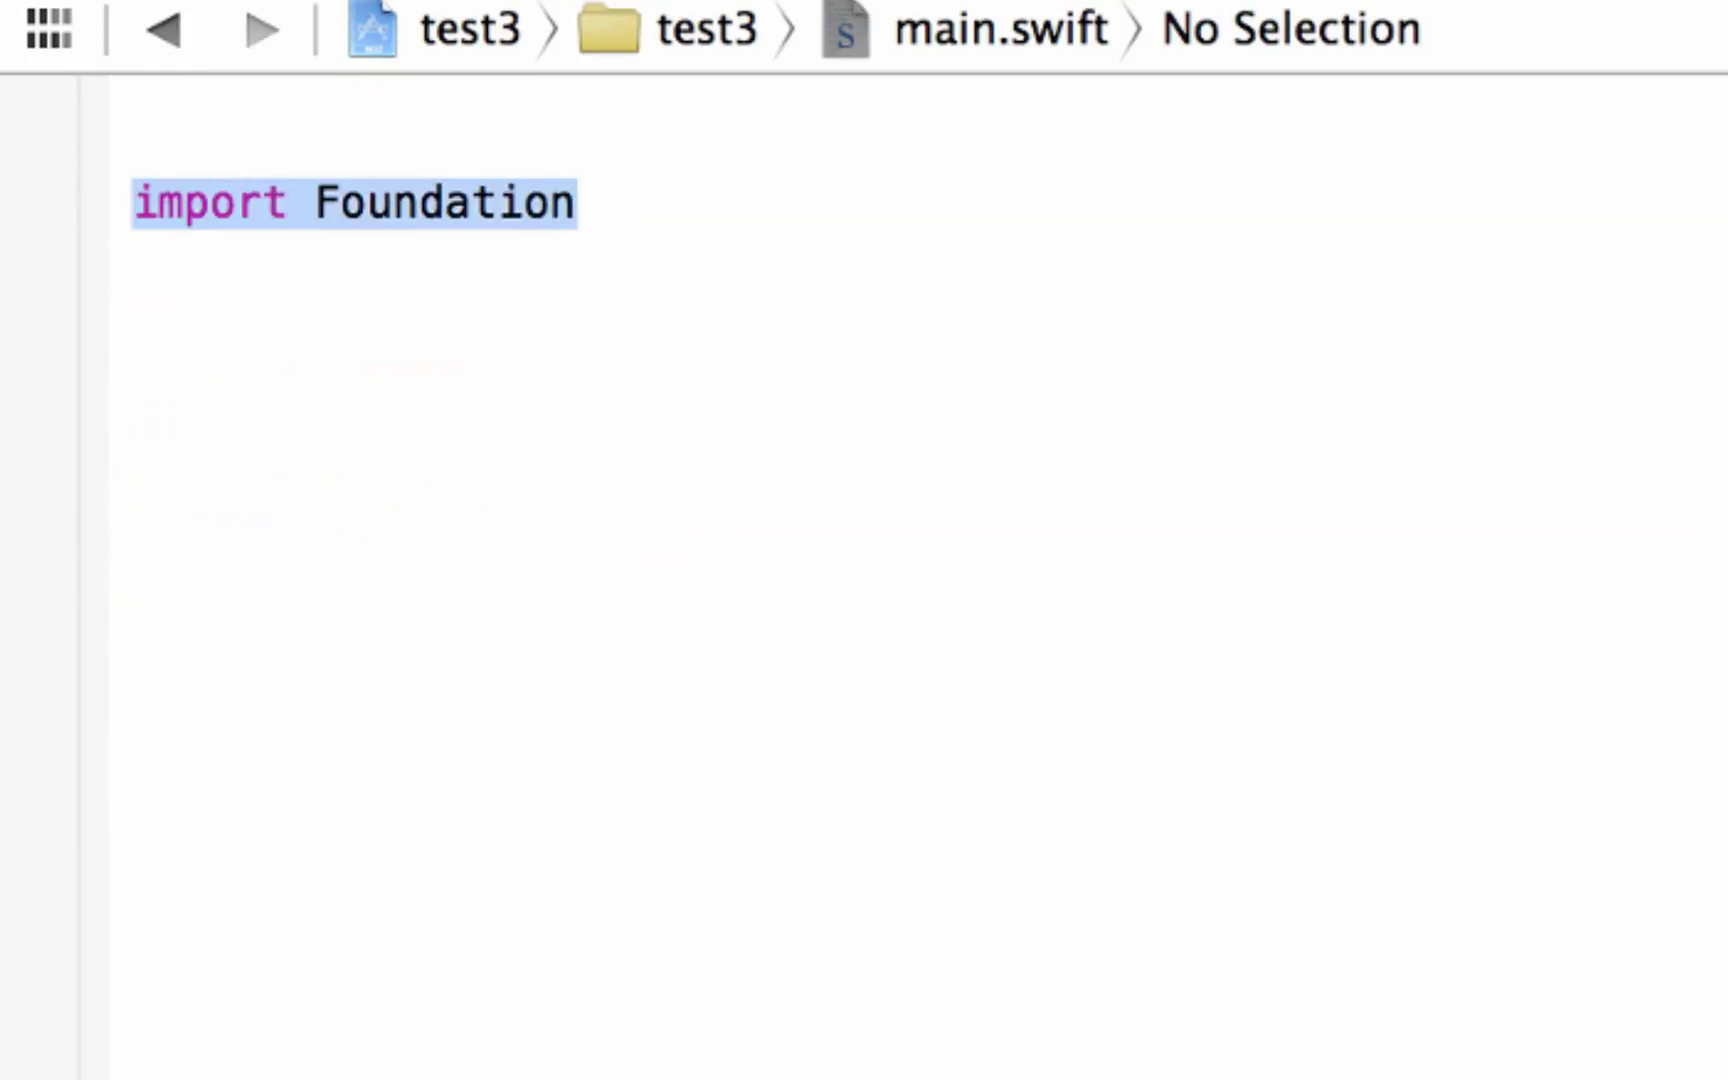
key(Delete)
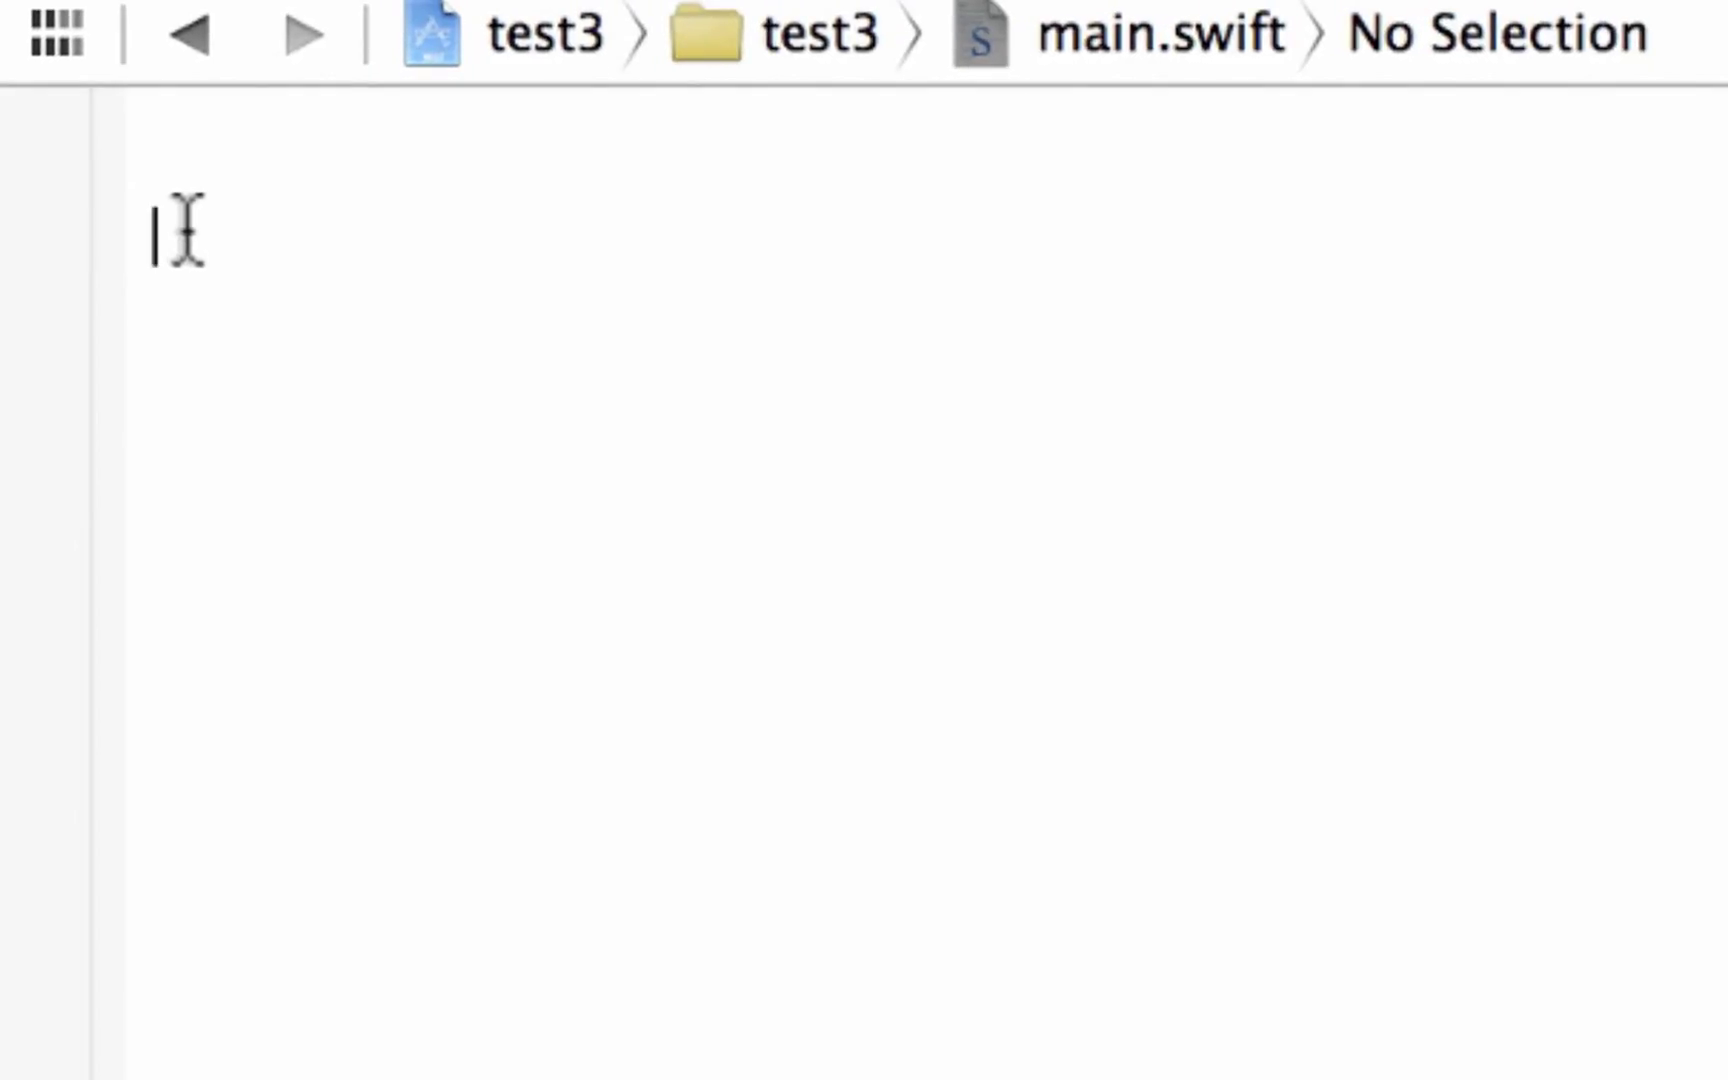
- Declare var red = "This is a test" in main.swift
text(Va)
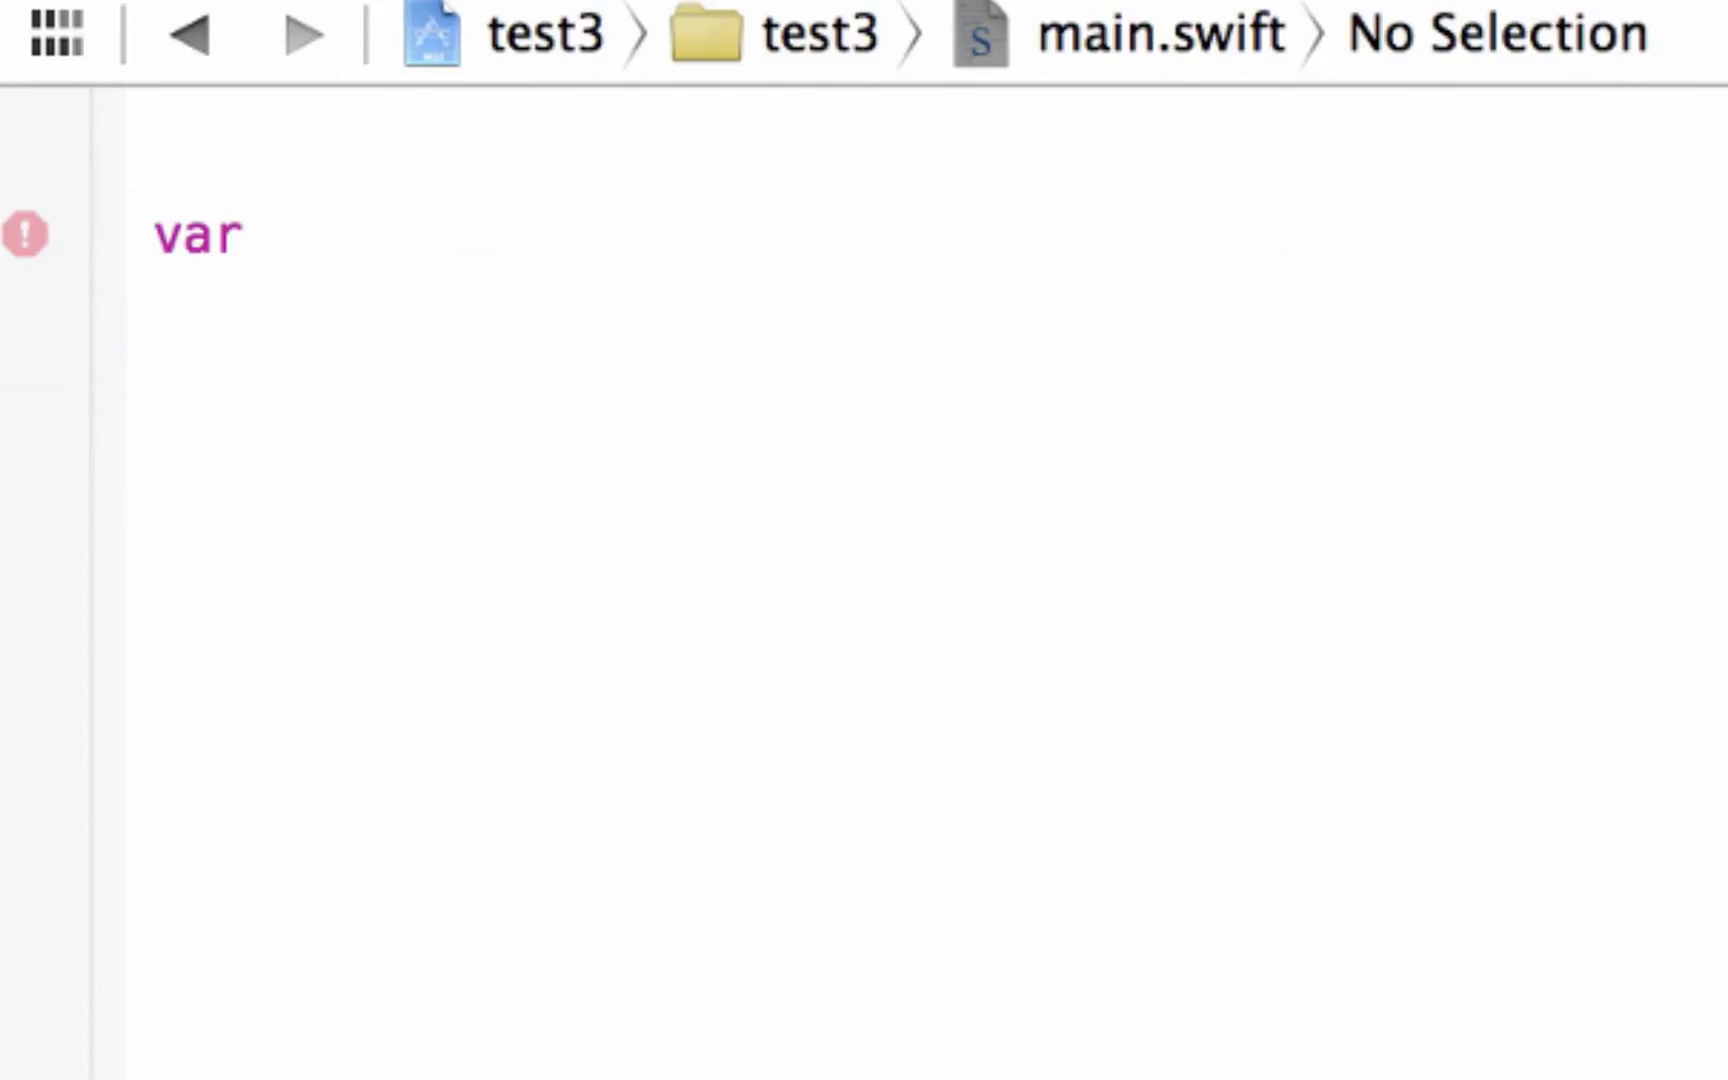
text(red)
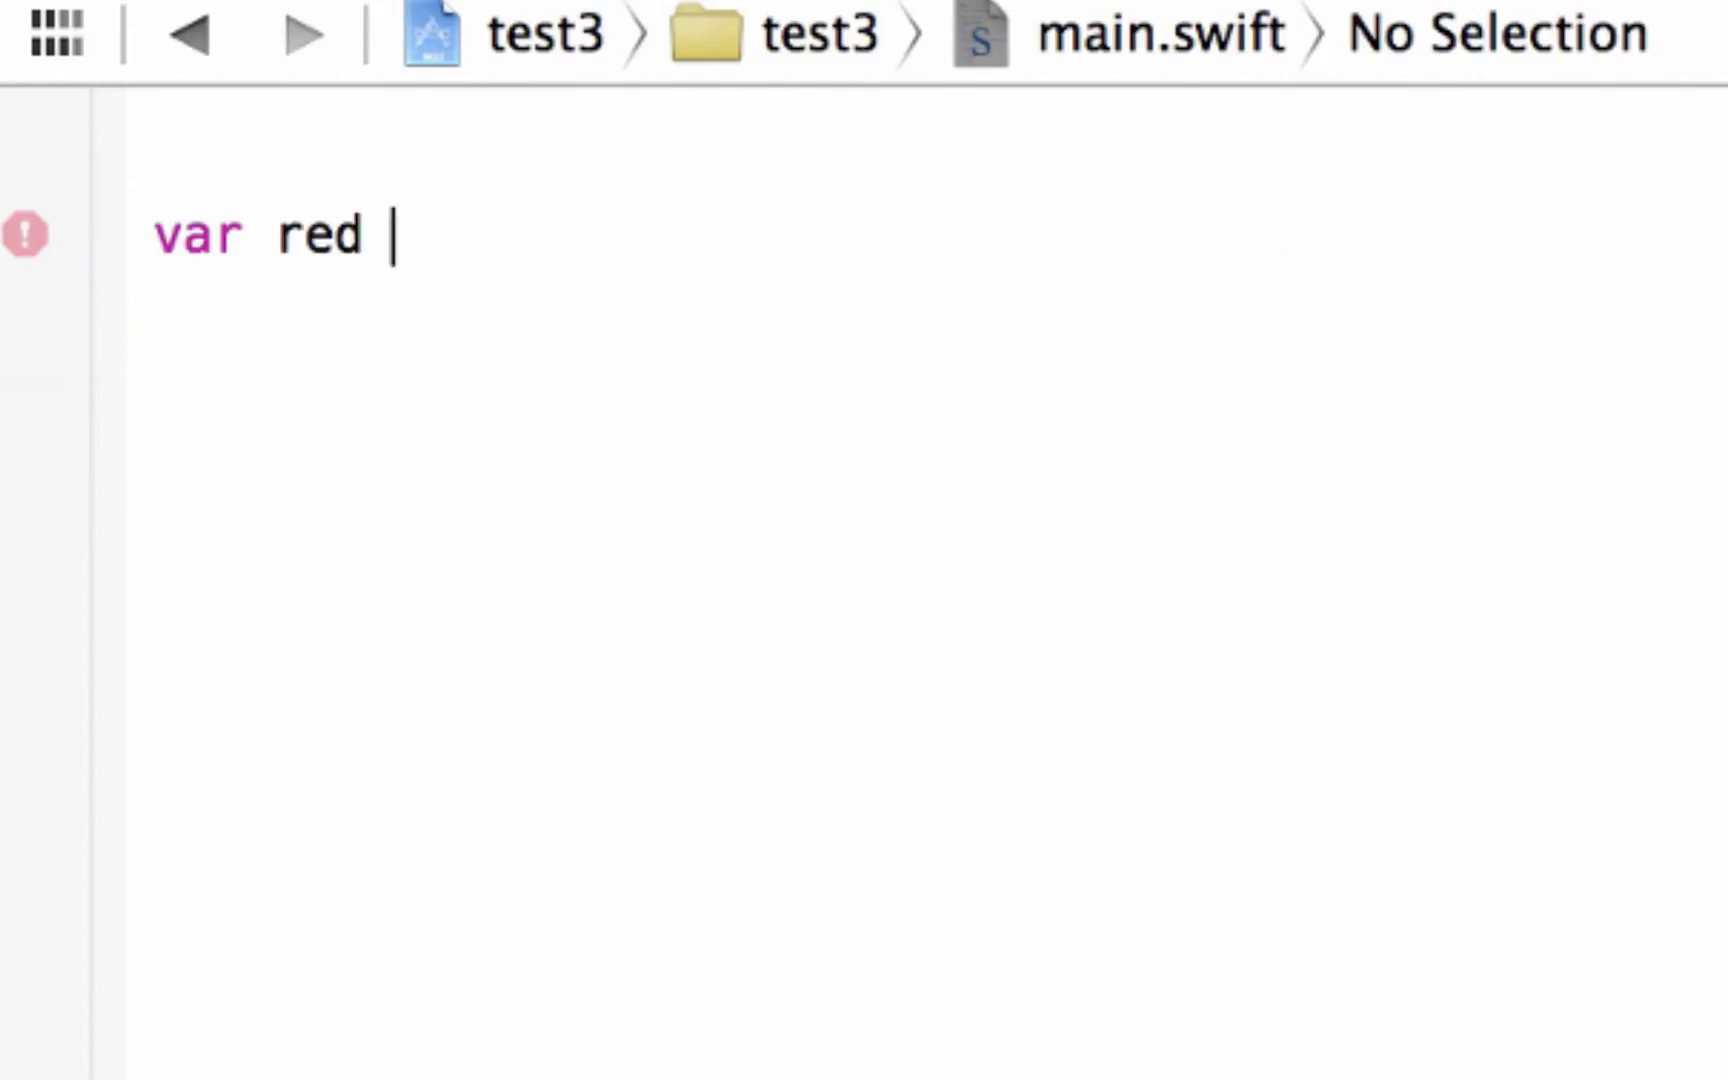
text(=)
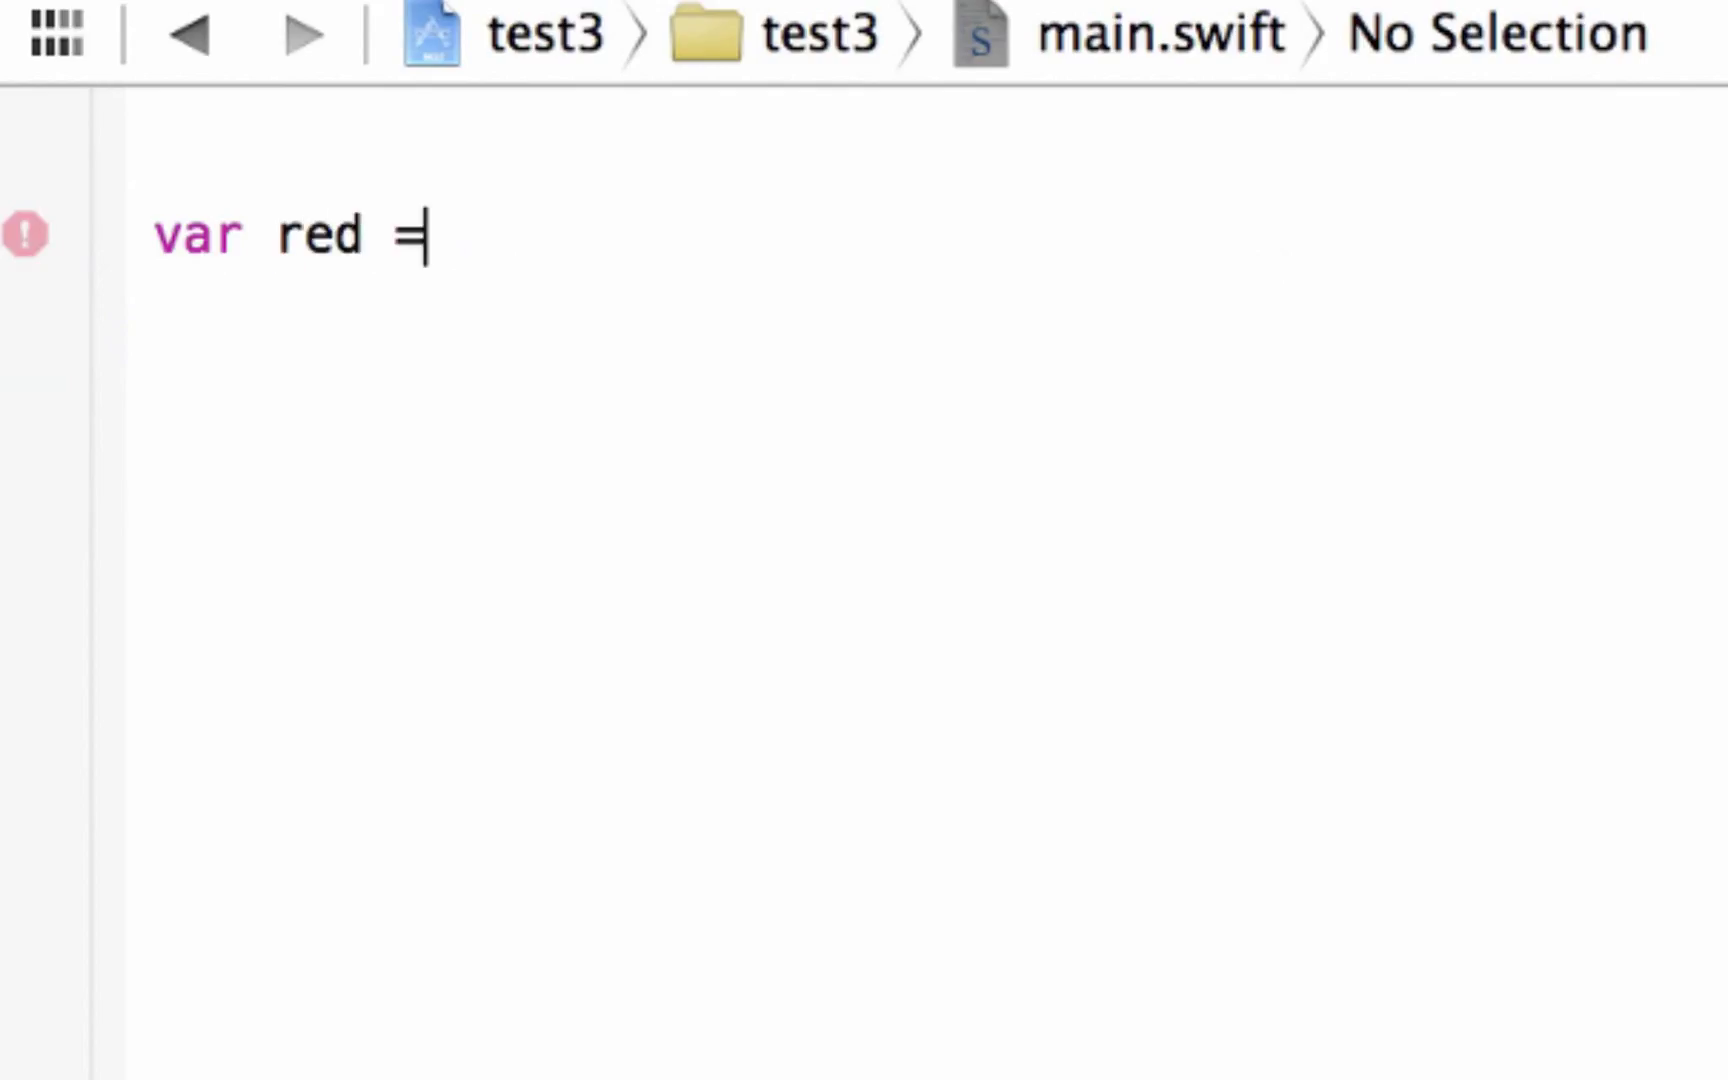
text("")
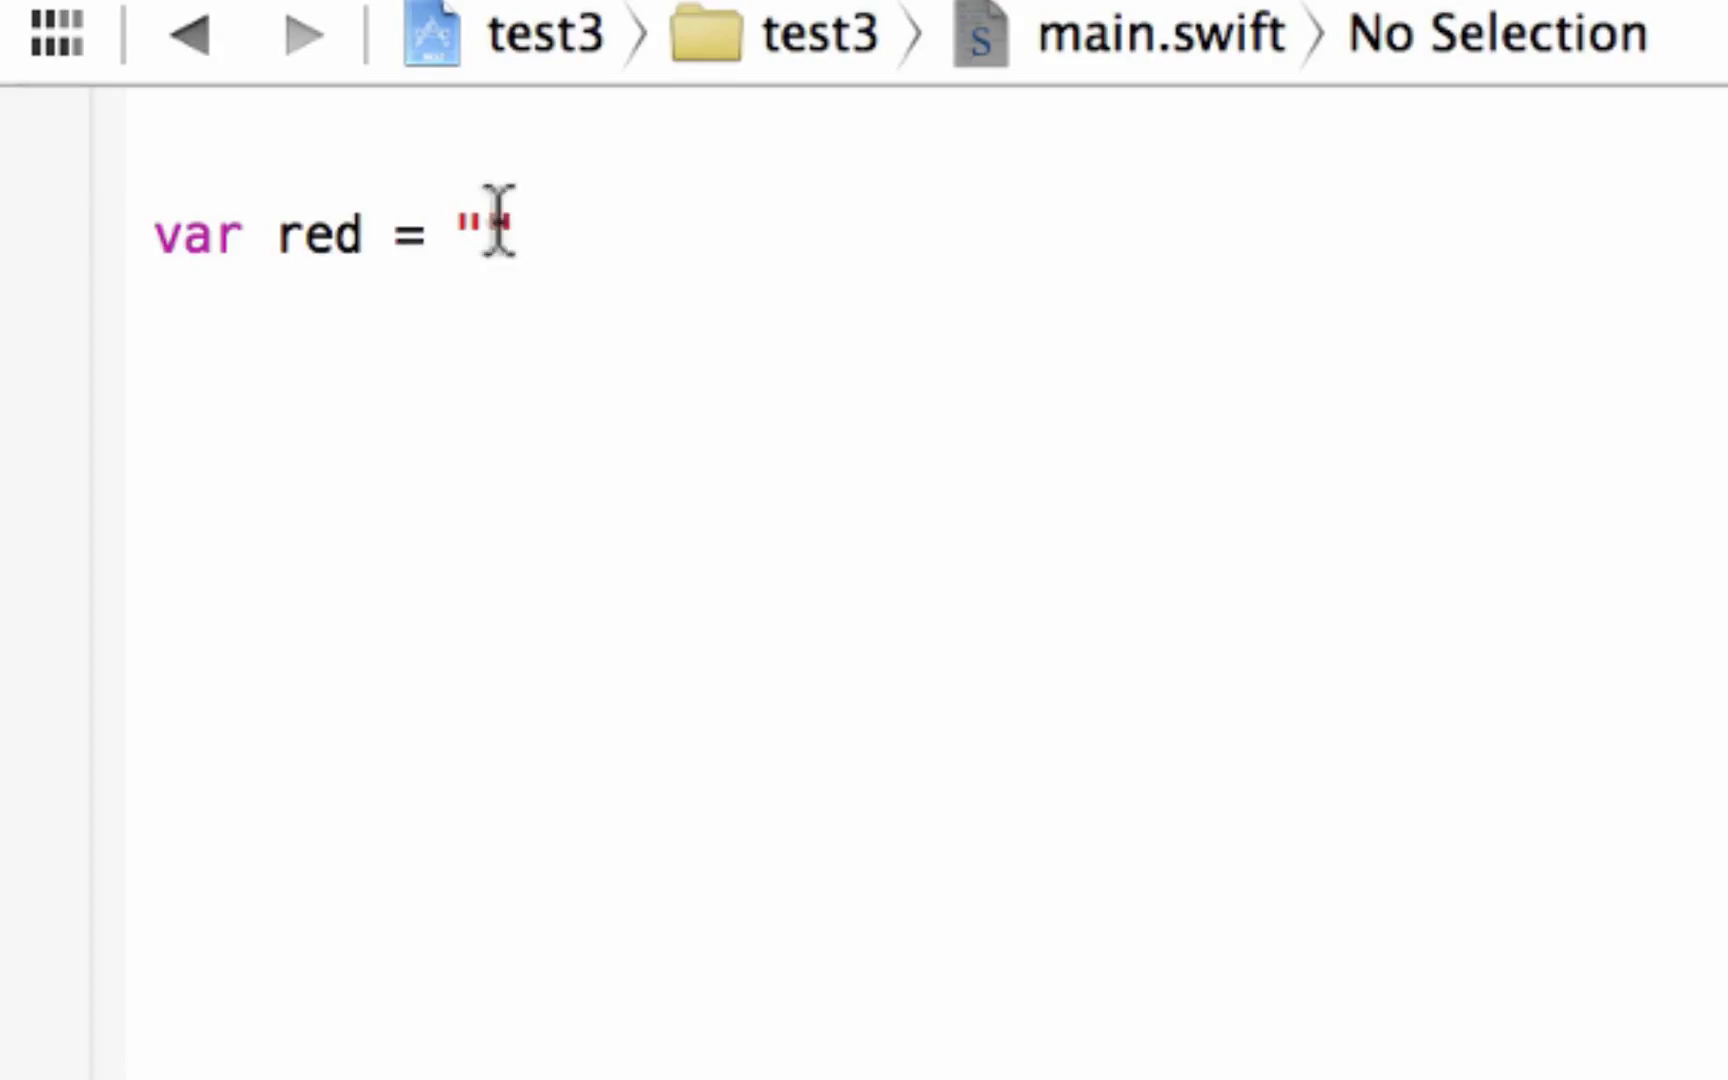
text(This is a)
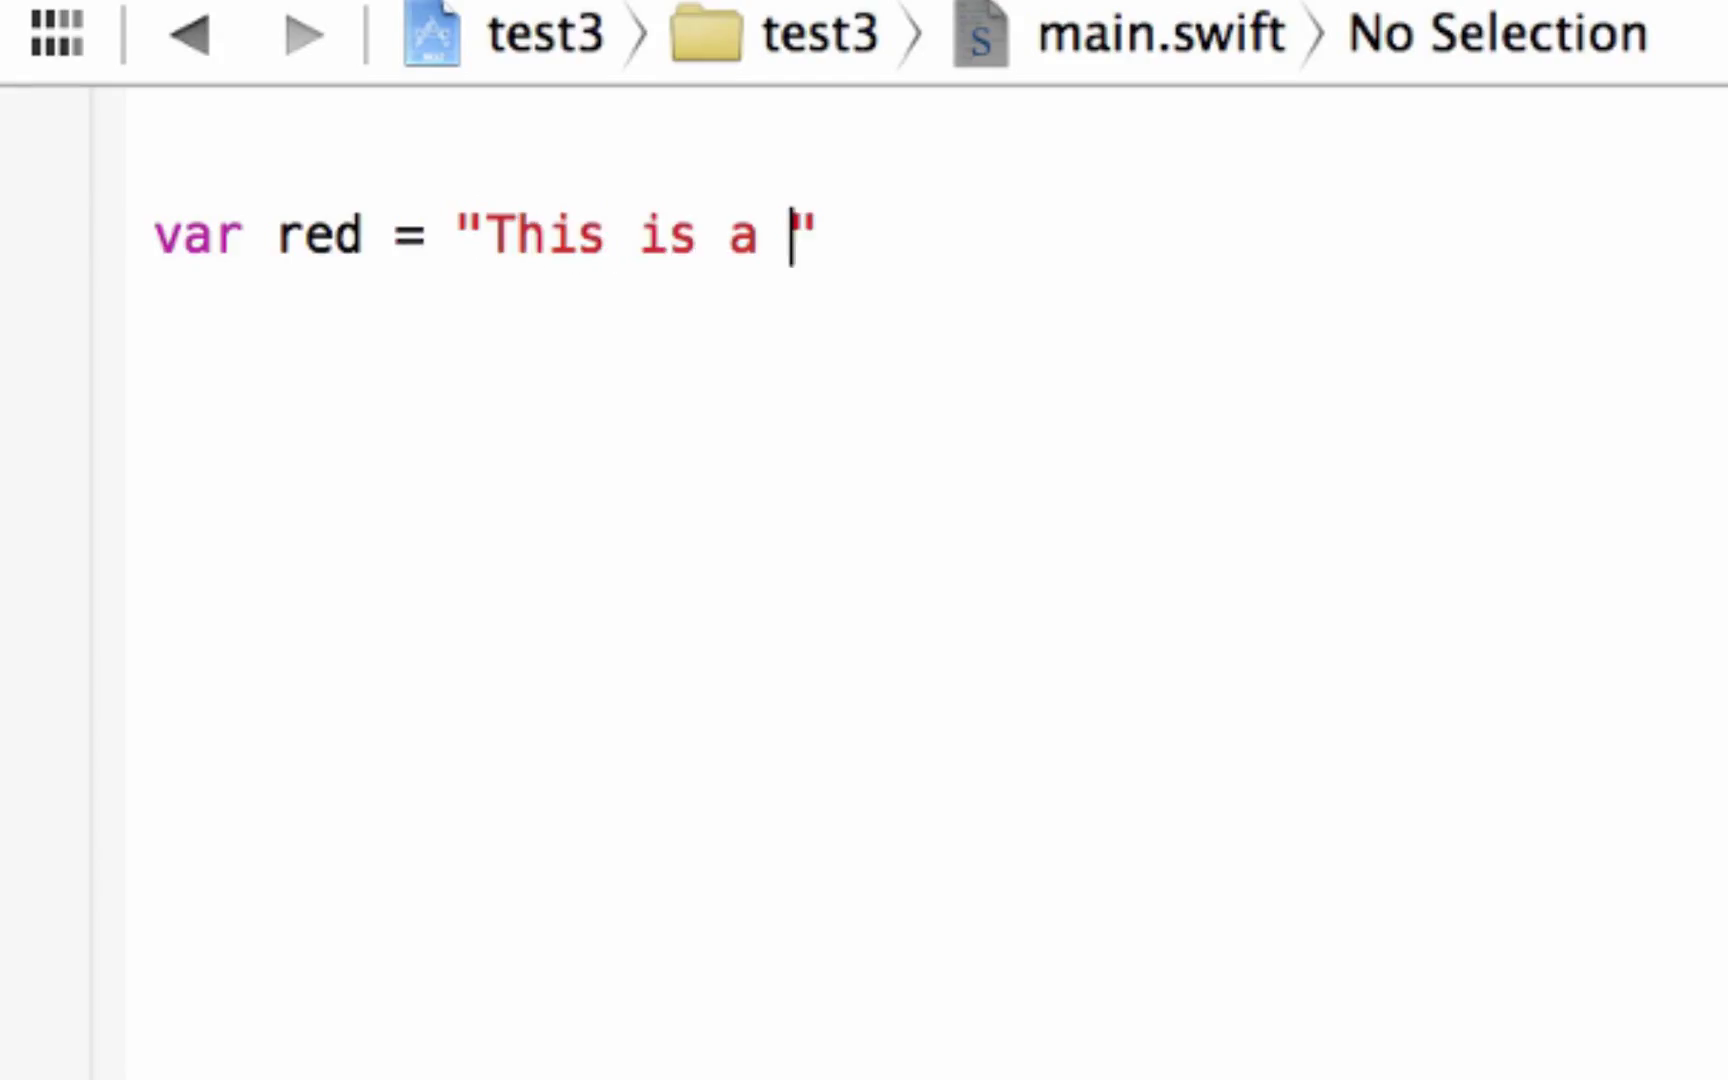
text(test)
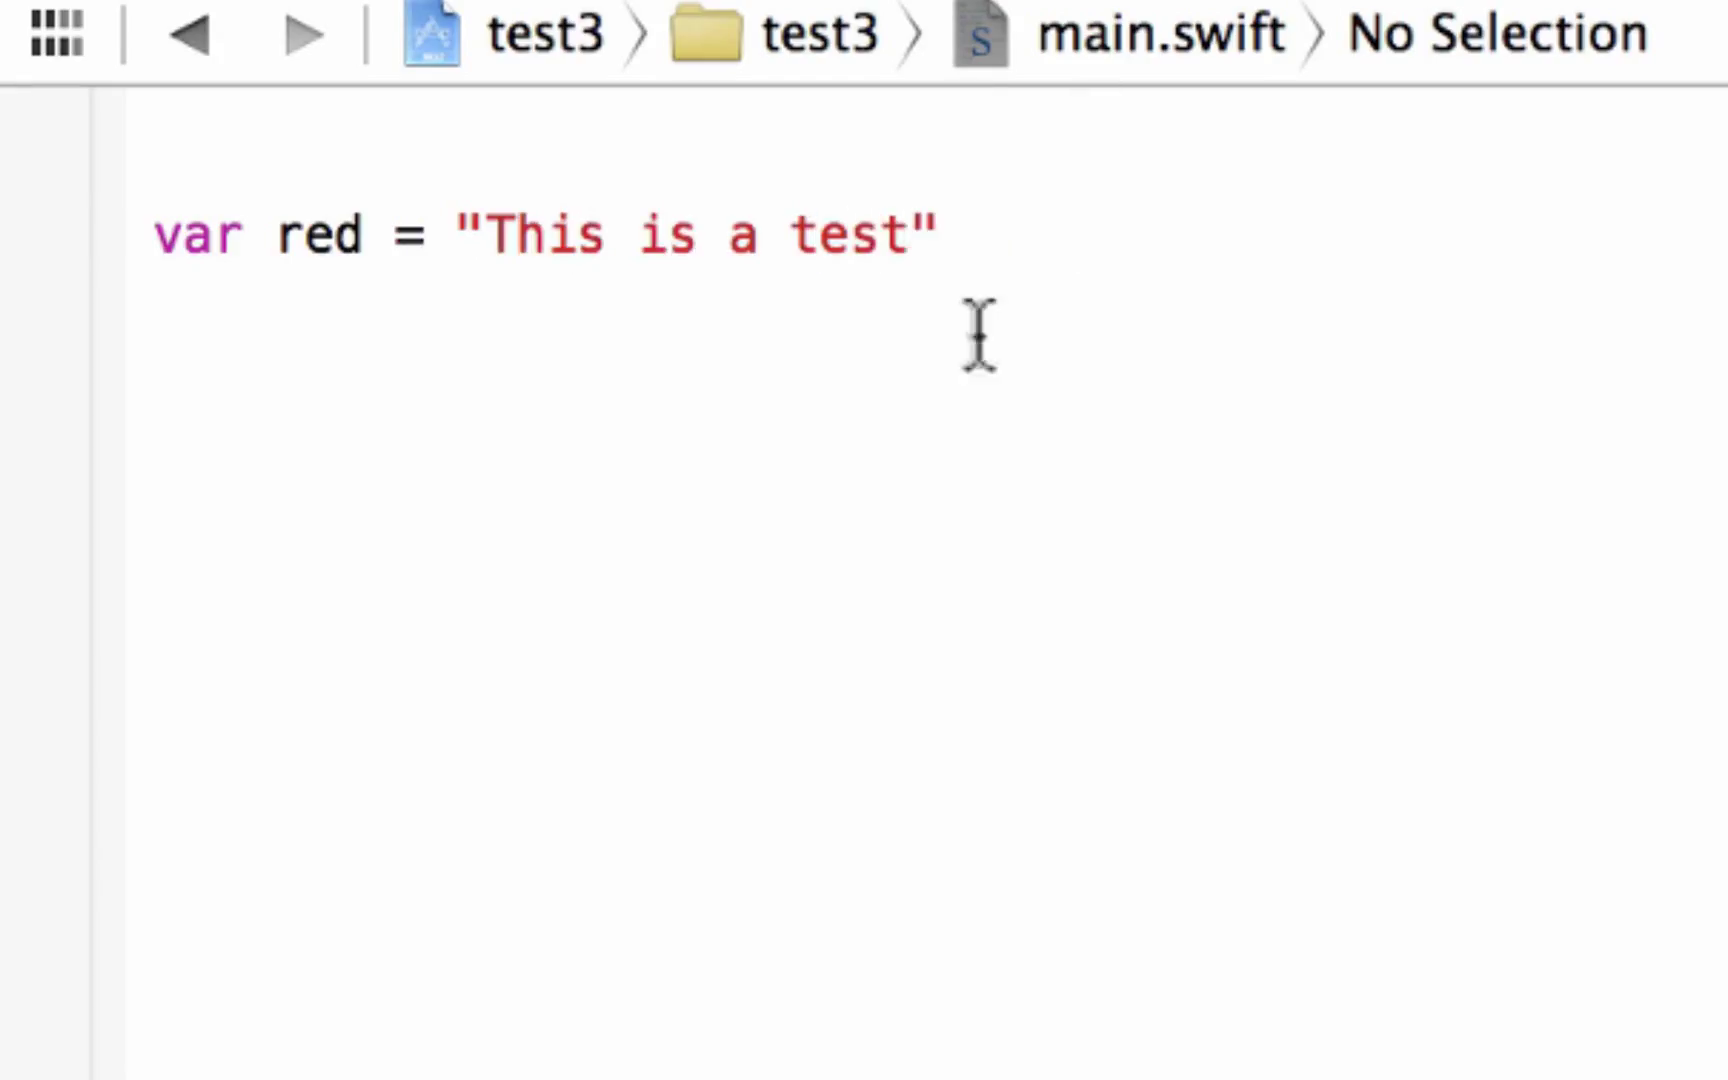
- Add println(red) on a new line below the declaration
click(948, 234)
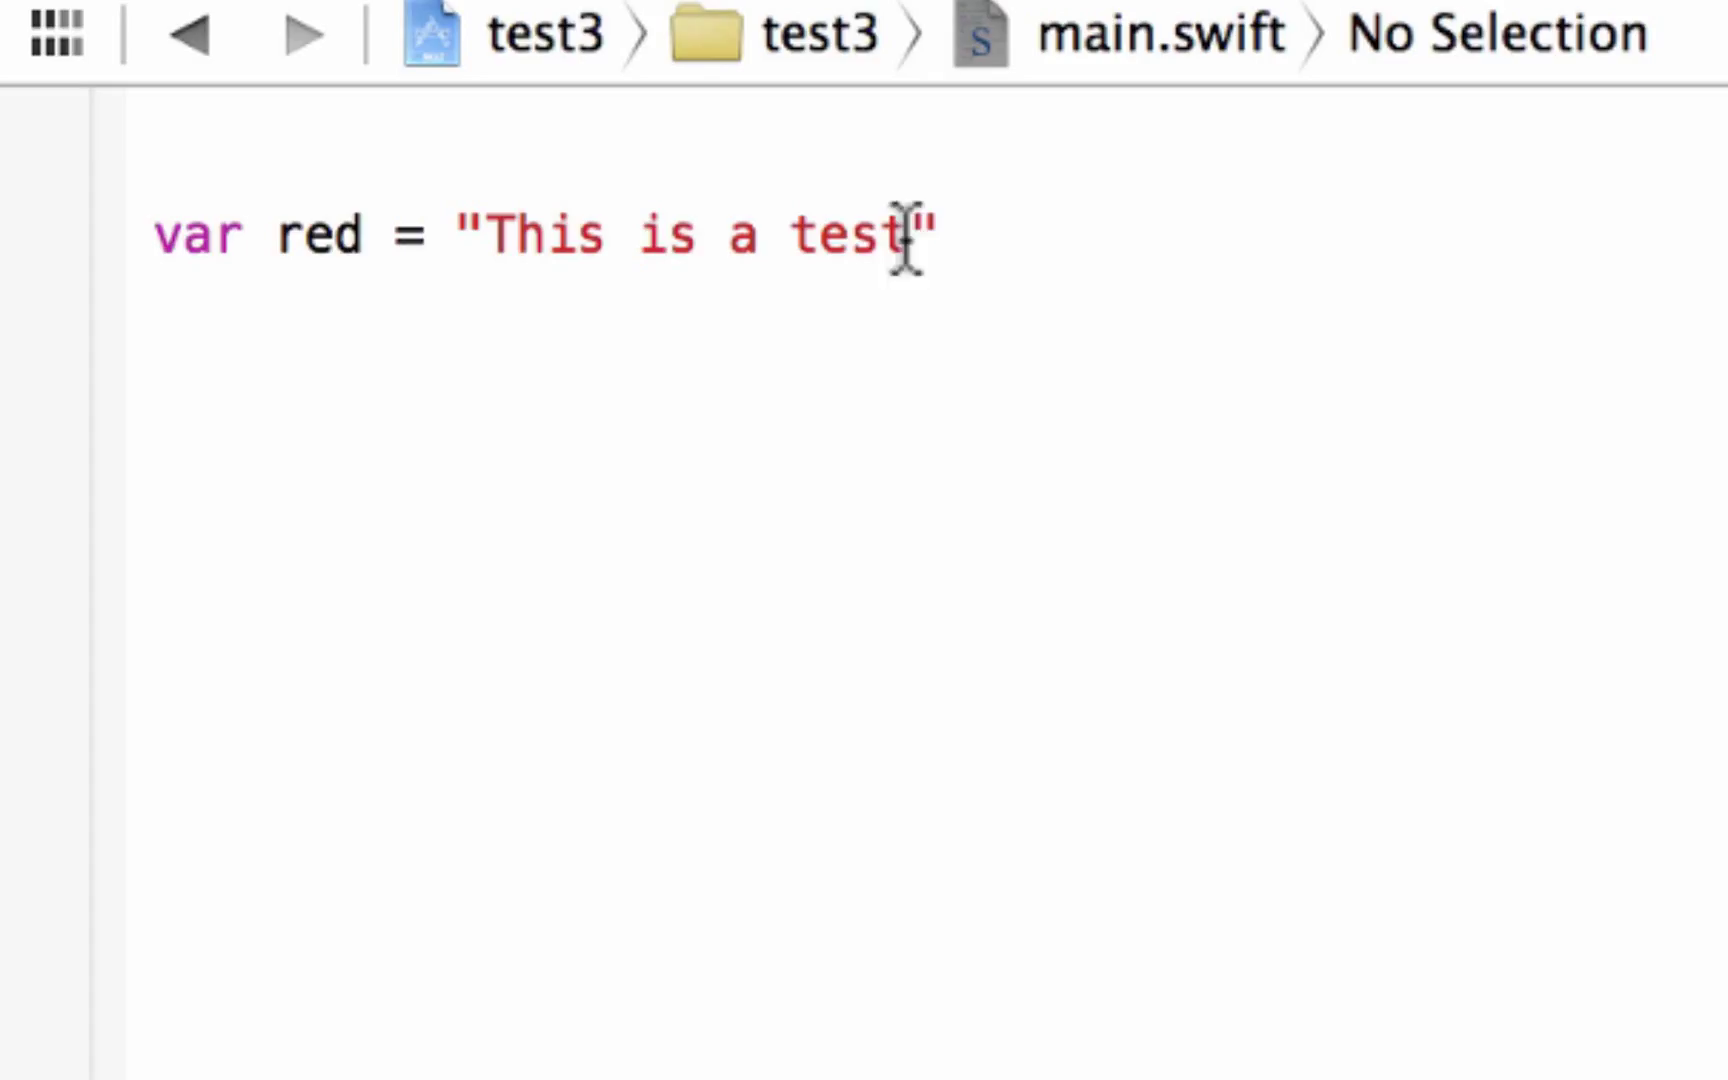
mouse_move(1212, 276)
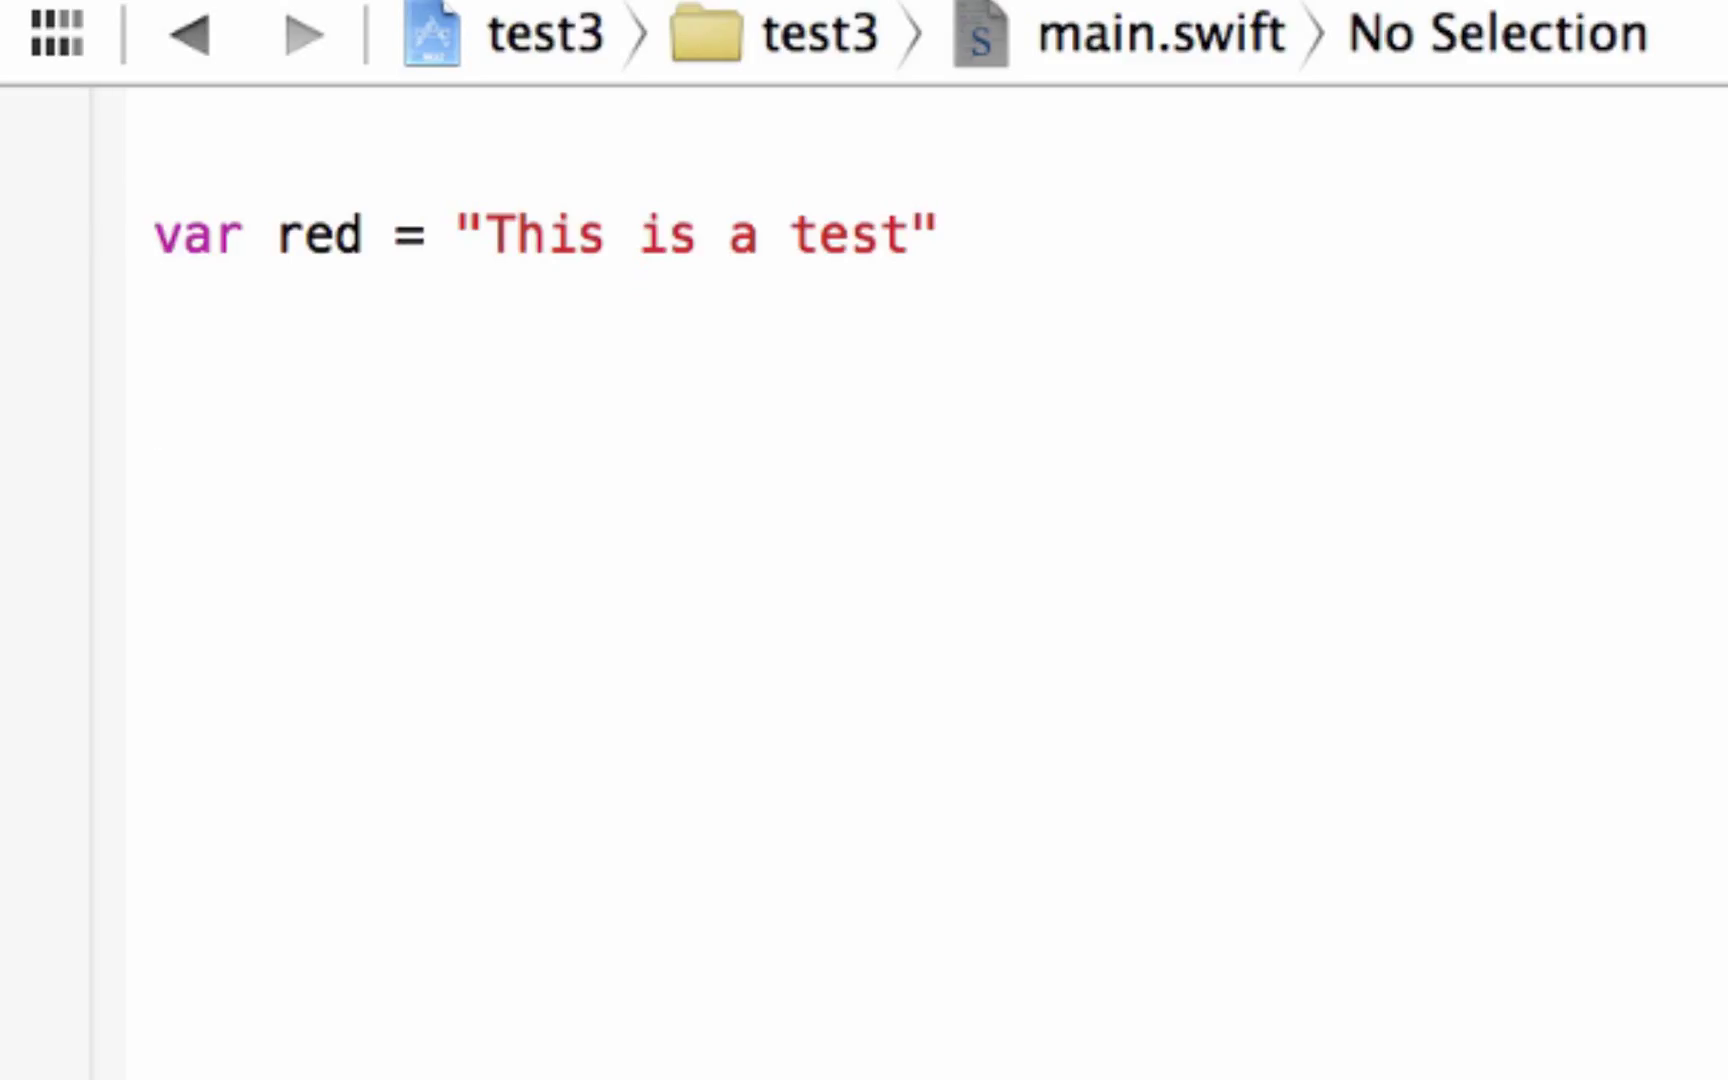
key(Return)
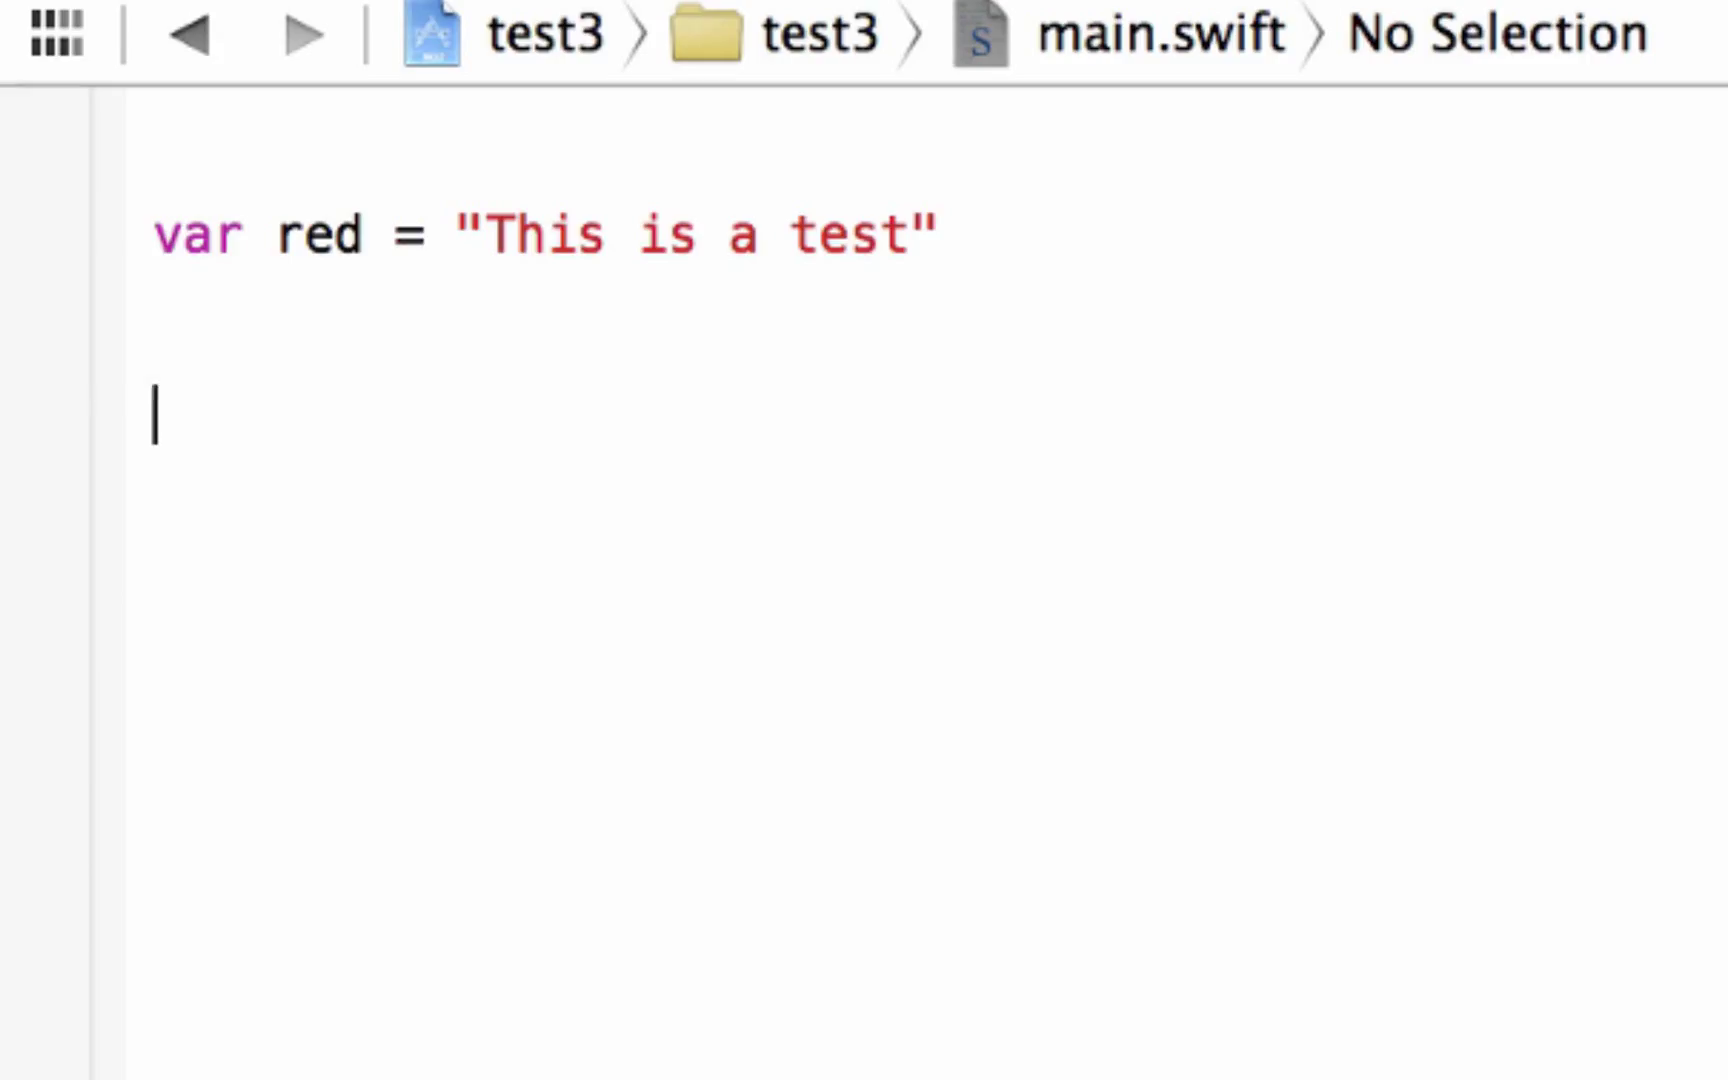
text(println())
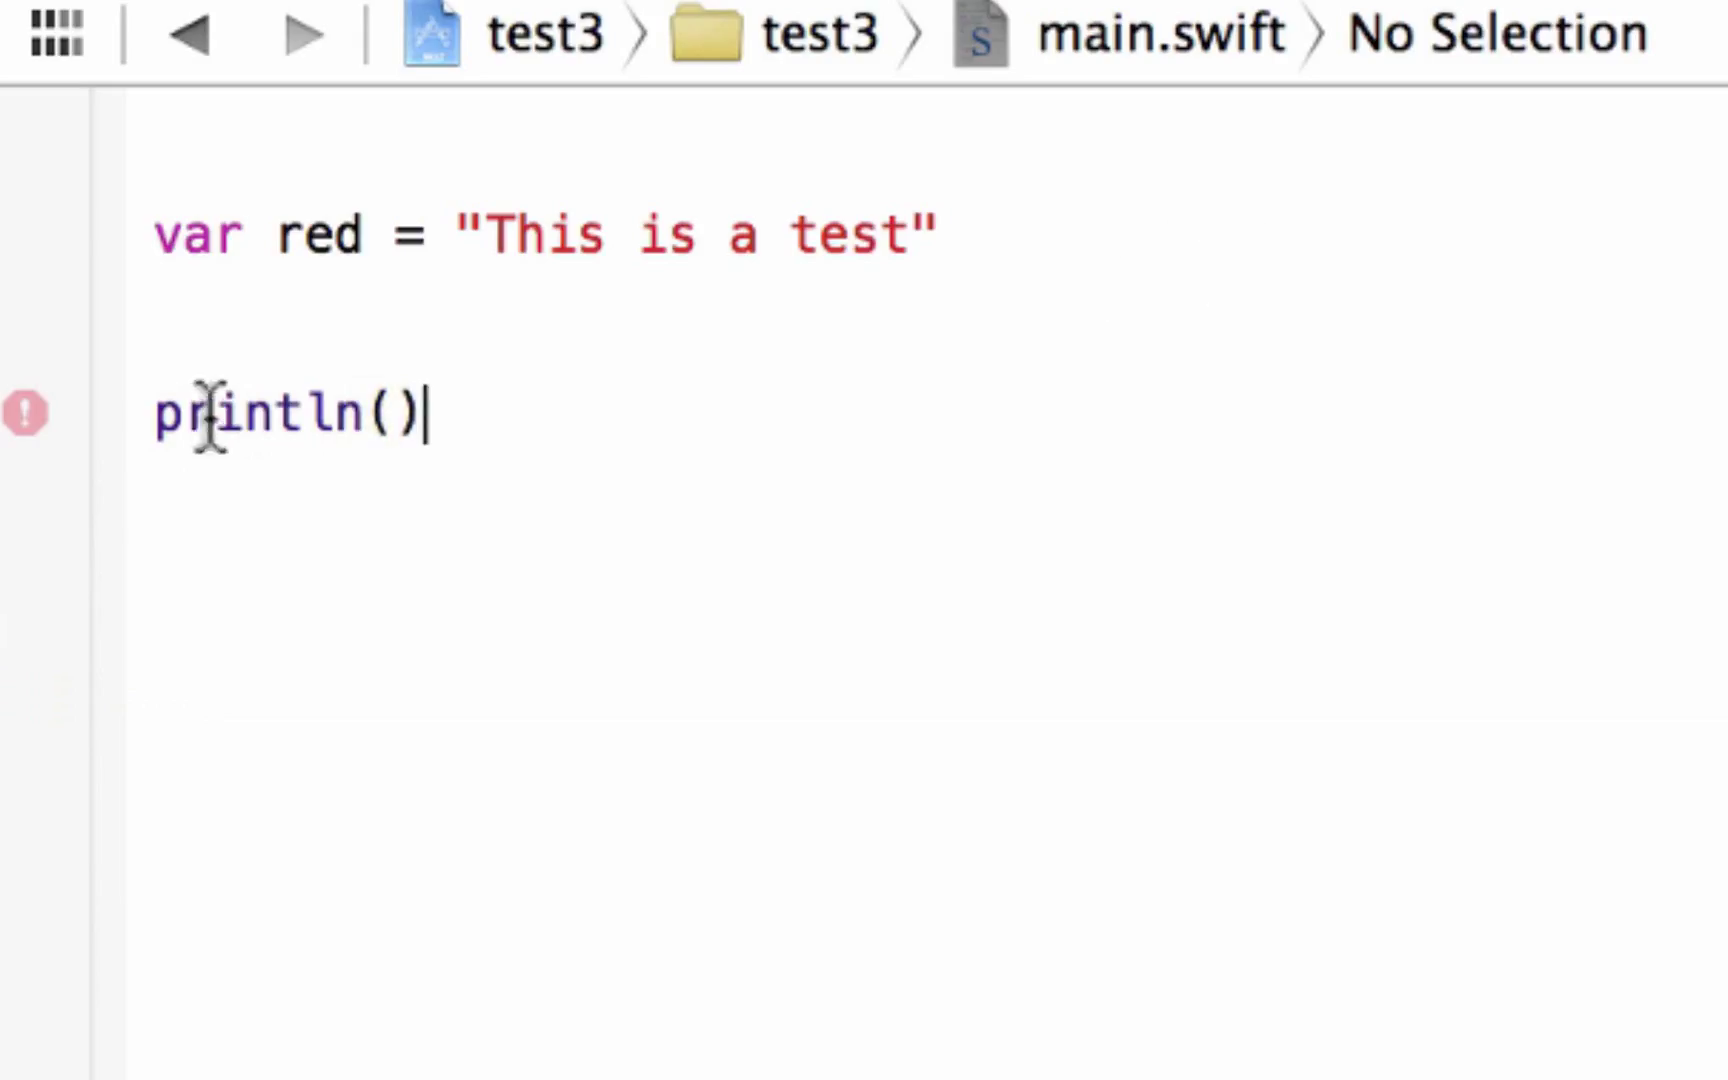
mouse_move(1086, 440)
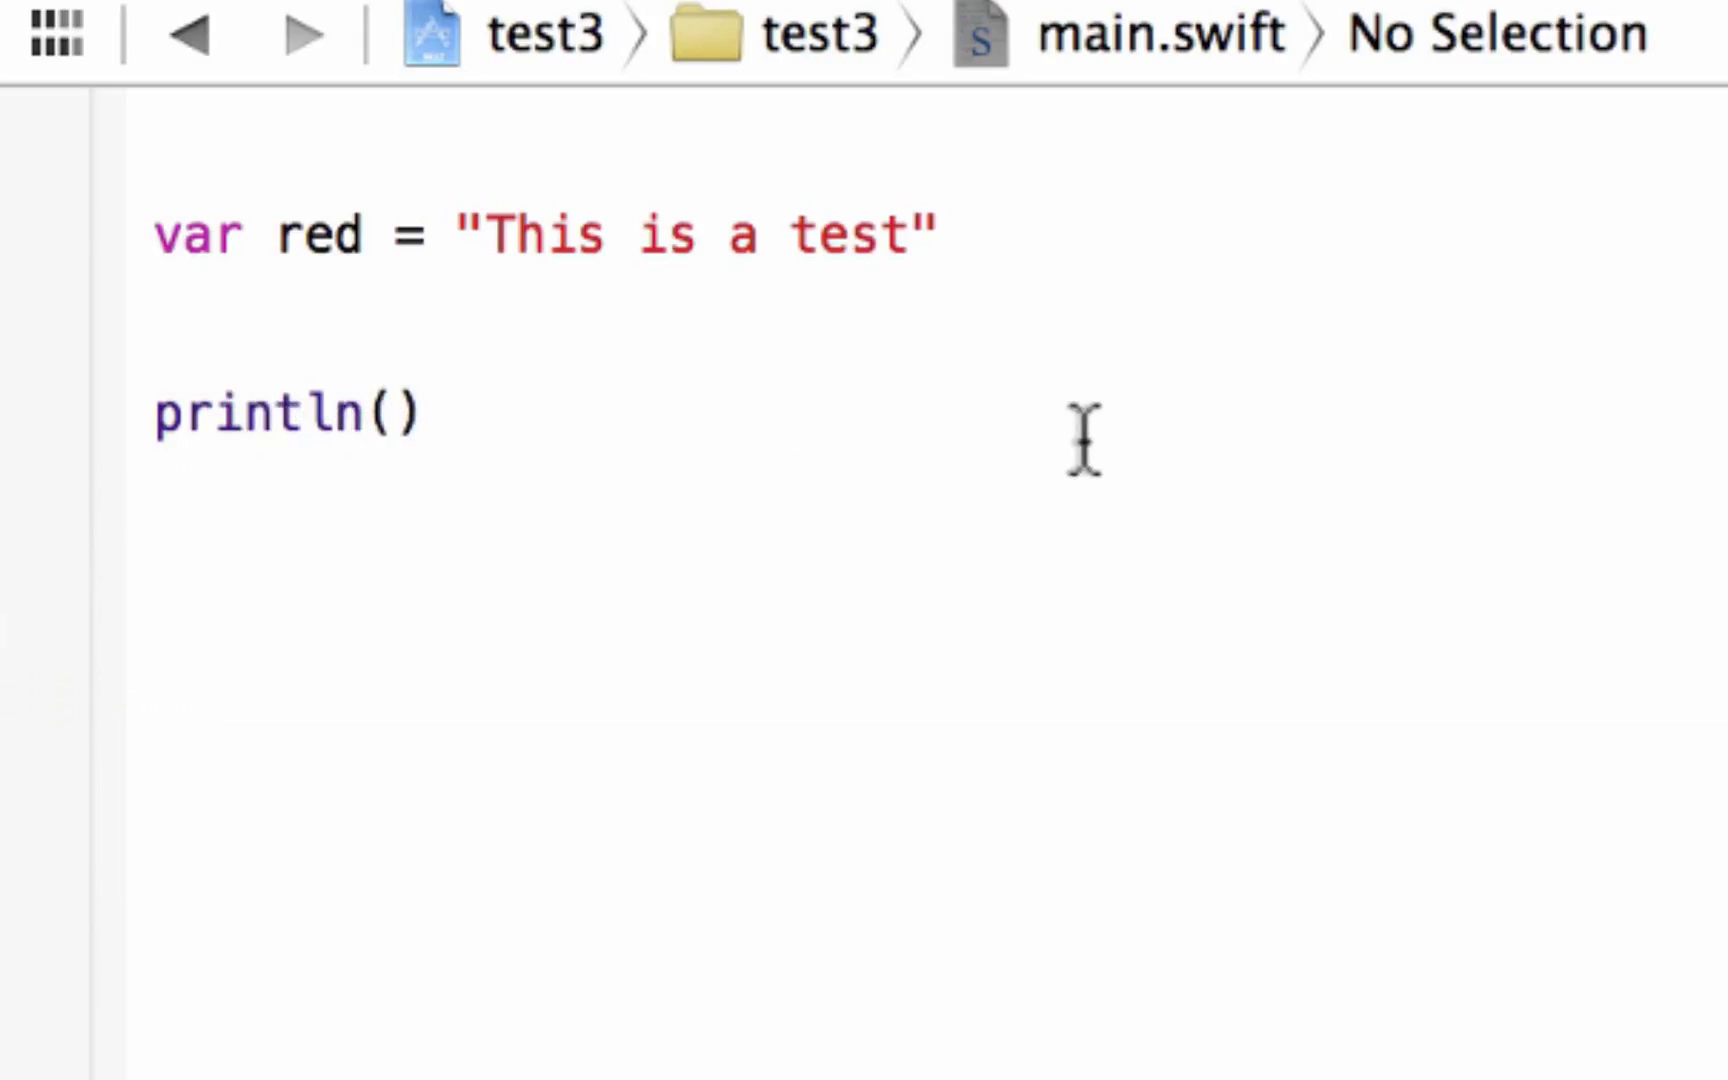
mouse_move(1212, 204)
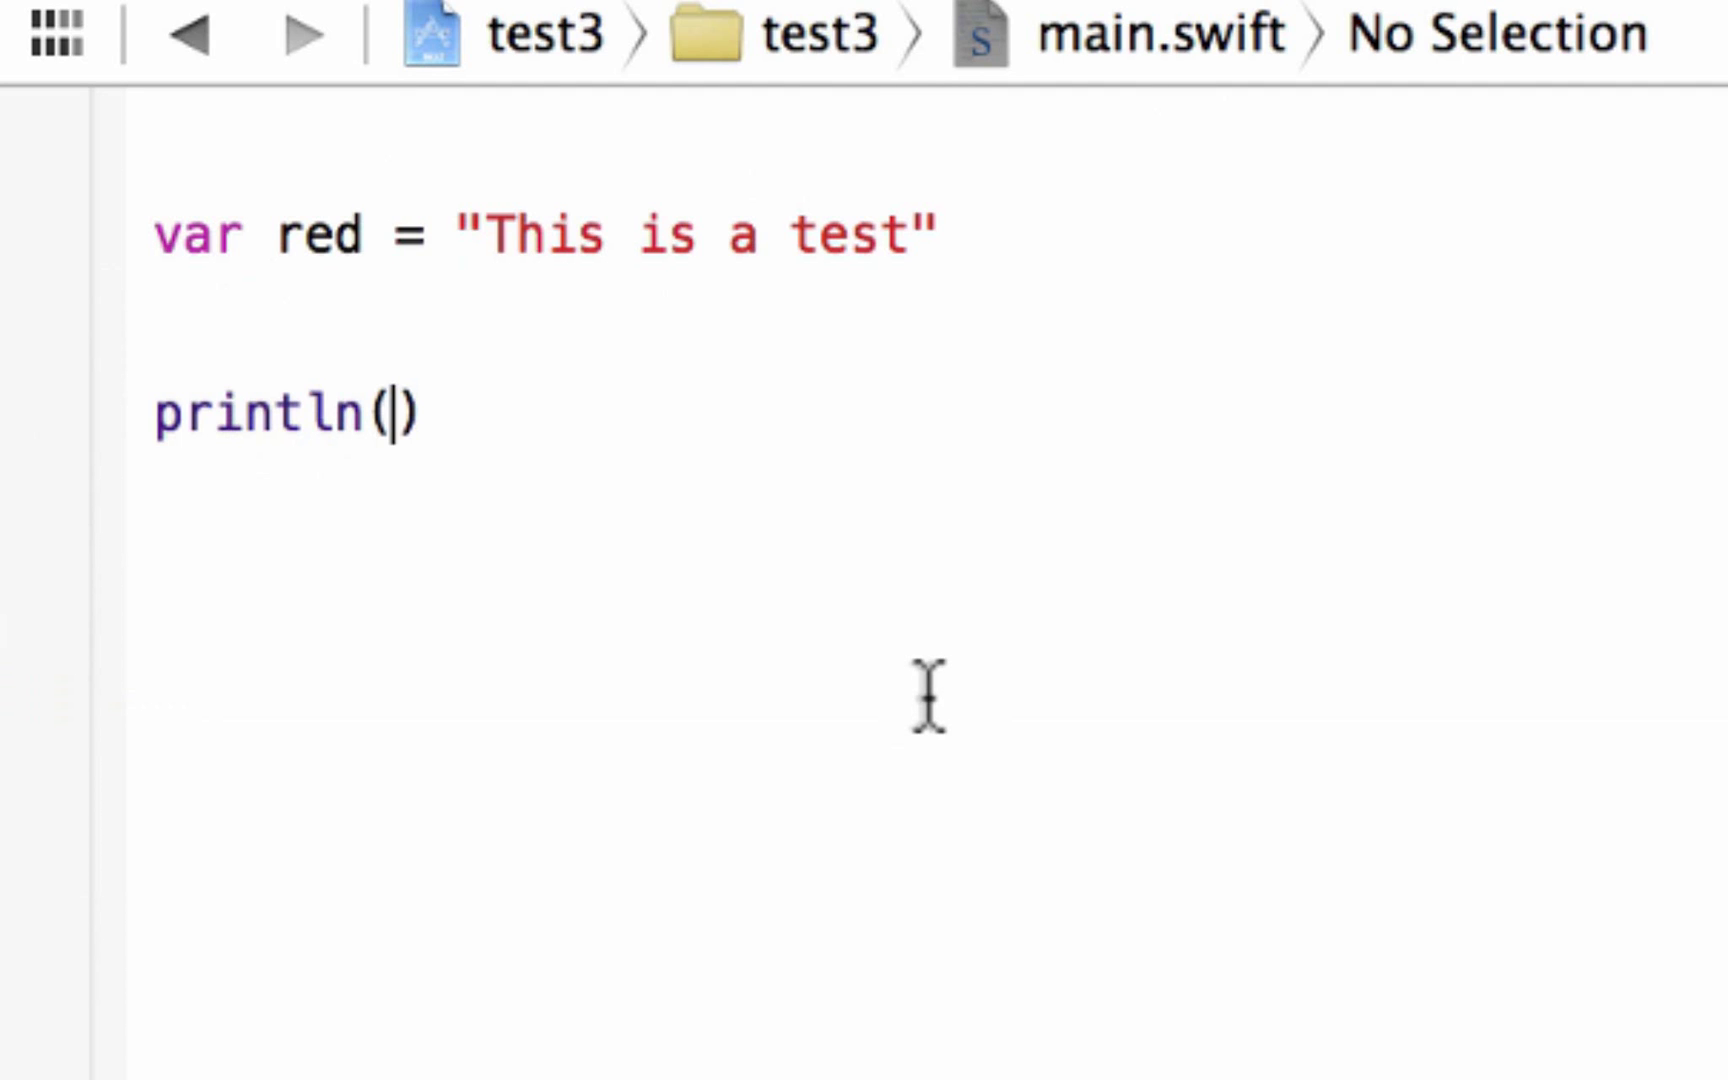
text(red)
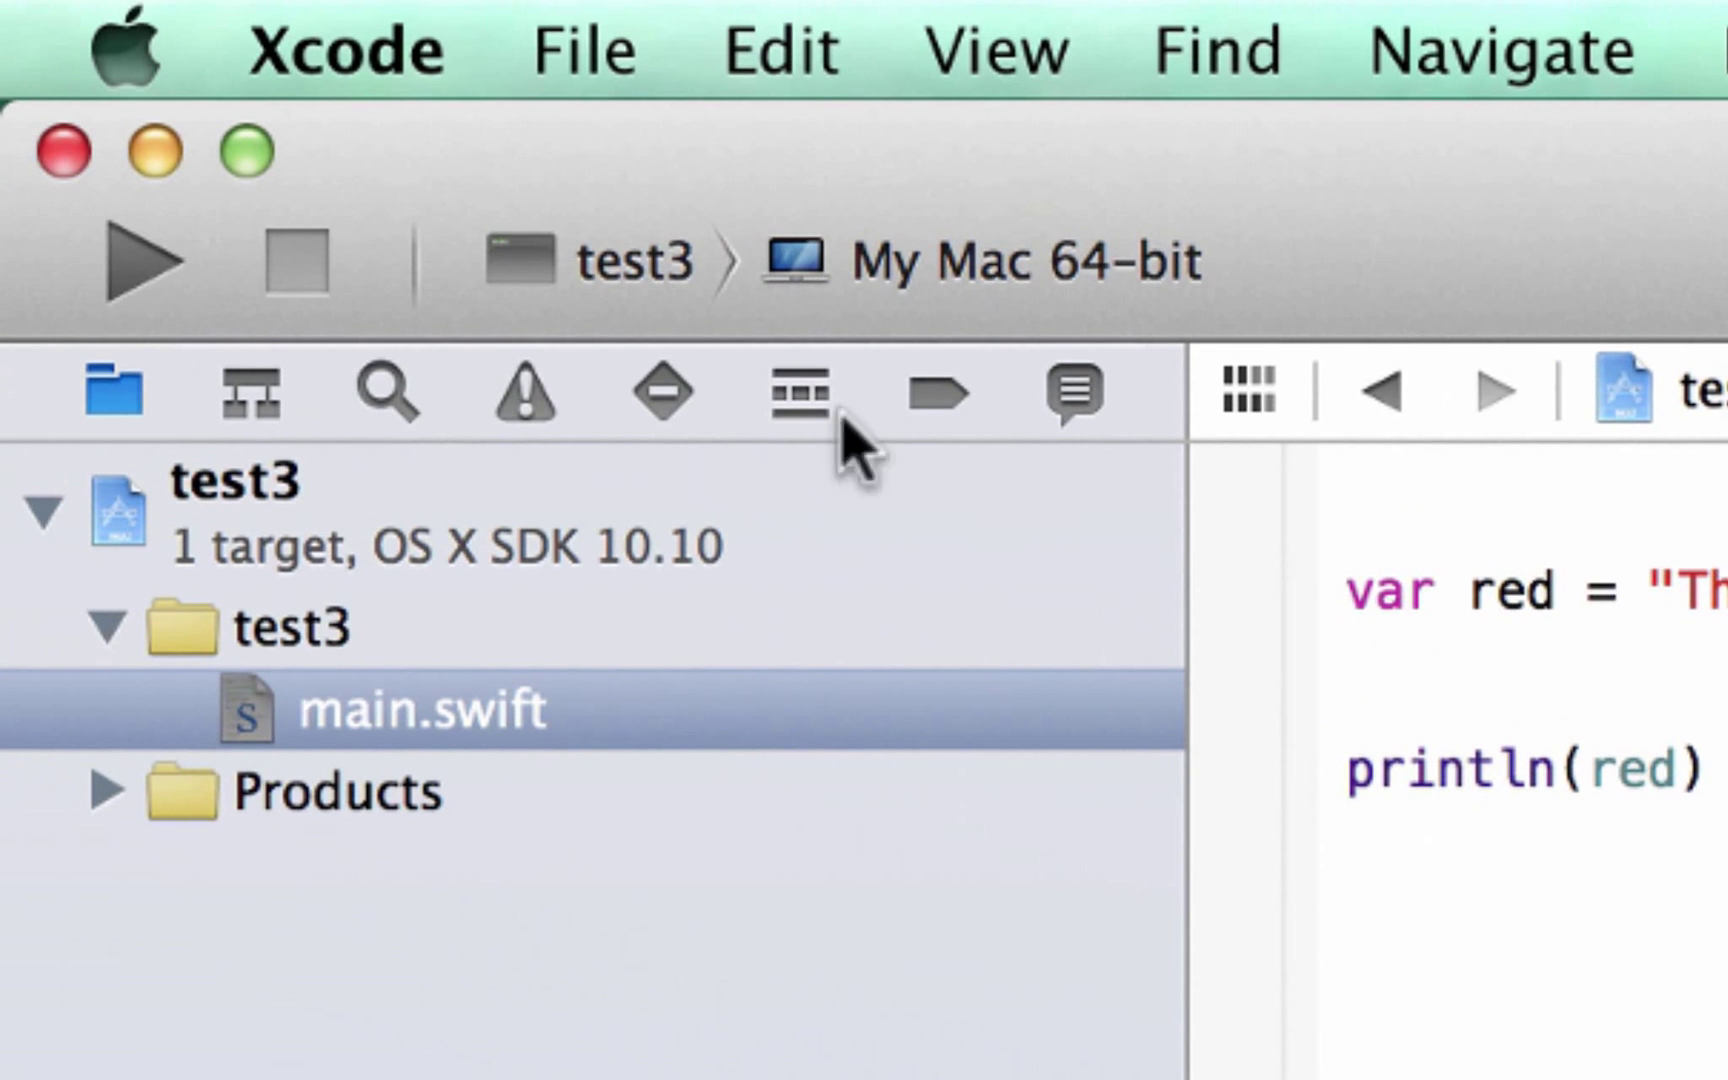
- Run test3 so the console prints This is a test with exit code 0
click(152, 258)
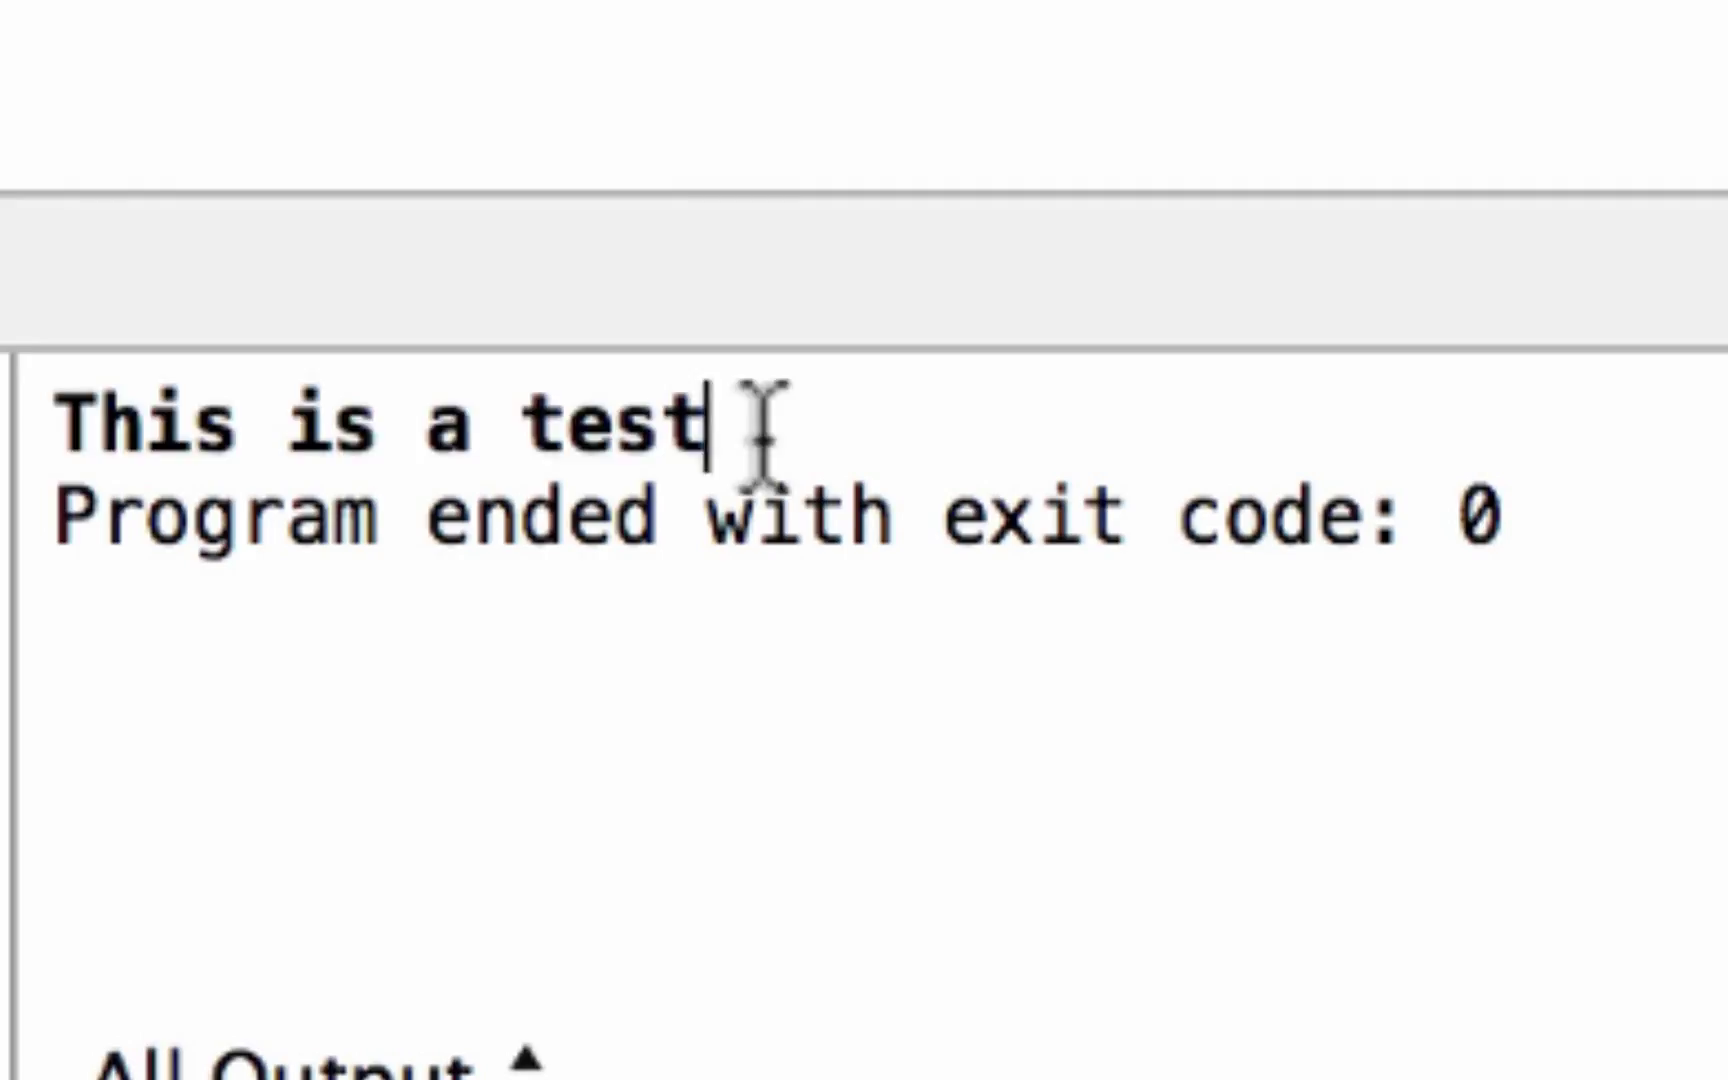
double_click(374, 424)
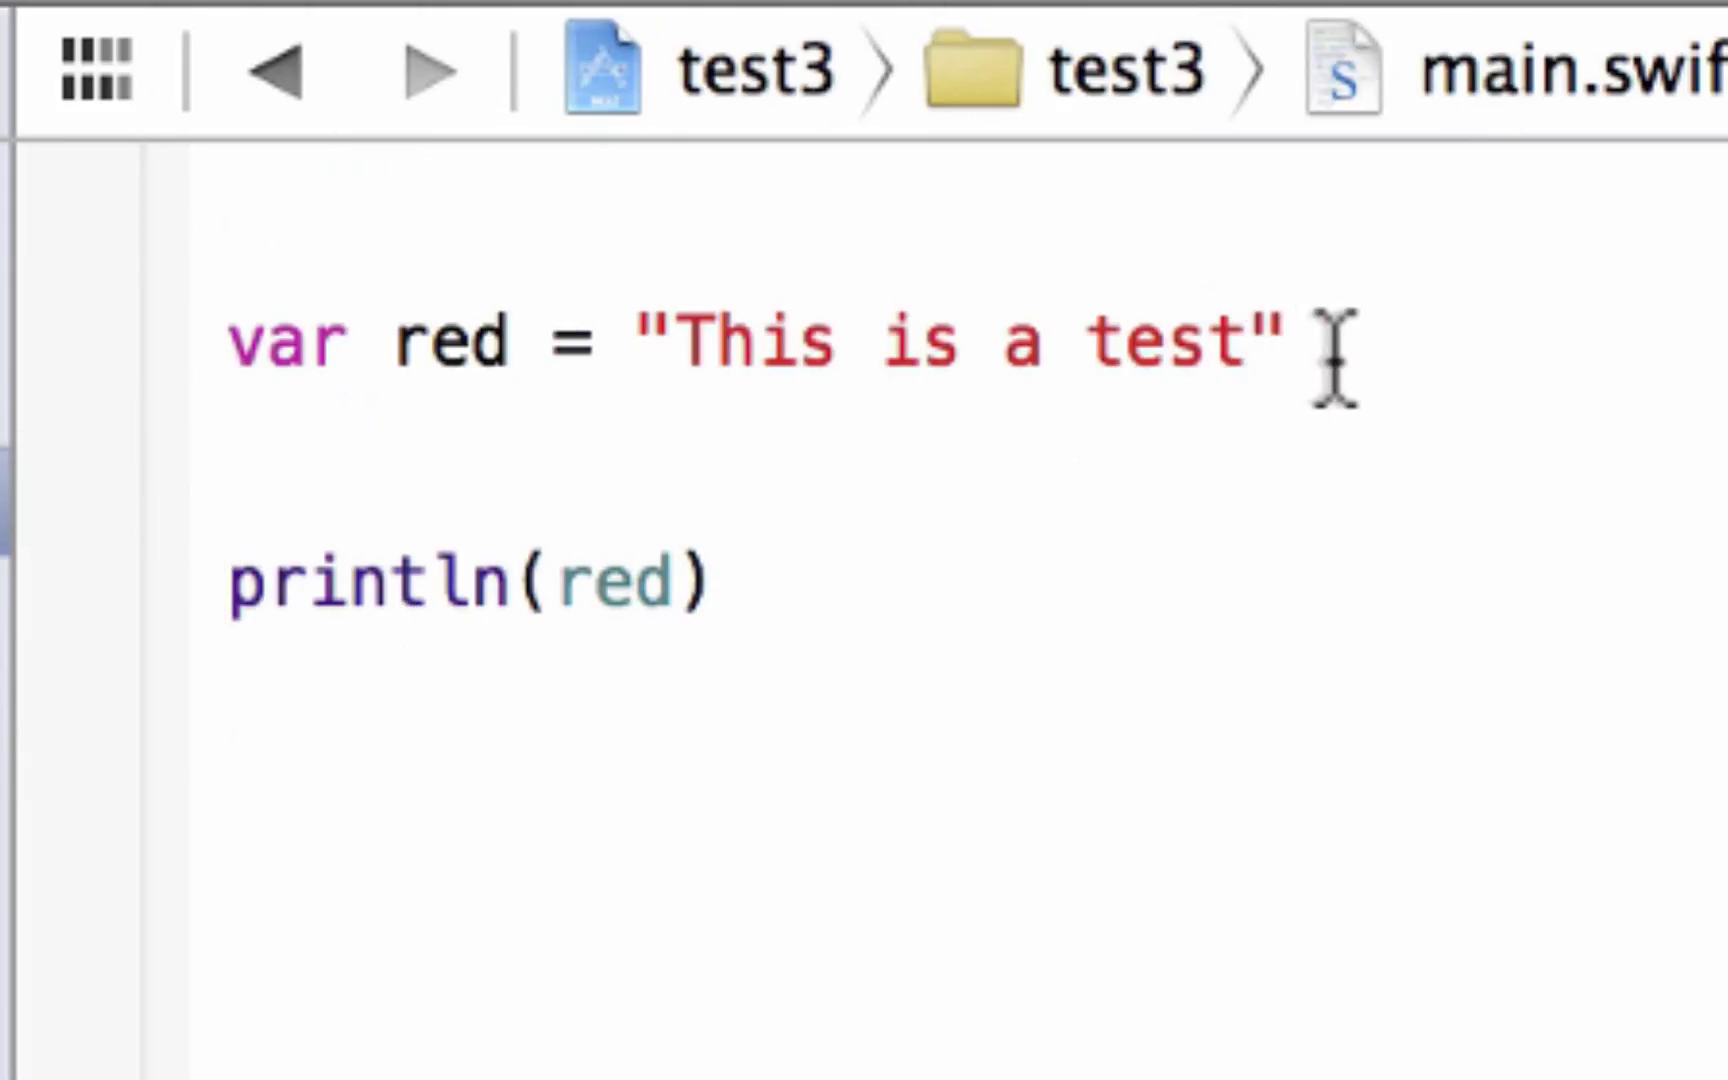
- Replace red's string value with the number 5 and run the program again
key(Backspace)
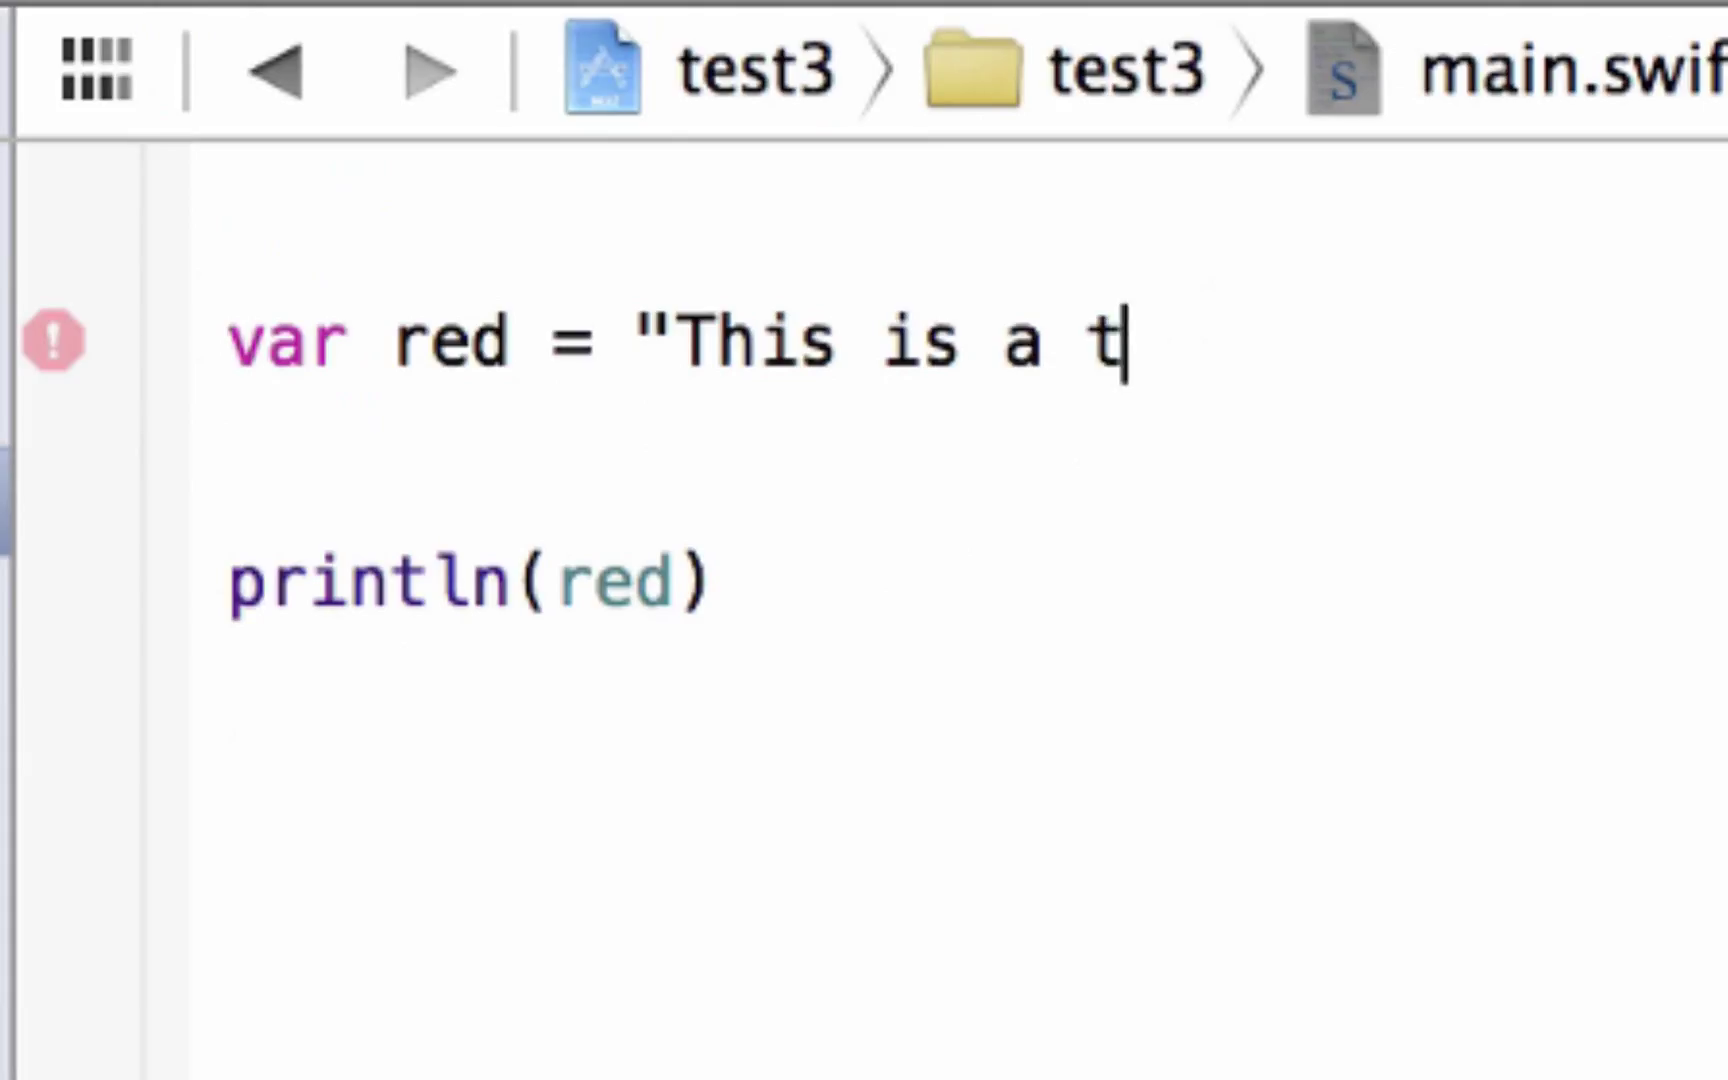
key(backspace)
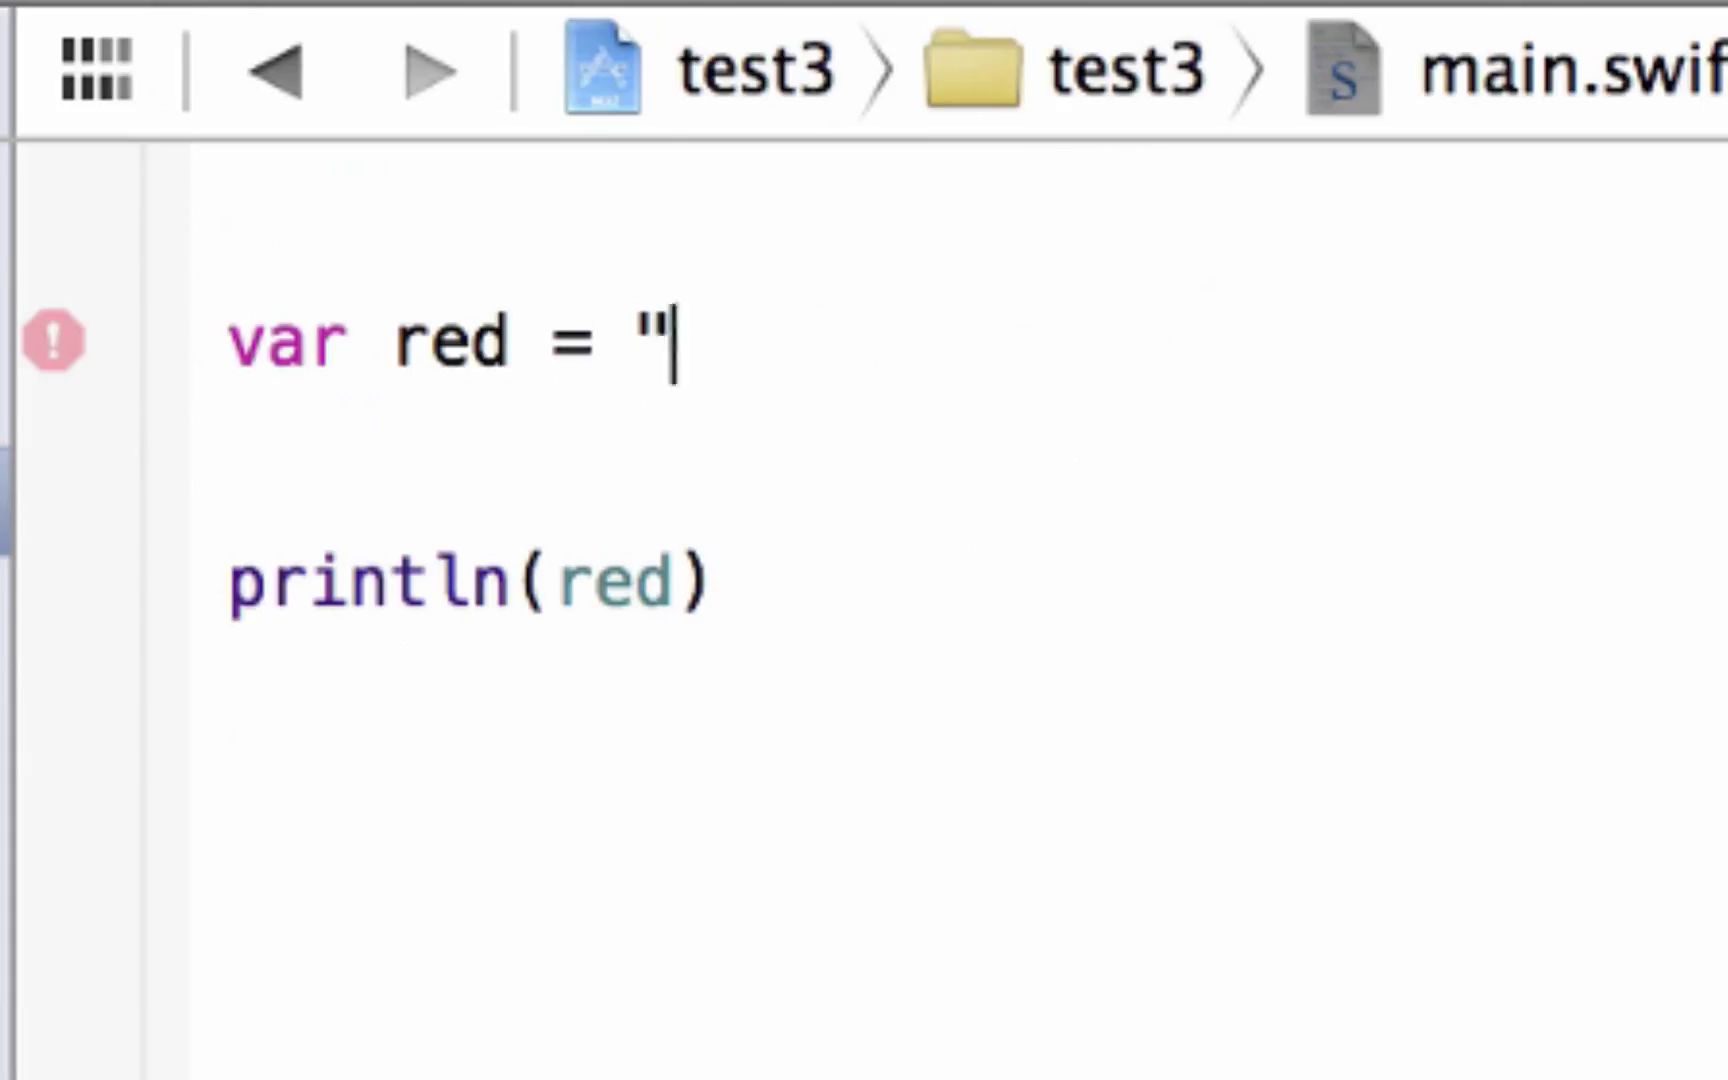
key(Backspace)
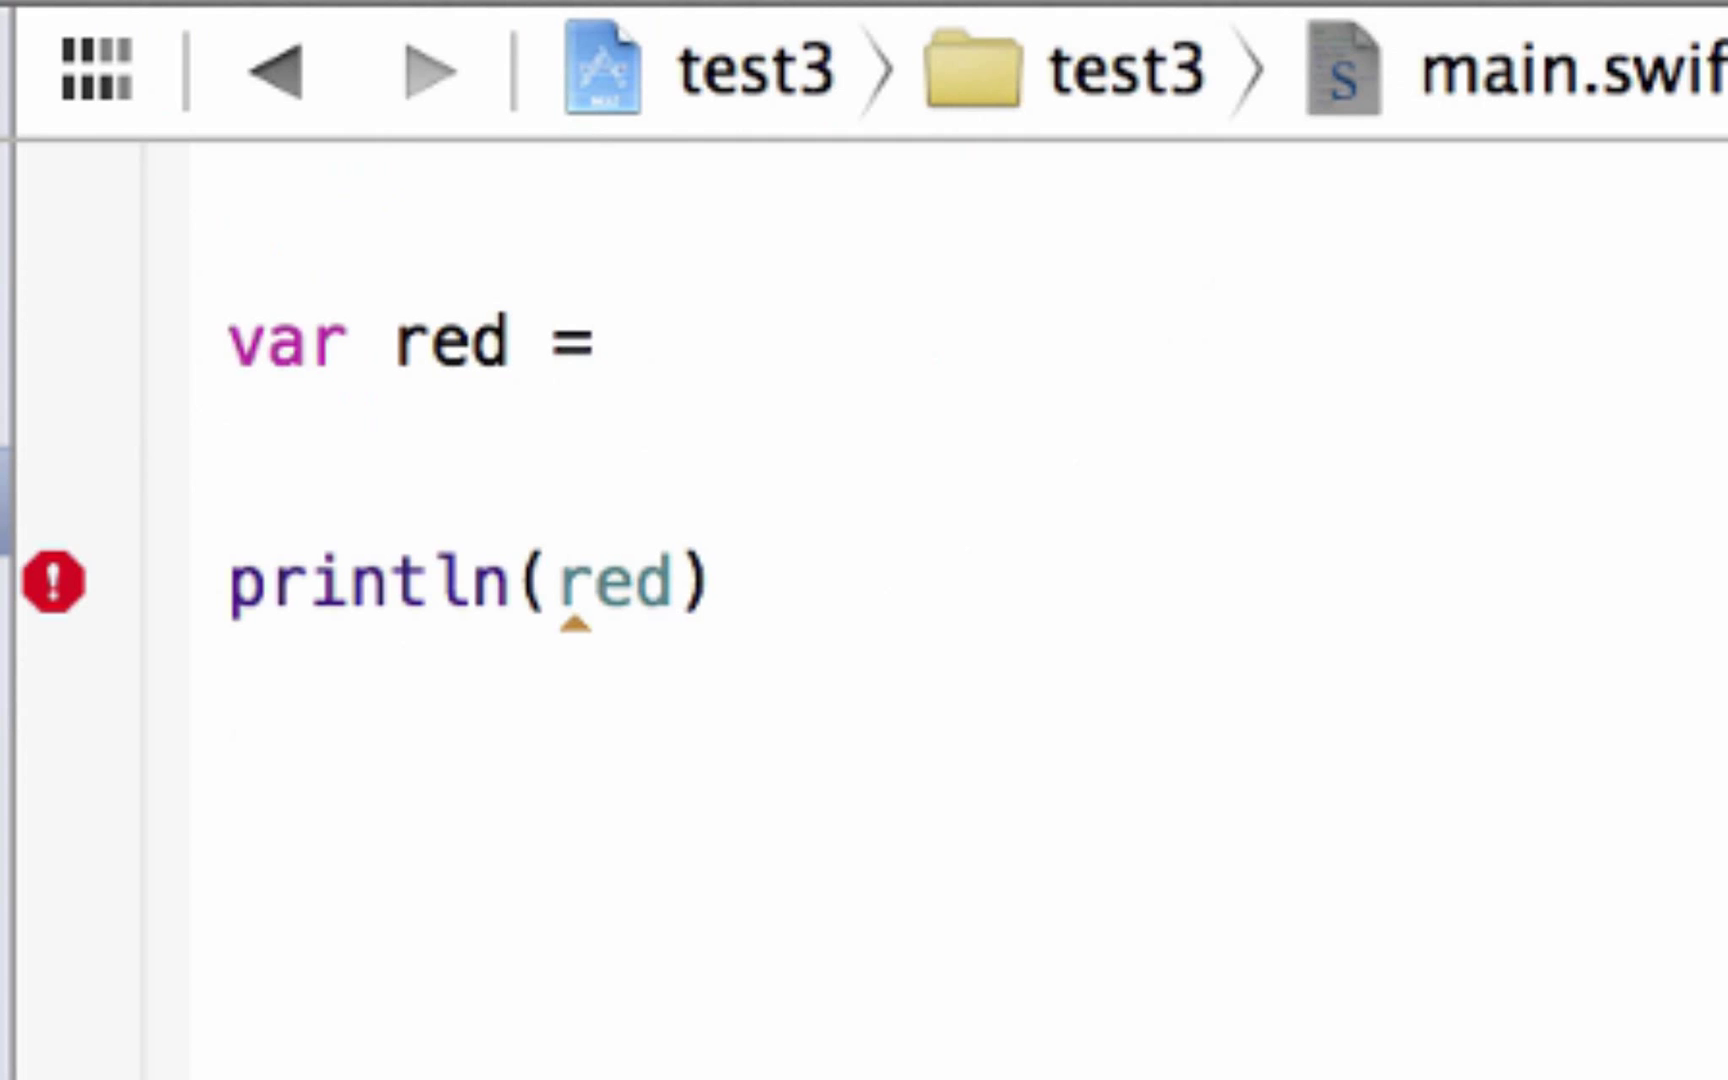
text(5)
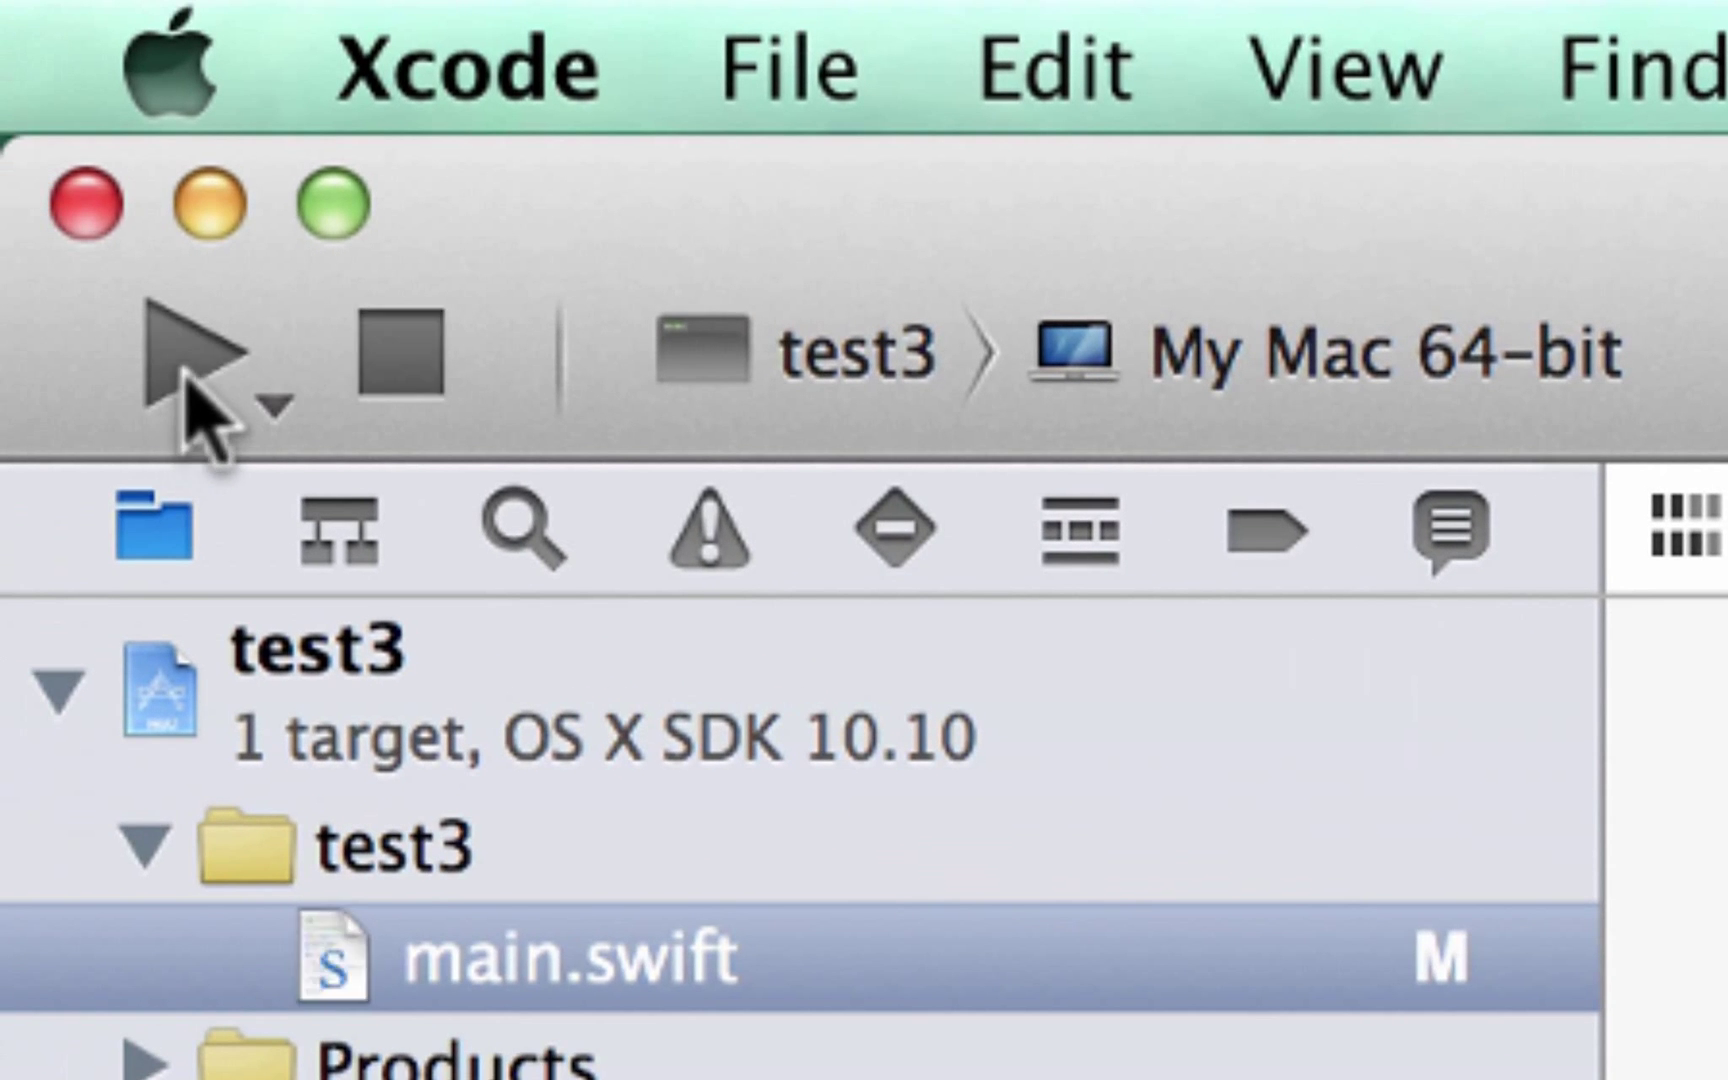
click(552, 956)
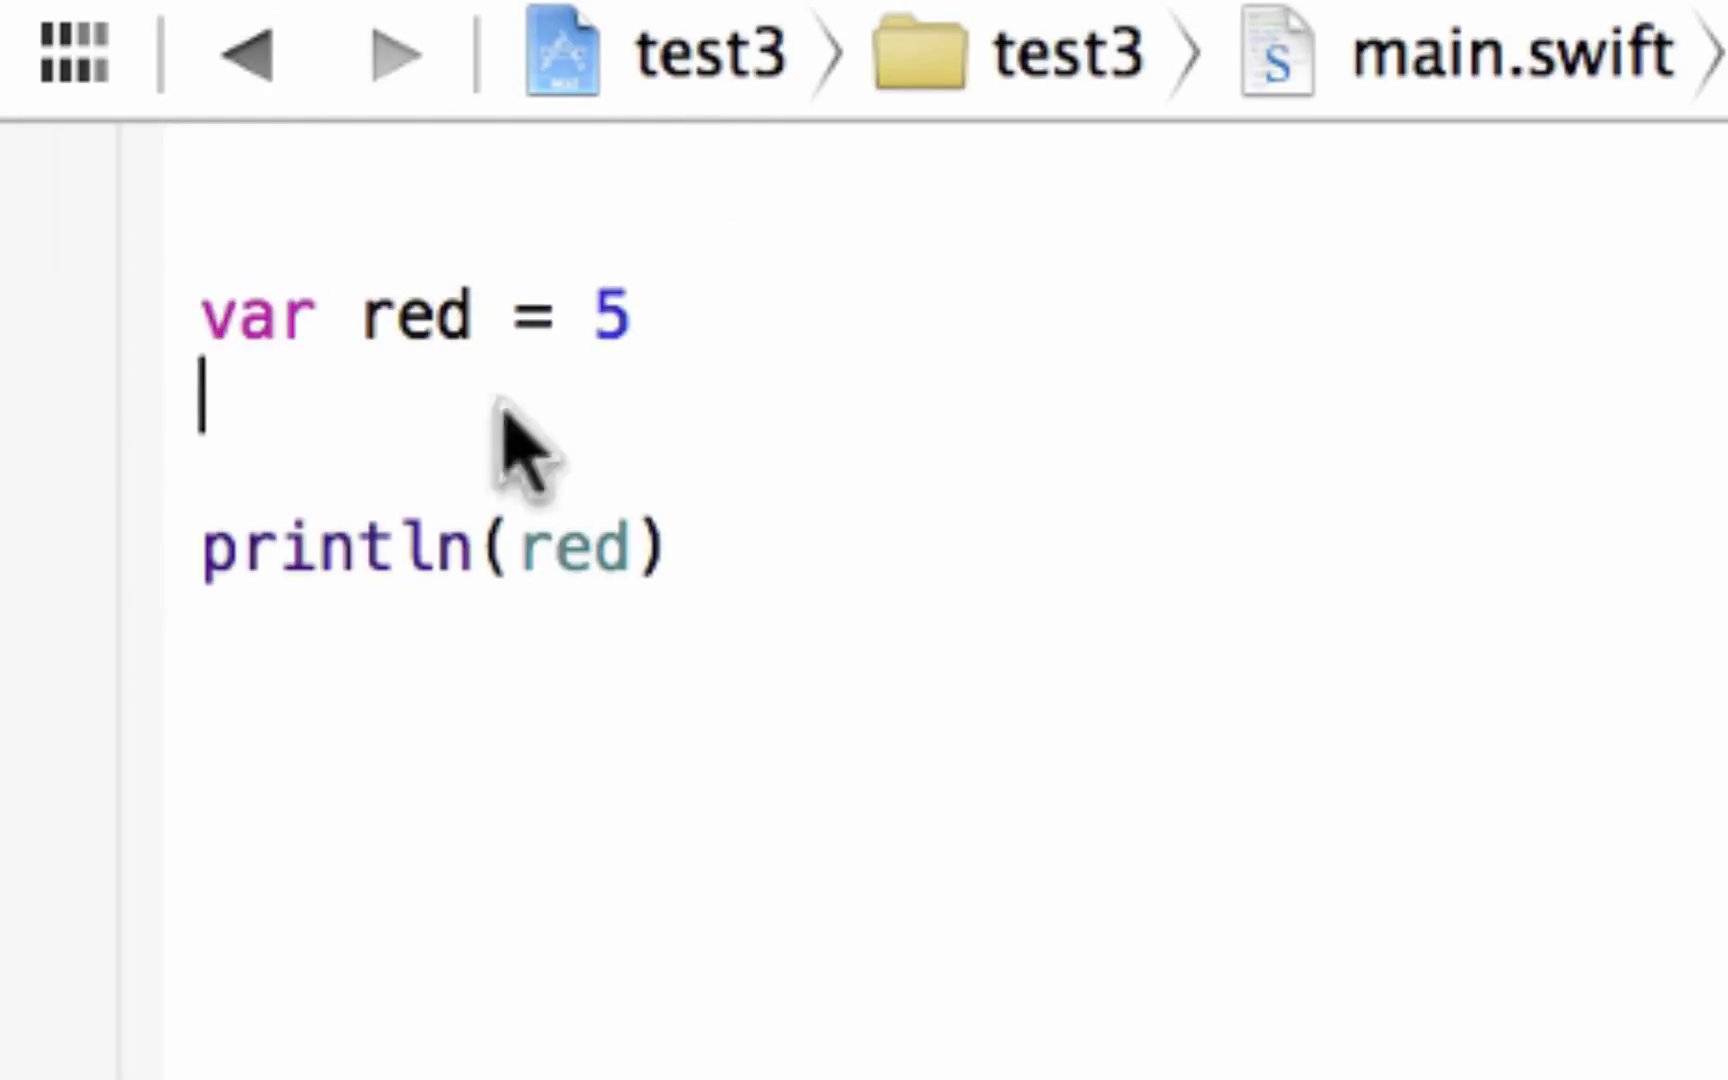
mouse_move(264, 330)
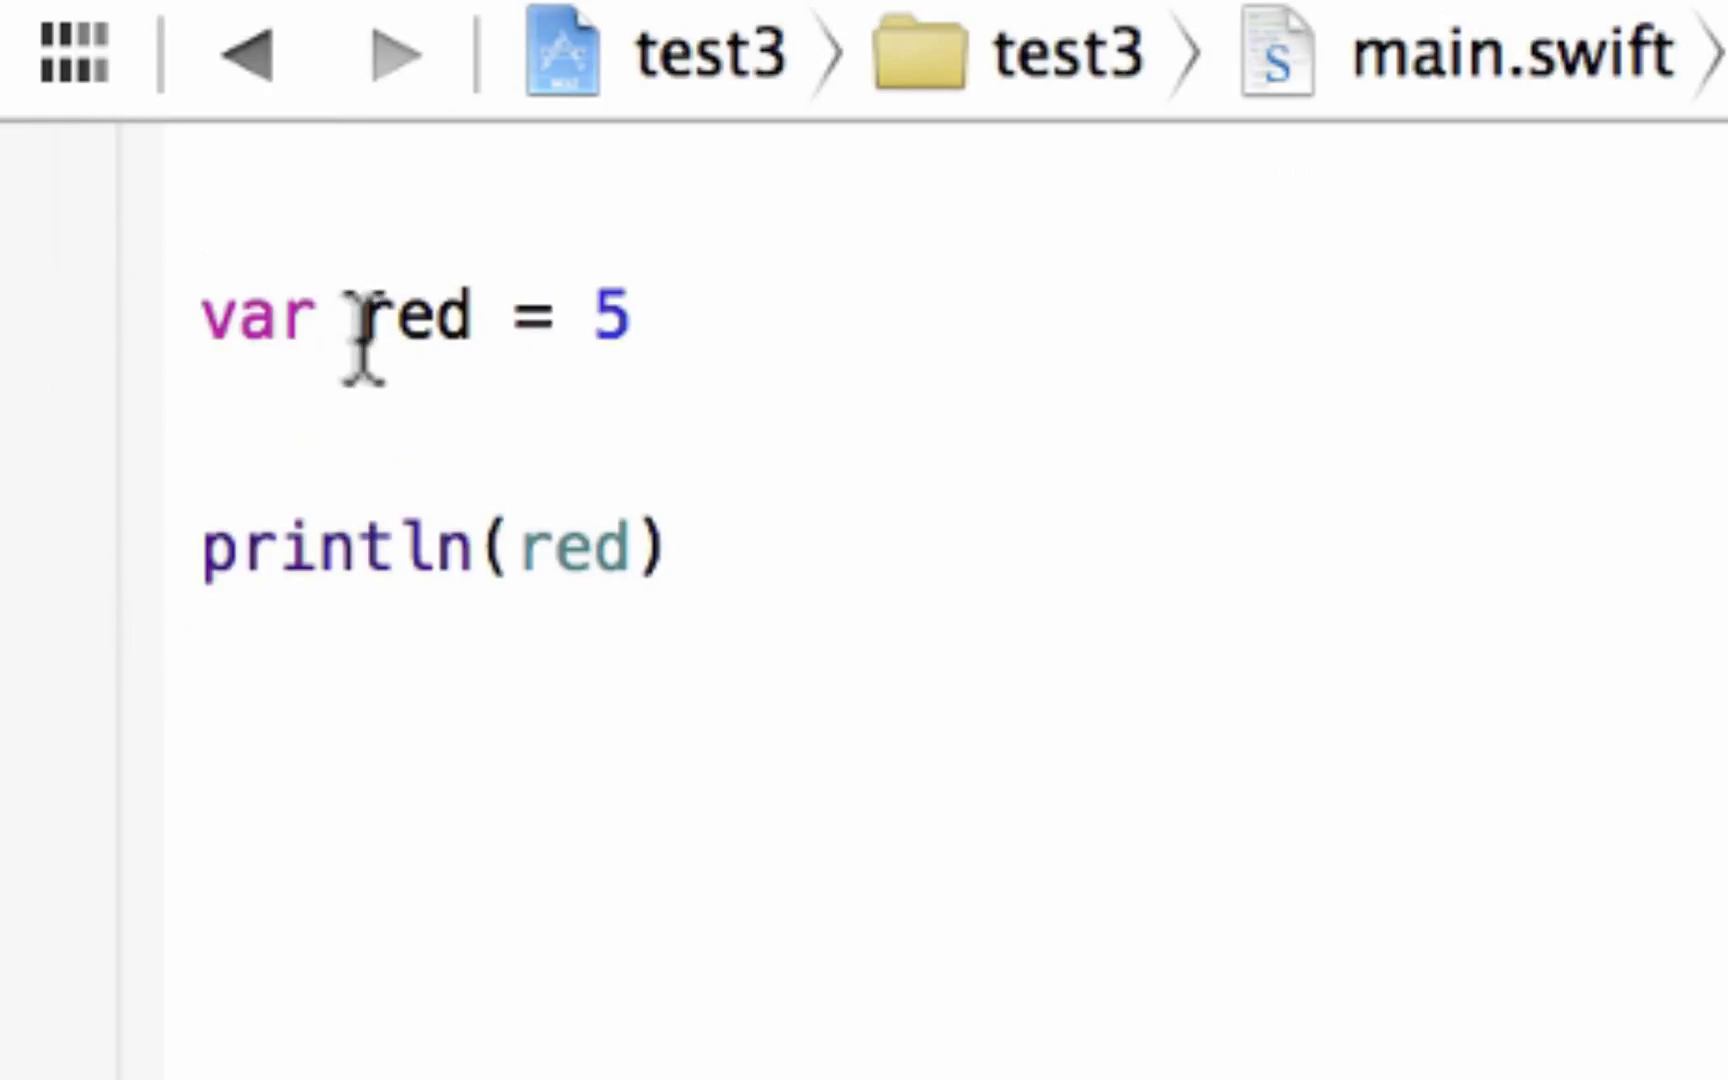
double_click(414, 318)
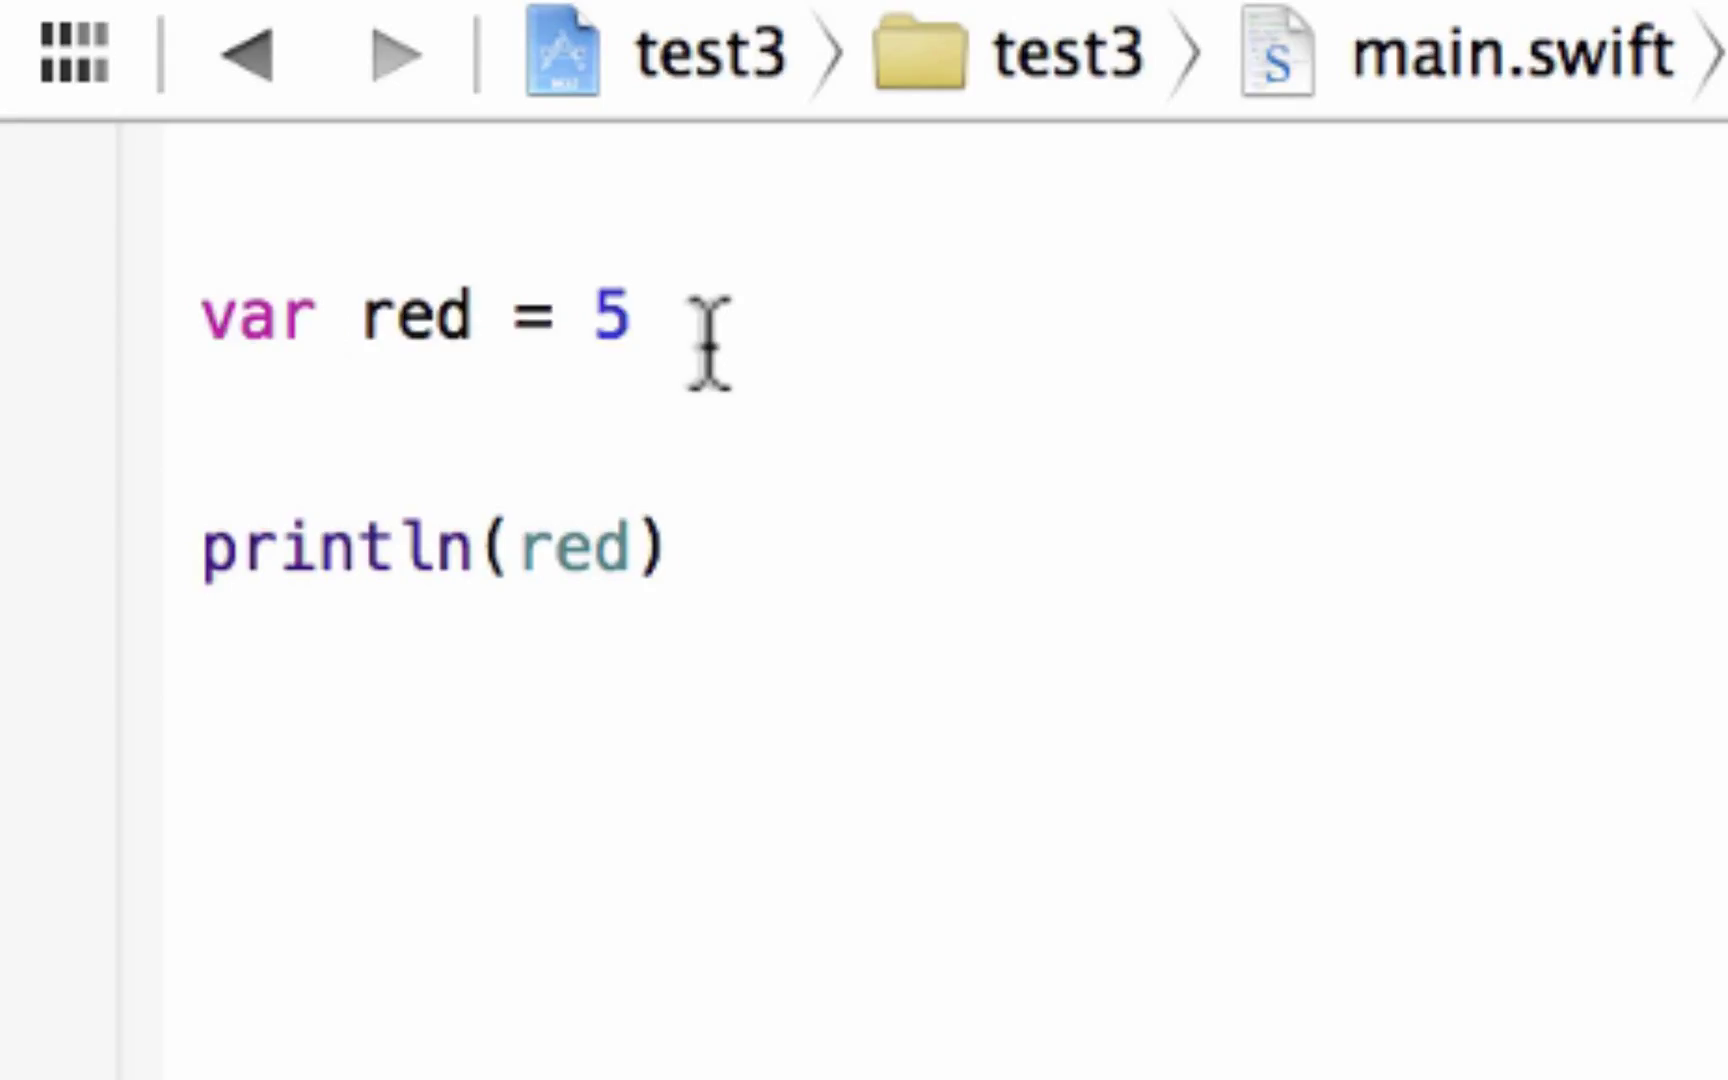
click(634, 318)
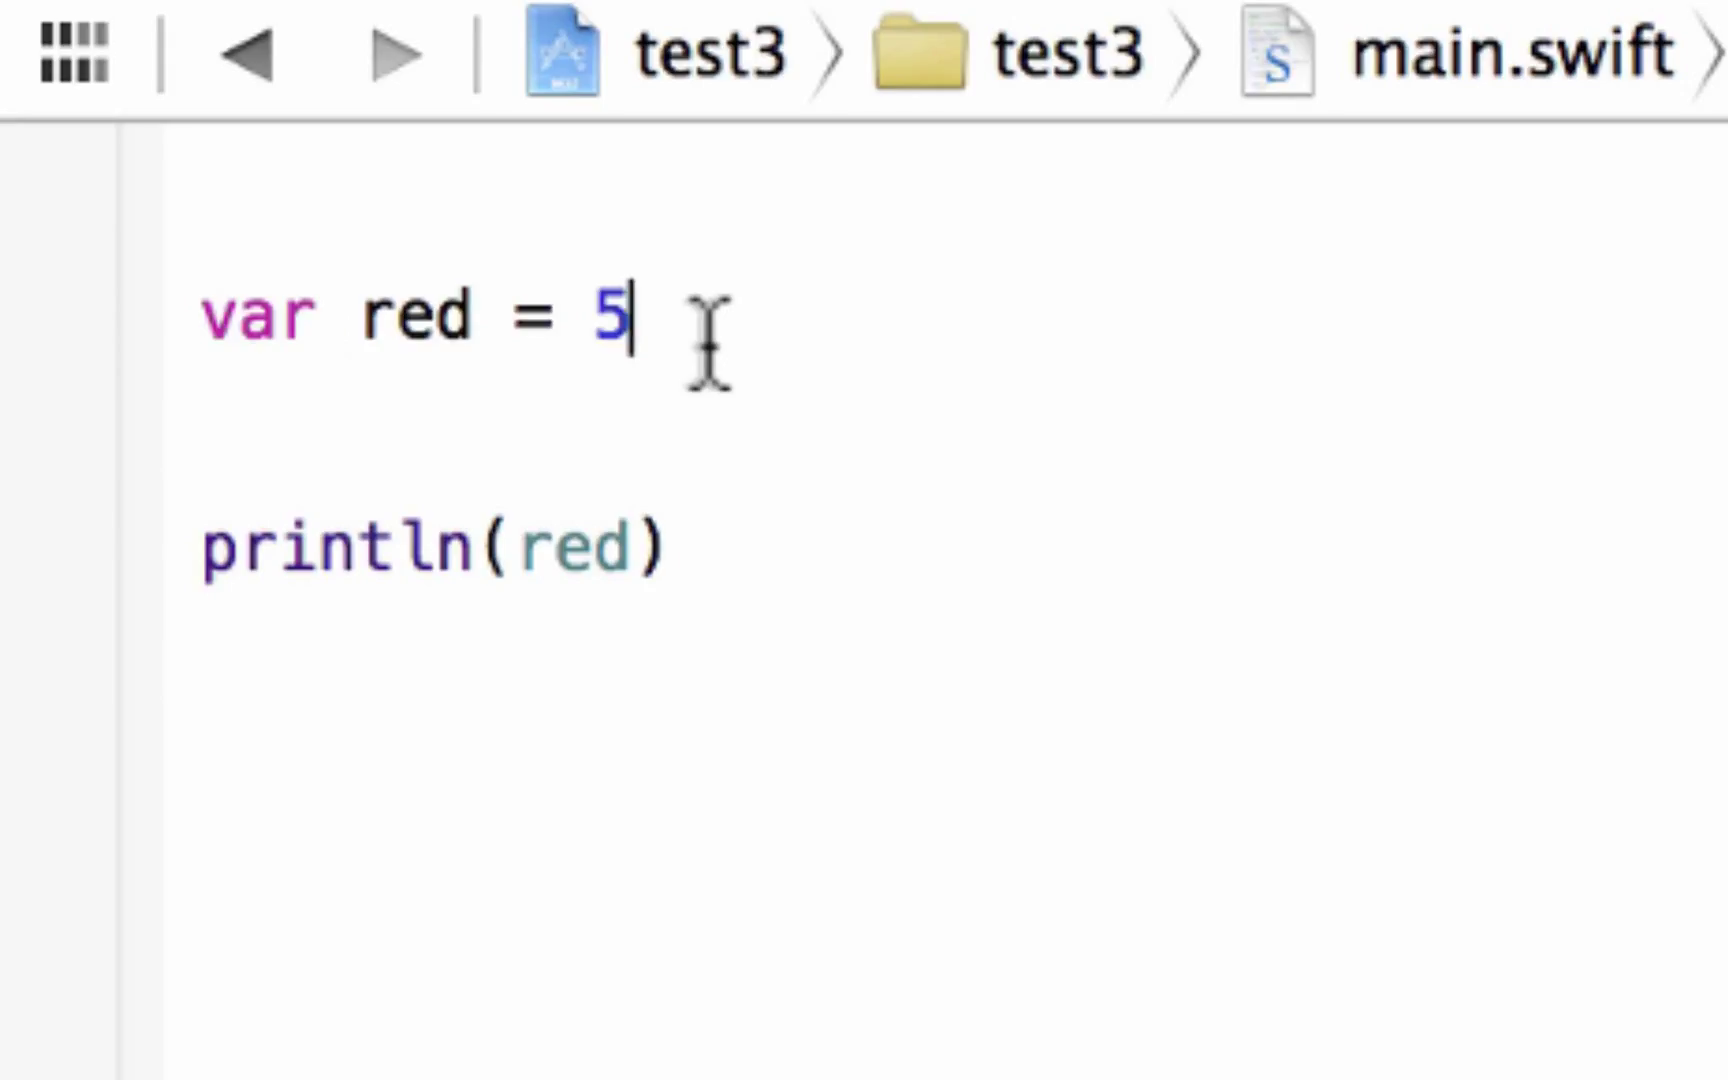
mouse_move(1234, 214)
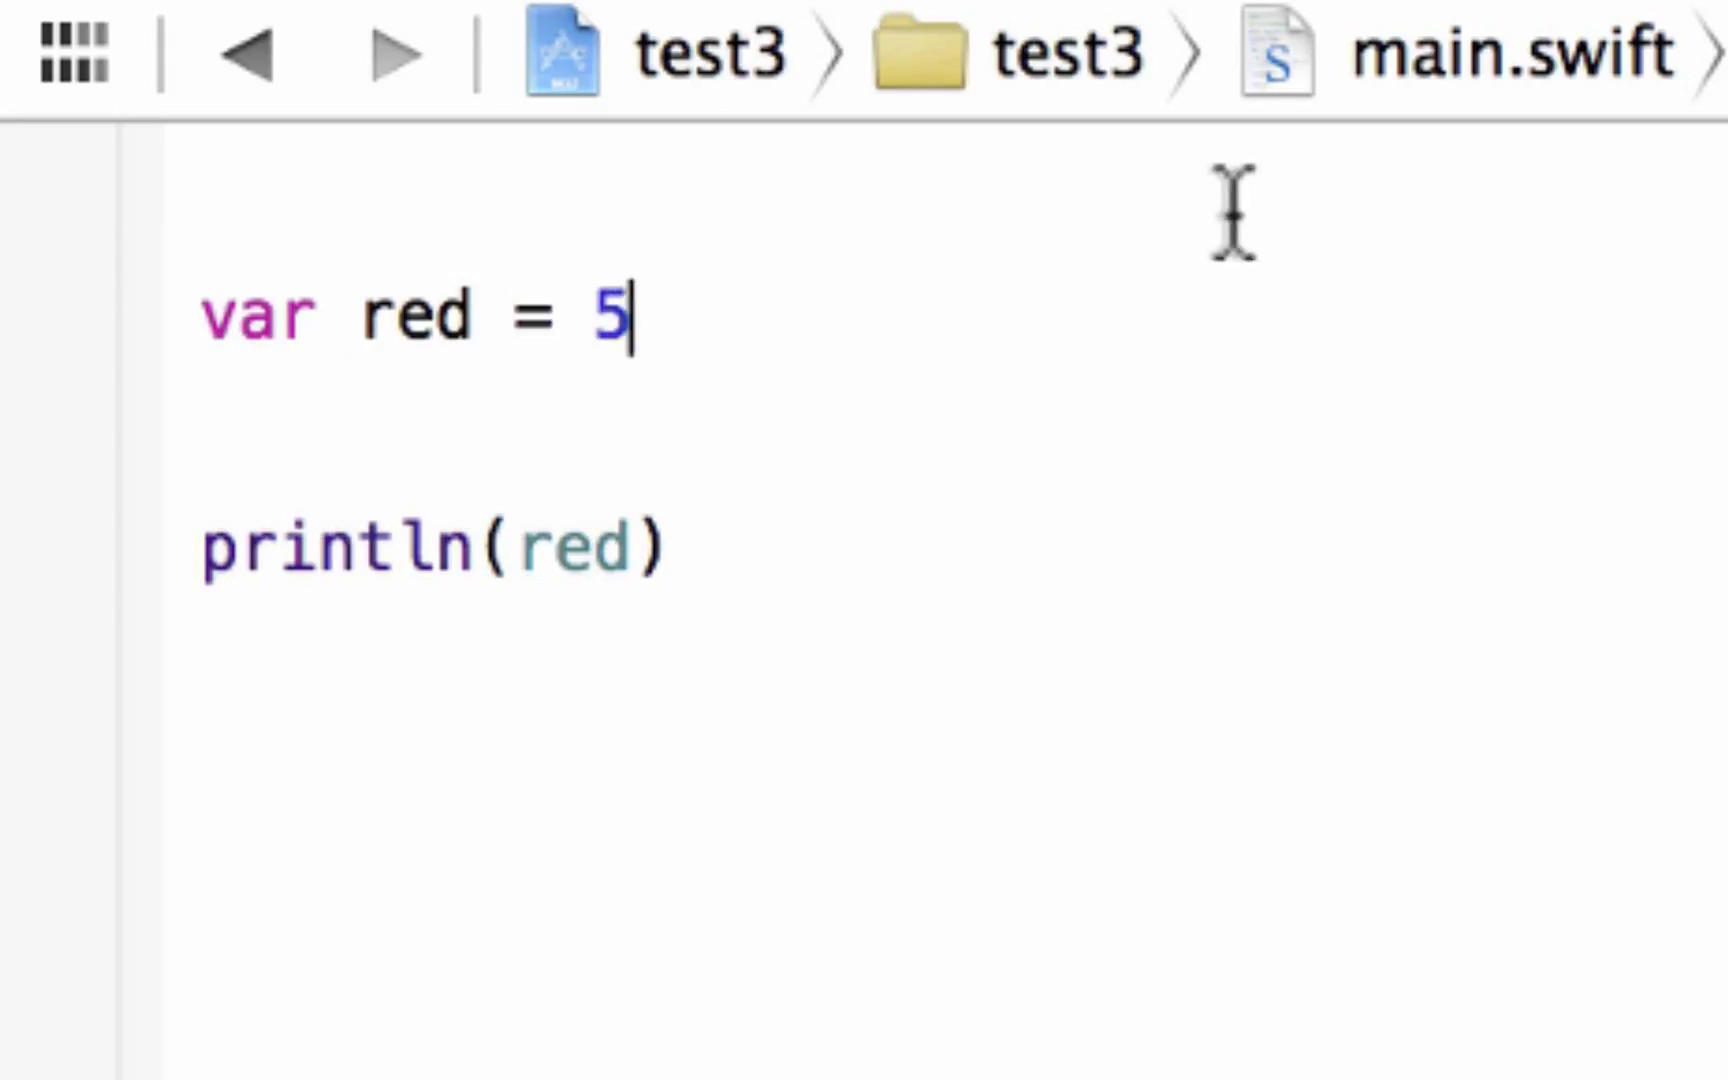
mouse_move(656, 374)
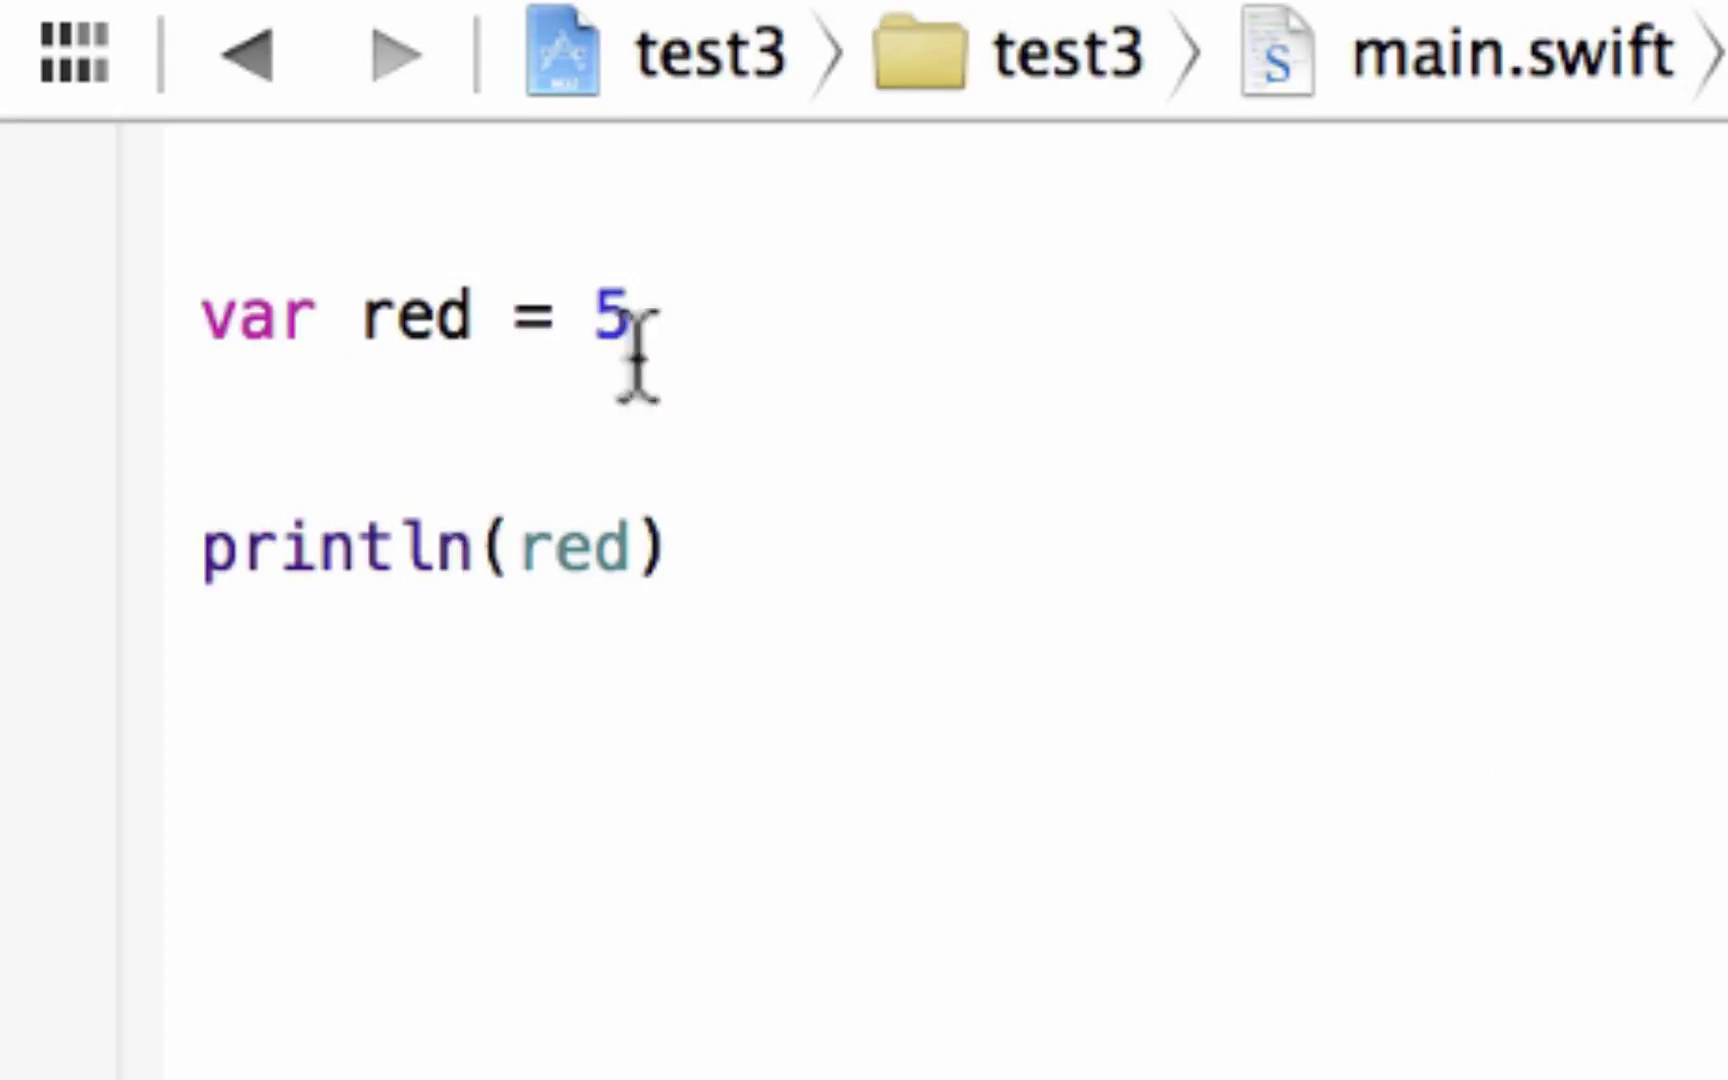
double_click(610, 318)
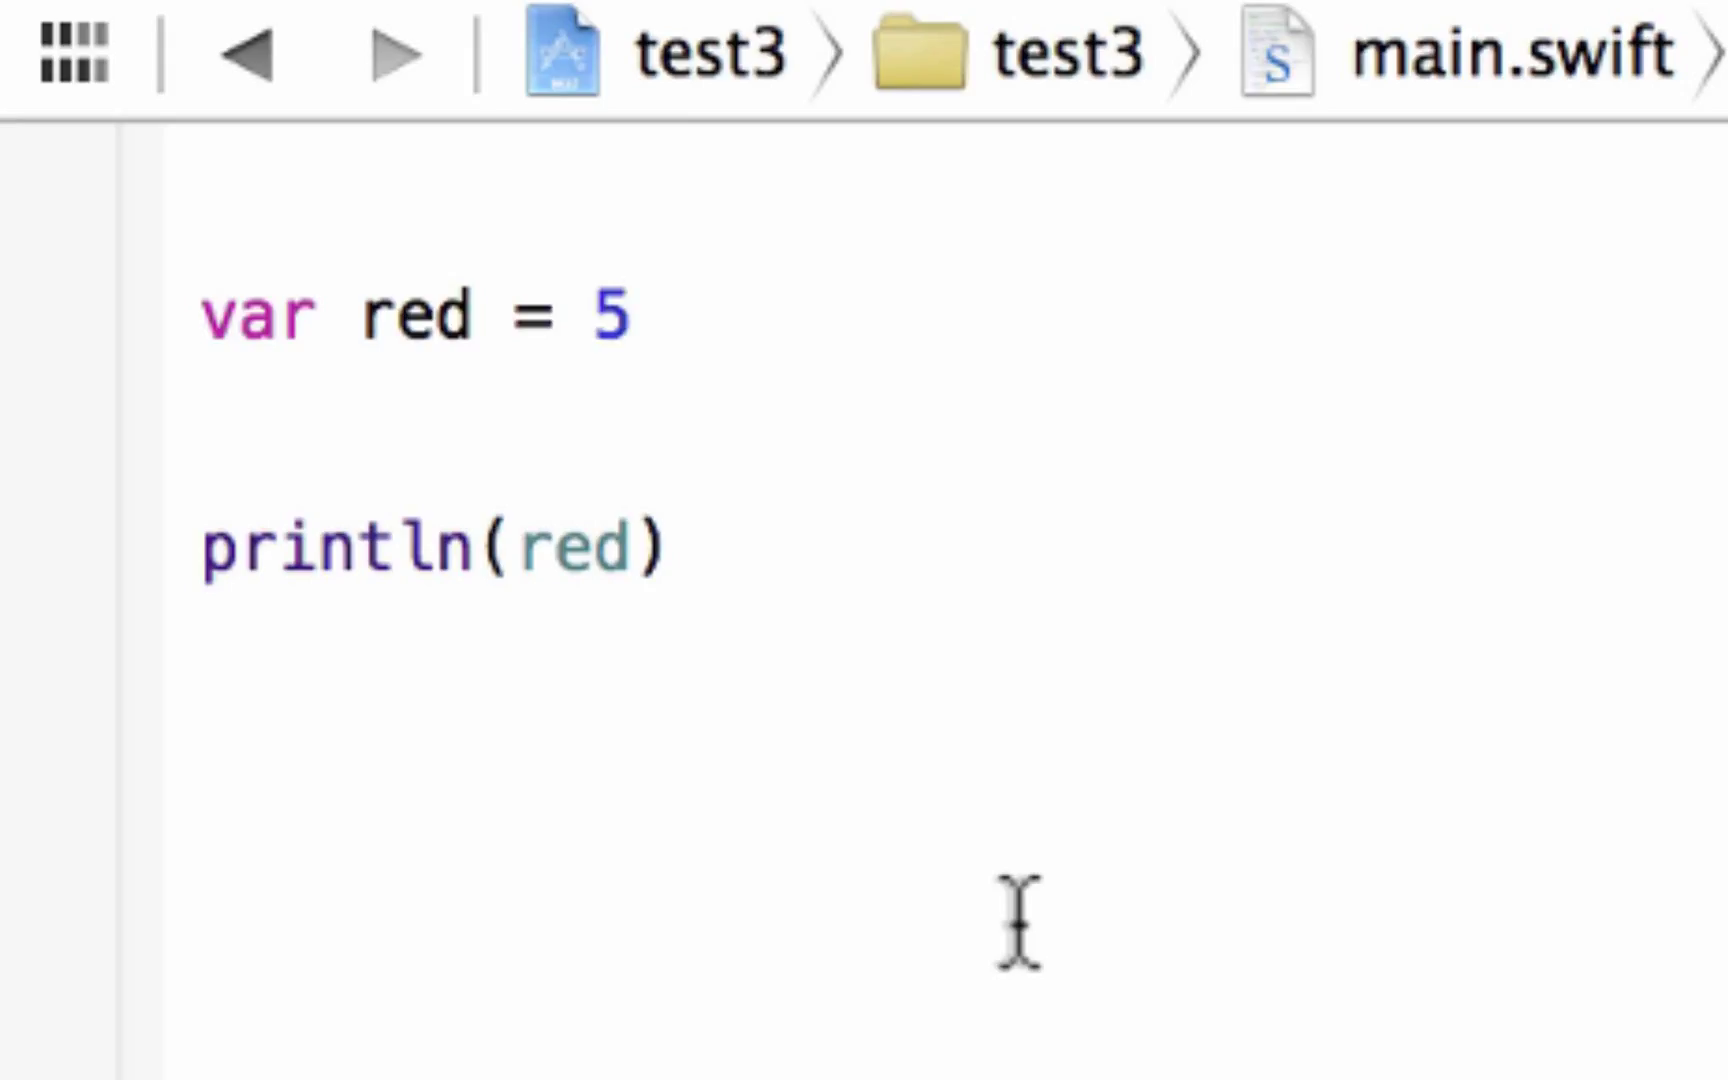
click(634, 318)
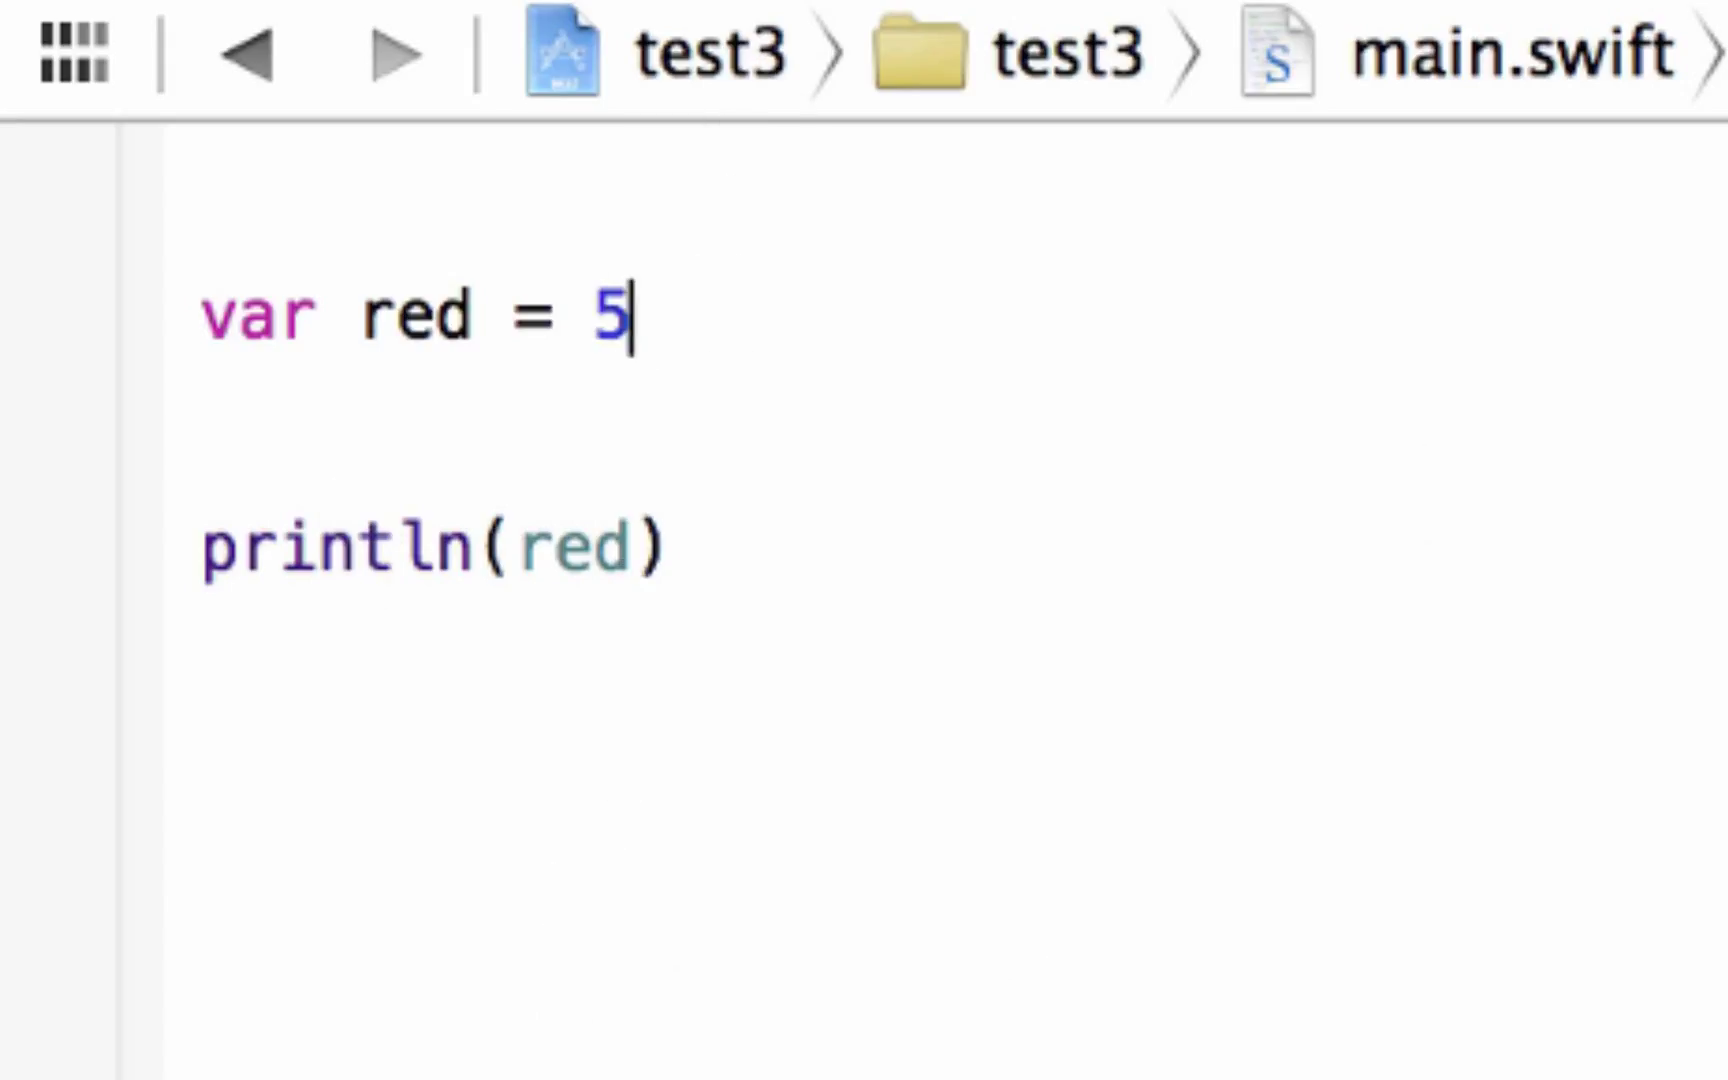
mouse_move(672, 242)
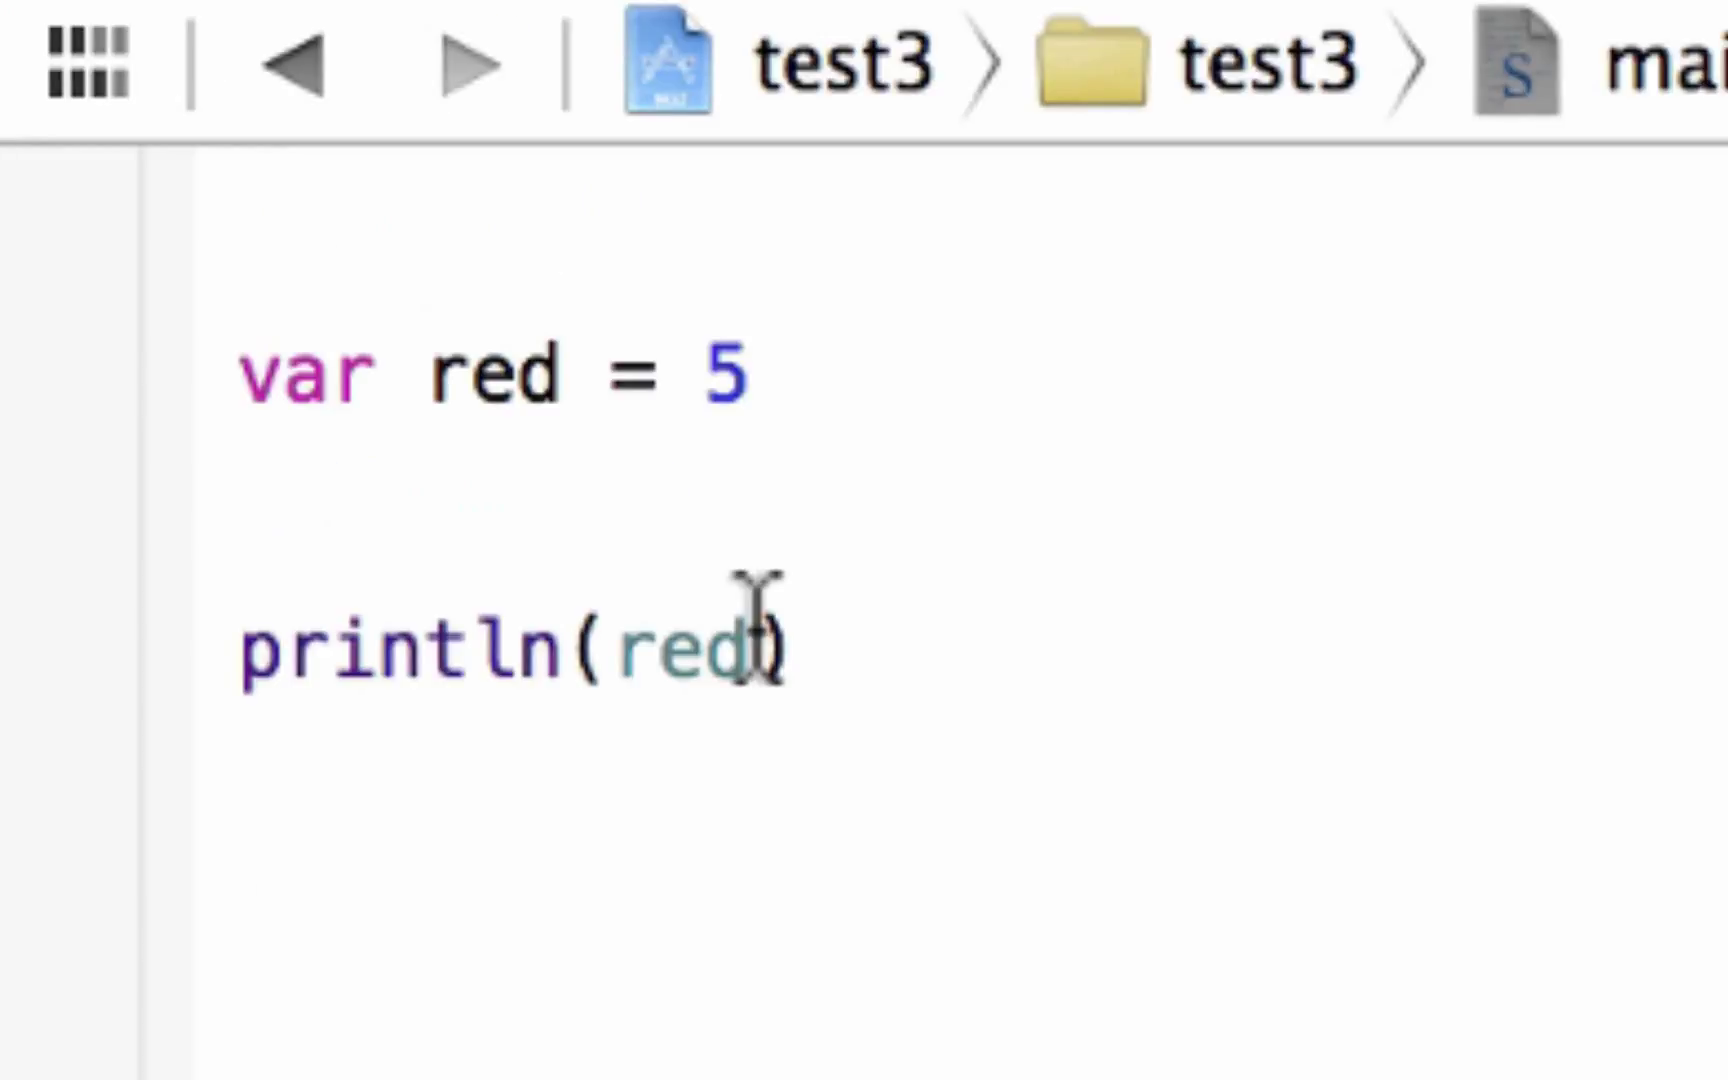
- Replace red in println() with the literal string "This is a test"
double_click(678, 646)
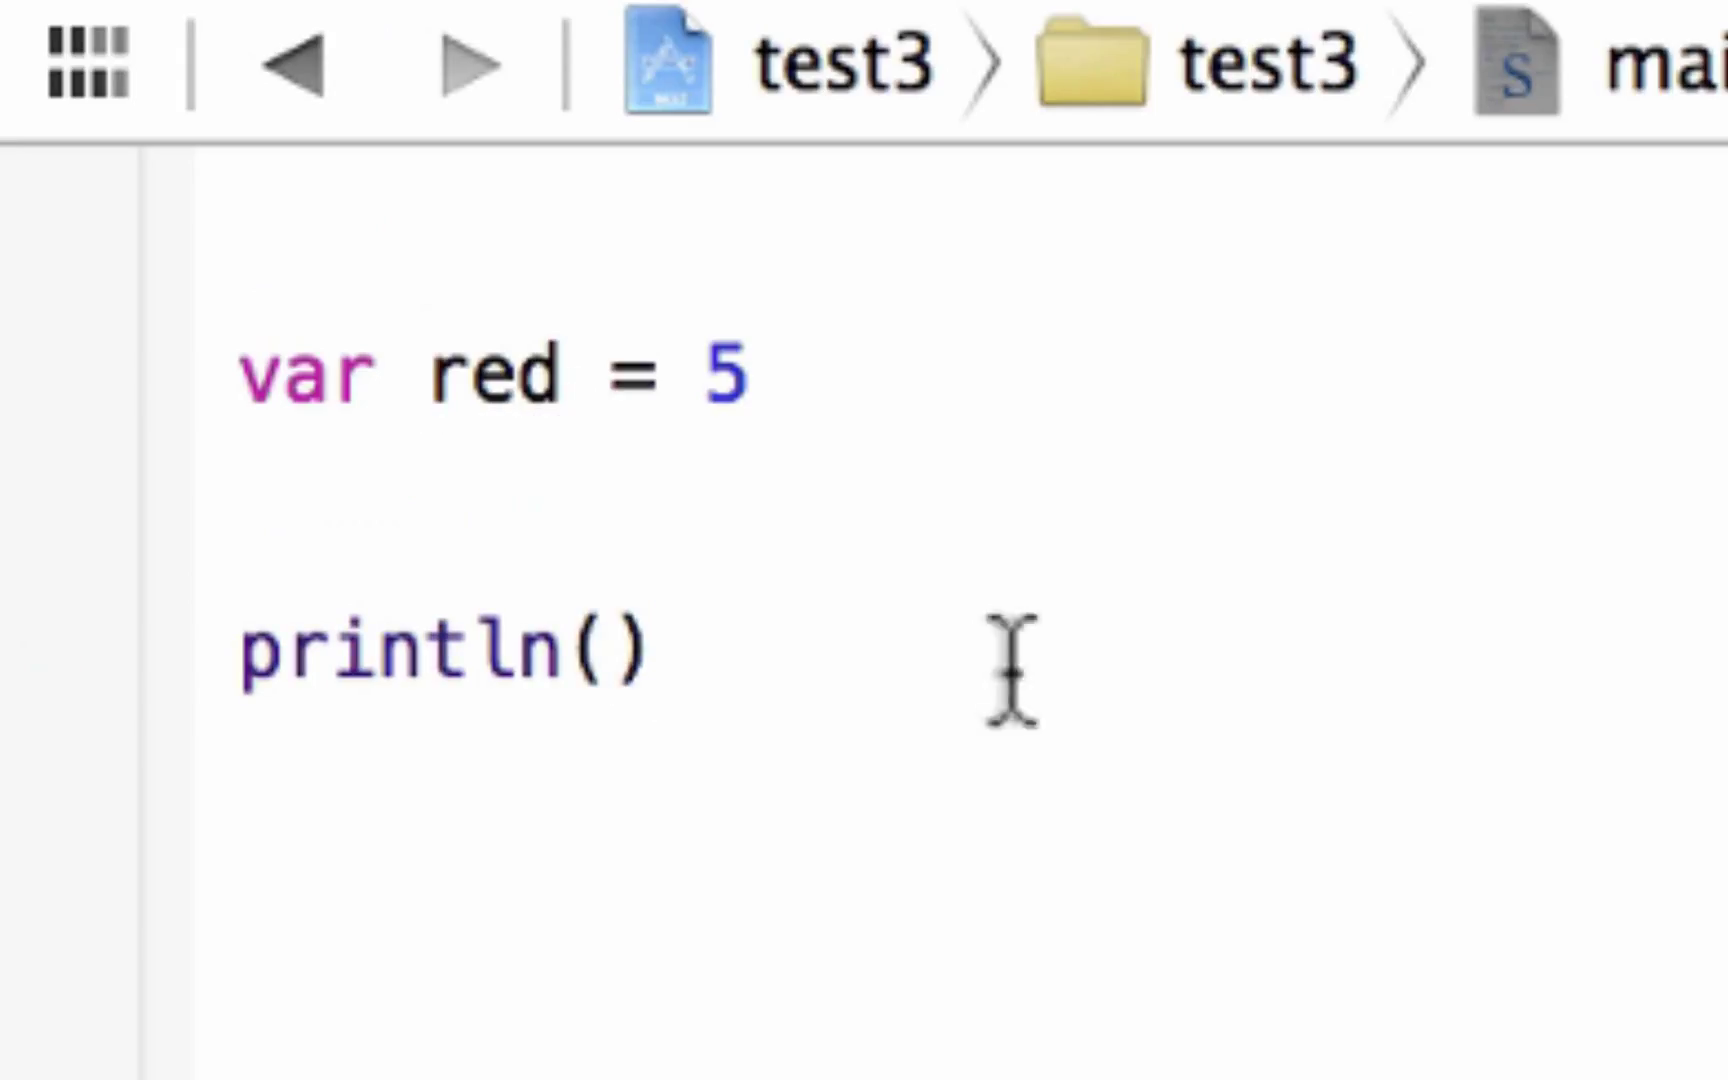
mouse_move(1400, 220)
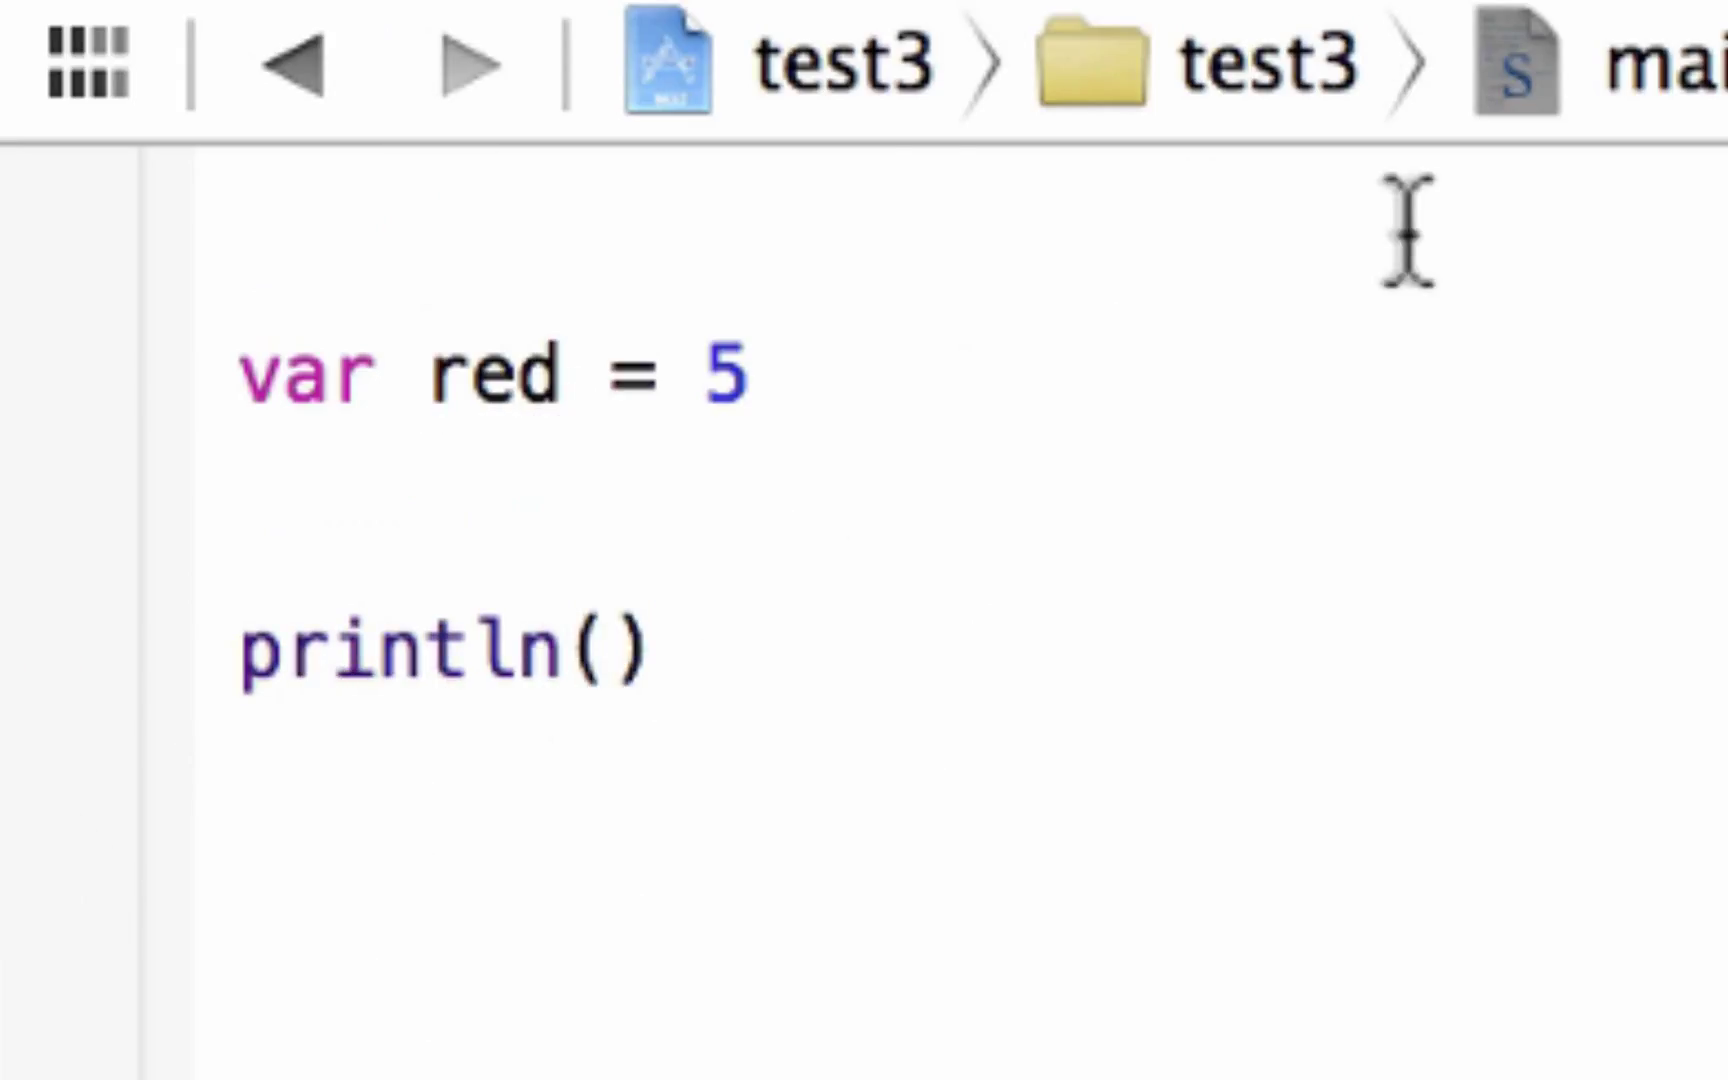
click(600, 650)
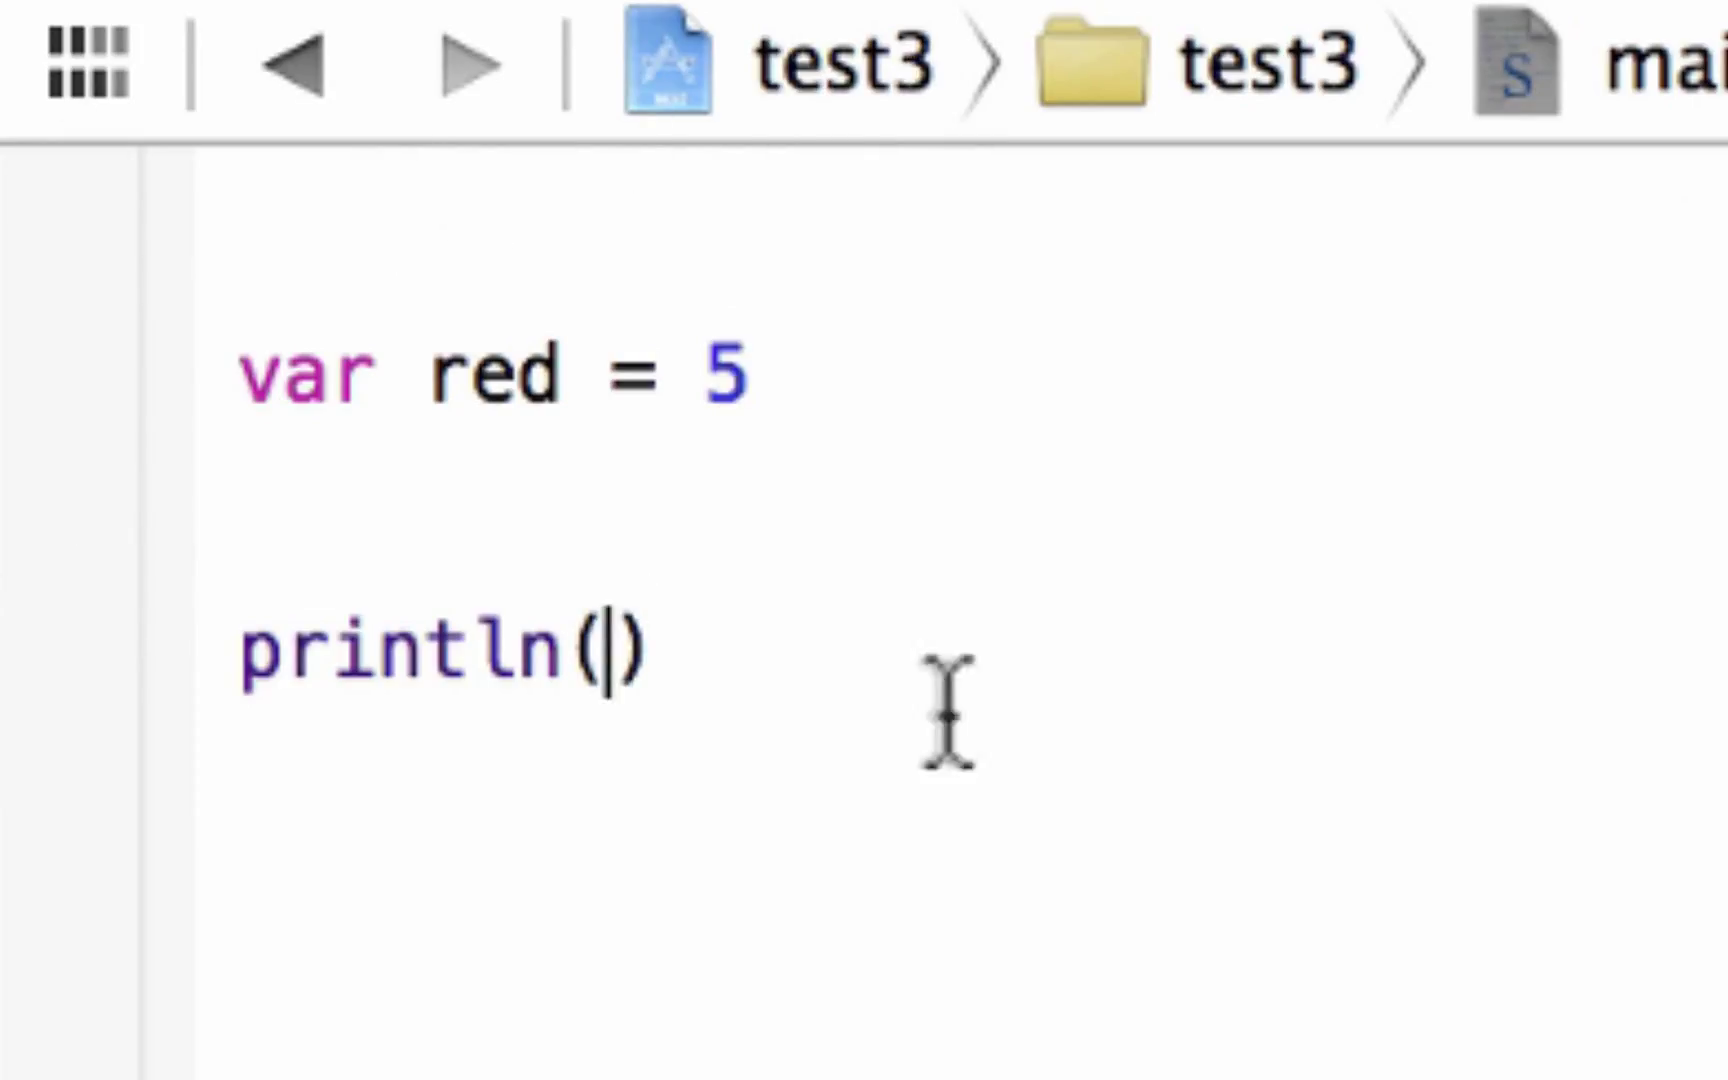
mouse_move(540, 662)
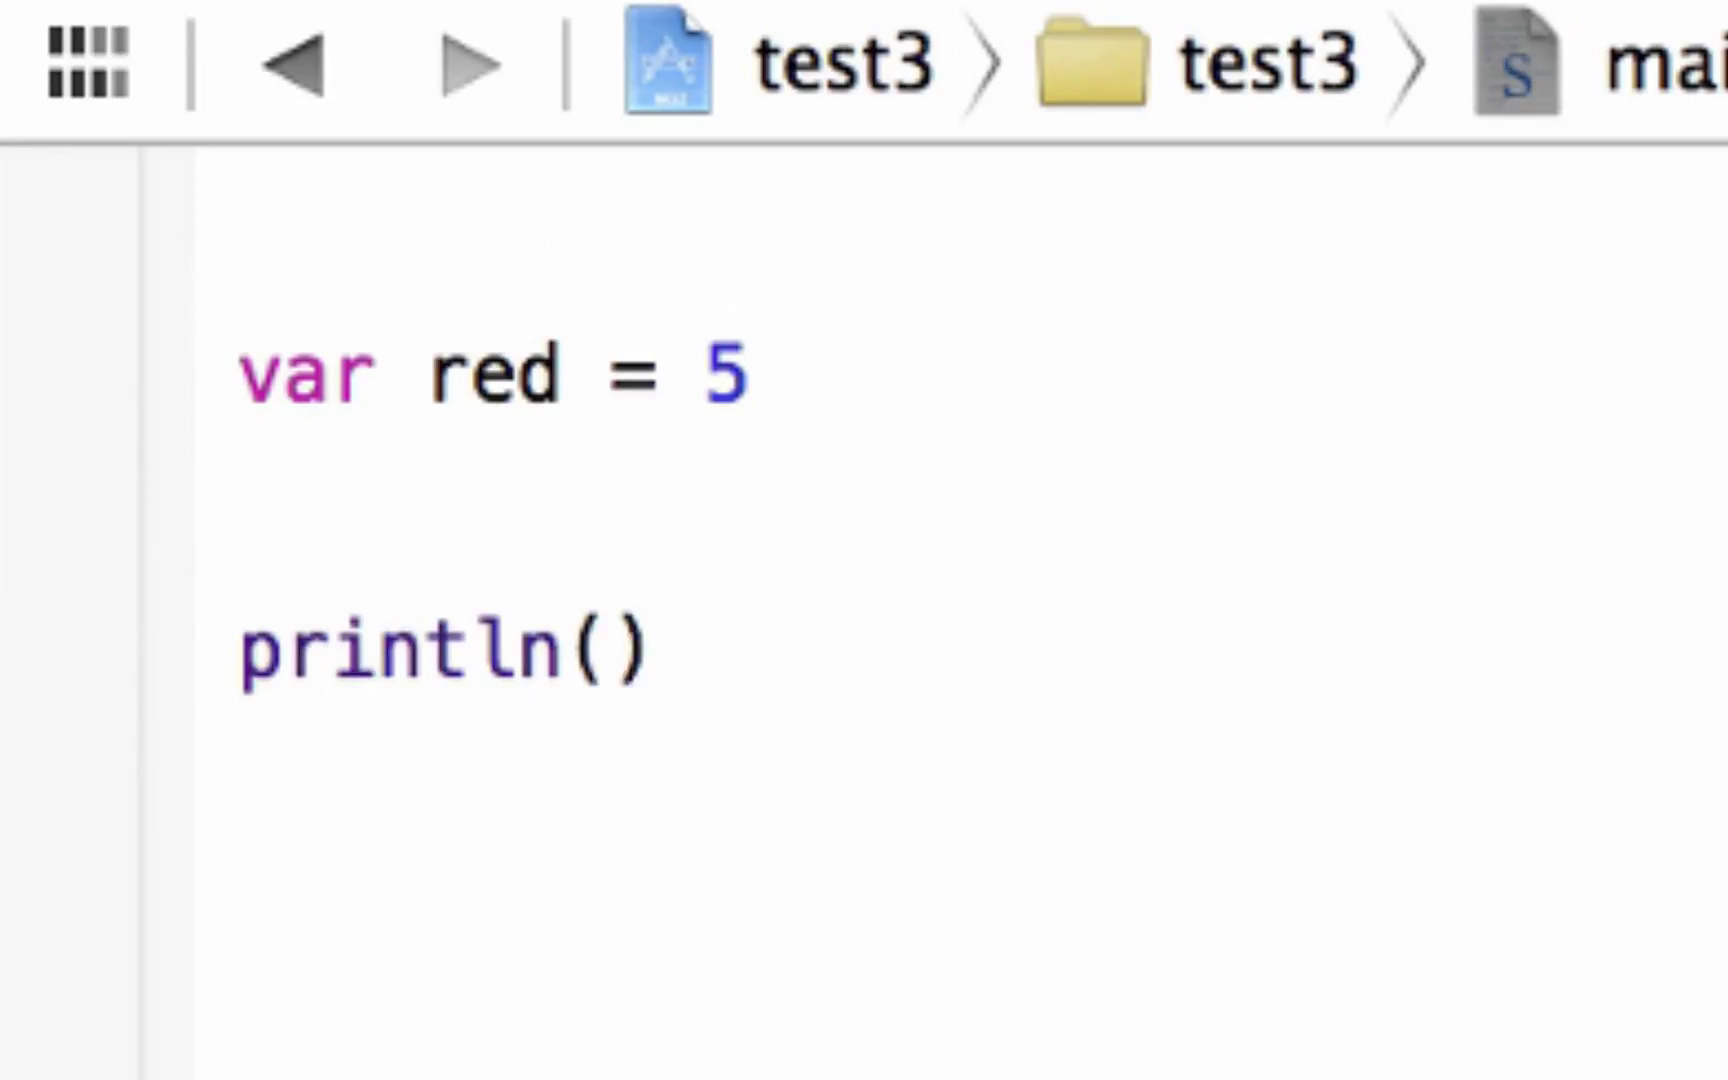
text(")
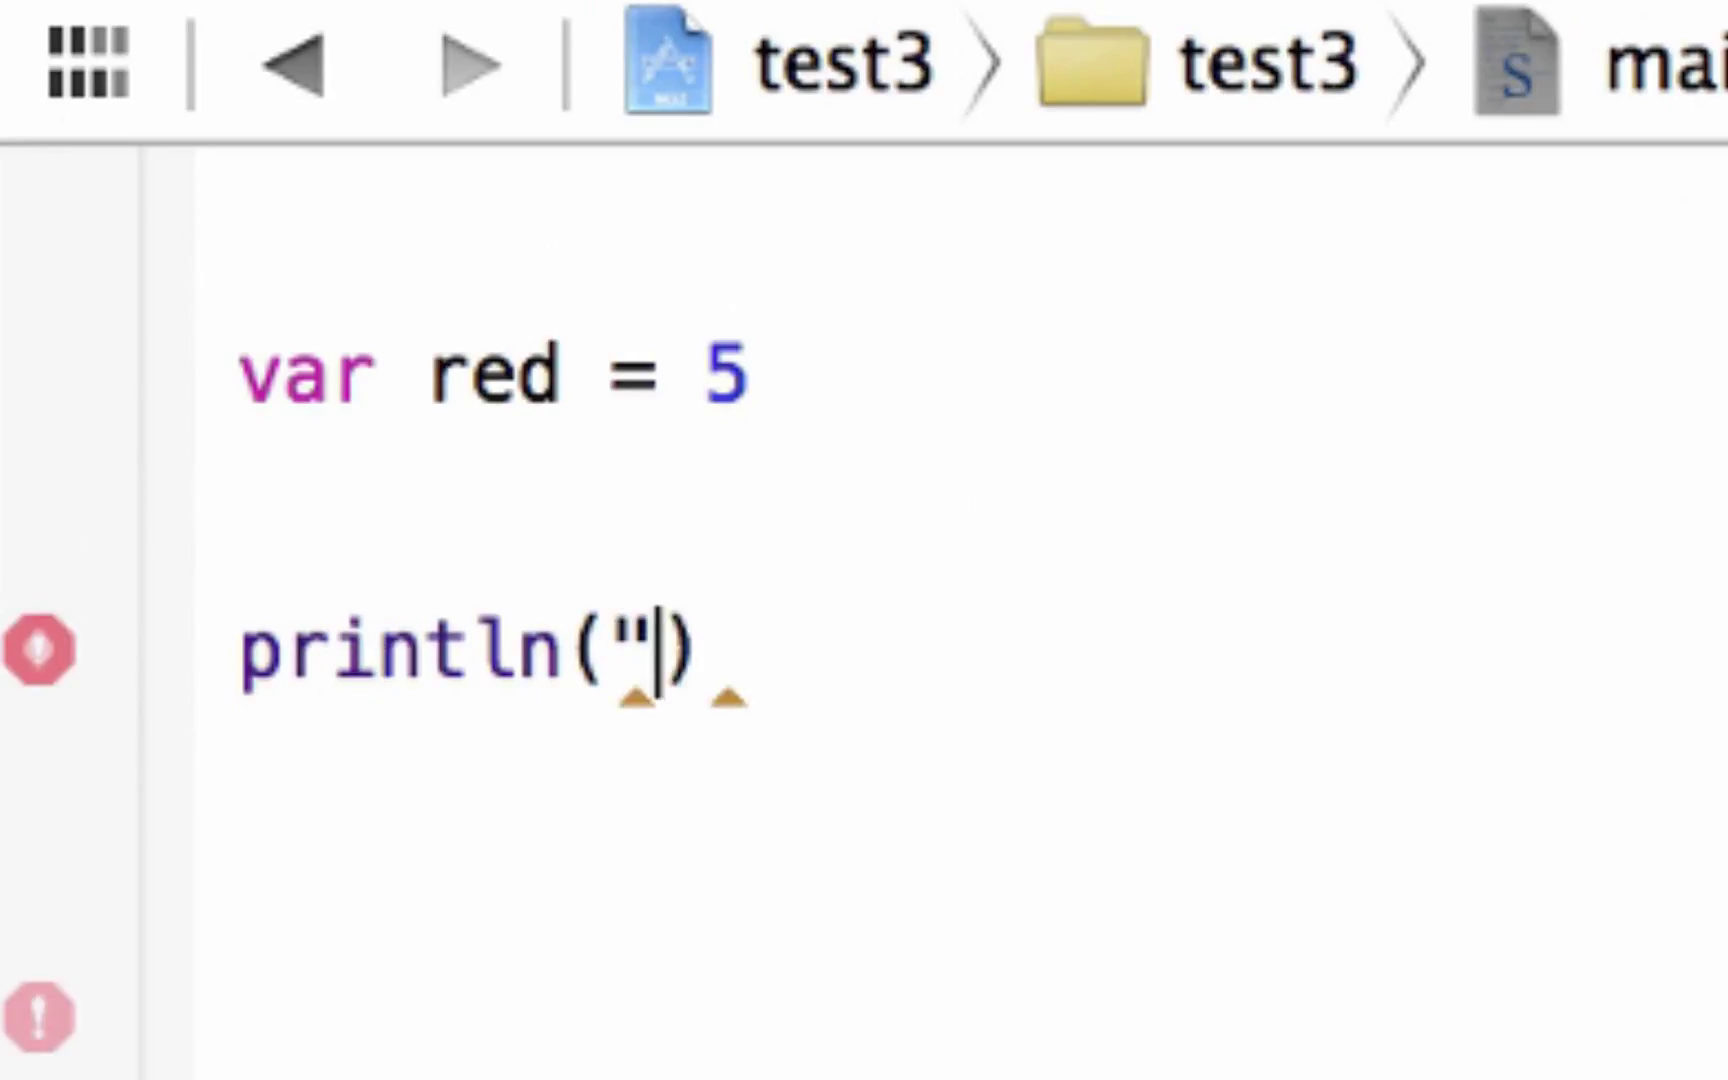
text(")
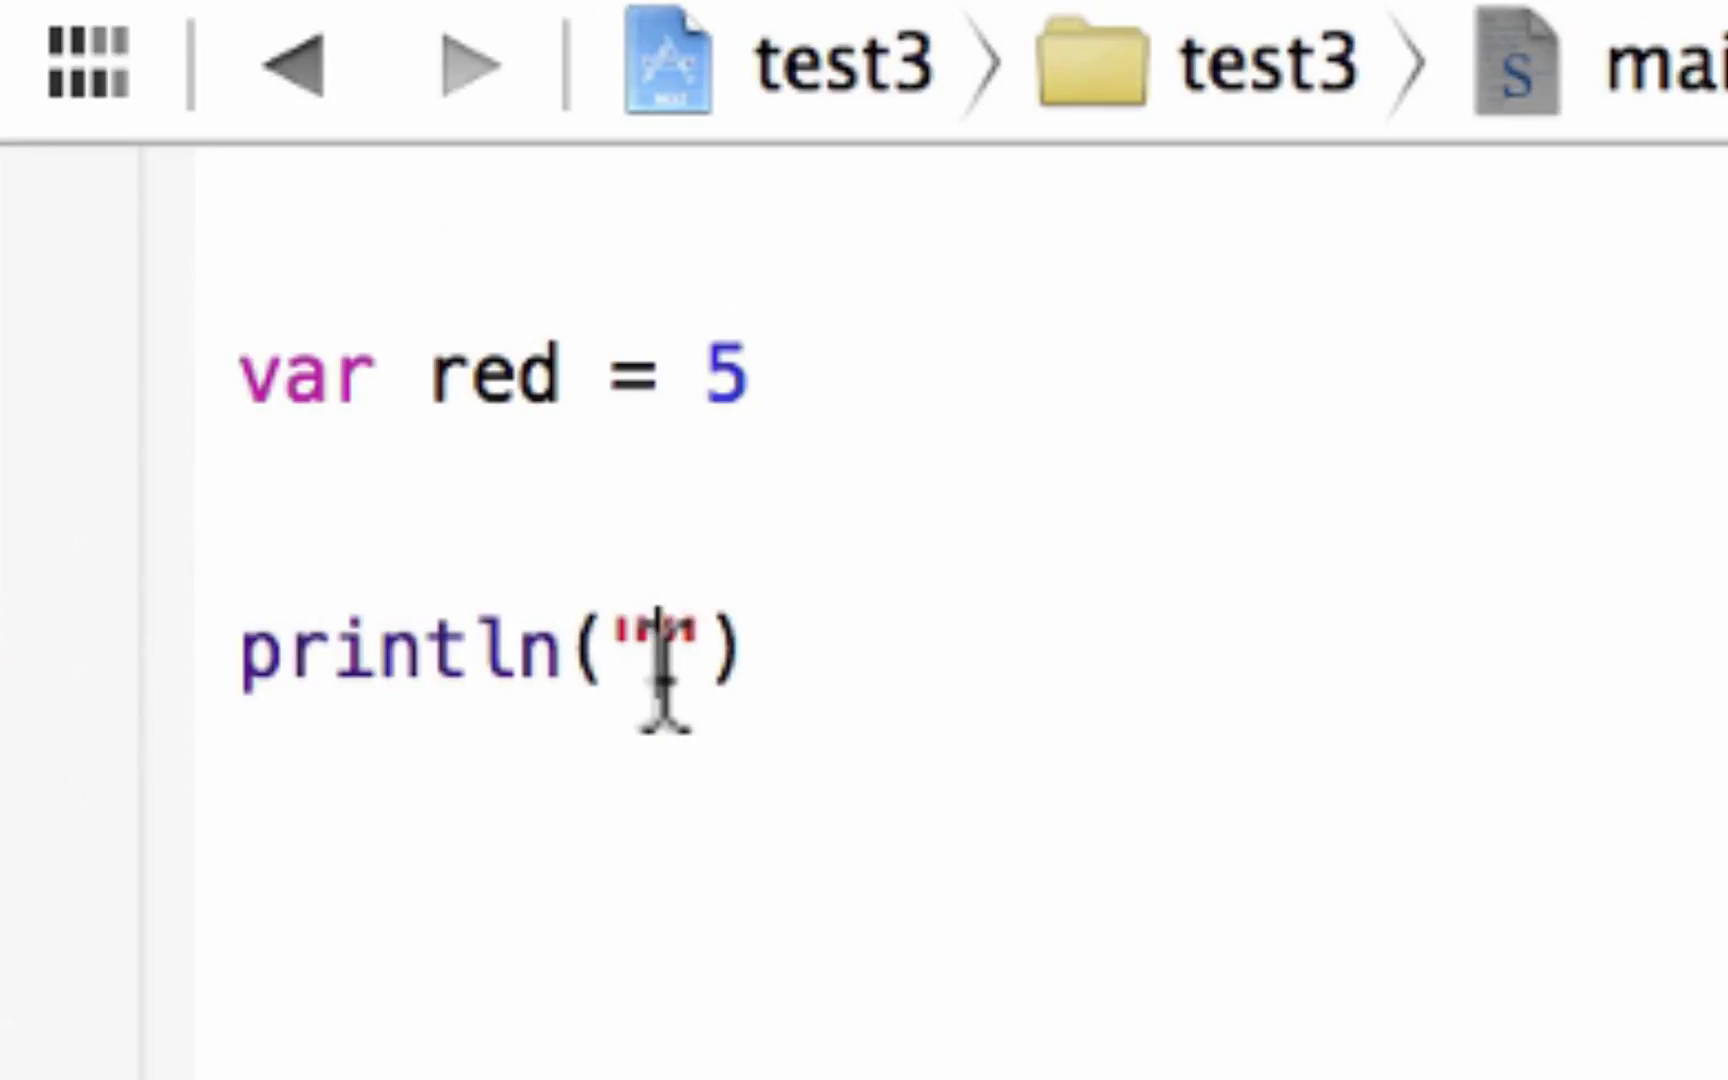
text(This i)
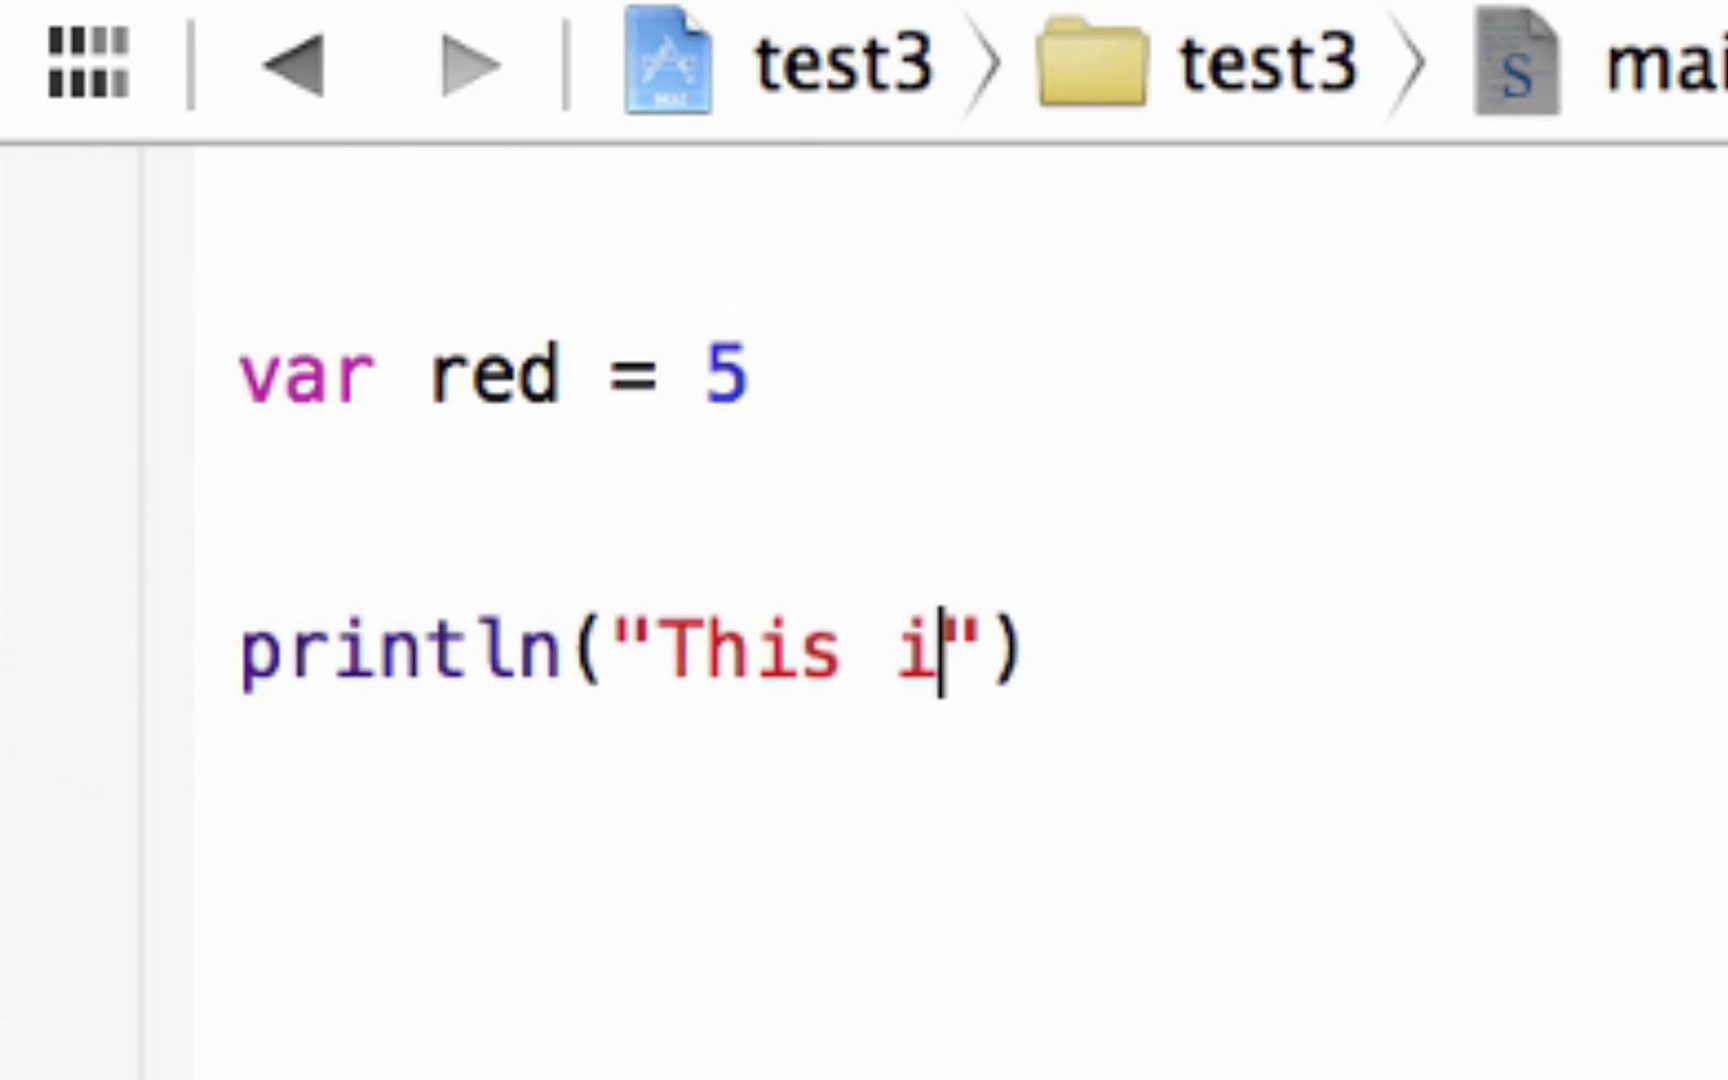
text(s a test)
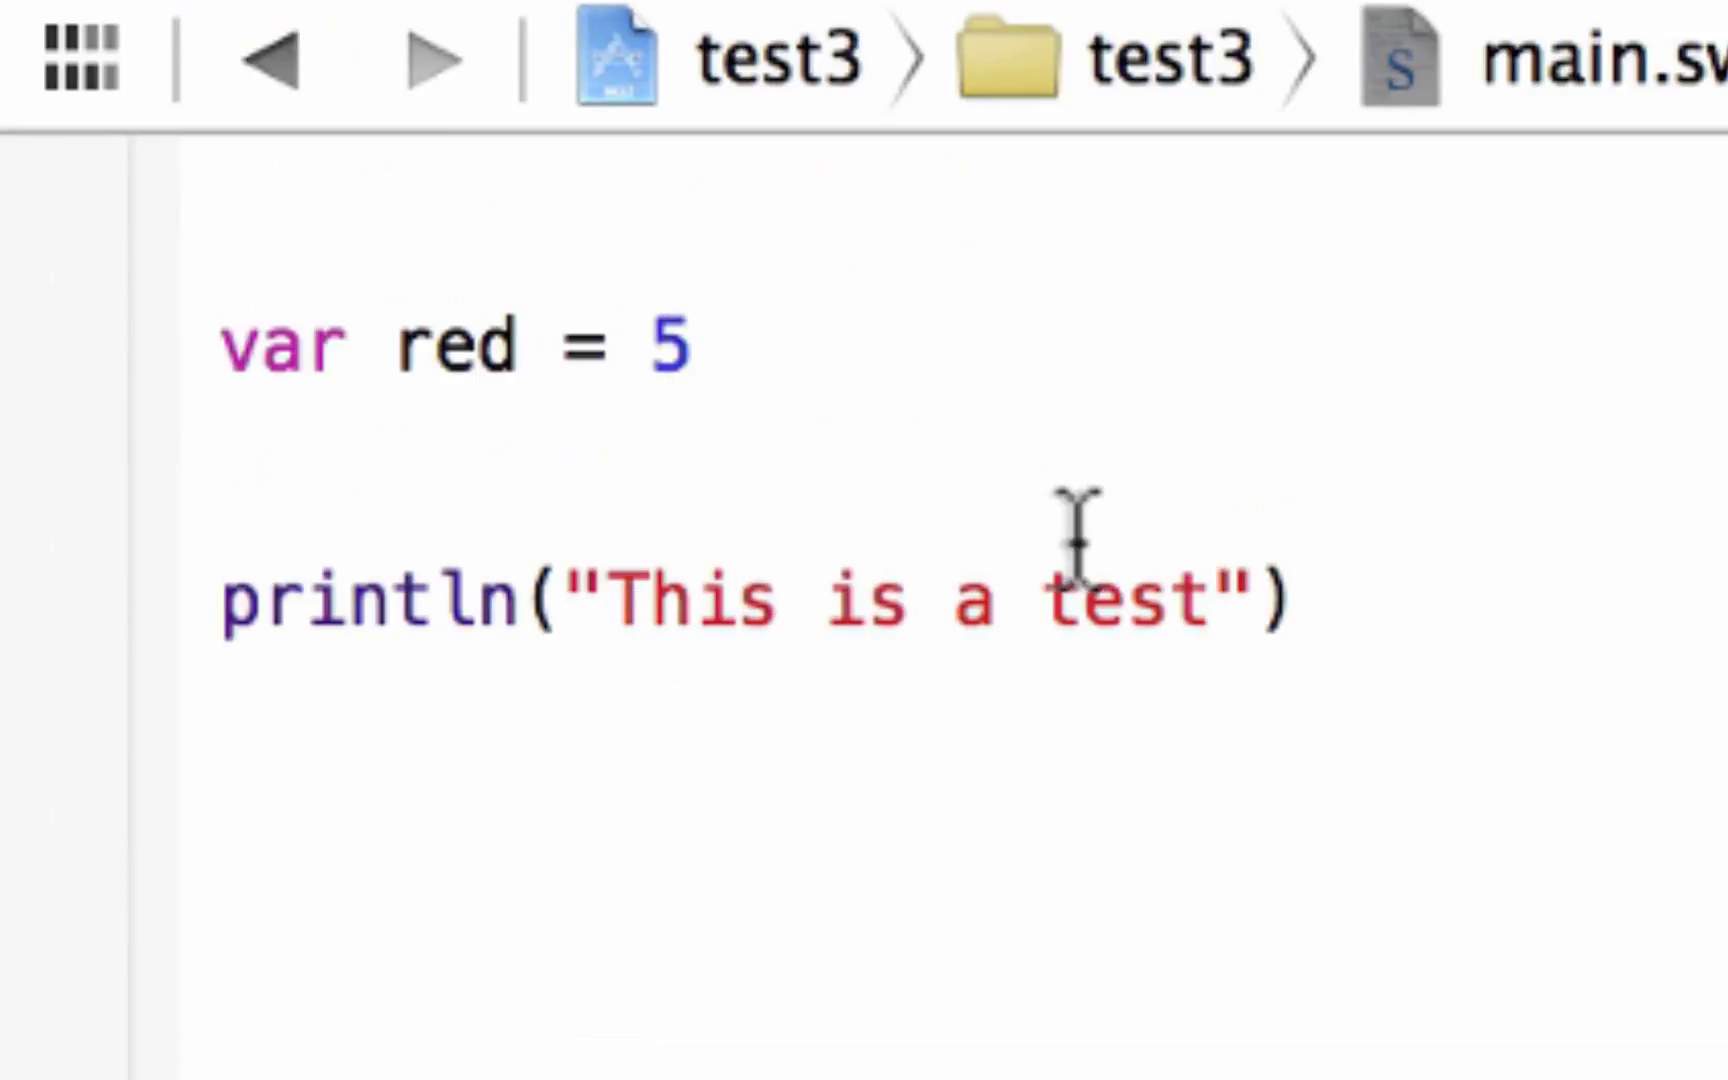
mouse_move(1246, 578)
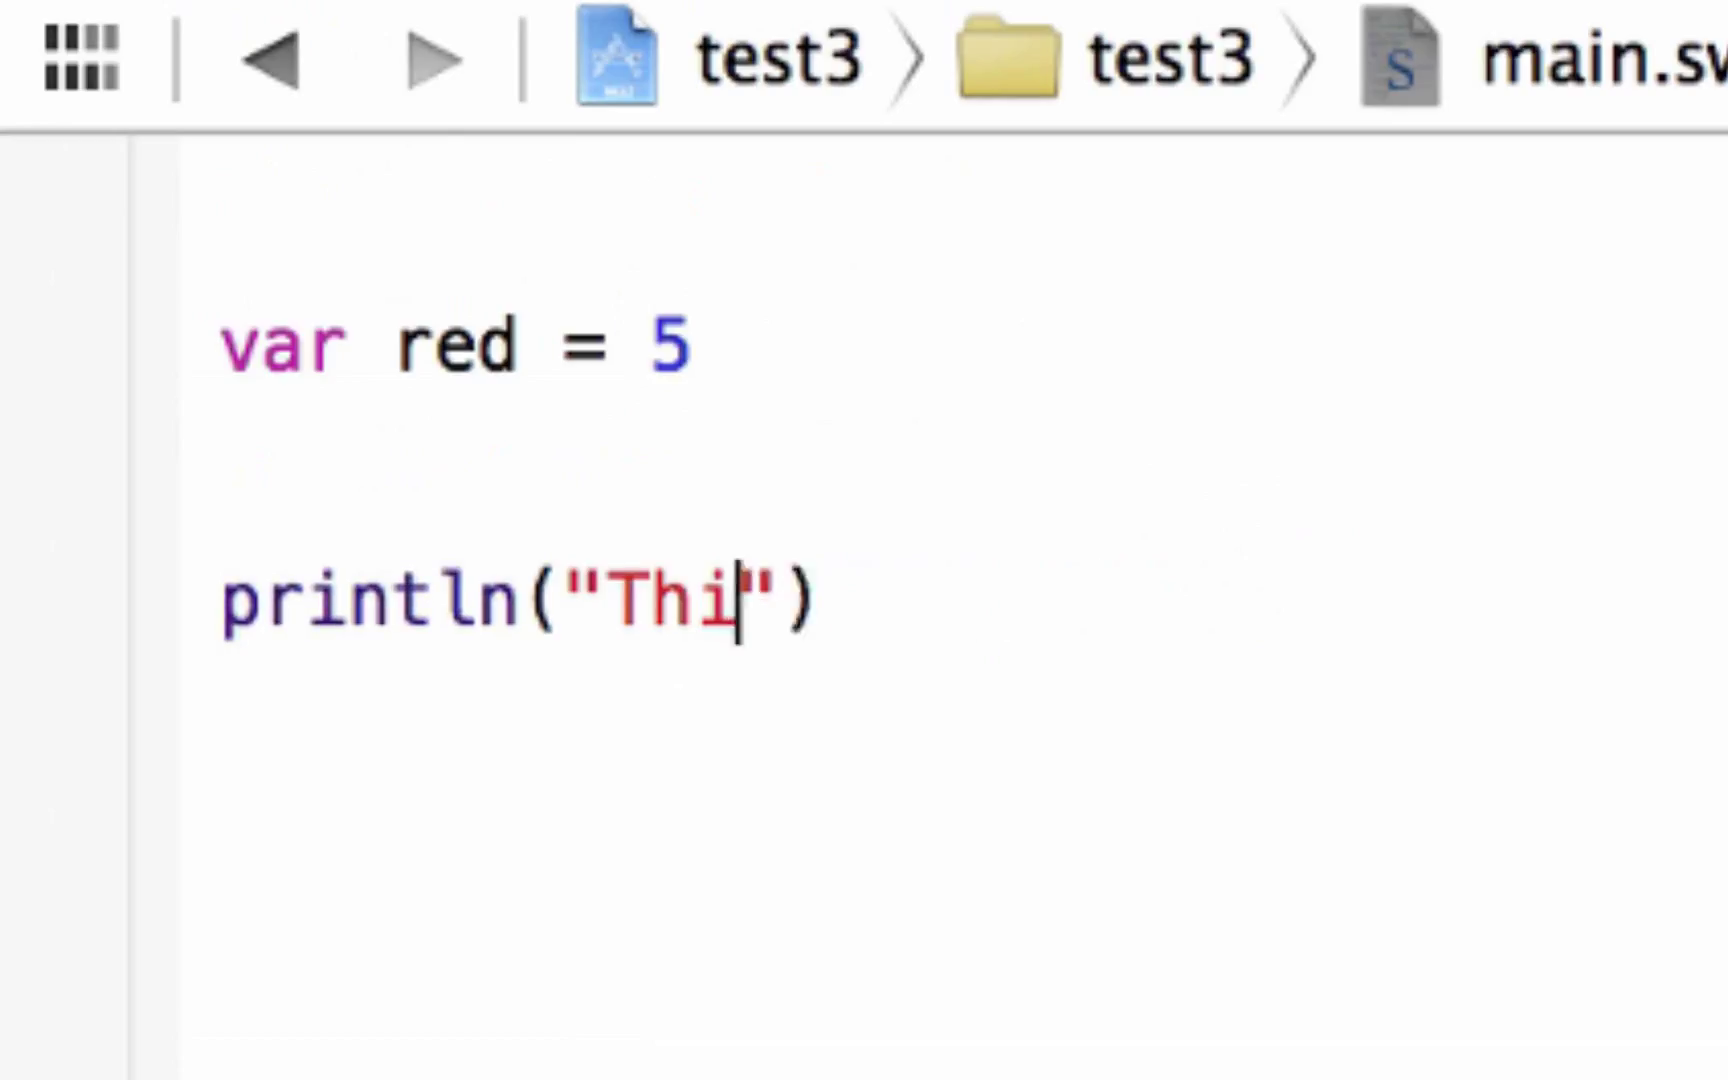
- Rewrite the printed message as "The number is \(red)" using string interpolation
key(Backspace)
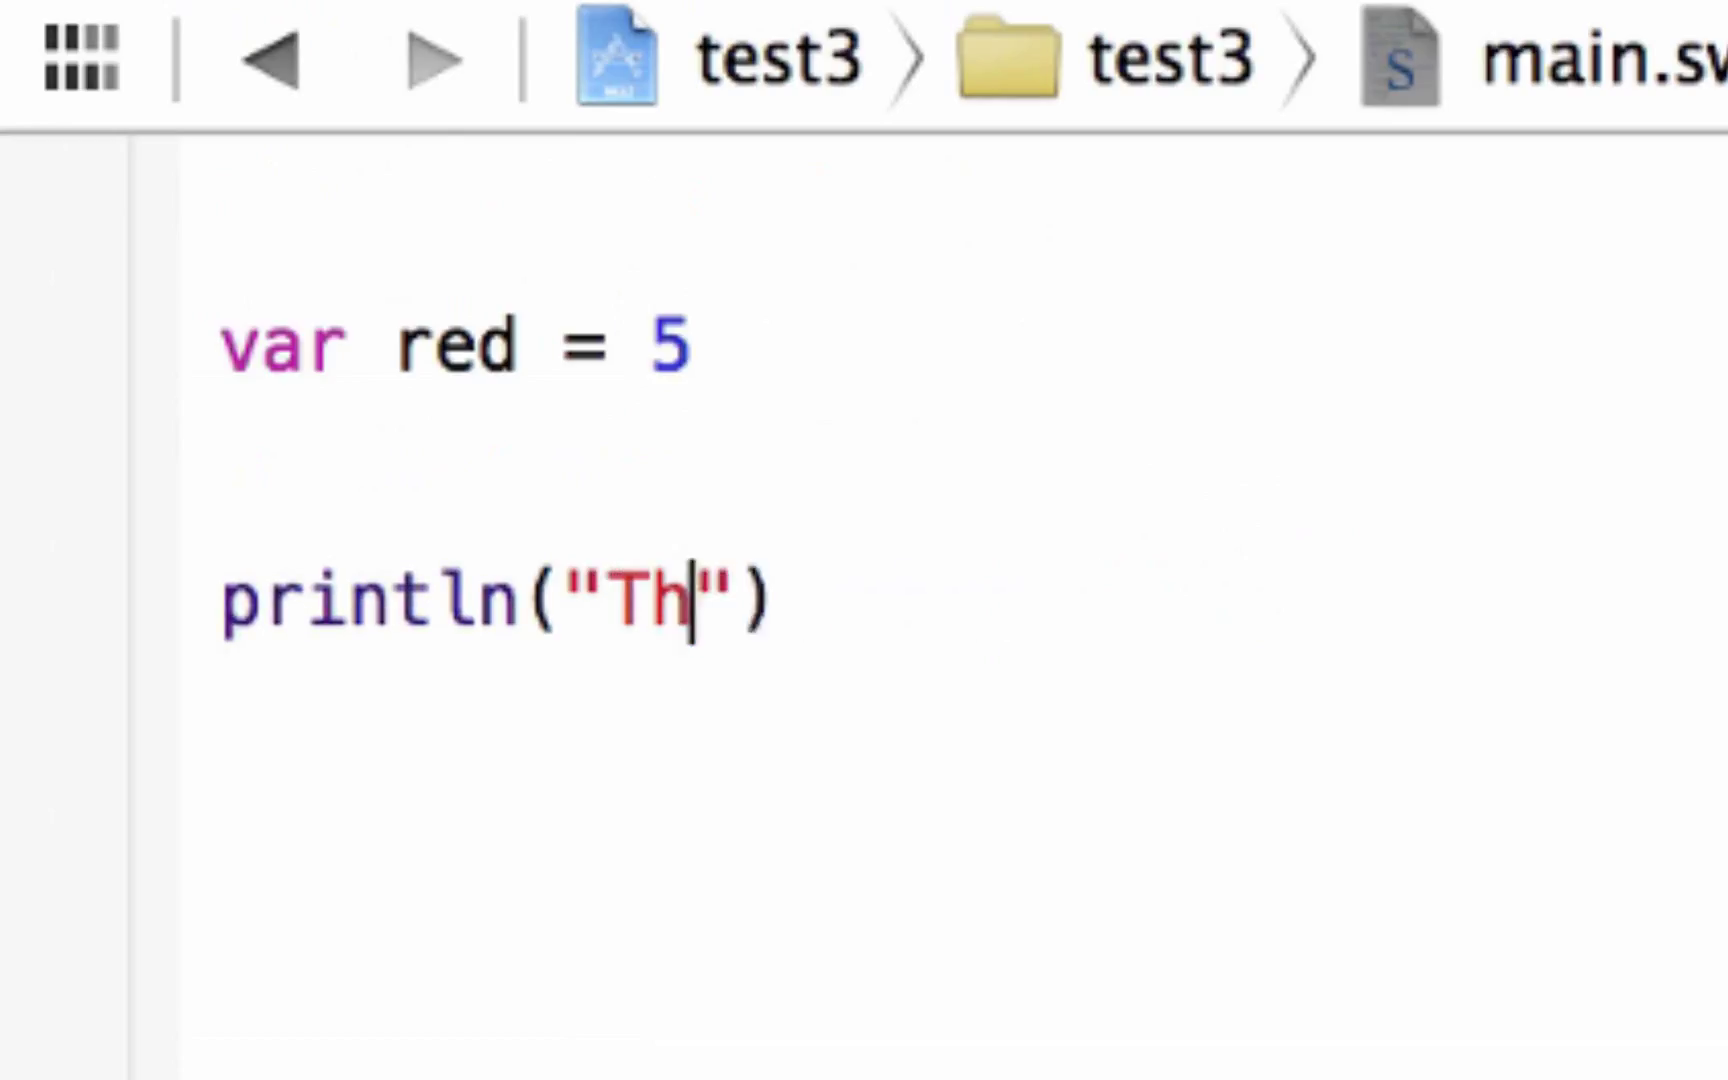
text(e number is)
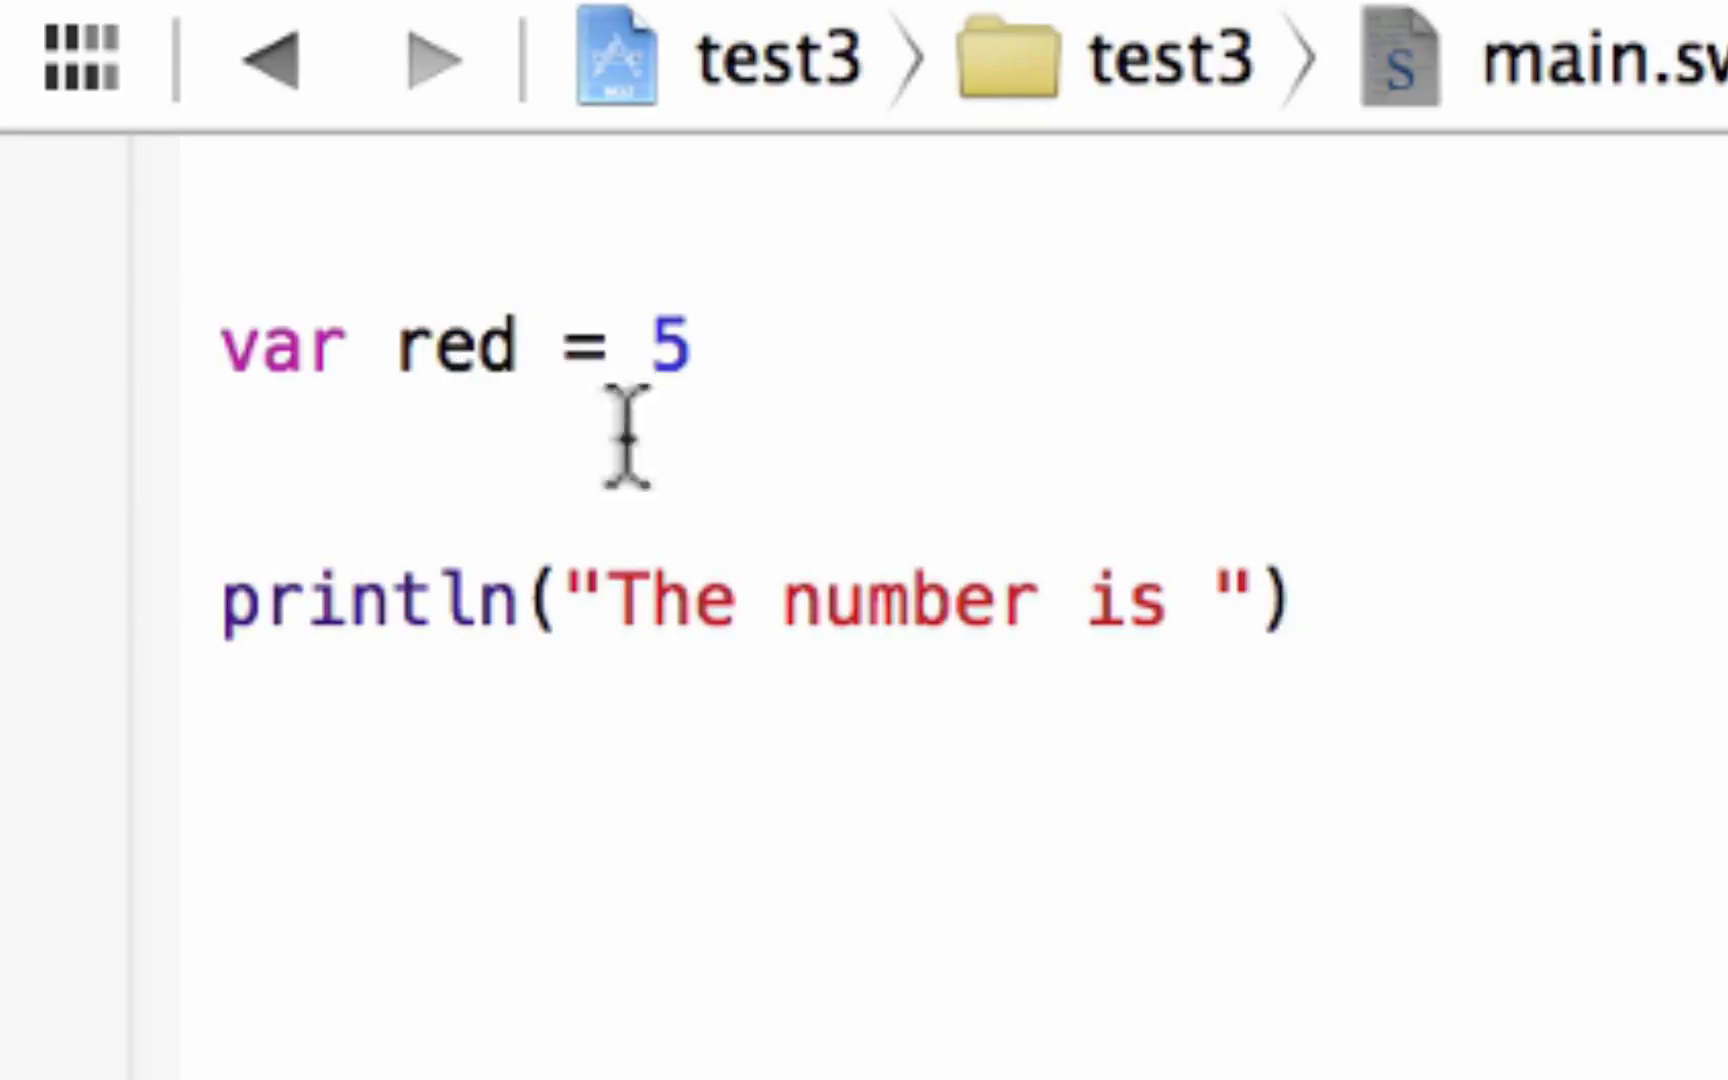
click(1202, 600)
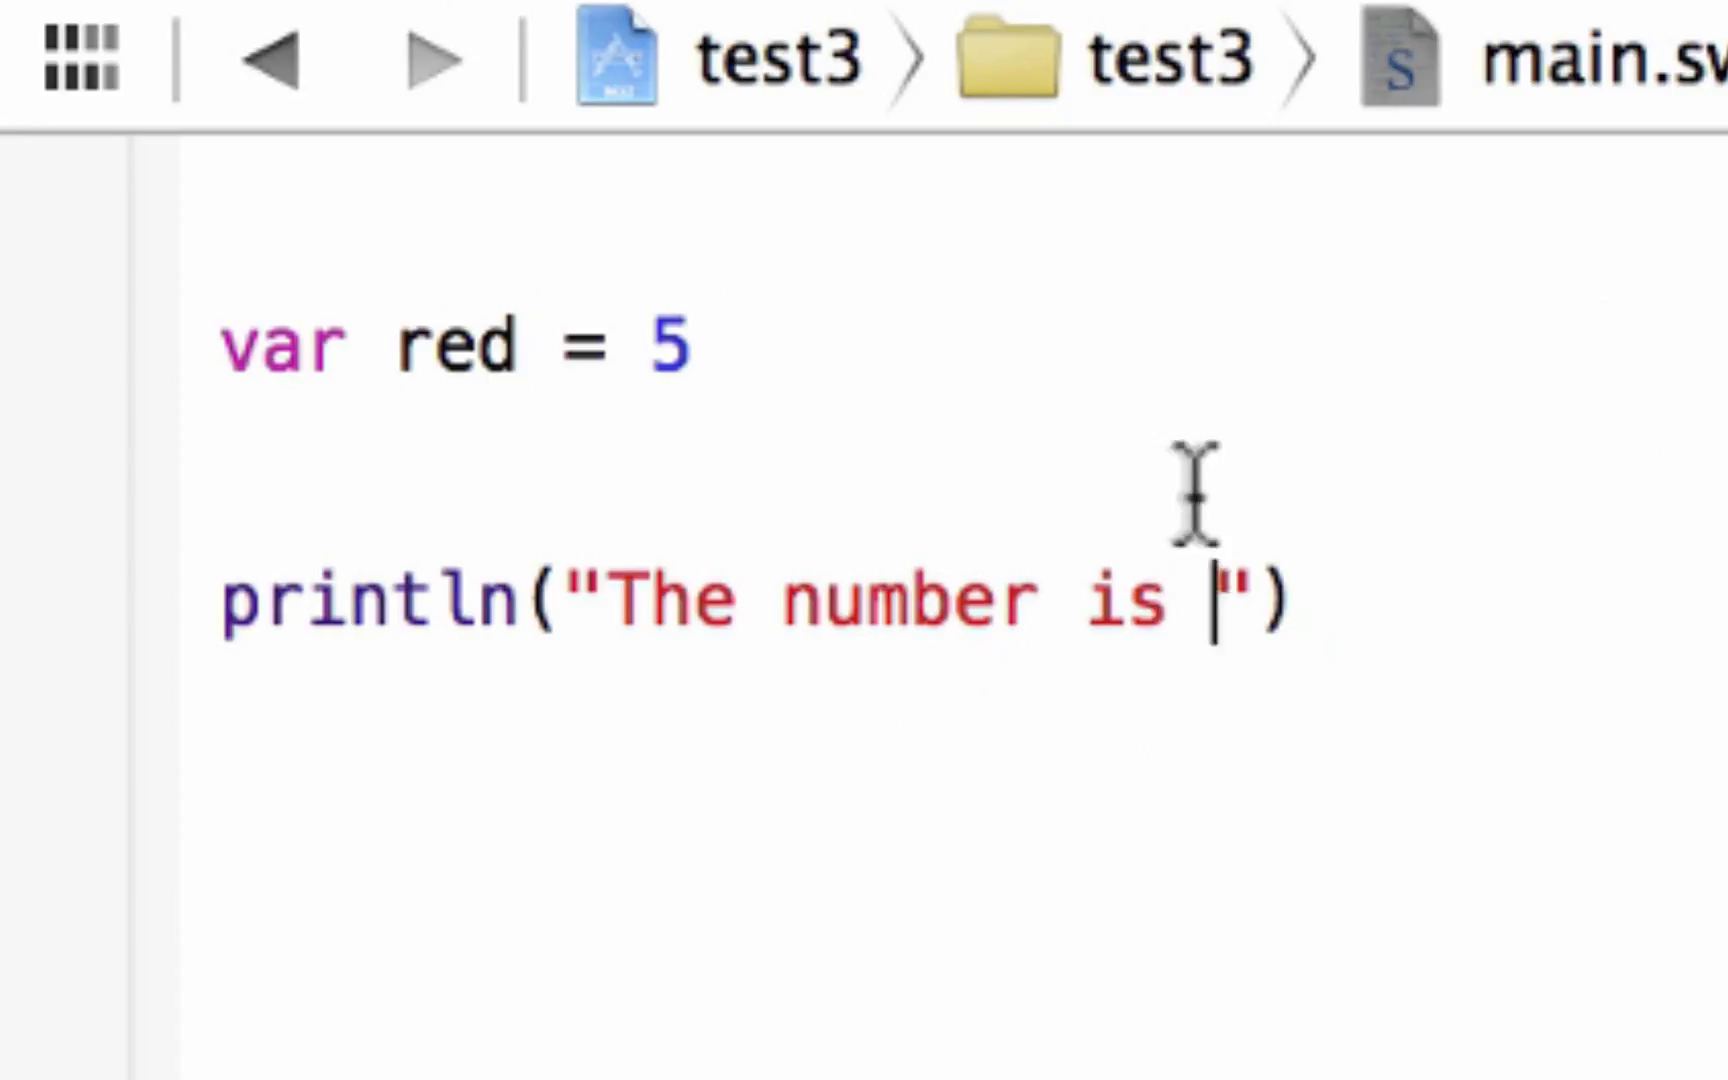
mouse_move(1614, 348)
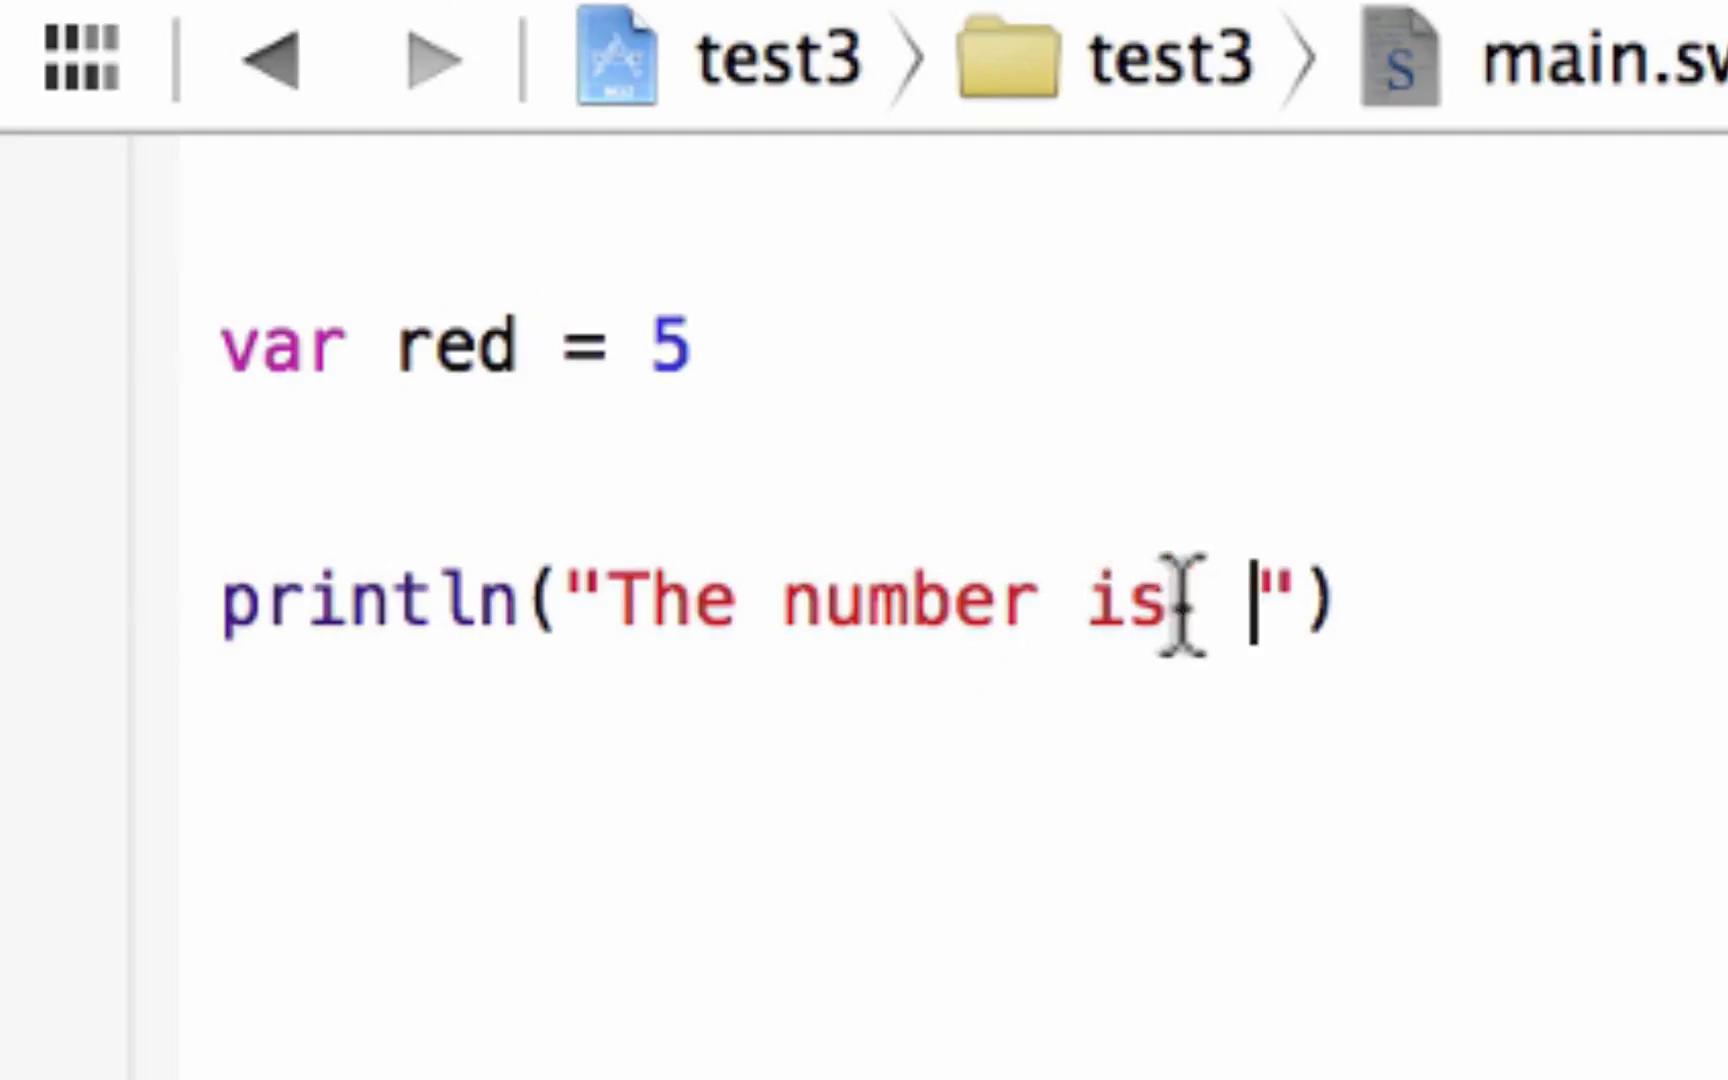
mouse_move(1174, 618)
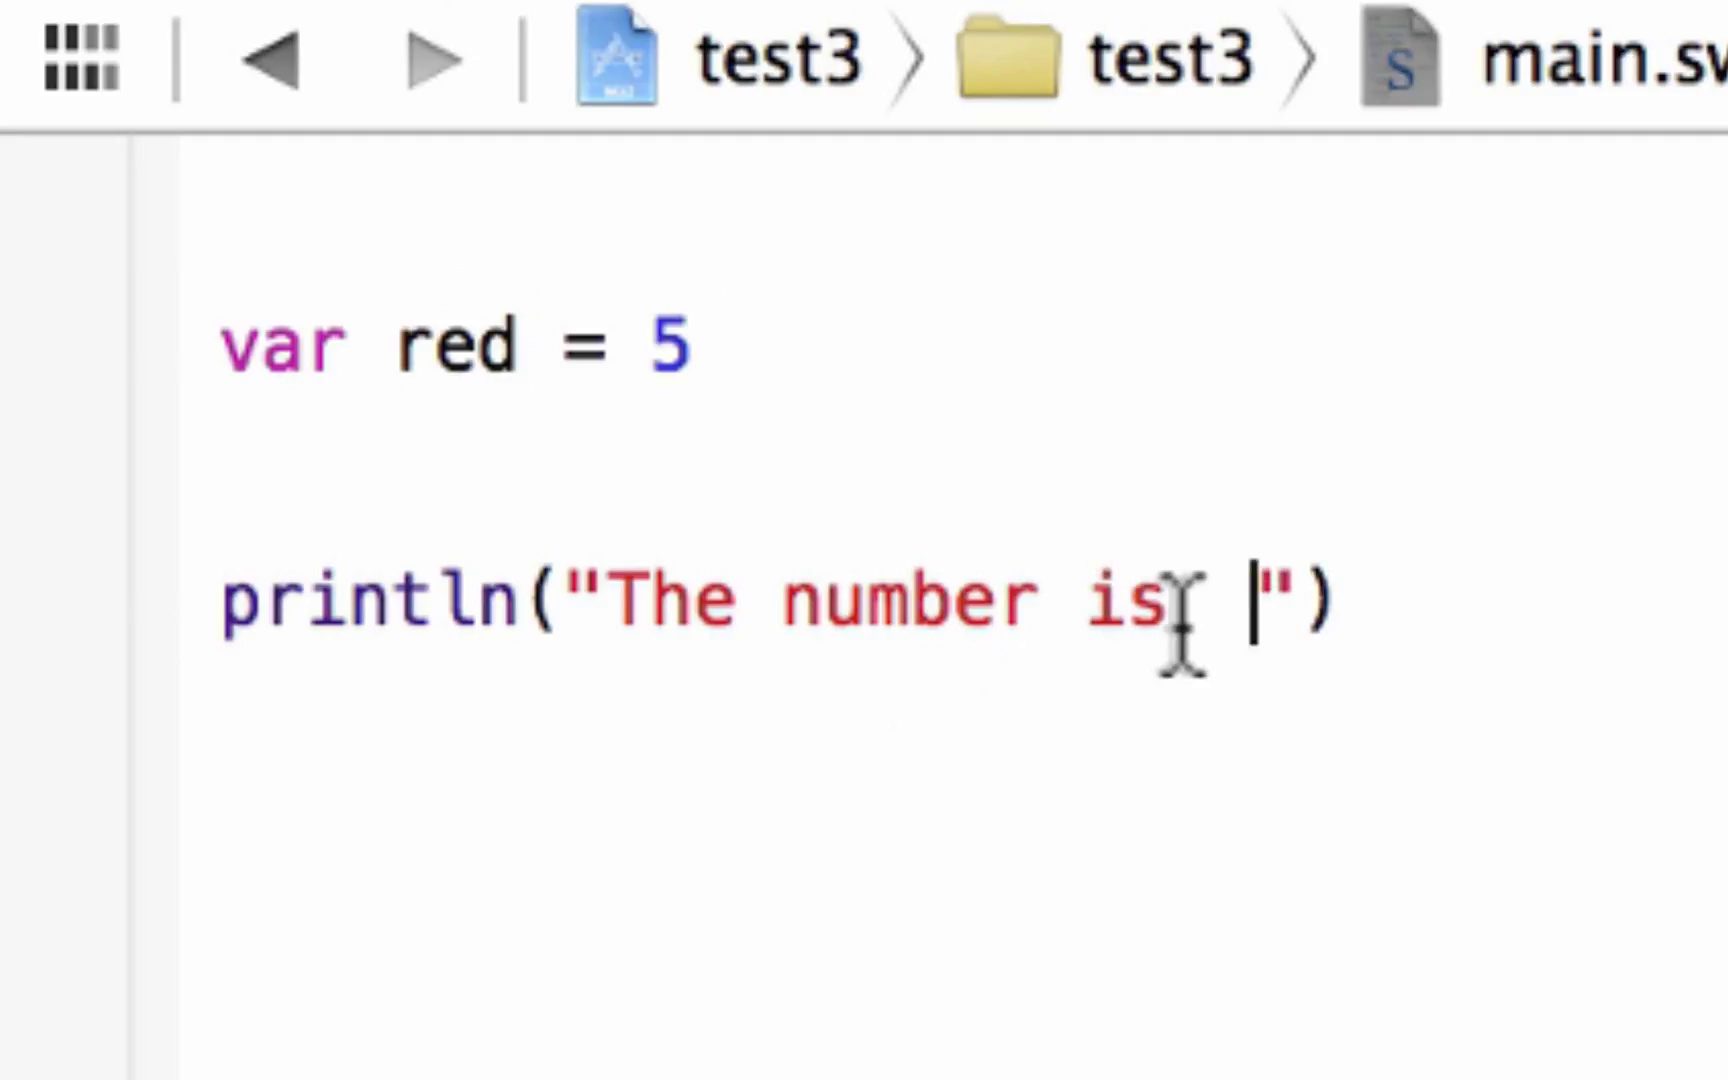
text(\")
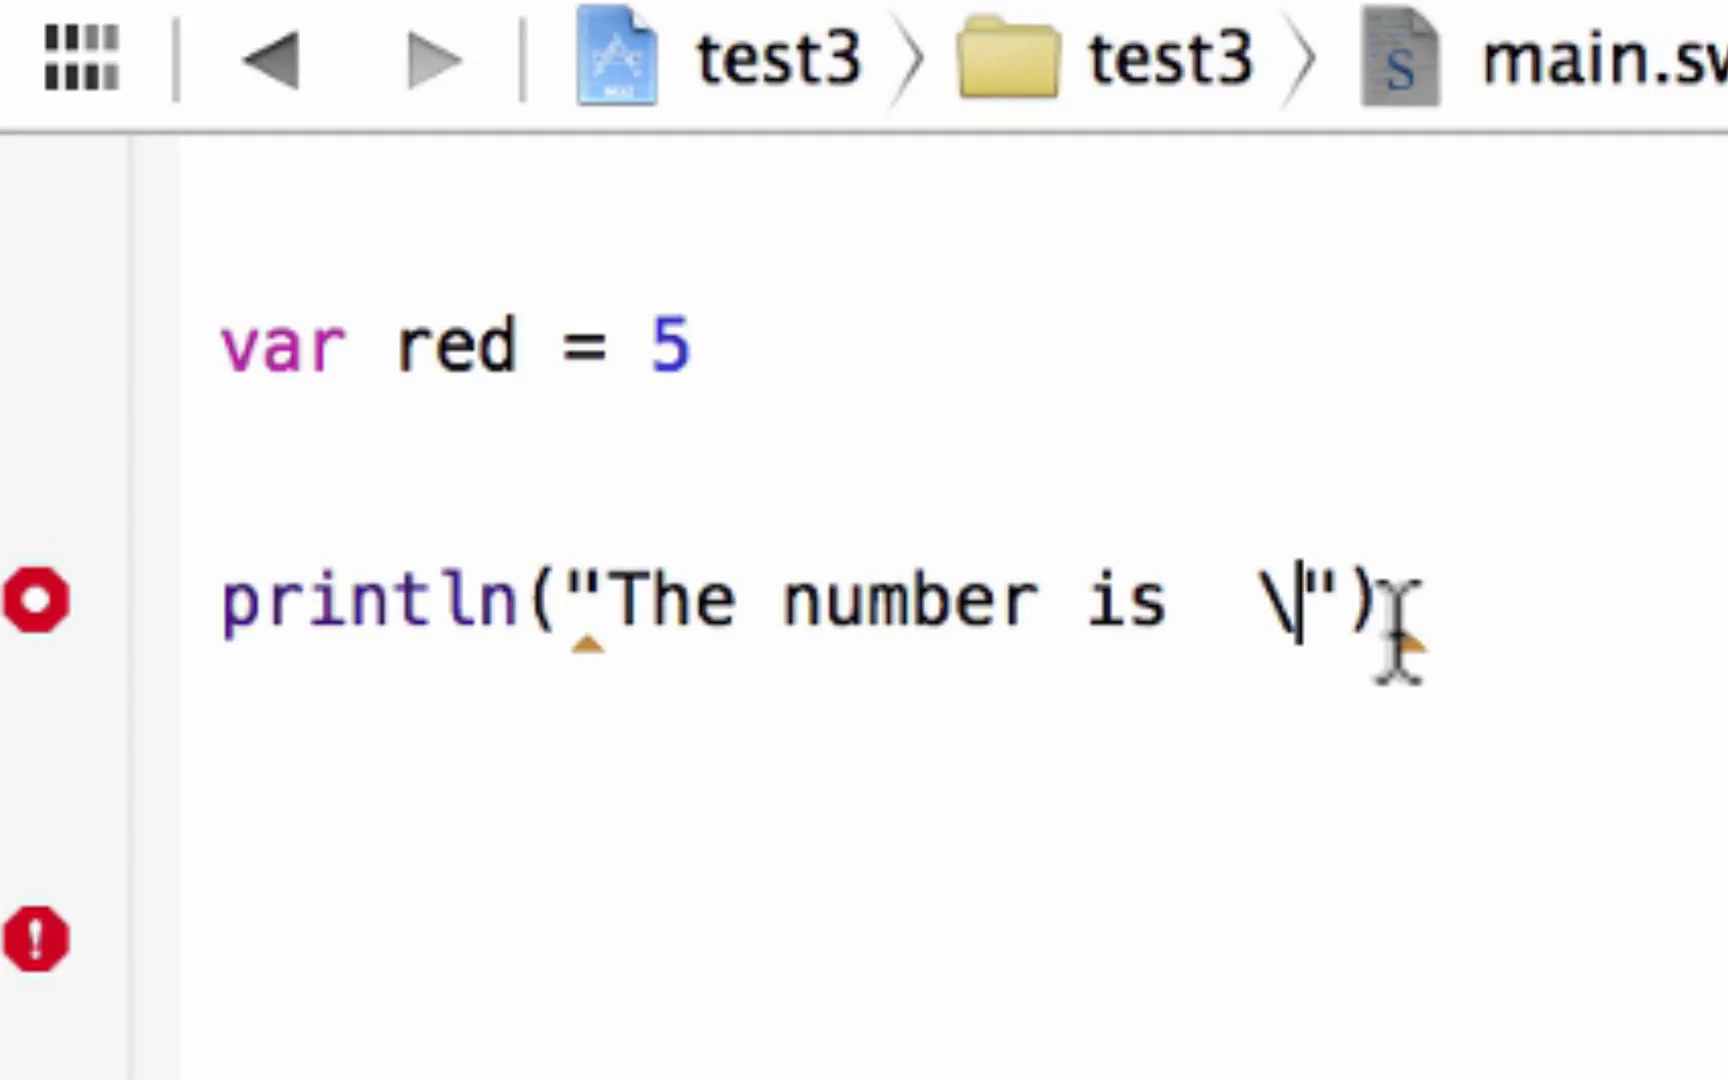
text(()
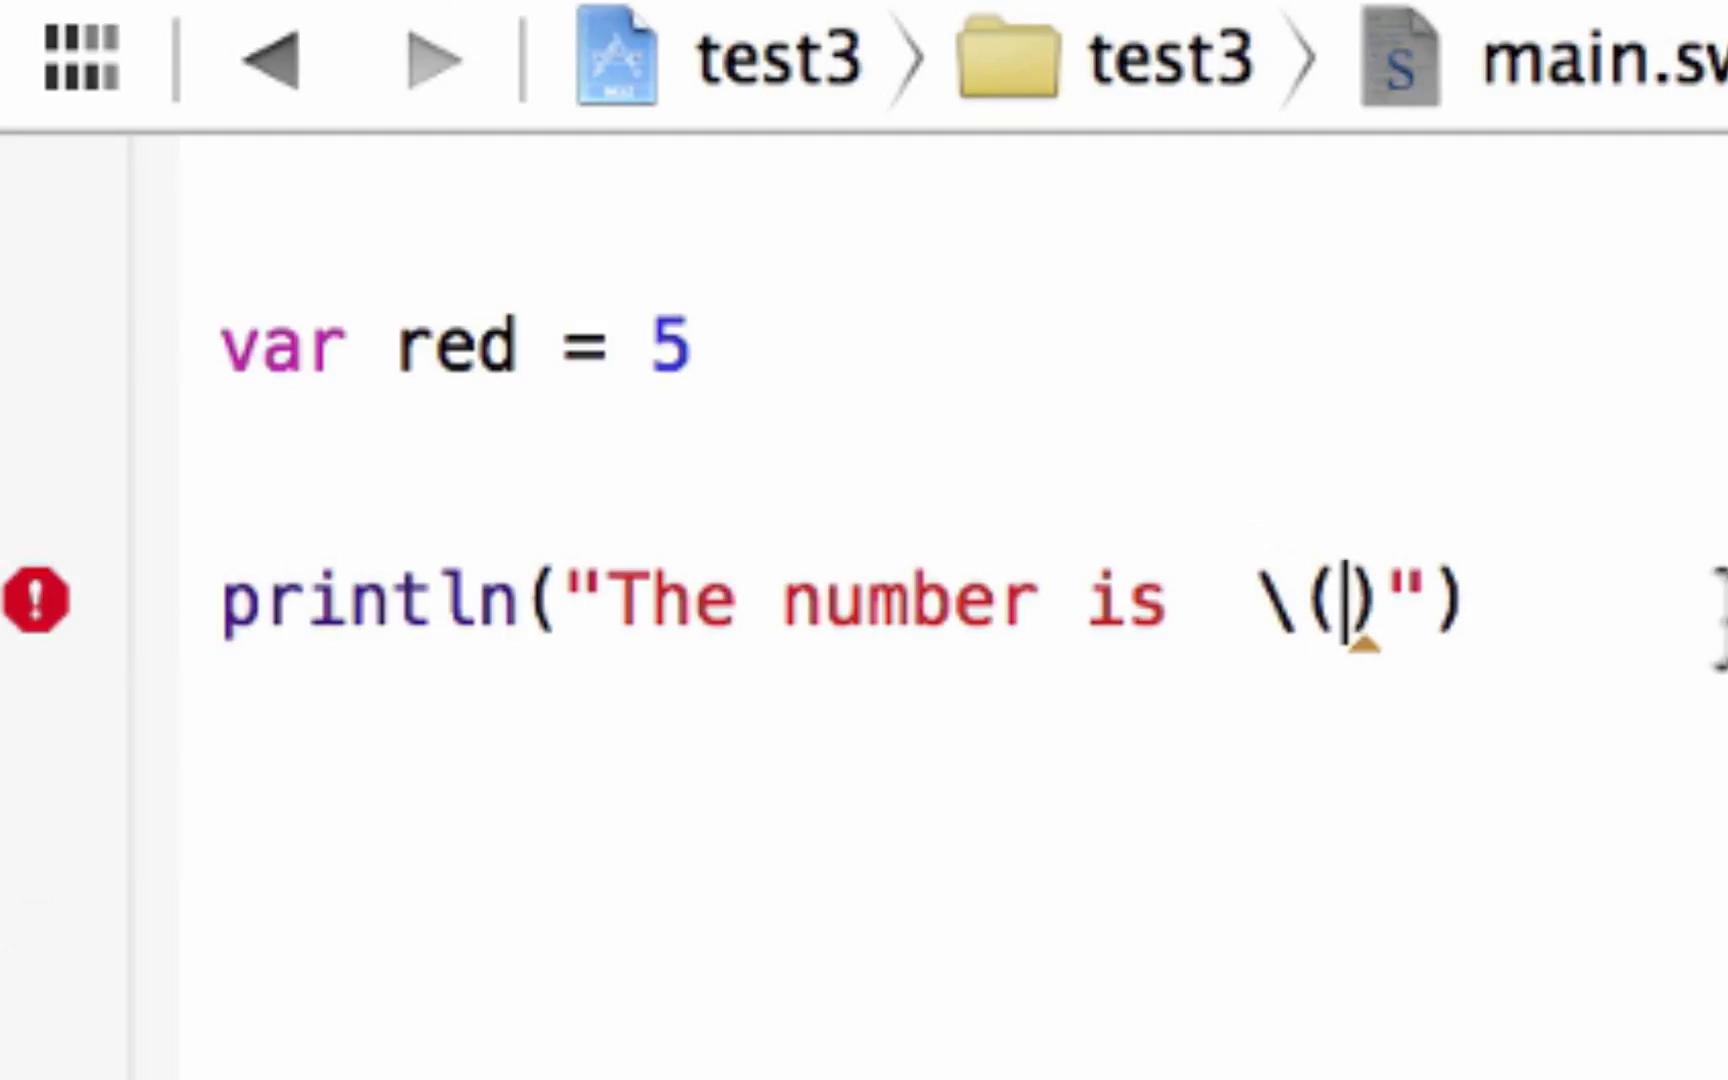
text(red)
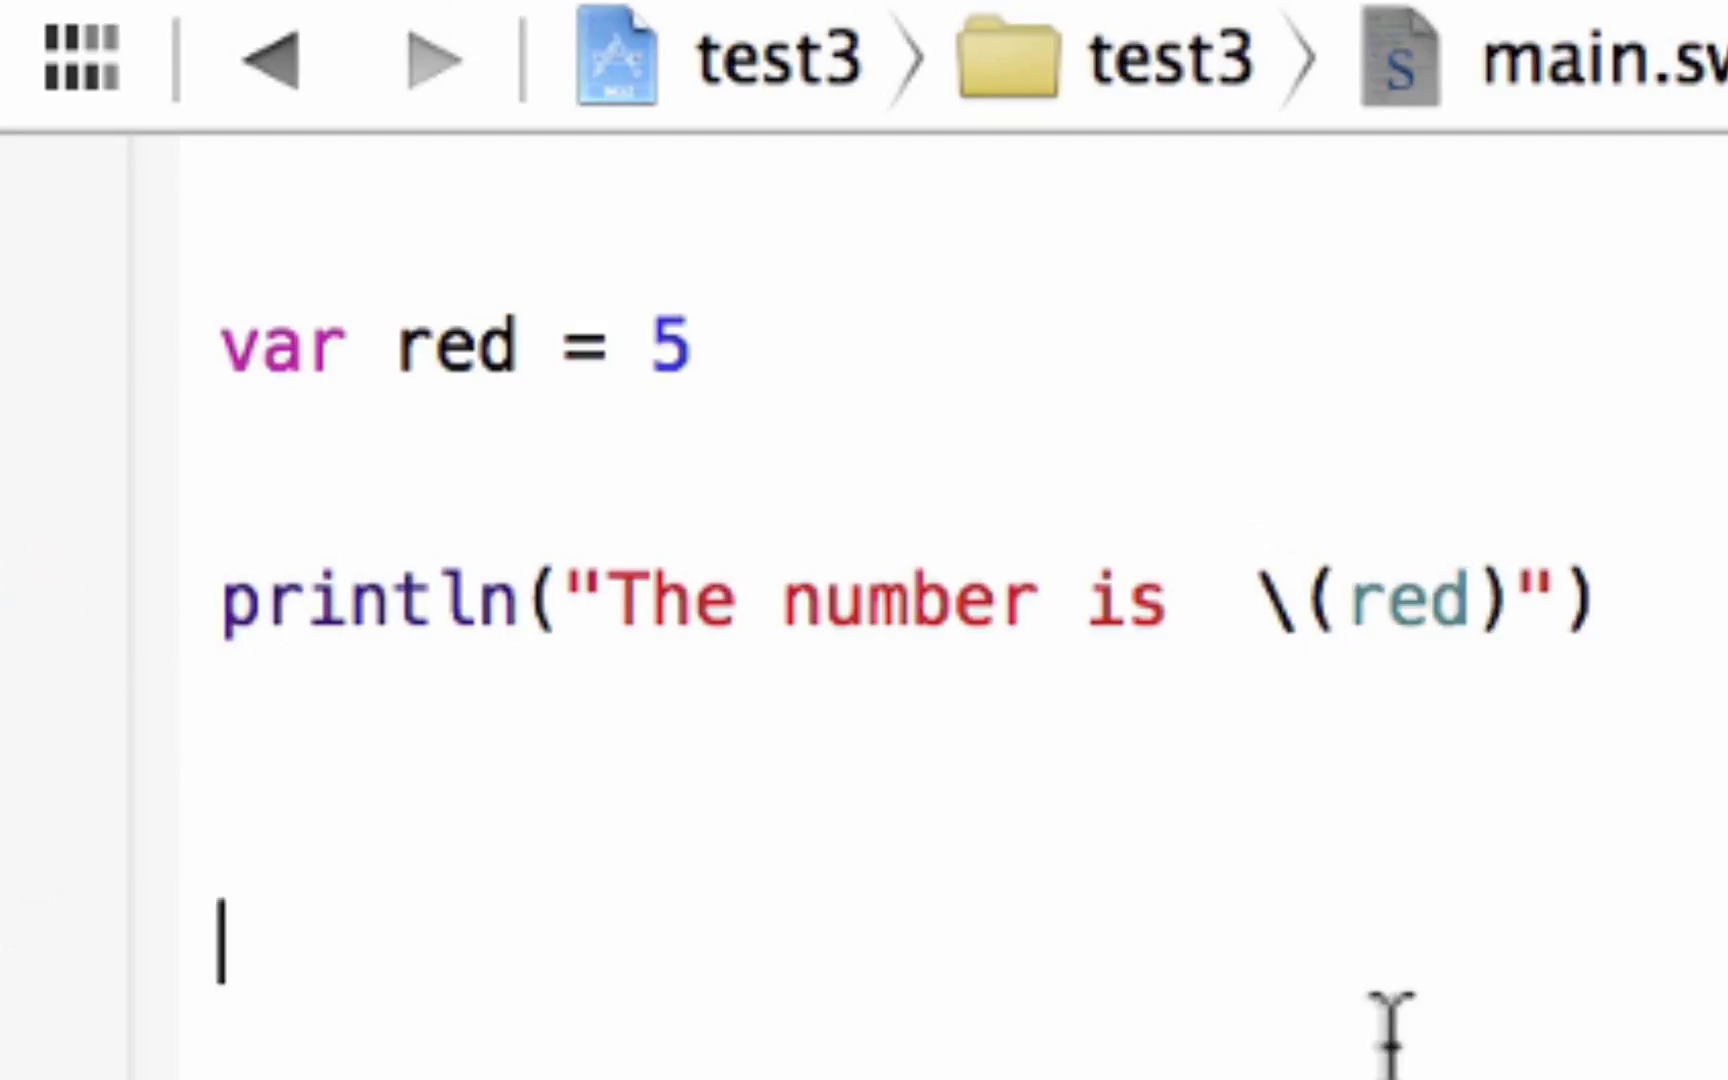
mouse_move(892, 684)
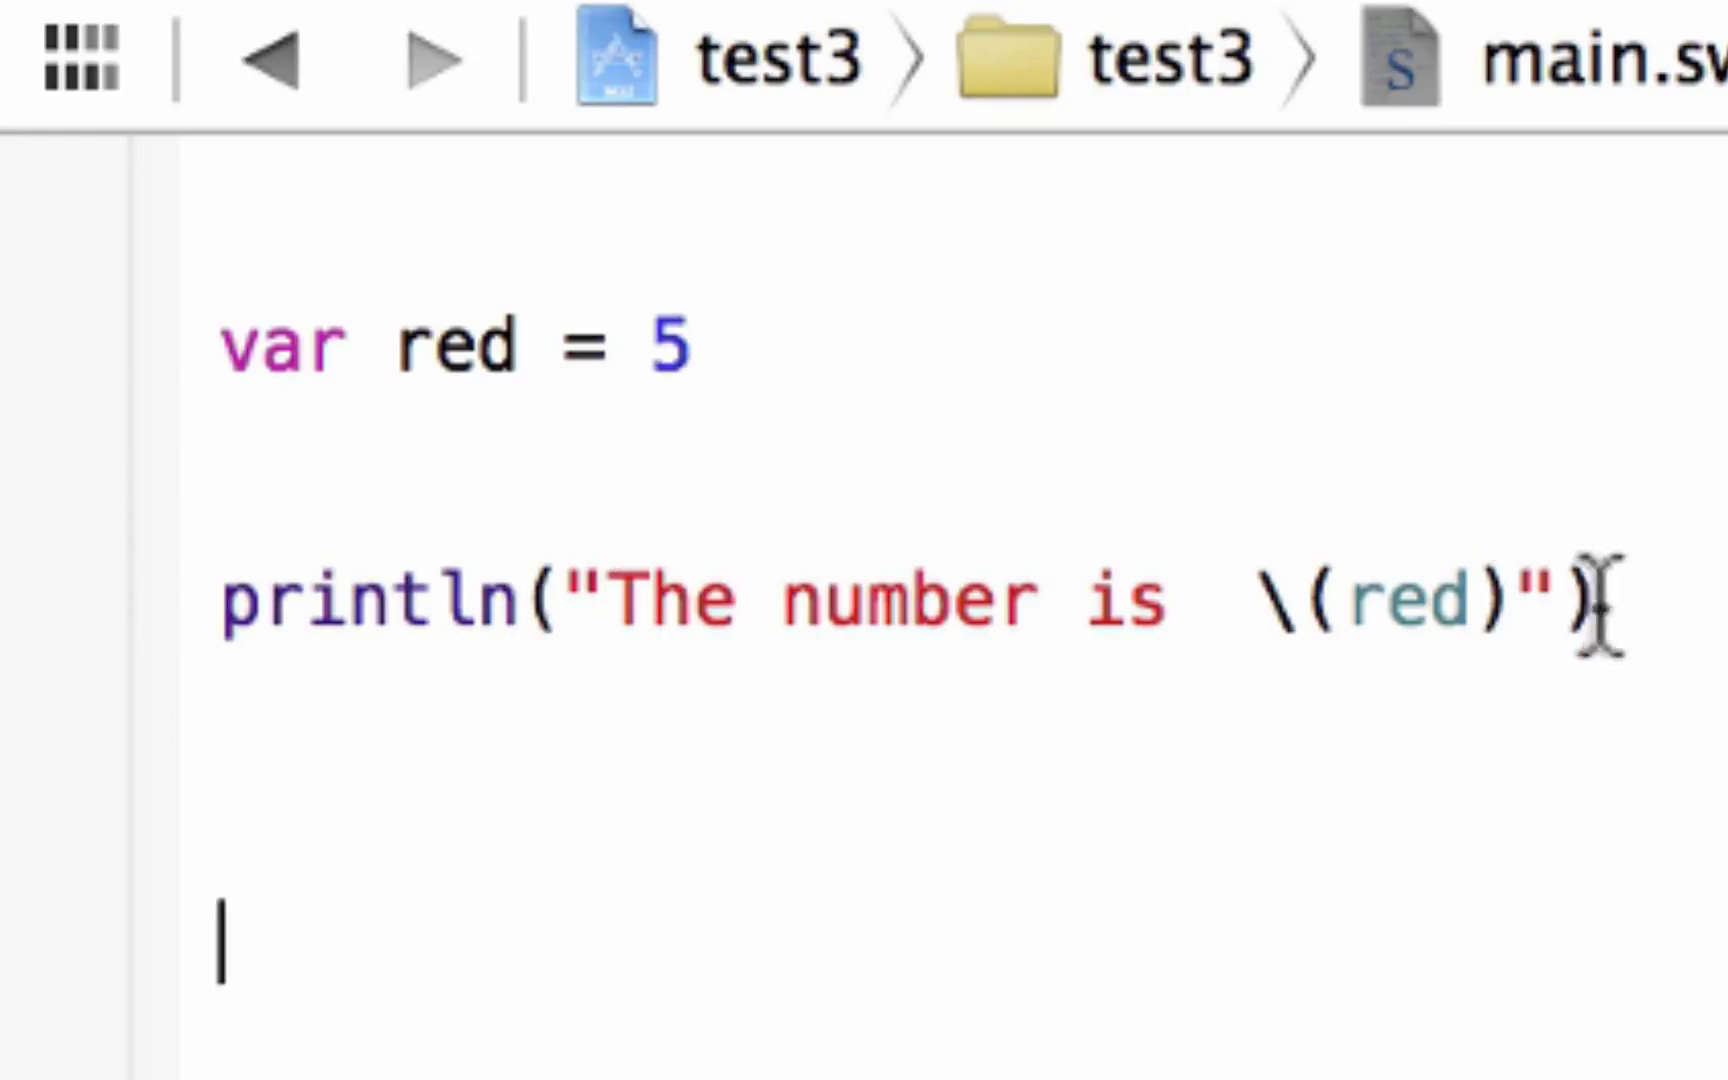
mouse_move(1268, 600)
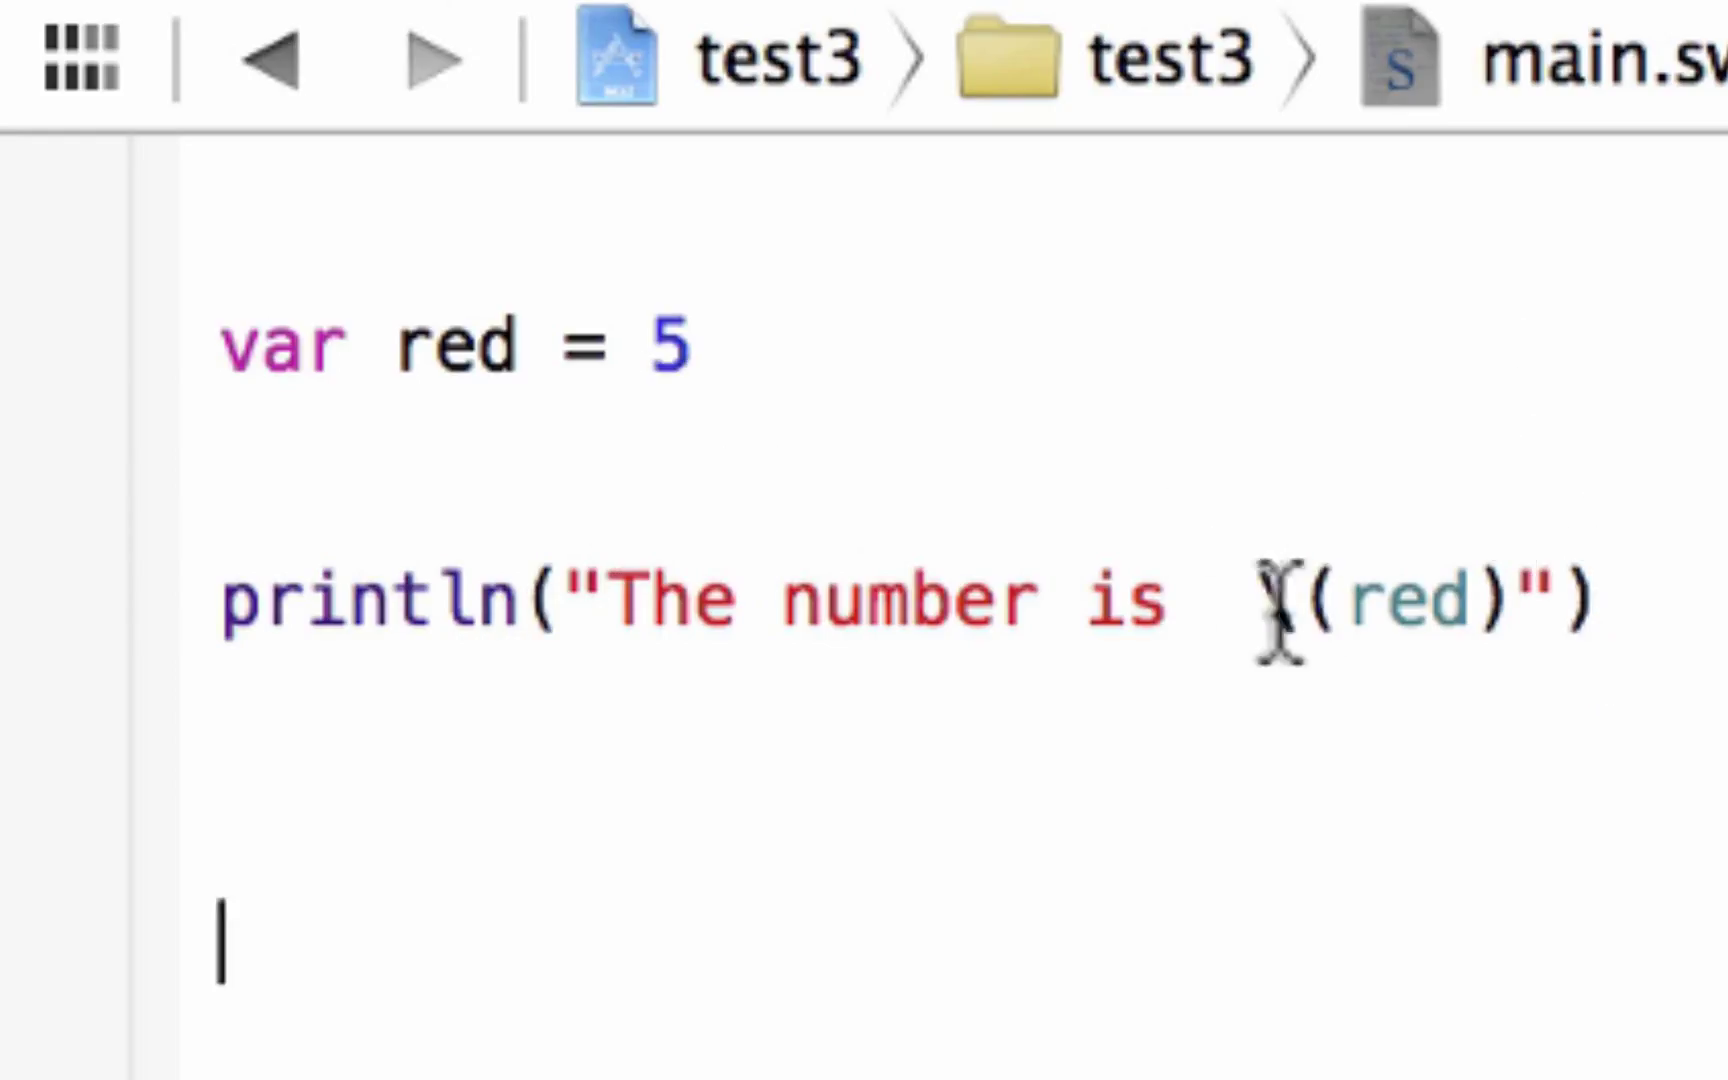
text(\)
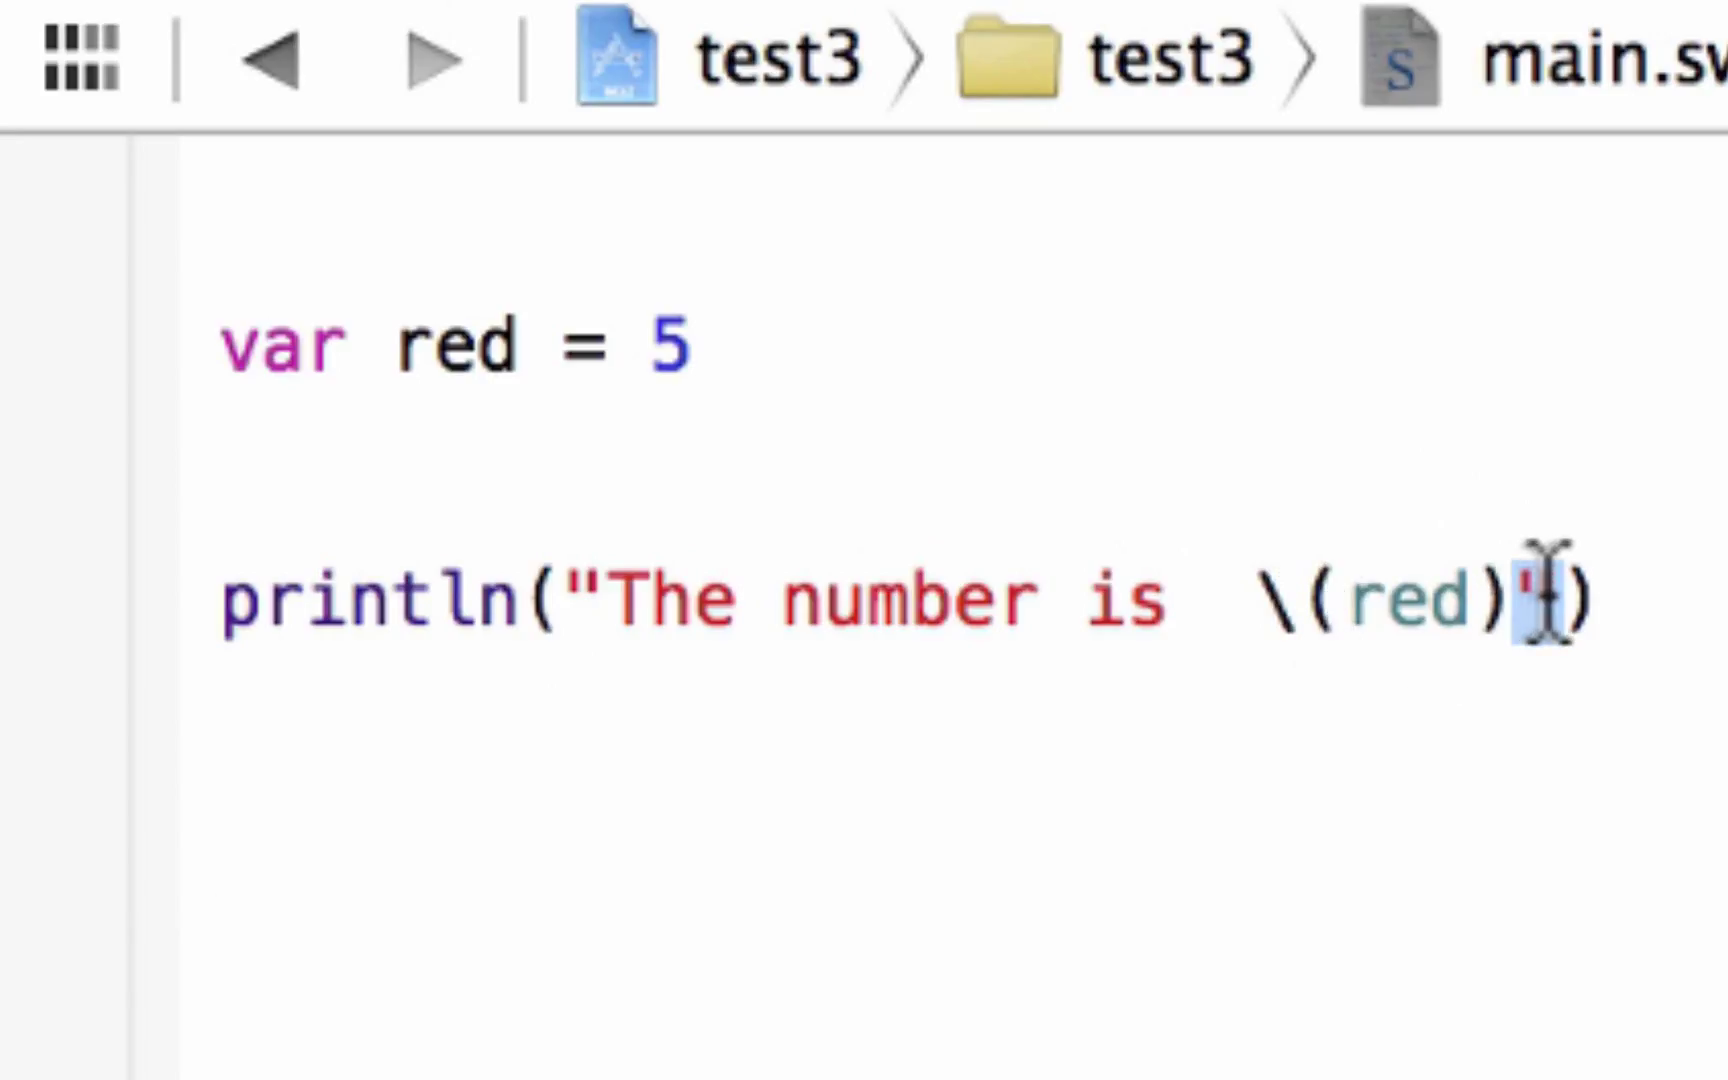
double_click(1408, 600)
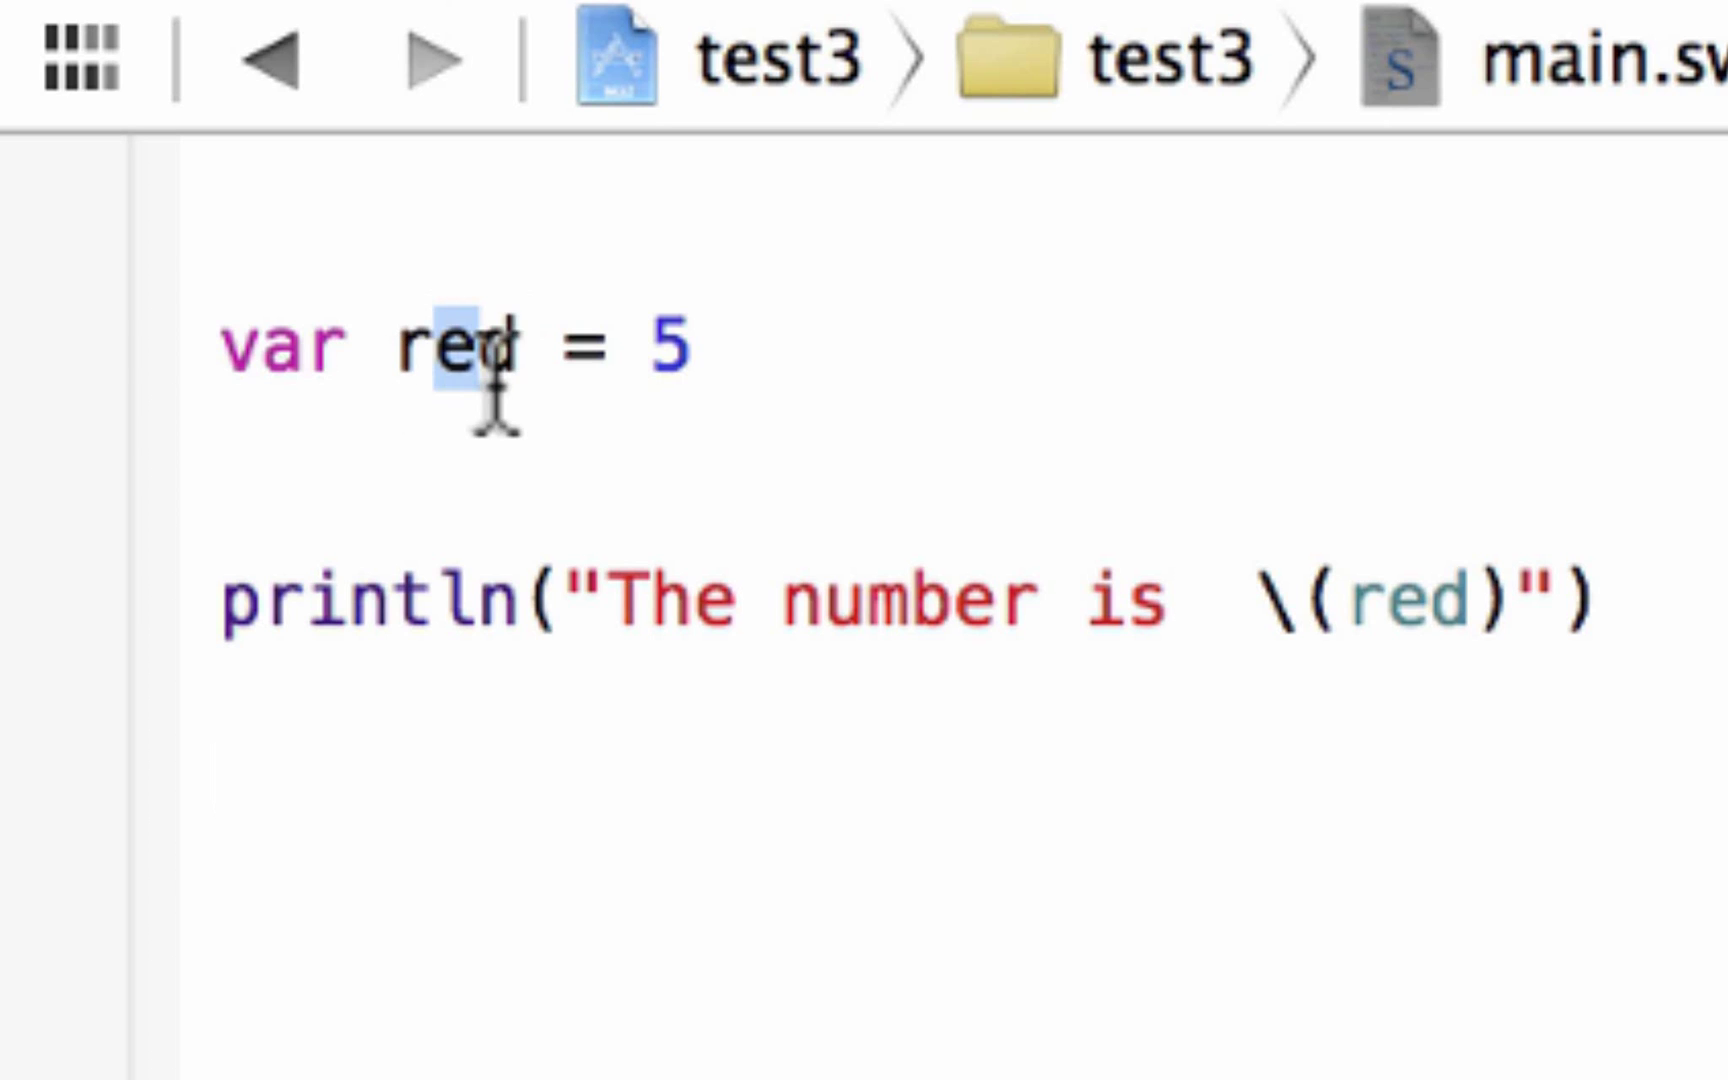
click(1400, 804)
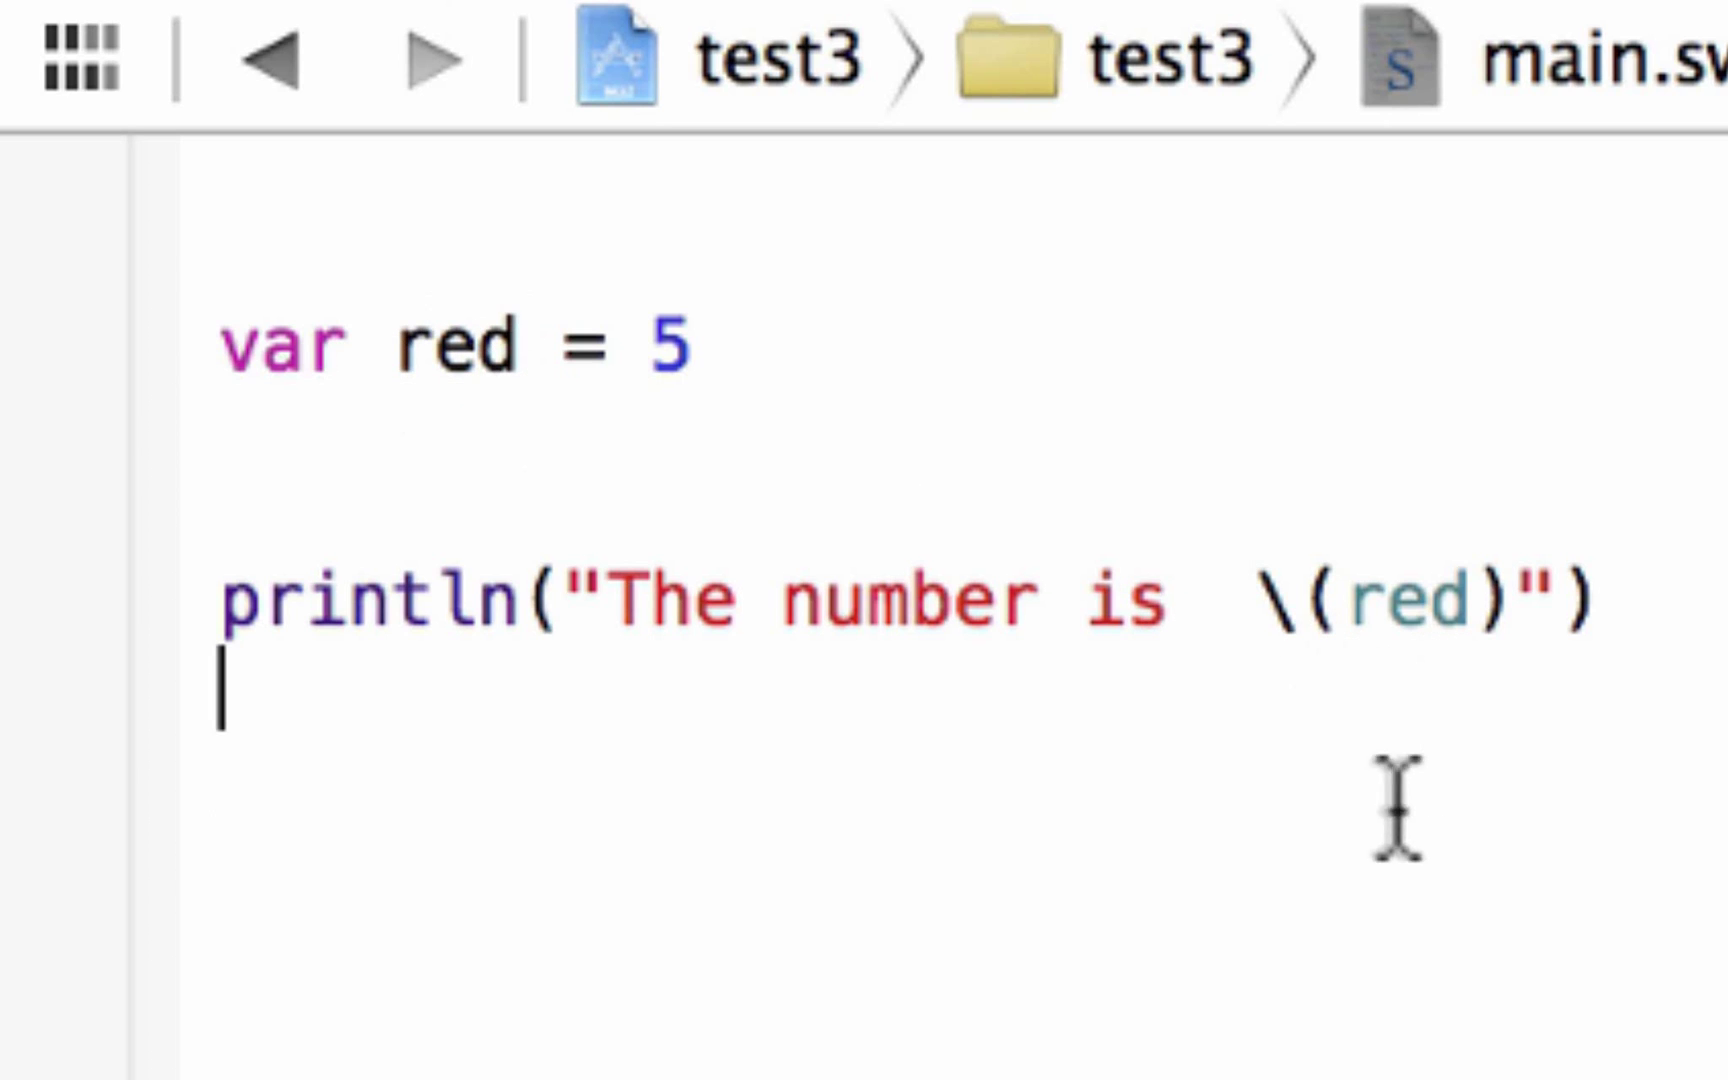